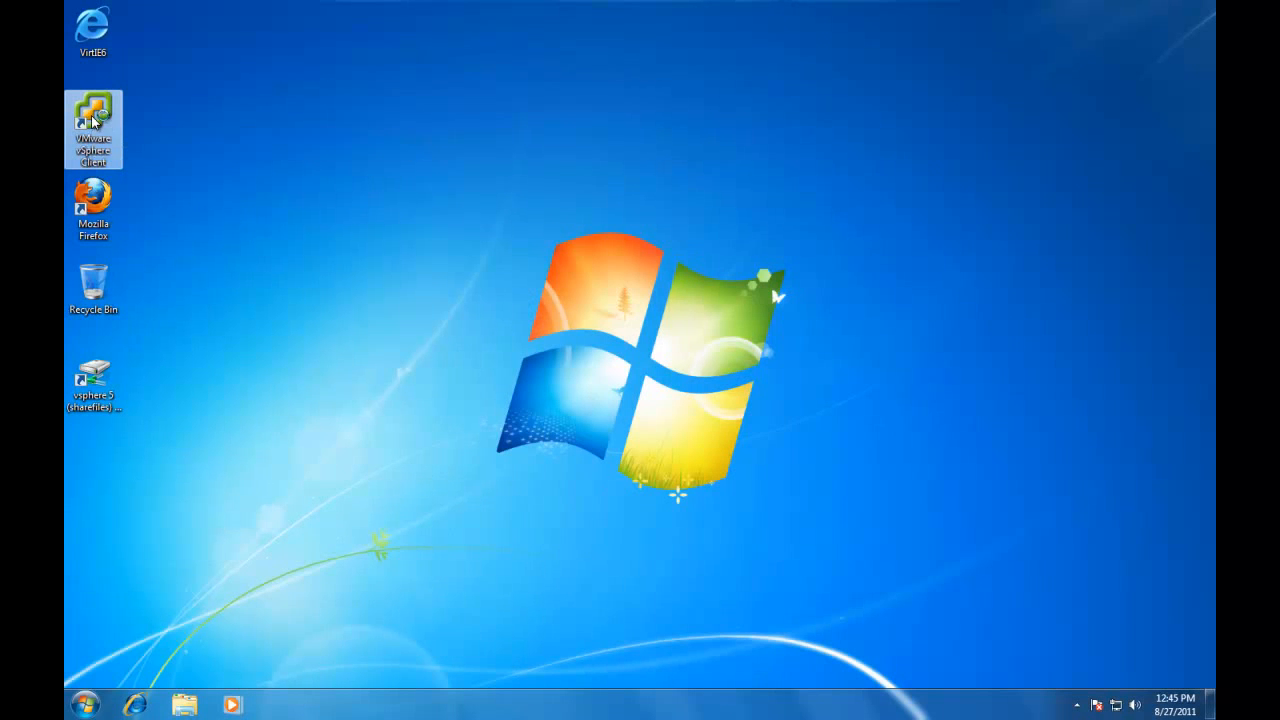
Launch vSphere Client and log in to esx102.classroom100.com as root.
{"action": "double_click", "coordinate": [92, 110]}
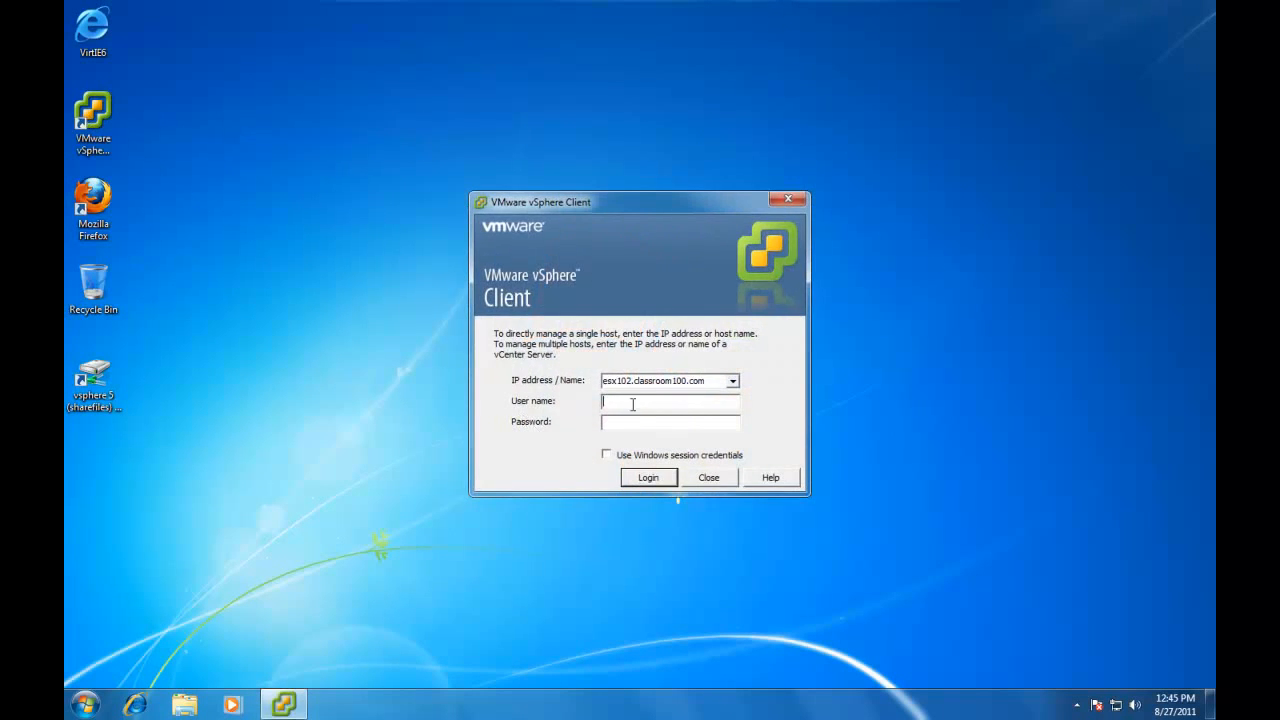
{"action": "type", "text": "root"}
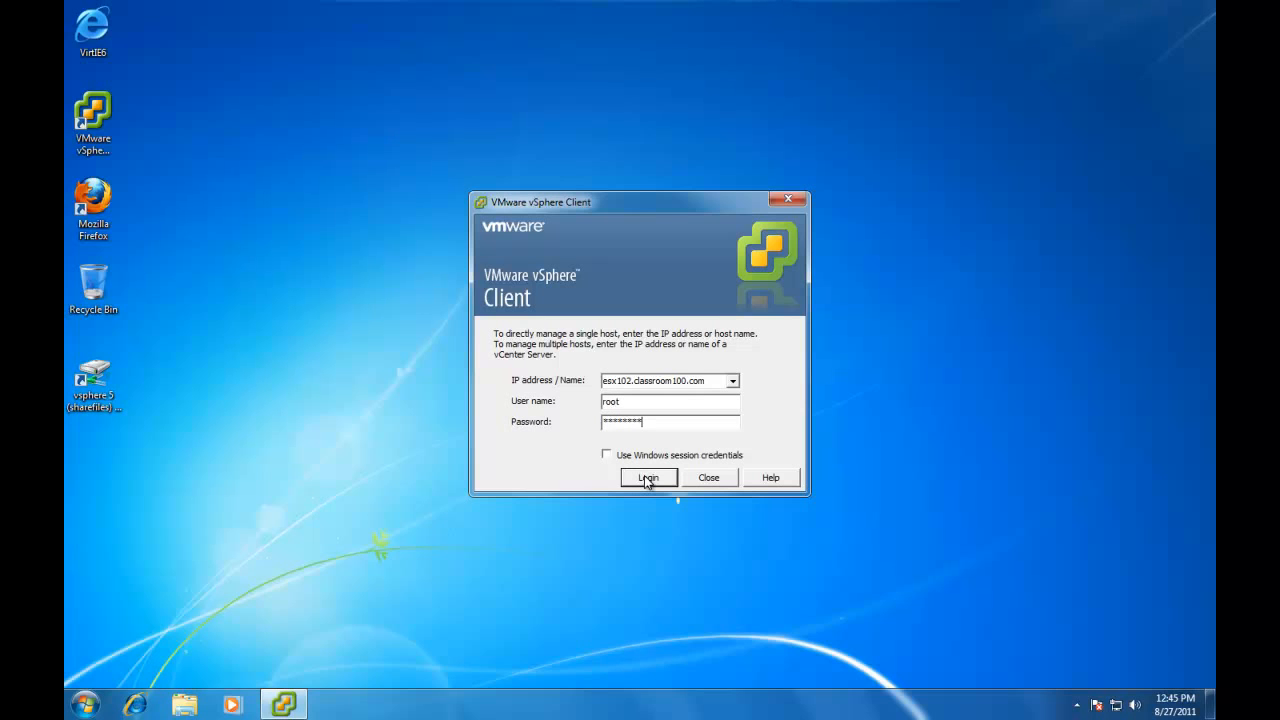
{"action": "left_click", "coordinate": [648, 477]}
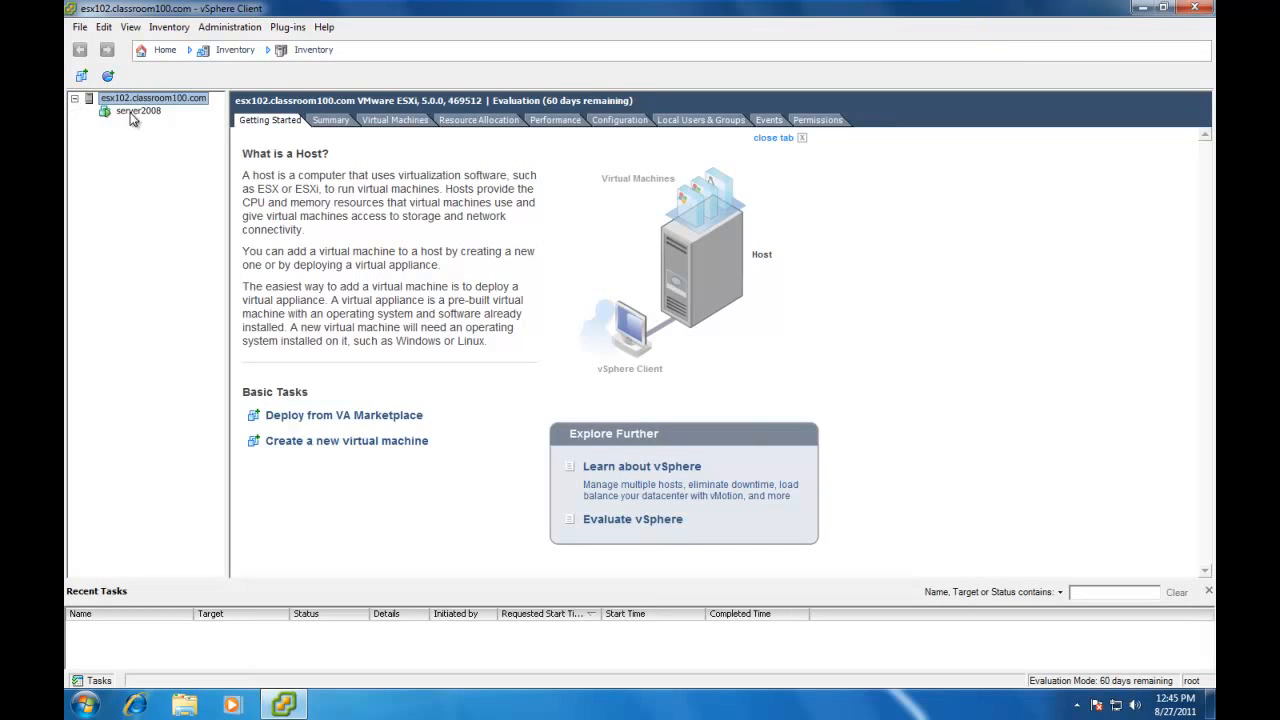
Open the server2008 console from its right-click menu in the inventory.
{"action": "right_click", "coordinate": [135, 114]}
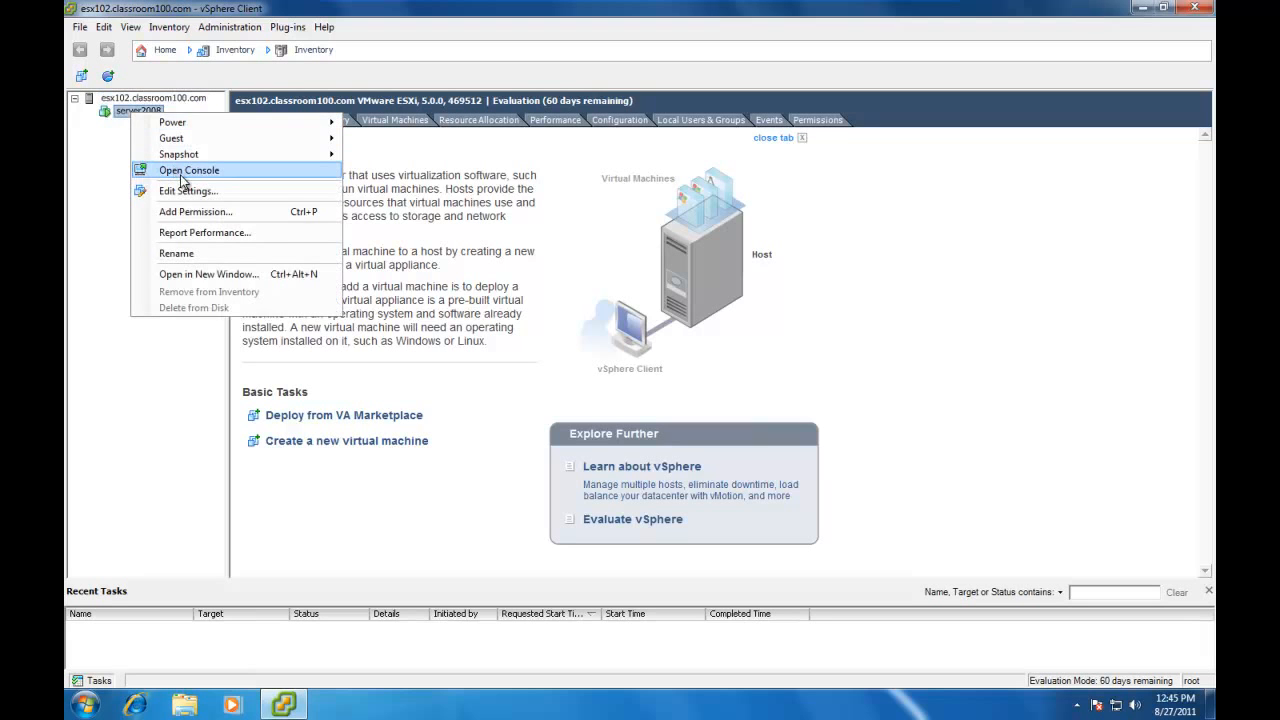
{"action": "left_click", "coordinate": [188, 170]}
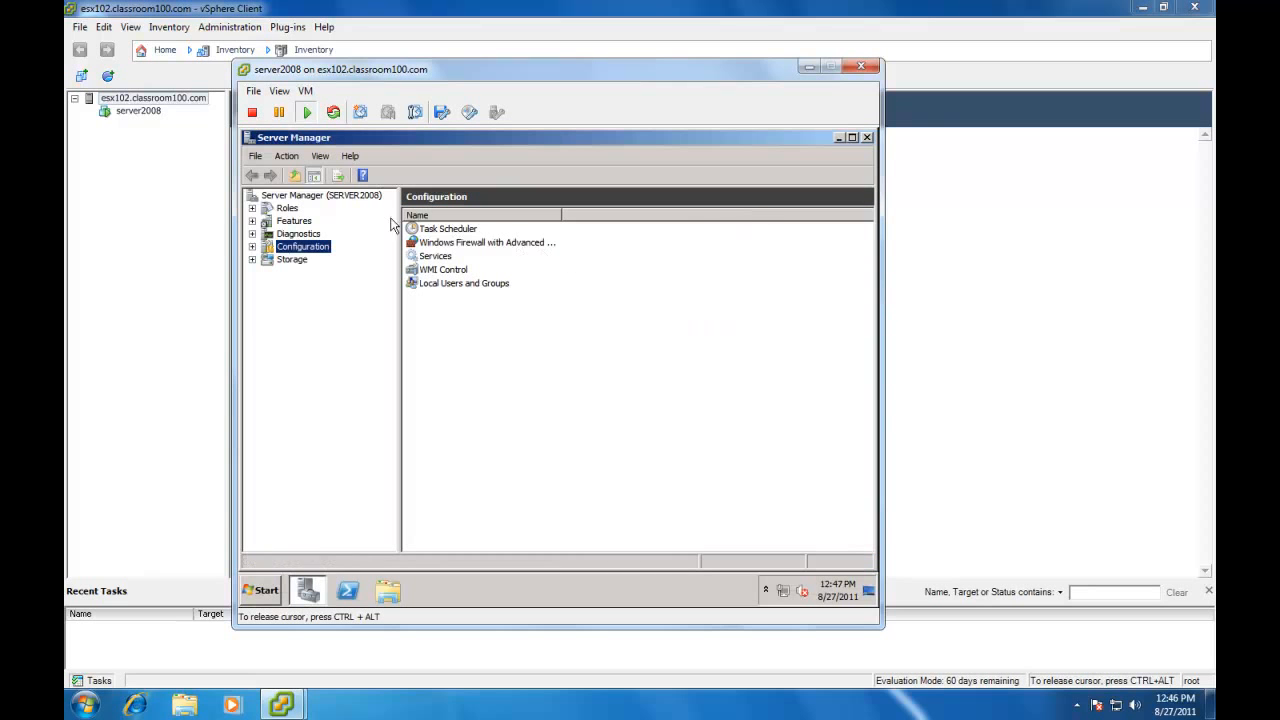
{"action": "mouse_move", "coordinate": [268, 233]}
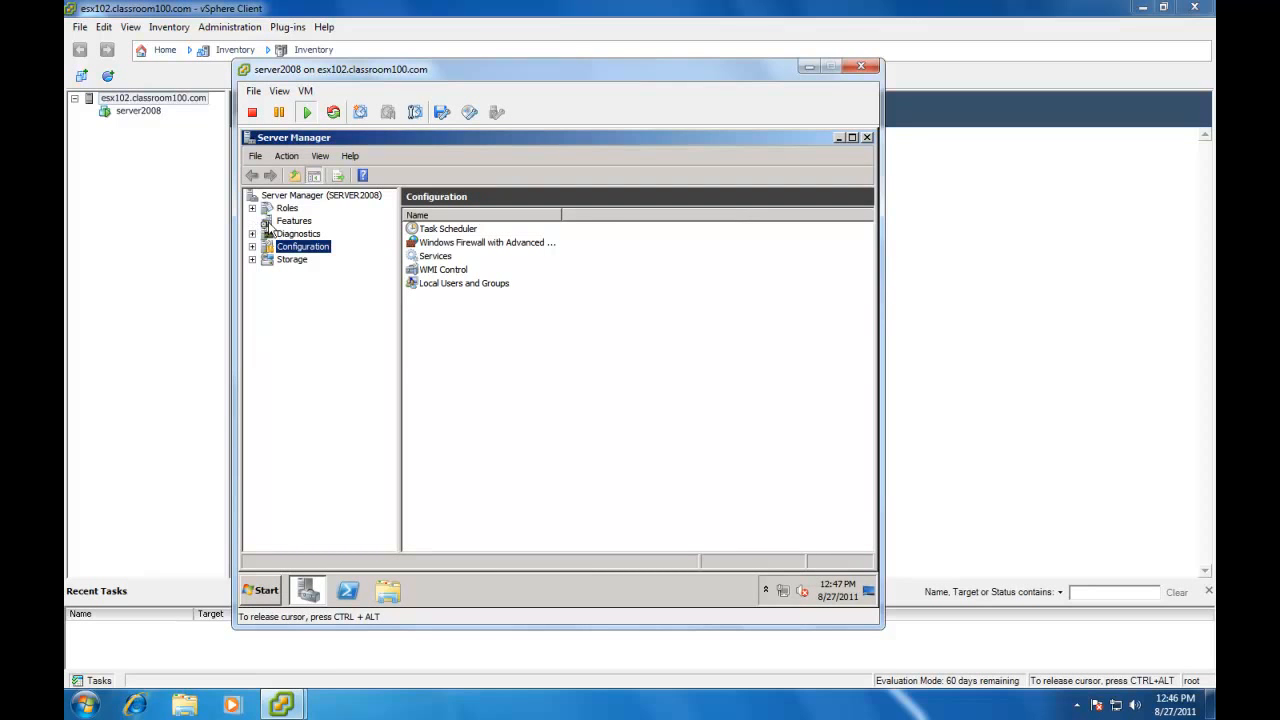
View Server Manager's Features summary, browse .NET Framework 3.5.1 in Add Features, then cancel.
{"action": "left_click", "coordinate": [294, 220]}
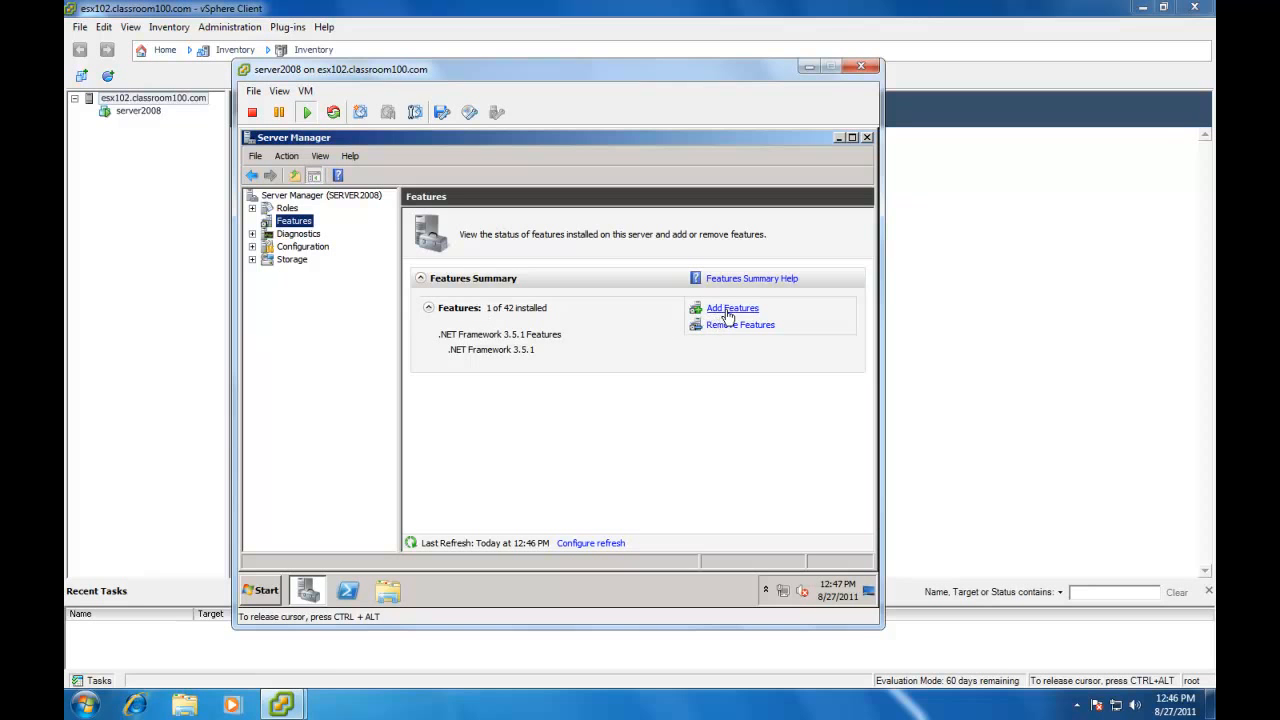
{"action": "left_click", "coordinate": [729, 308]}
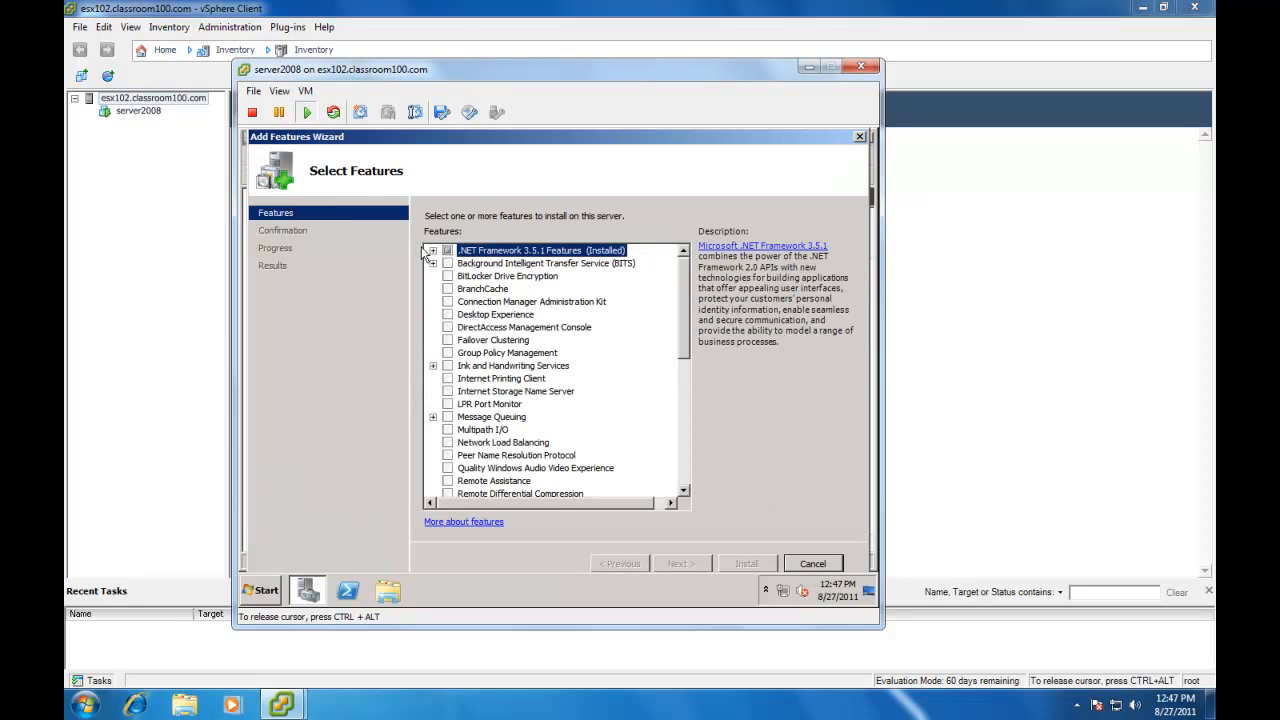
{"action": "left_click", "coordinate": [433, 250]}
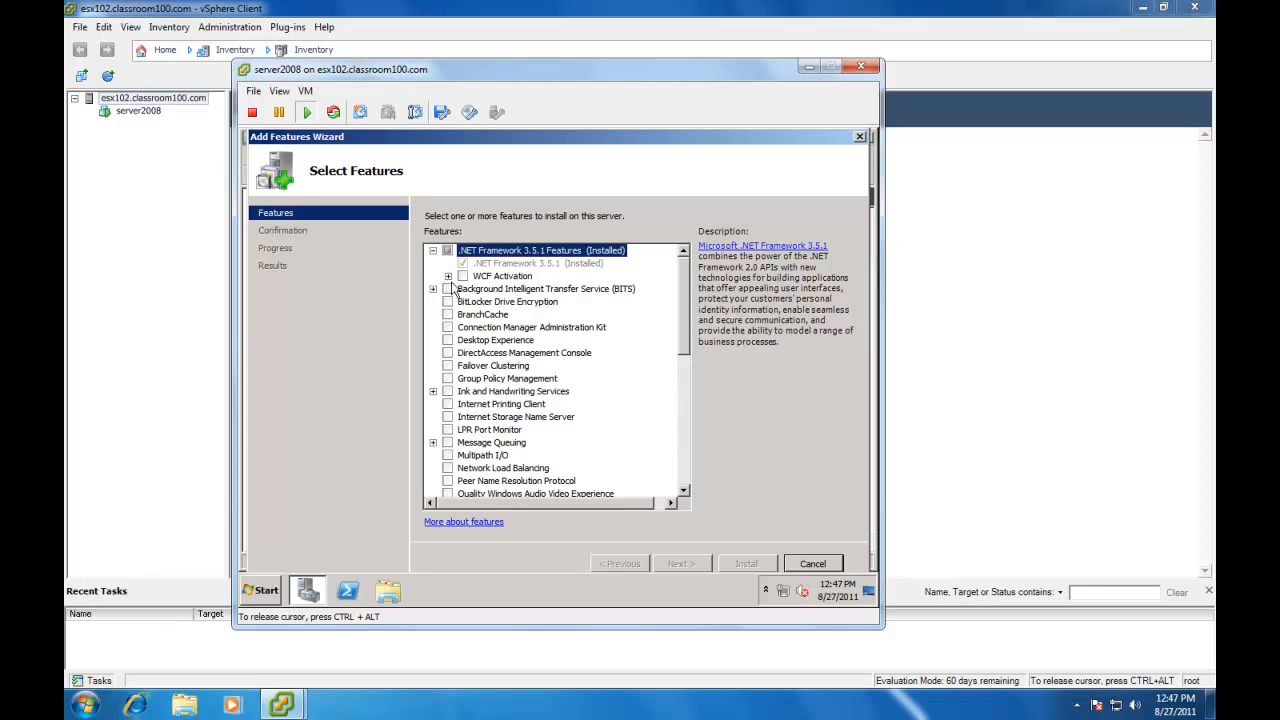
{"action": "mouse_move", "coordinate": [486, 301]}
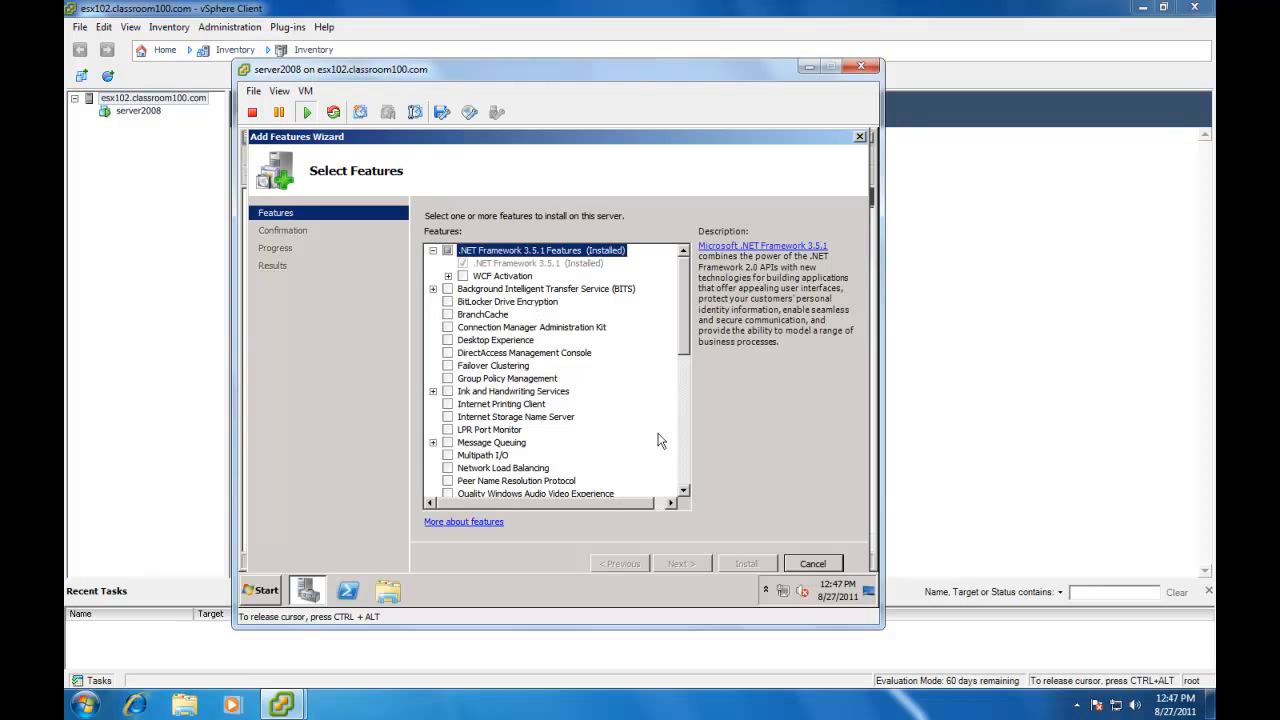
{"action": "mouse_move", "coordinate": [810, 563]}
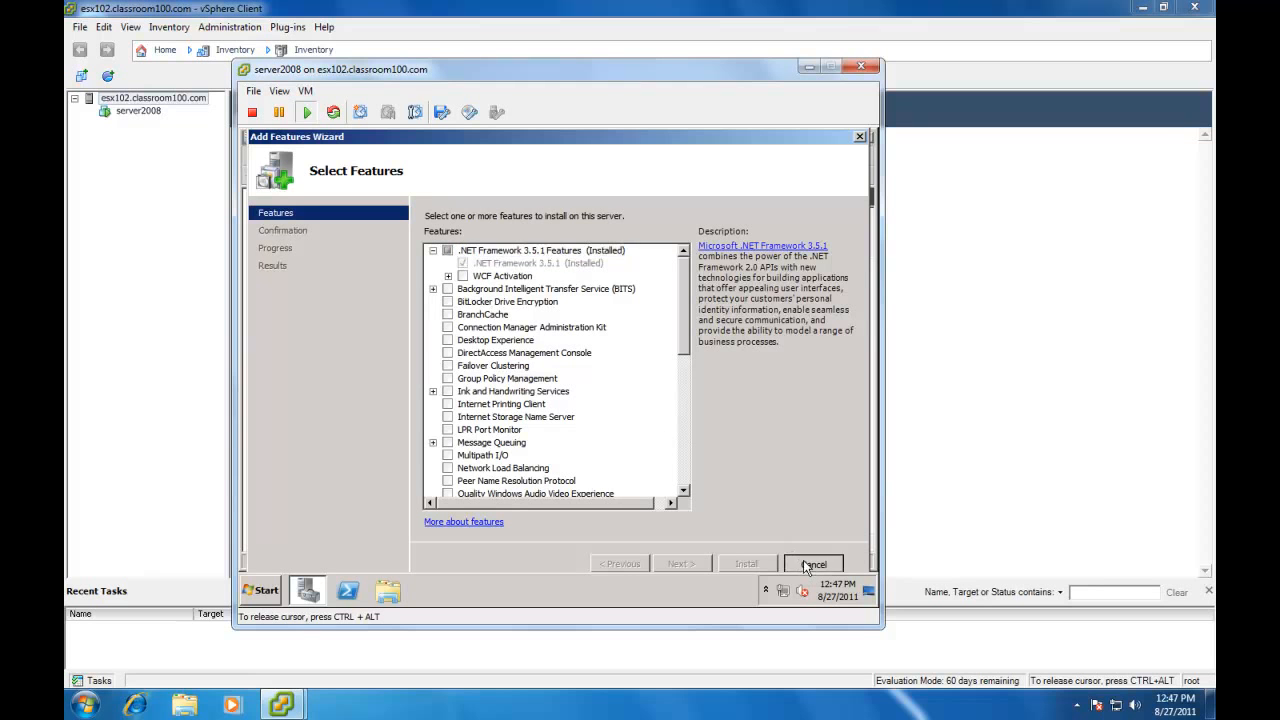
{"action": "left_click", "coordinate": [813, 563]}
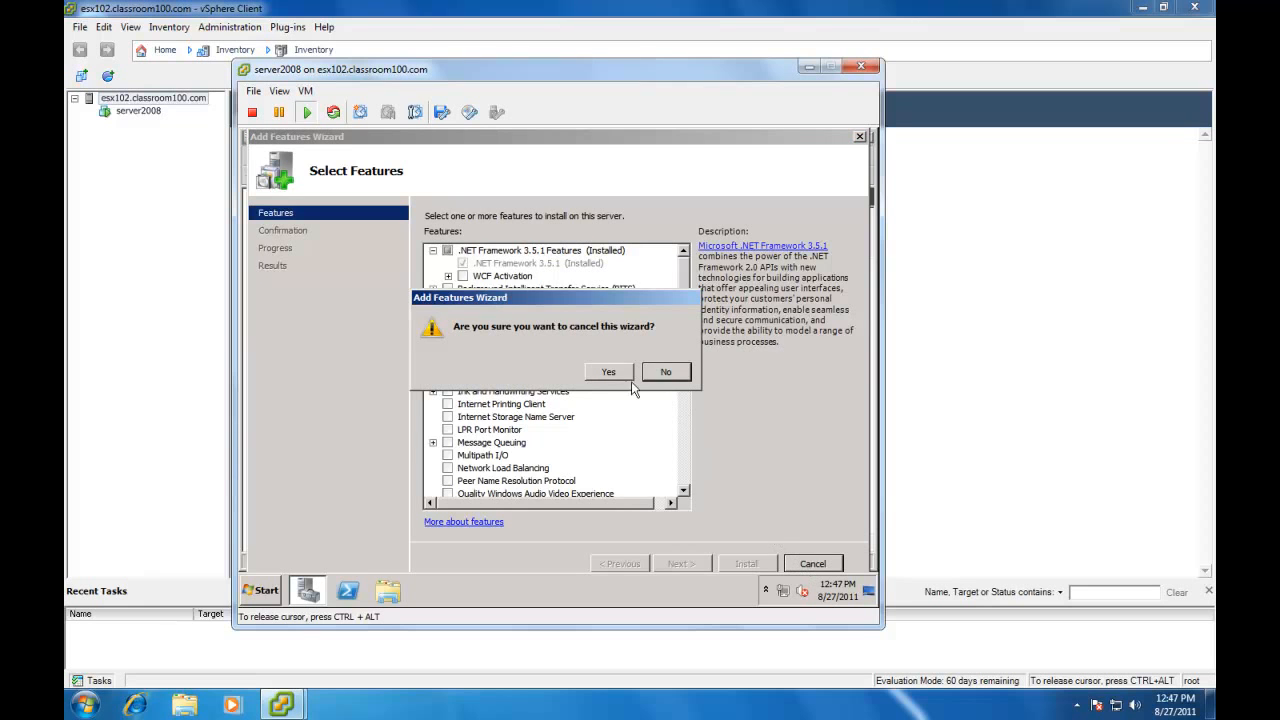
{"action": "left_click", "coordinate": [608, 371]}
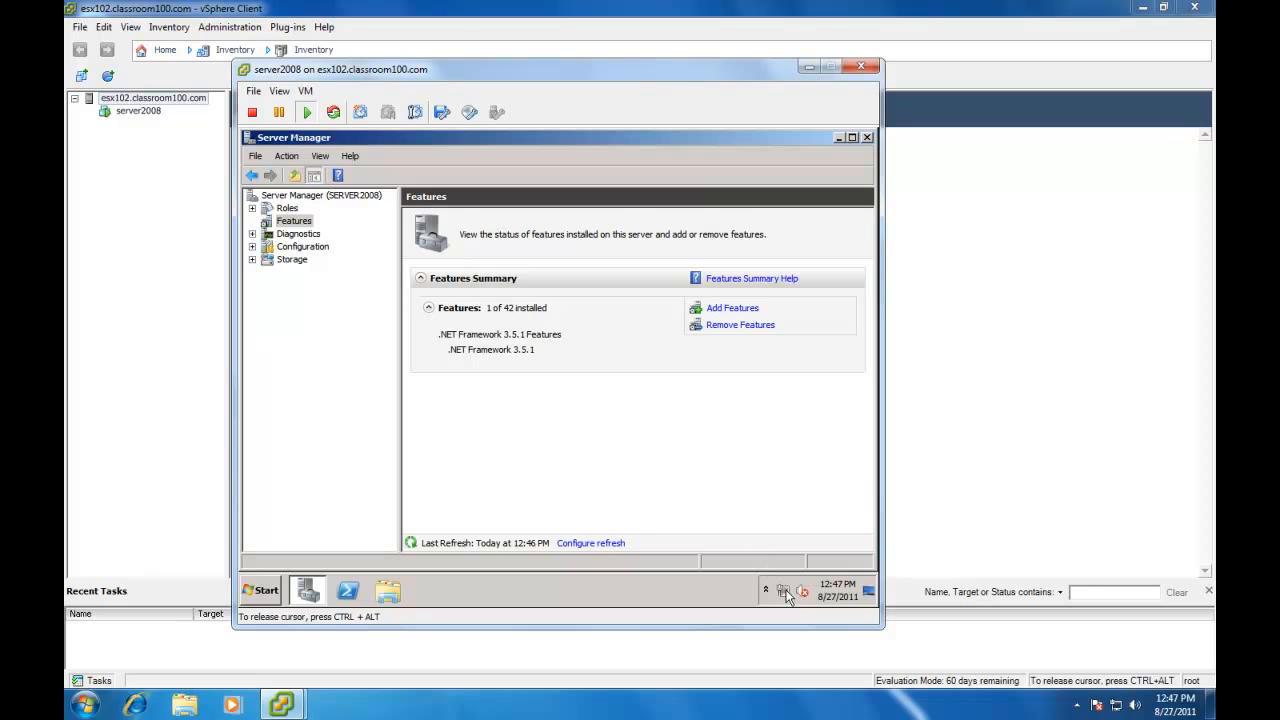
Open Local Area Connection's TCP/IPv4 properties via Network and Sharing Center.
{"action": "left_click", "coordinate": [782, 591]}
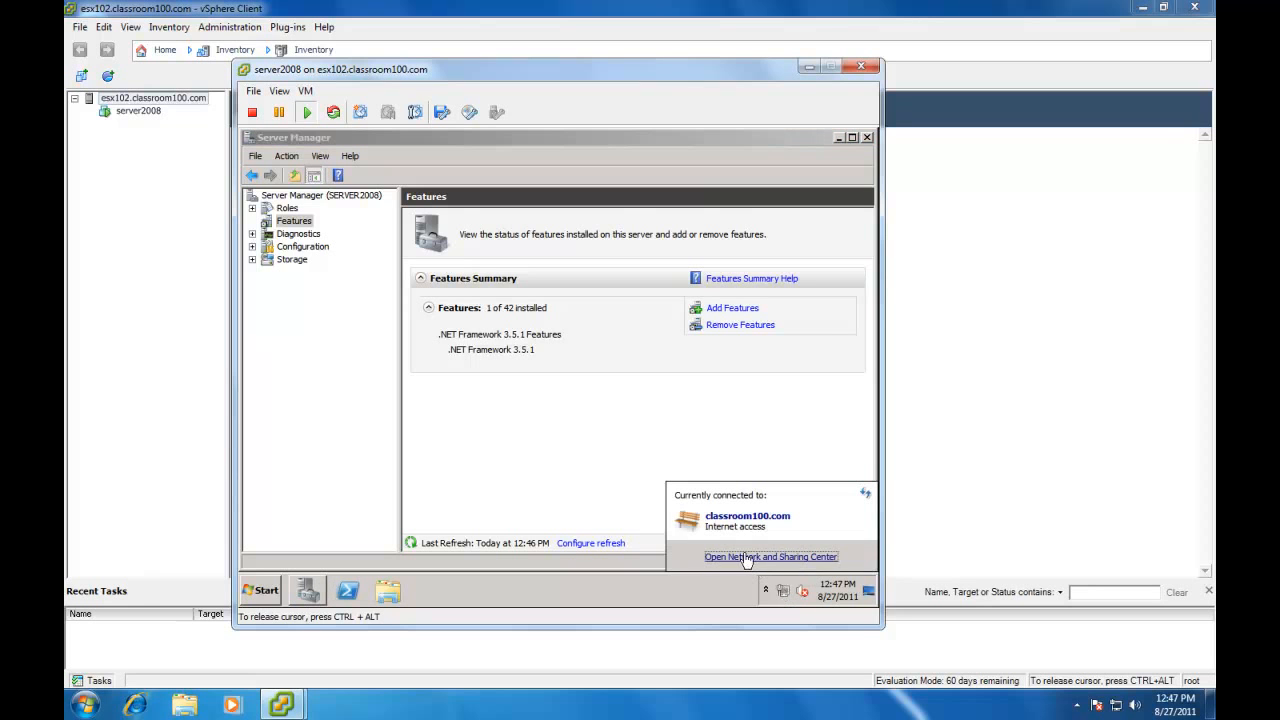
{"action": "left_click", "coordinate": [772, 556]}
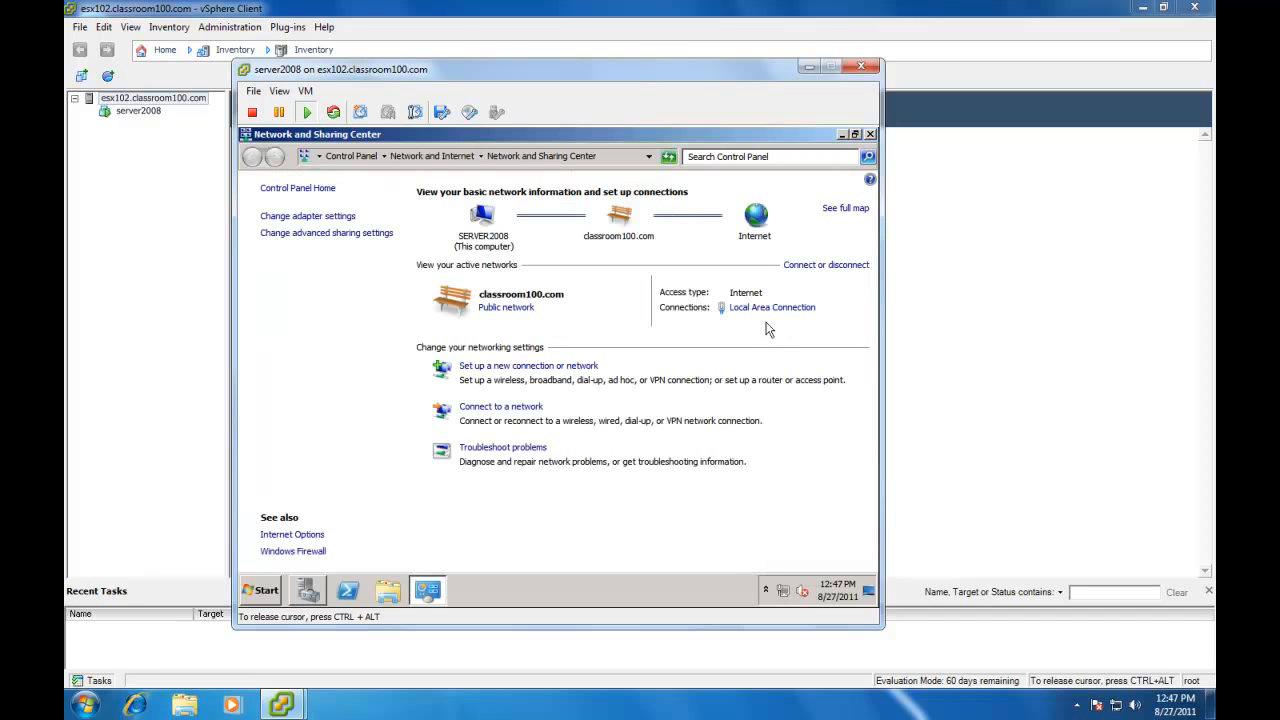
{"action": "left_click", "coordinate": [772, 307]}
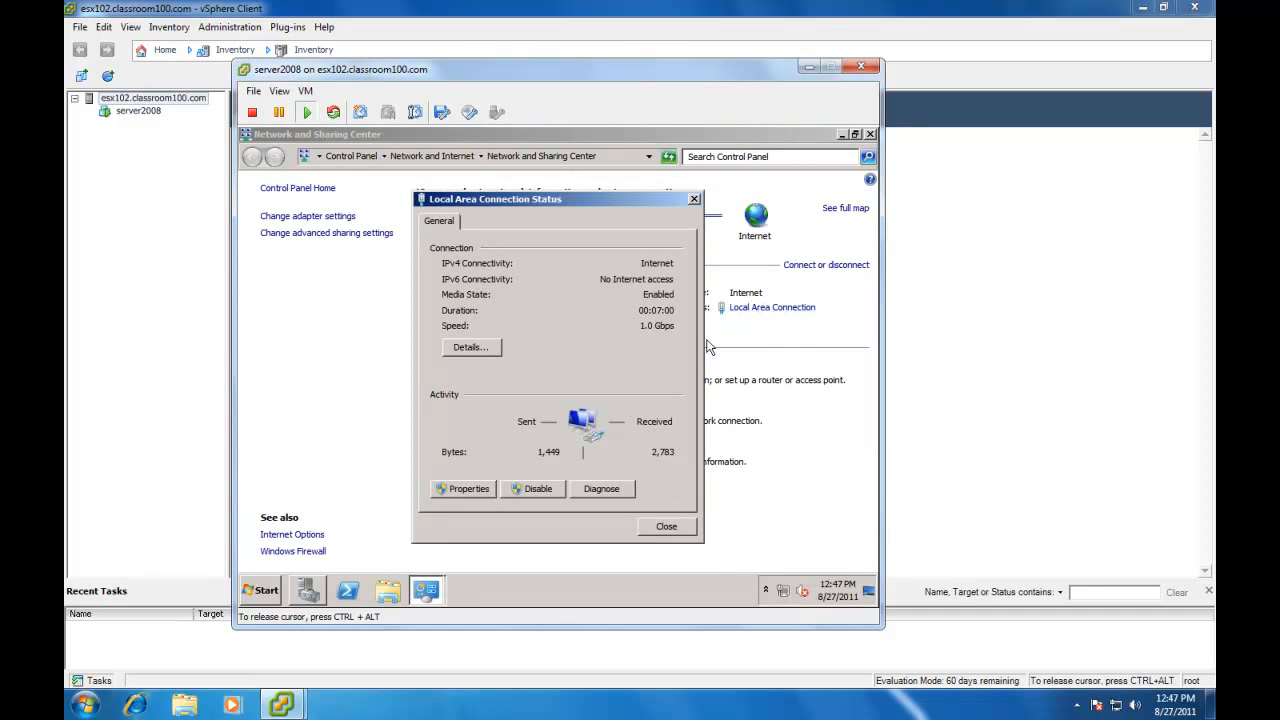
{"action": "left_click", "coordinate": [463, 489]}
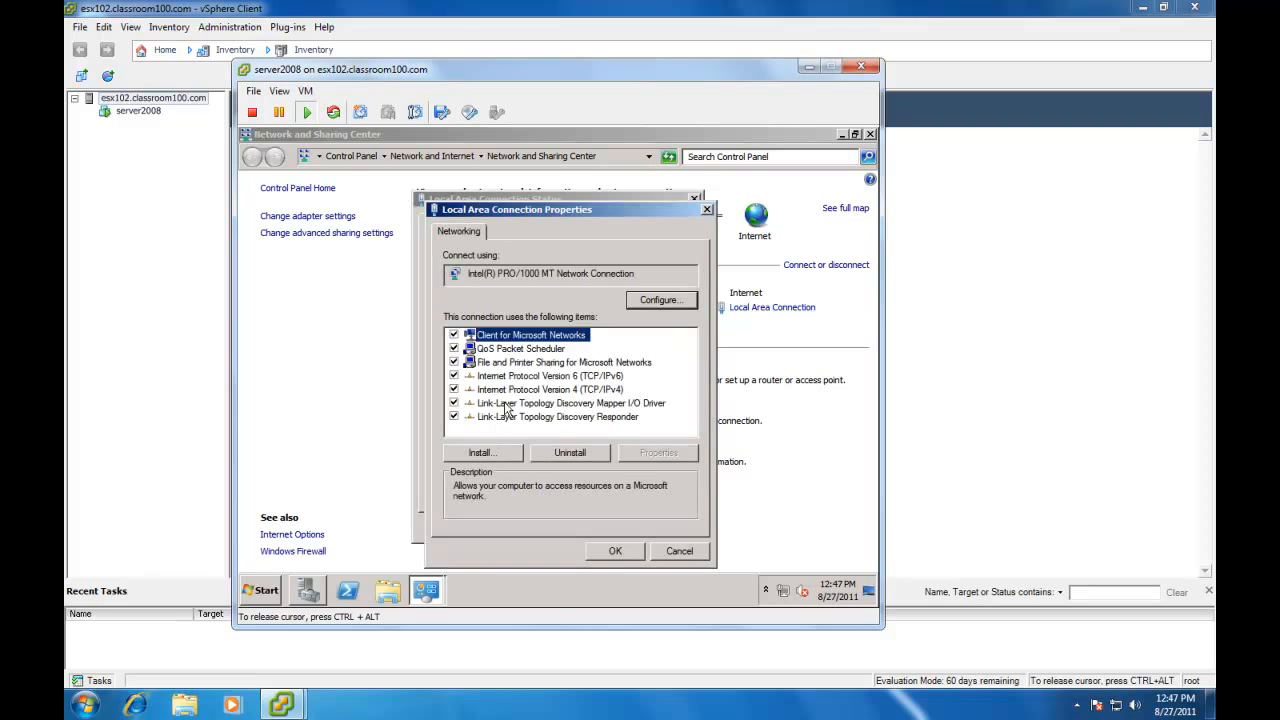
{"action": "left_click", "coordinate": [549, 389]}
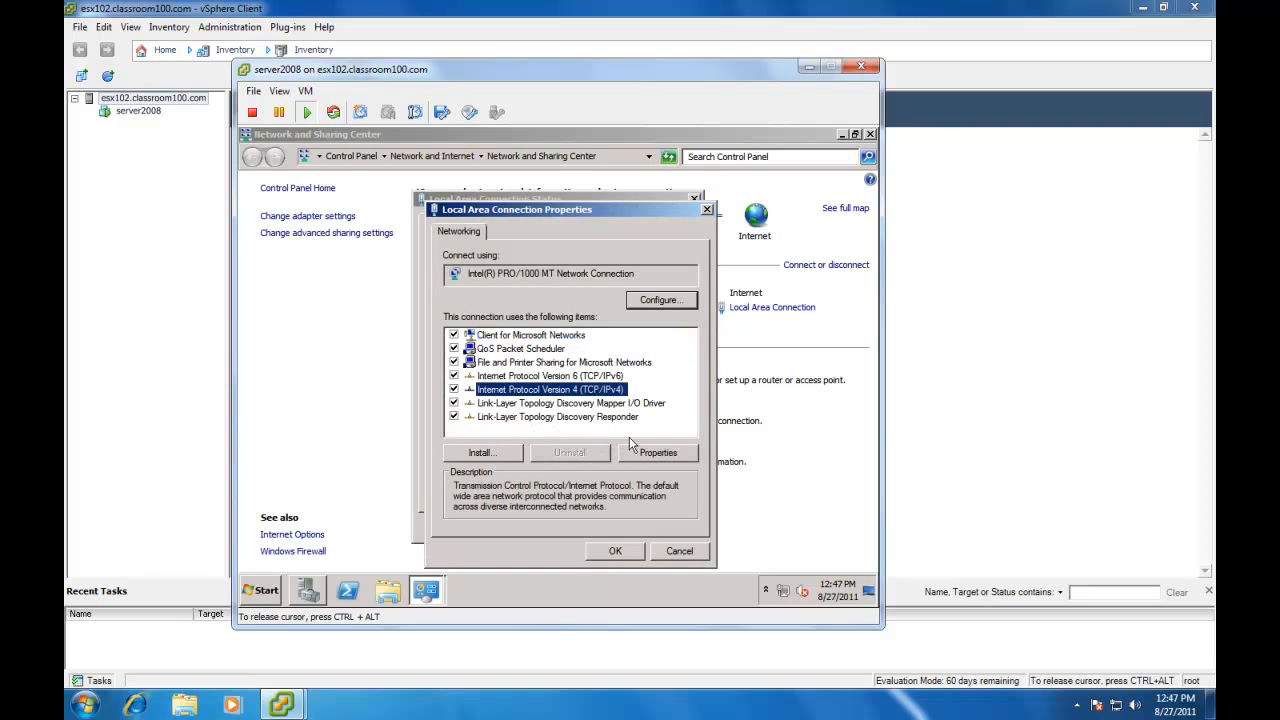
{"action": "left_click", "coordinate": [658, 453]}
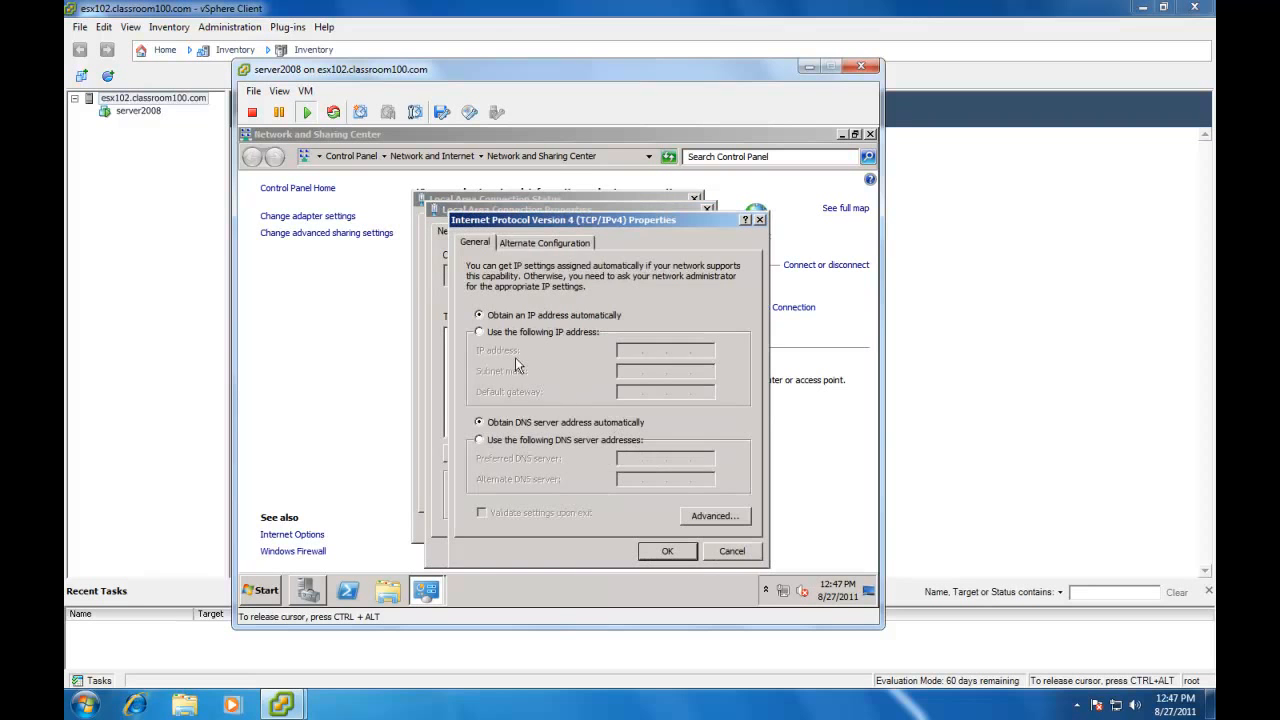
Apply static IPv4 192.168.100.142/255.255.254.0, gateway 192.168.100.1, DNS 192.168.100.10.
{"action": "left_click", "coordinate": [479, 331]}
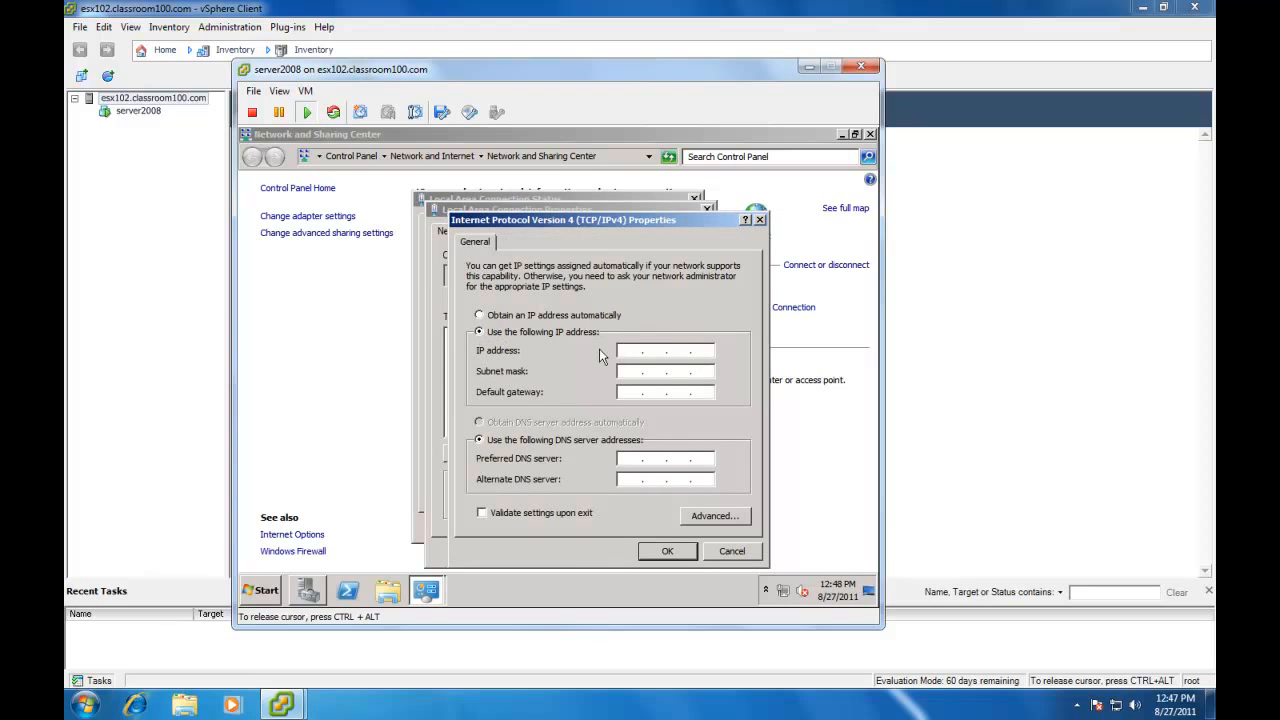
{"action": "left_click", "coordinate": [640, 350]}
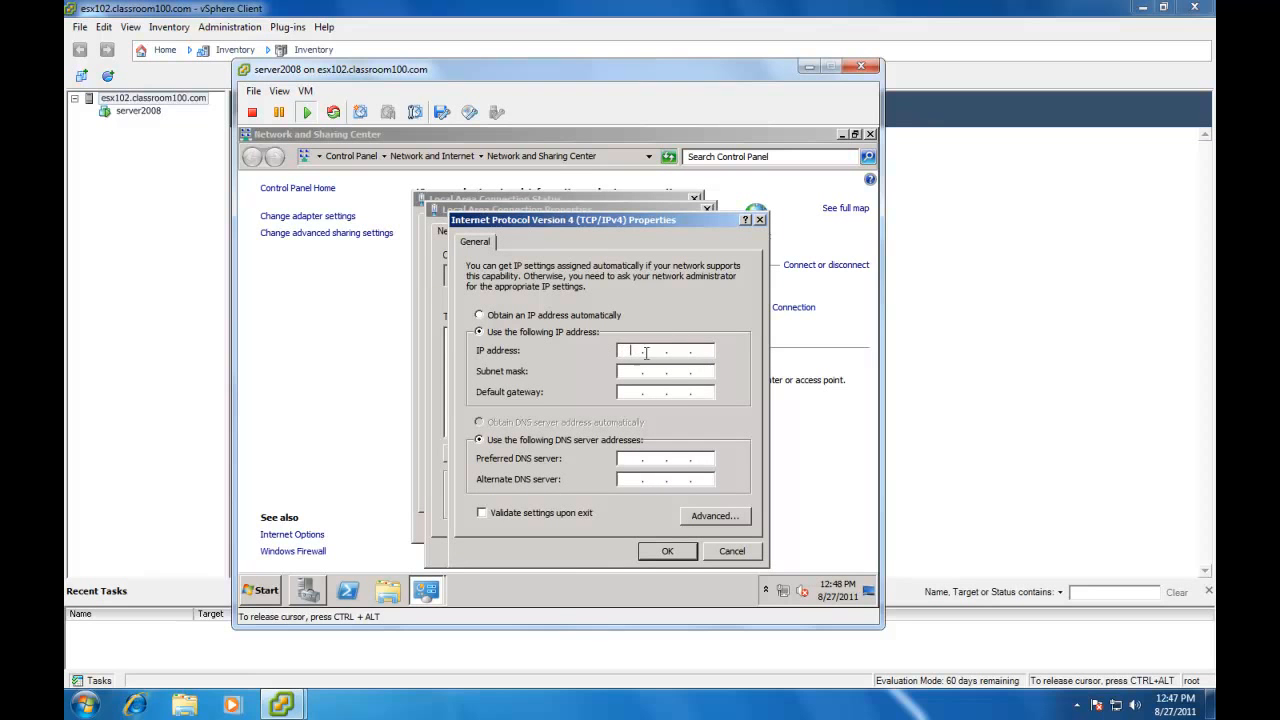
{"action": "type", "text": "192.168"}
{"action": "left_click", "coordinate": [665, 371]}
{"action": "type", "text": "255 . 255 . 254 . 0"}
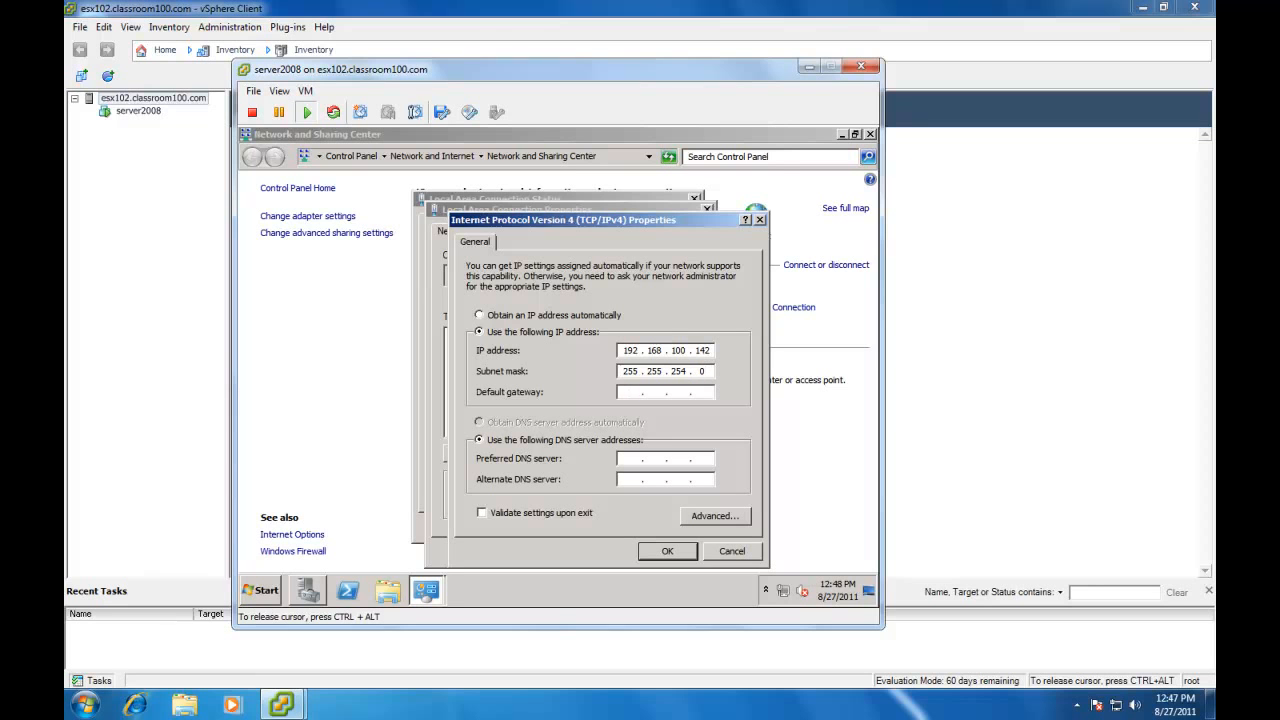
{"action": "type", "text": "192.168"}
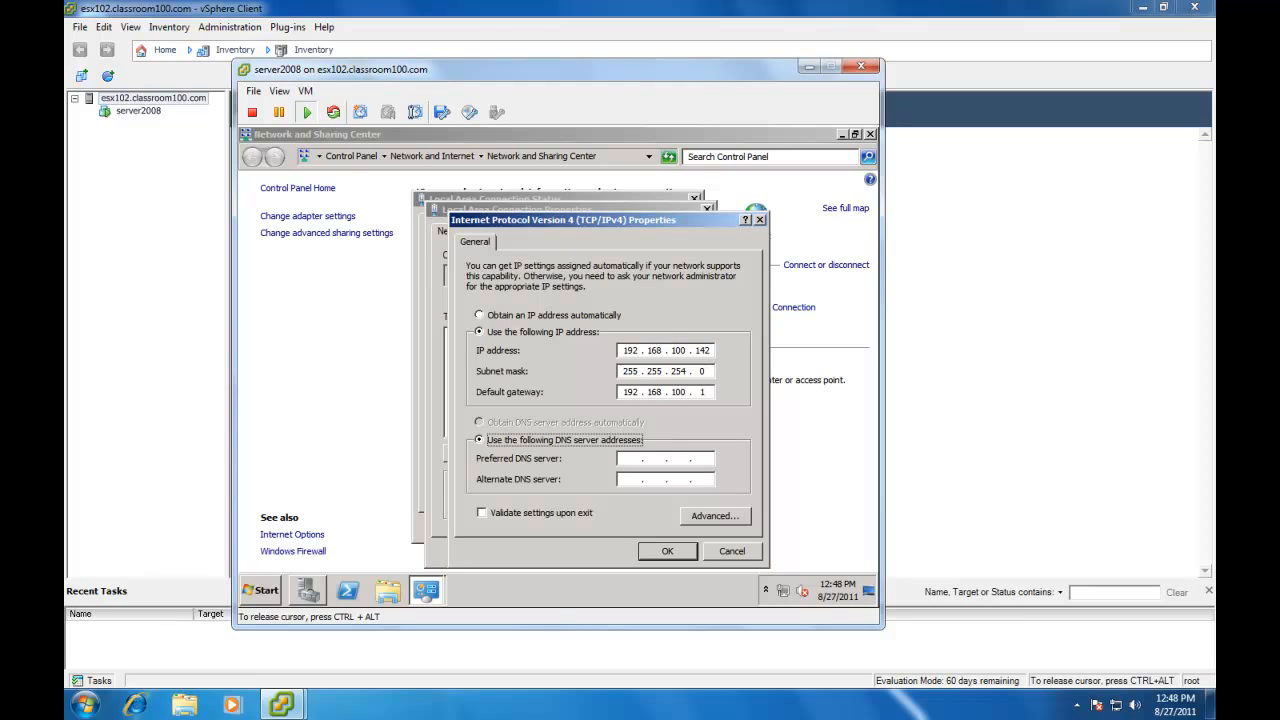
{"action": "type", "text": "192.1"}
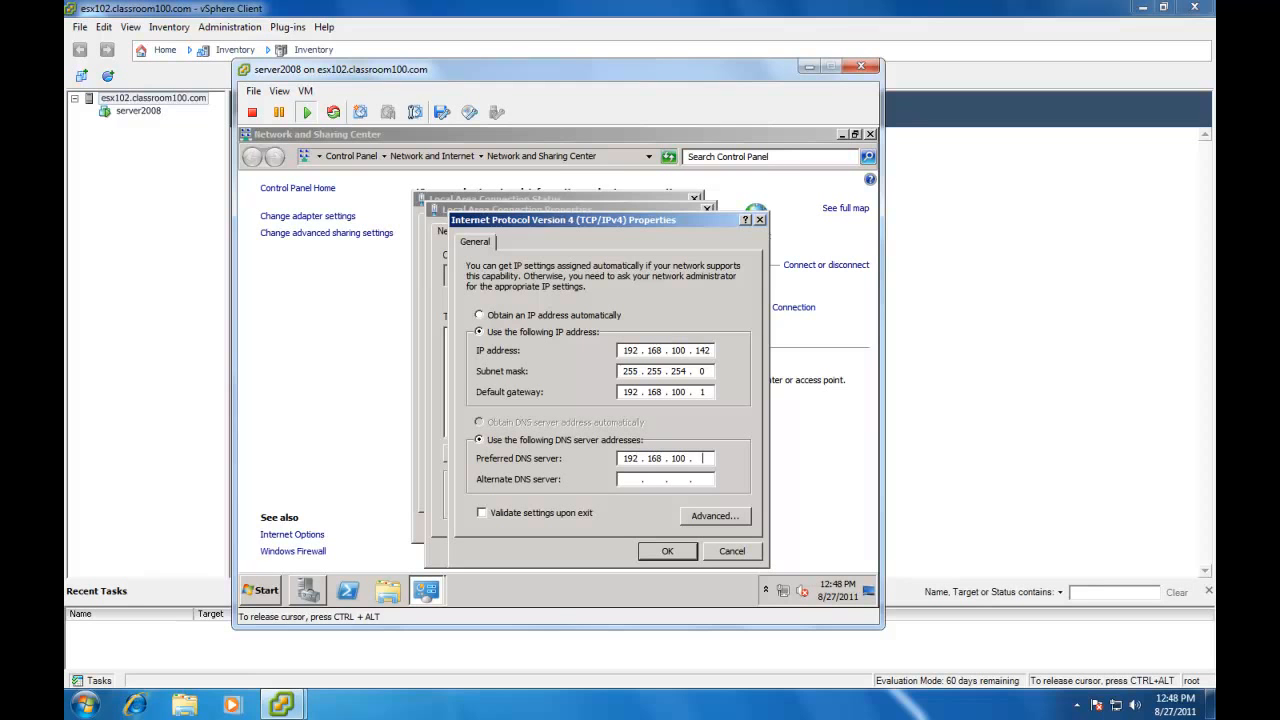
{"action": "type", "text": "10"}
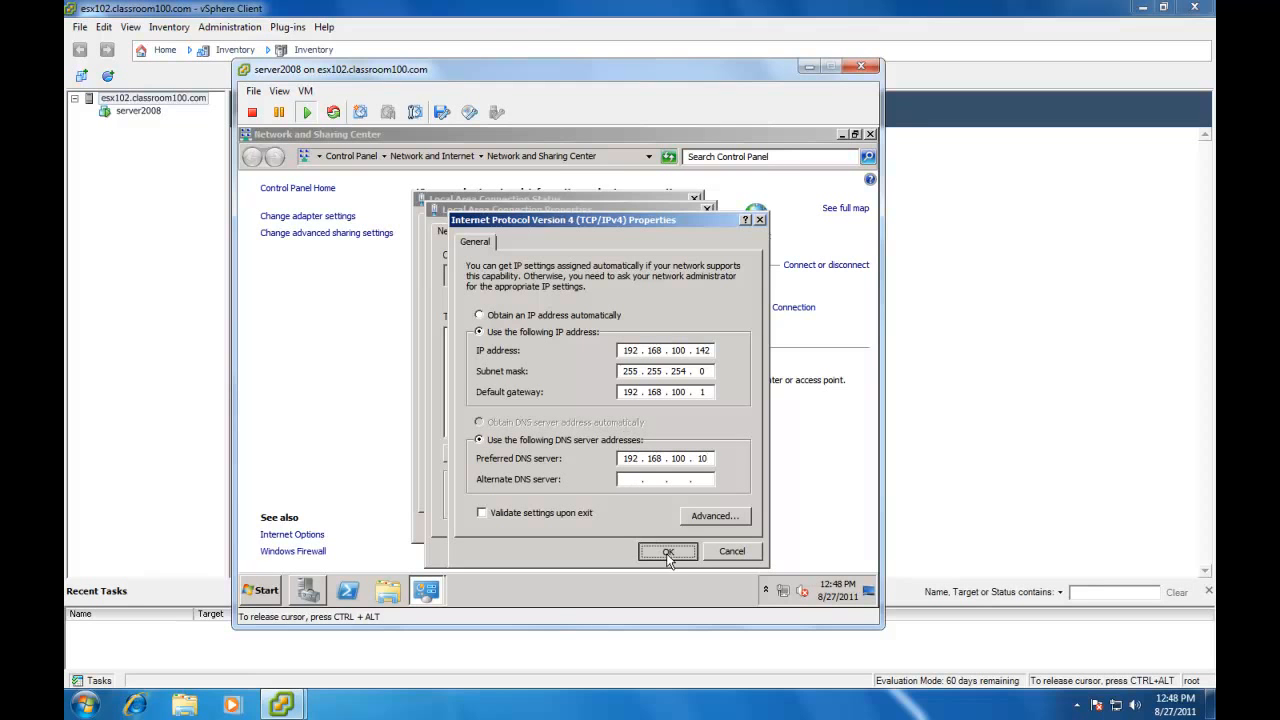
{"action": "left_click", "coordinate": [670, 551]}
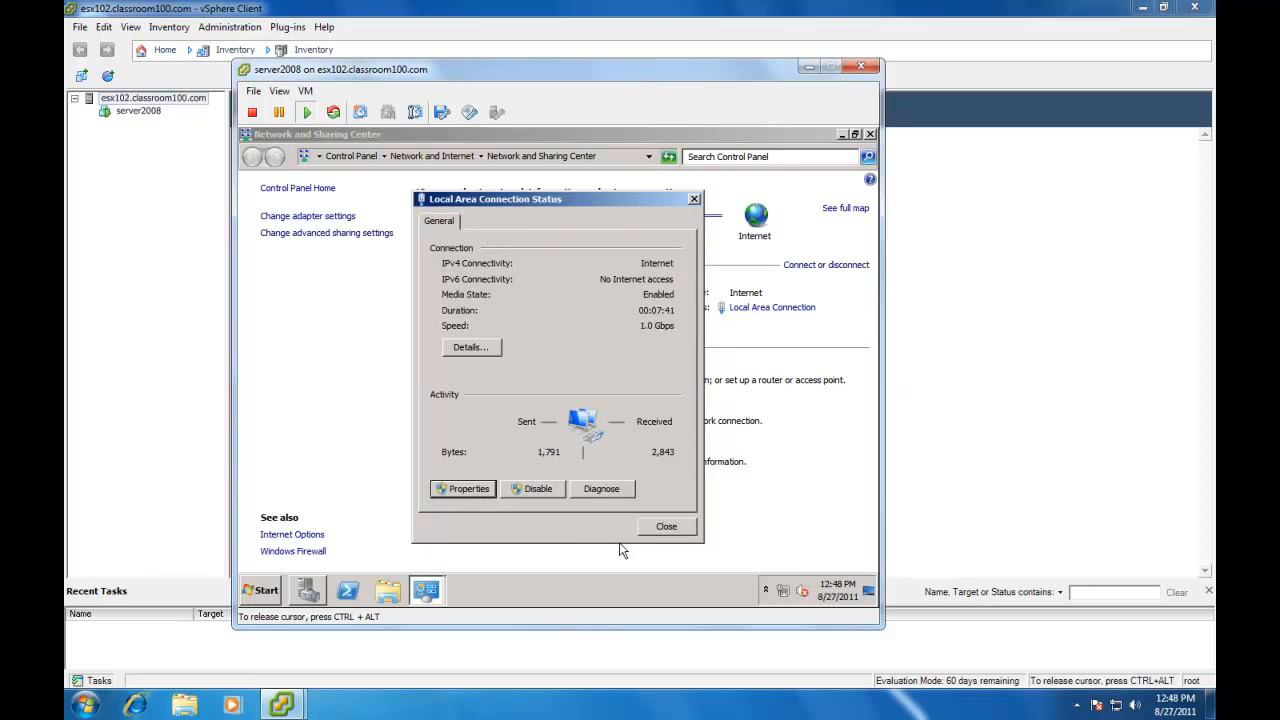
Close the connection status window and open Computer Properties from the Start menu.
{"action": "left_click", "coordinate": [666, 526]}
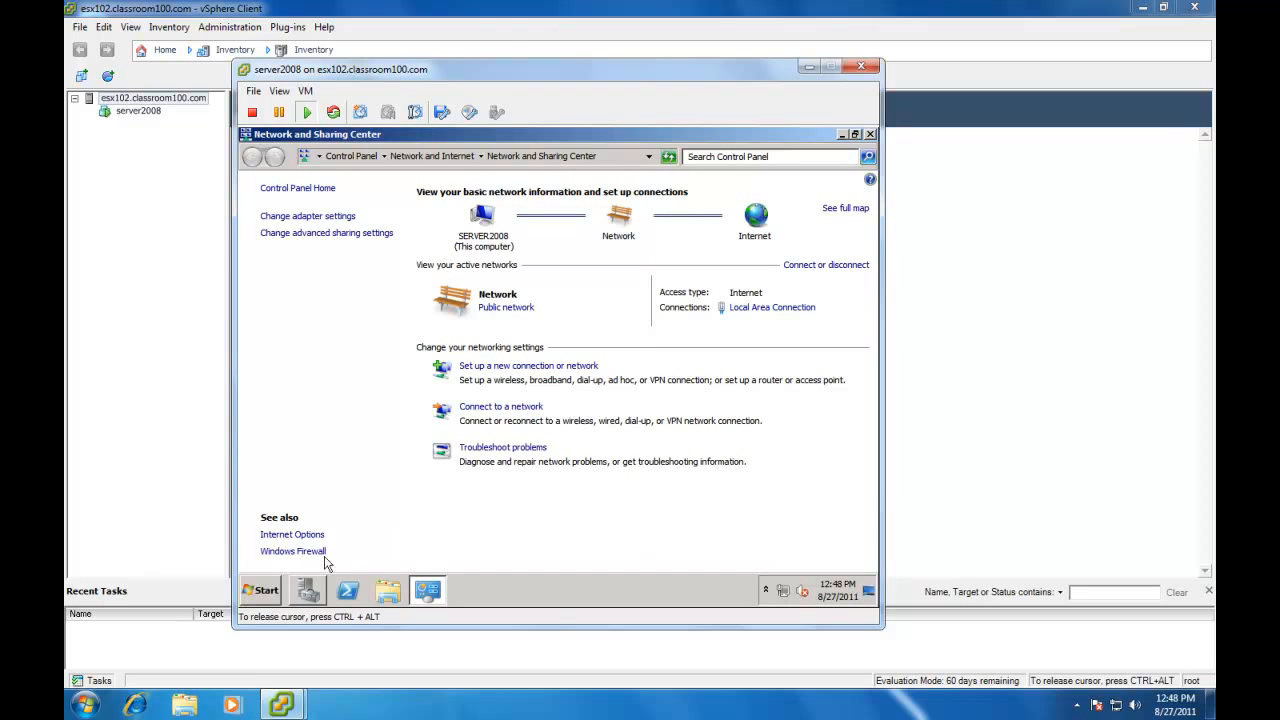
{"action": "left_click", "coordinate": [260, 590]}
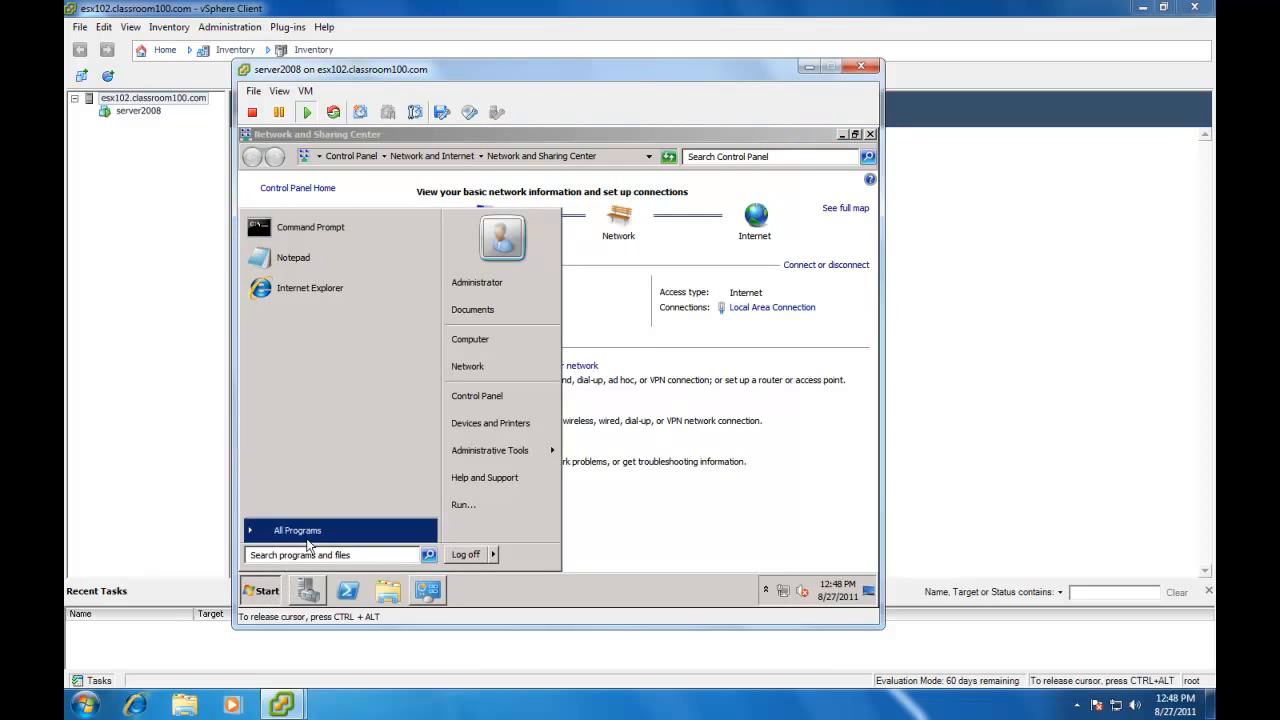
{"action": "mouse_move", "coordinate": [473, 345]}
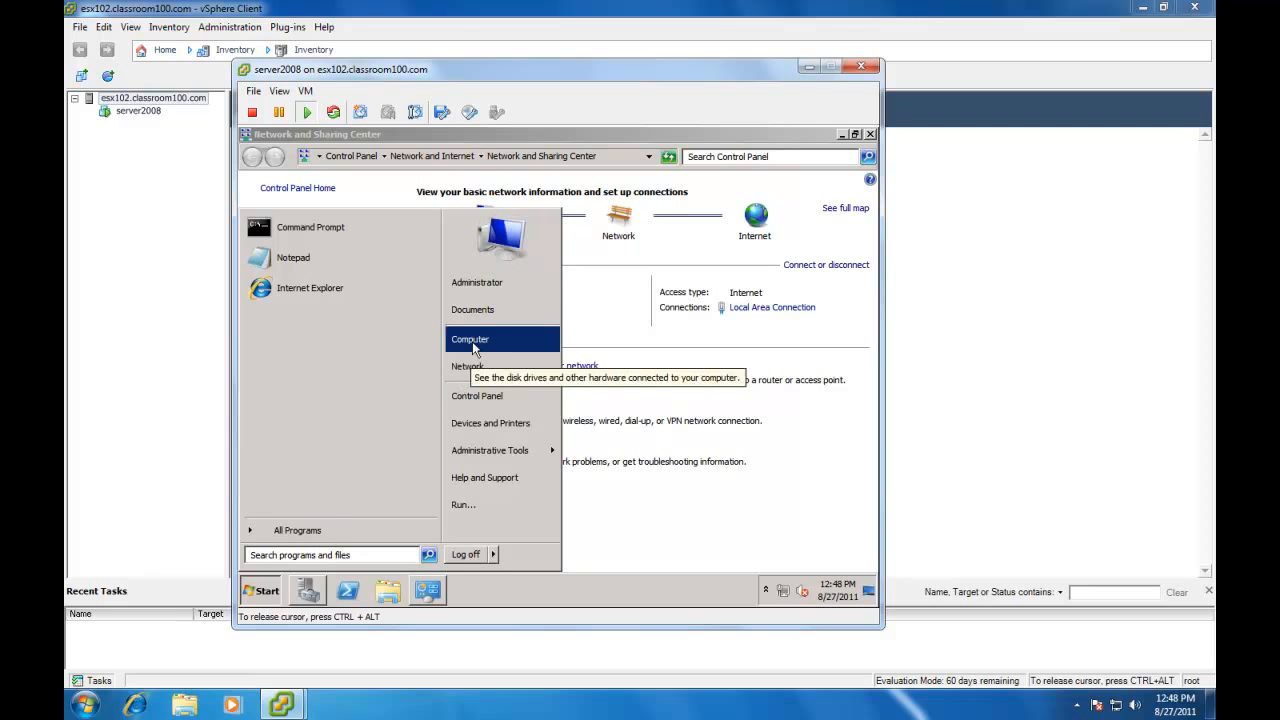
{"action": "right_click", "coordinate": [470, 339]}
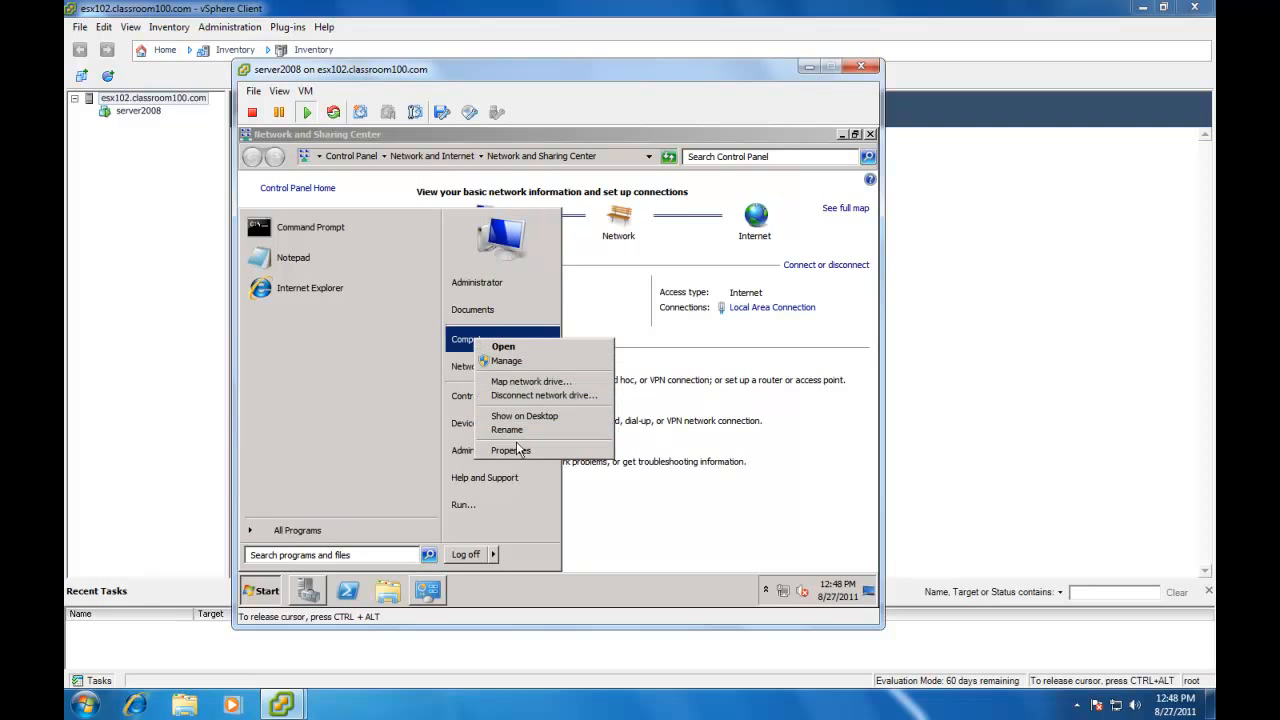
{"action": "left_click", "coordinate": [512, 450]}
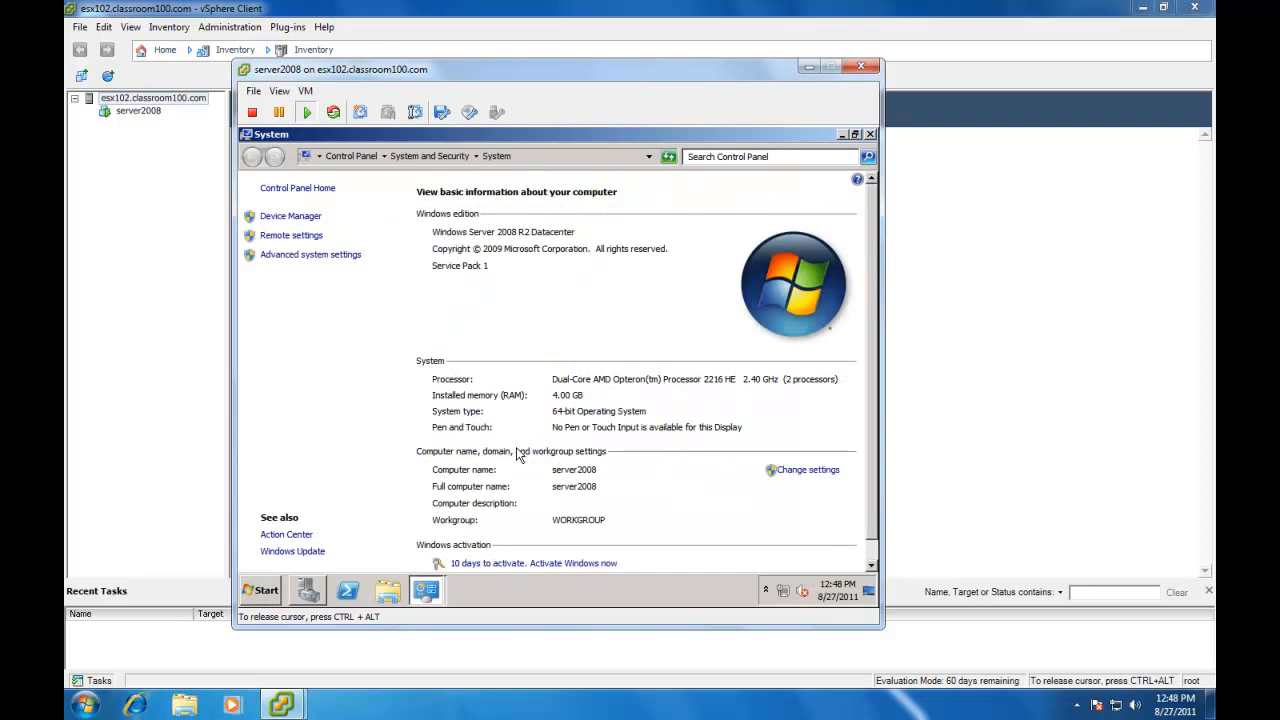
{"action": "mouse_move", "coordinate": [734, 474]}
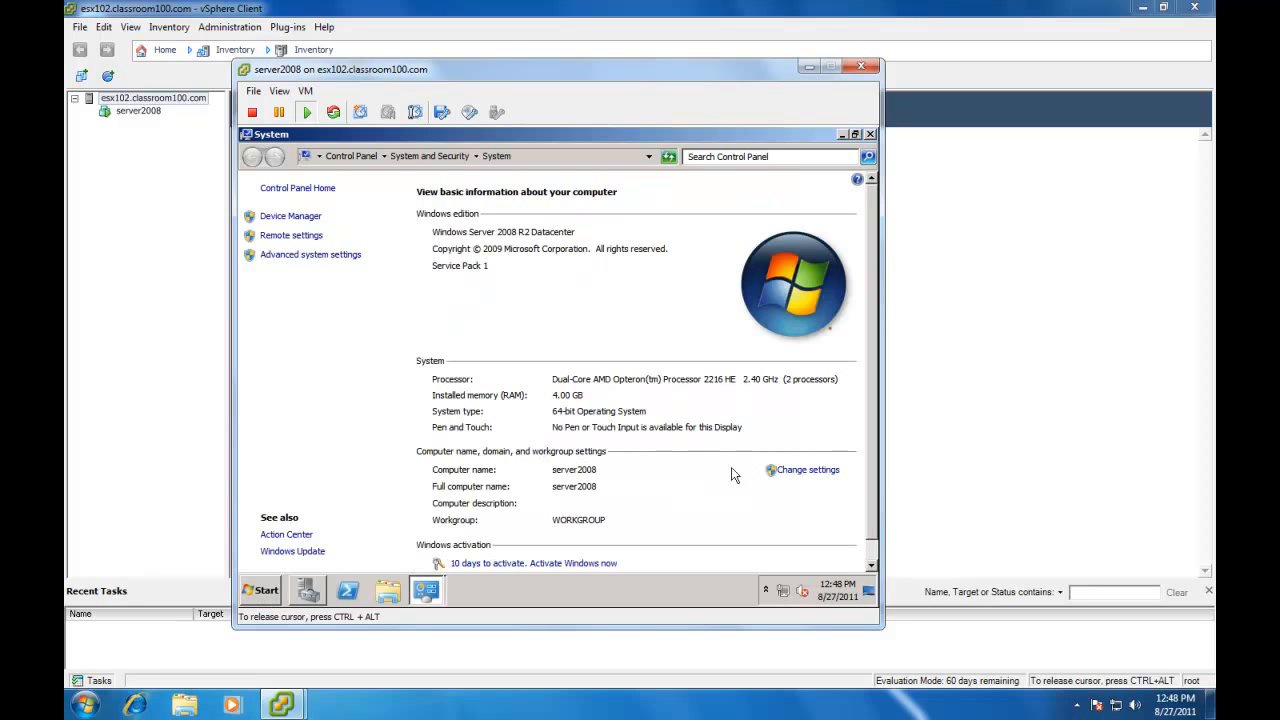
Set the computer's membership to the classroom100.com domain in Computer Name settings.
{"action": "left_click", "coordinate": [809, 470]}
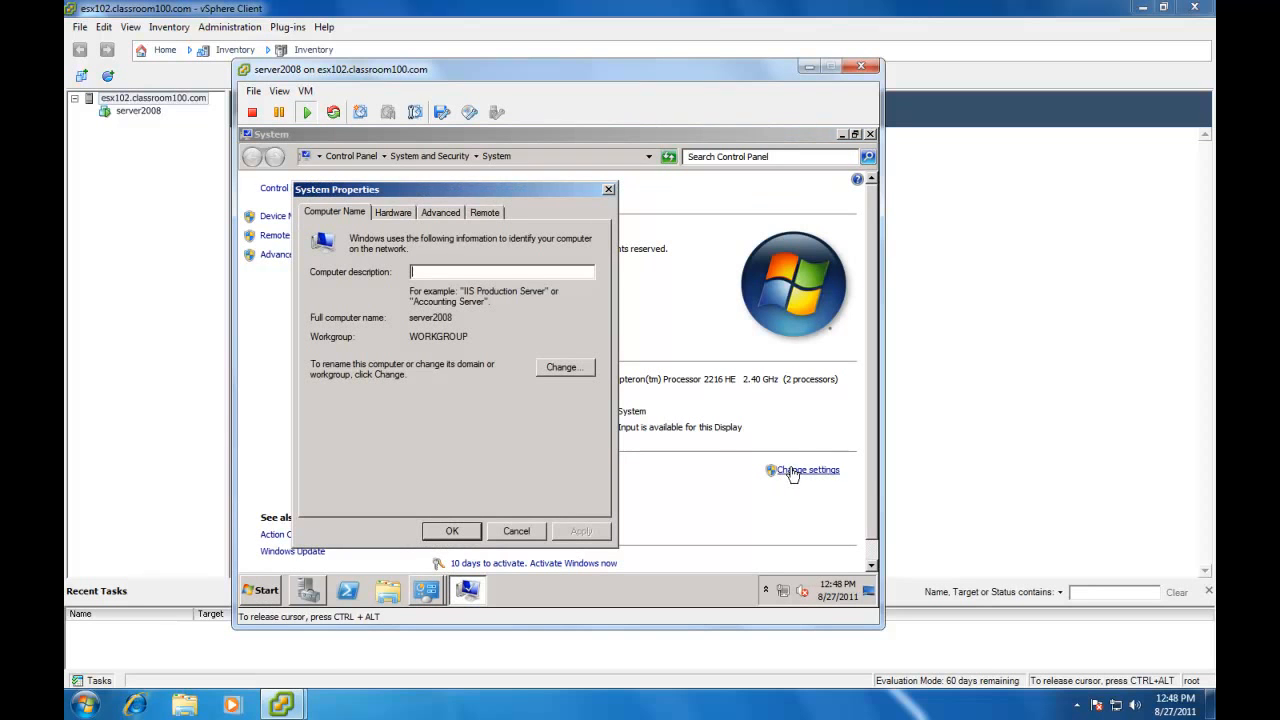
{"action": "left_click", "coordinate": [564, 367]}
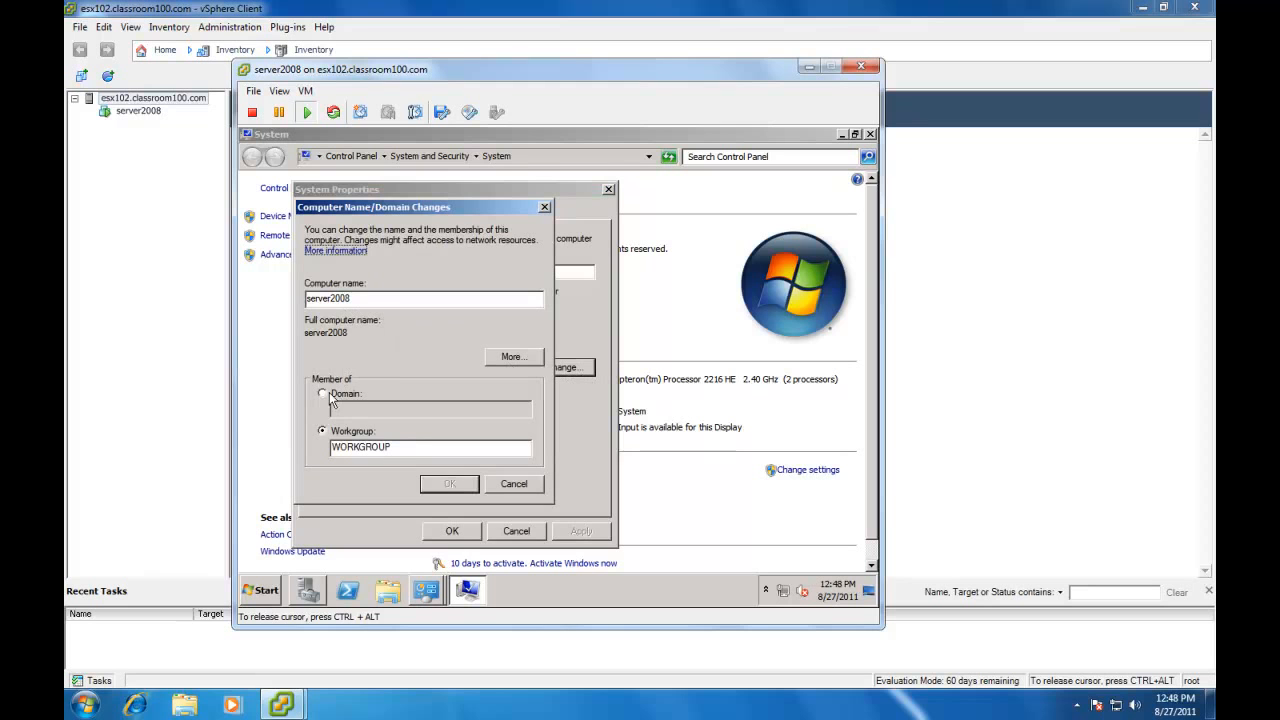
{"action": "left_click", "coordinate": [322, 393]}
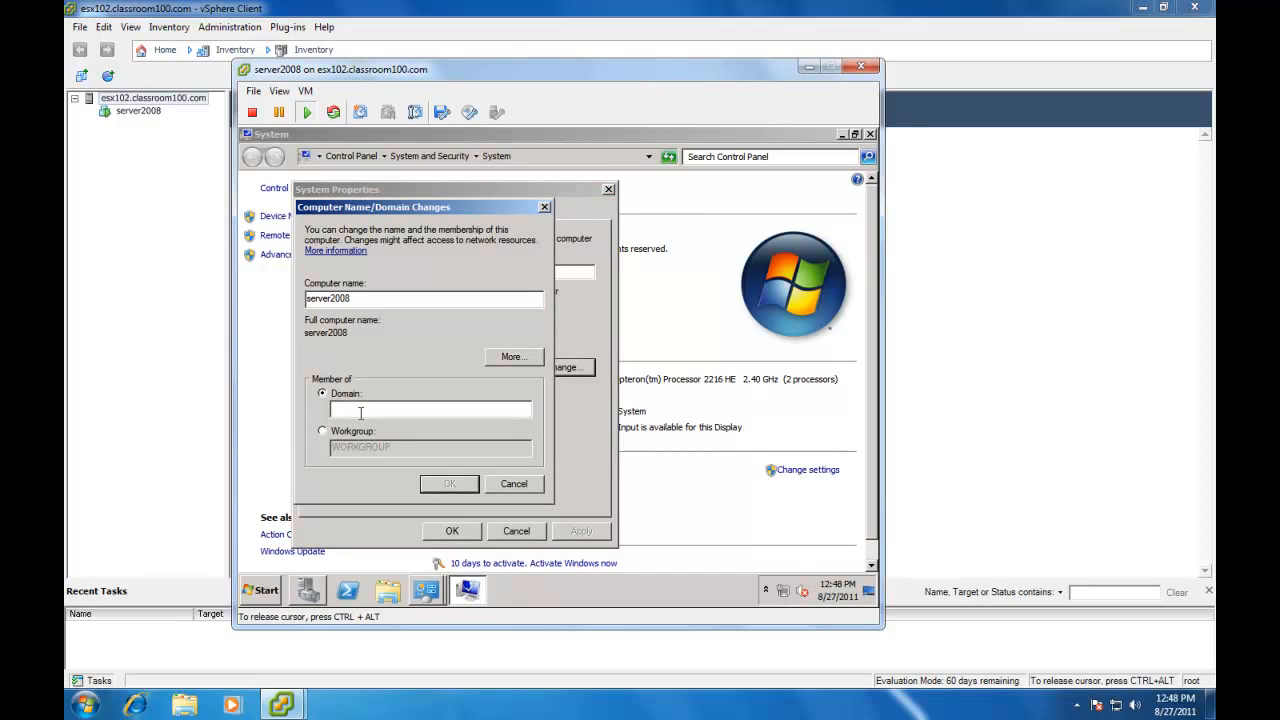
{"action": "type", "text": "classroom100.com"}
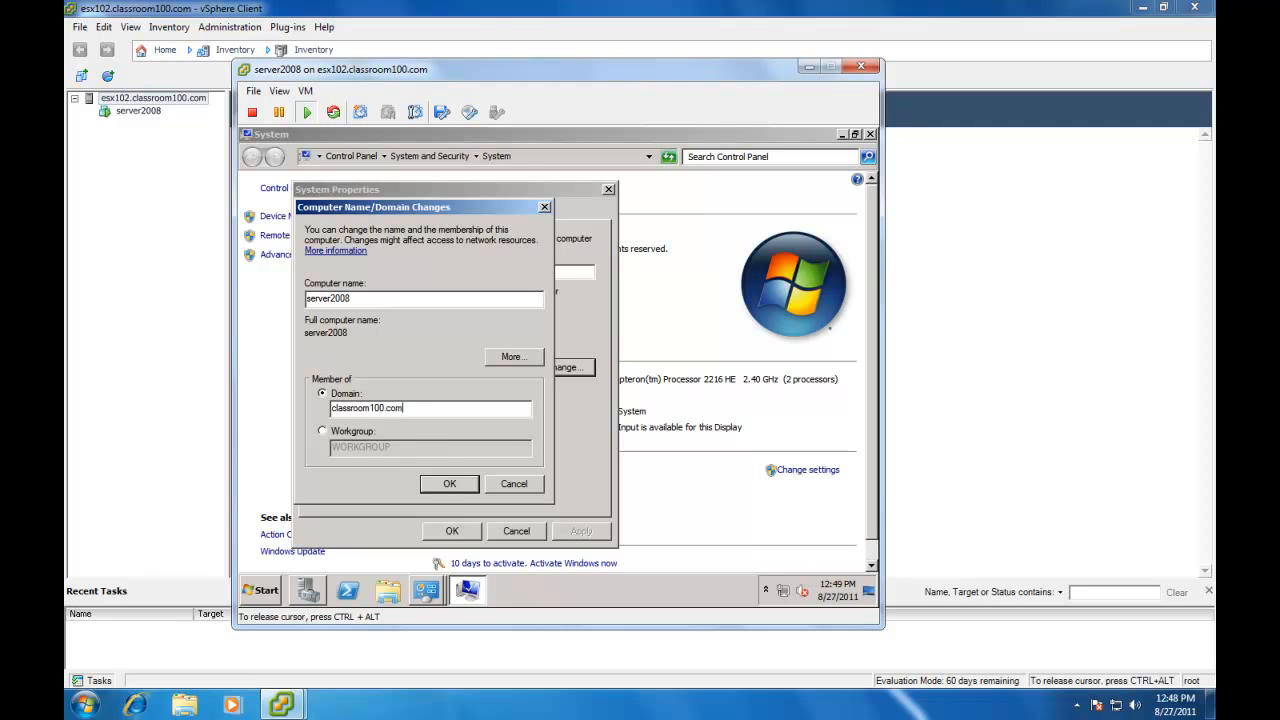
{"action": "left_click", "coordinate": [449, 484]}
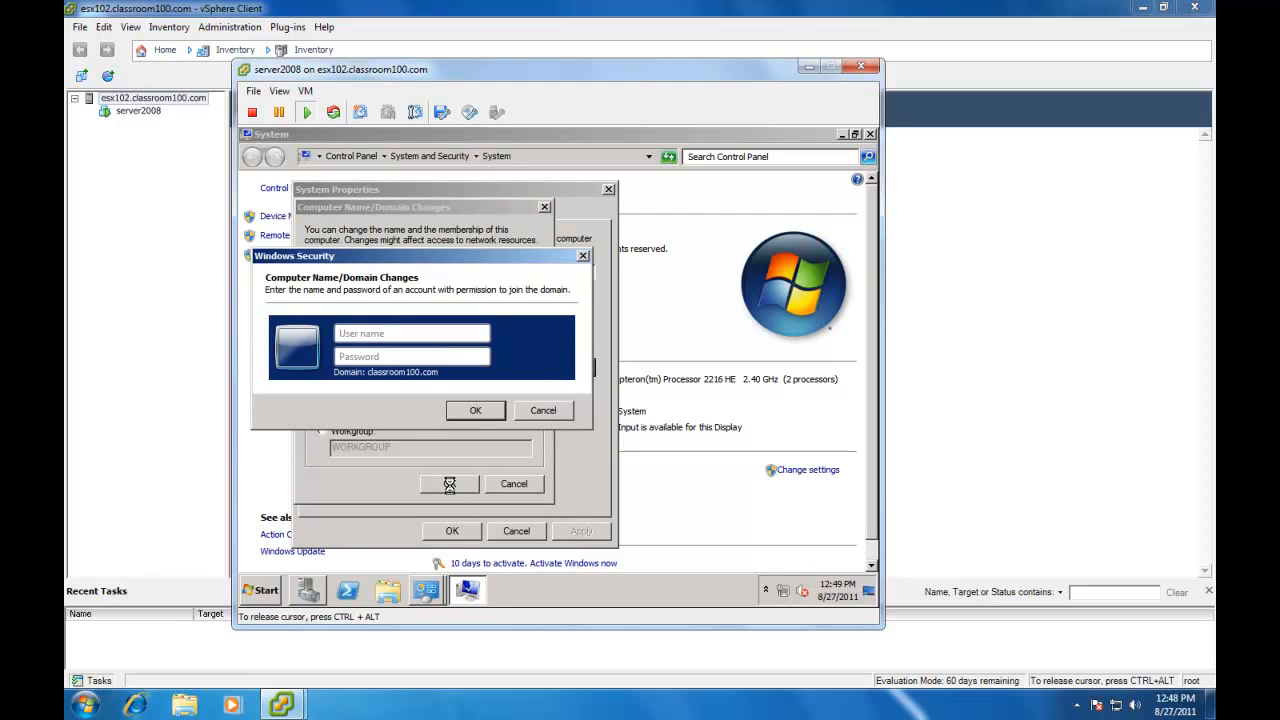
Authenticate as domain administrator, accept the welcome and restart prompts, and restart now.
{"action": "type", "text": "administrato"}
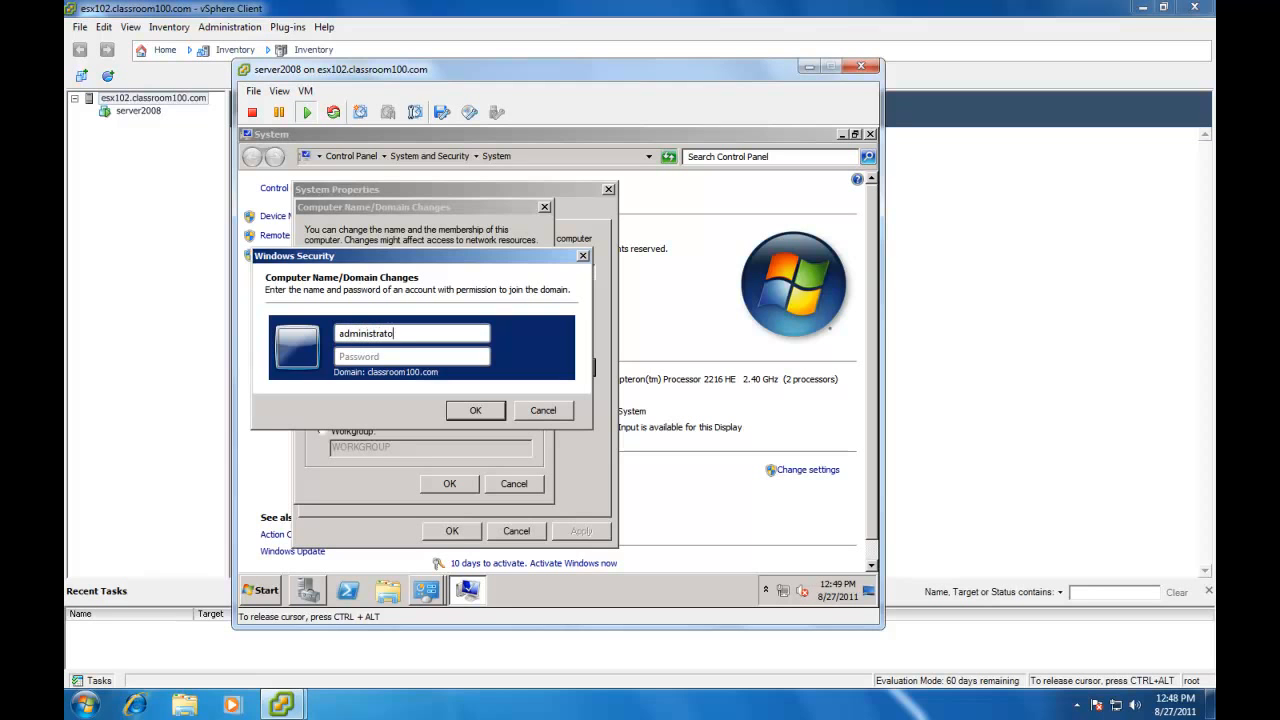
{"action": "type", "text": "••"}
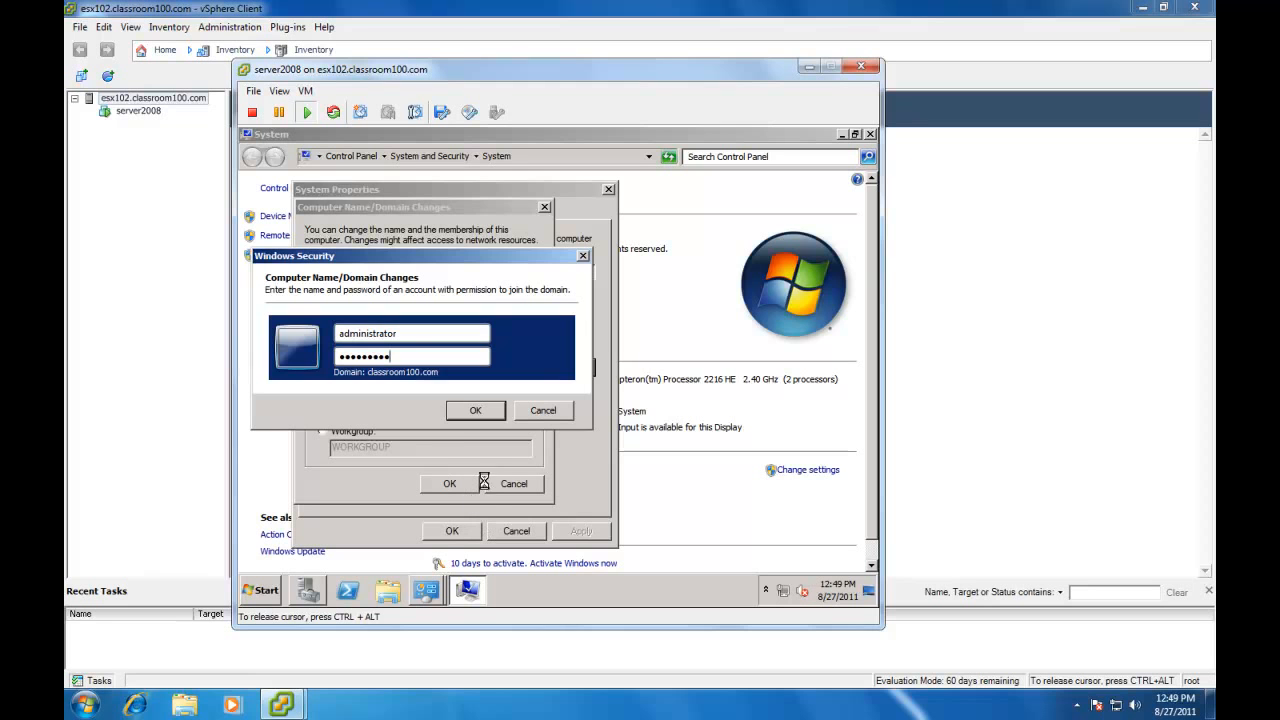
{"action": "left_click", "coordinate": [475, 410]}
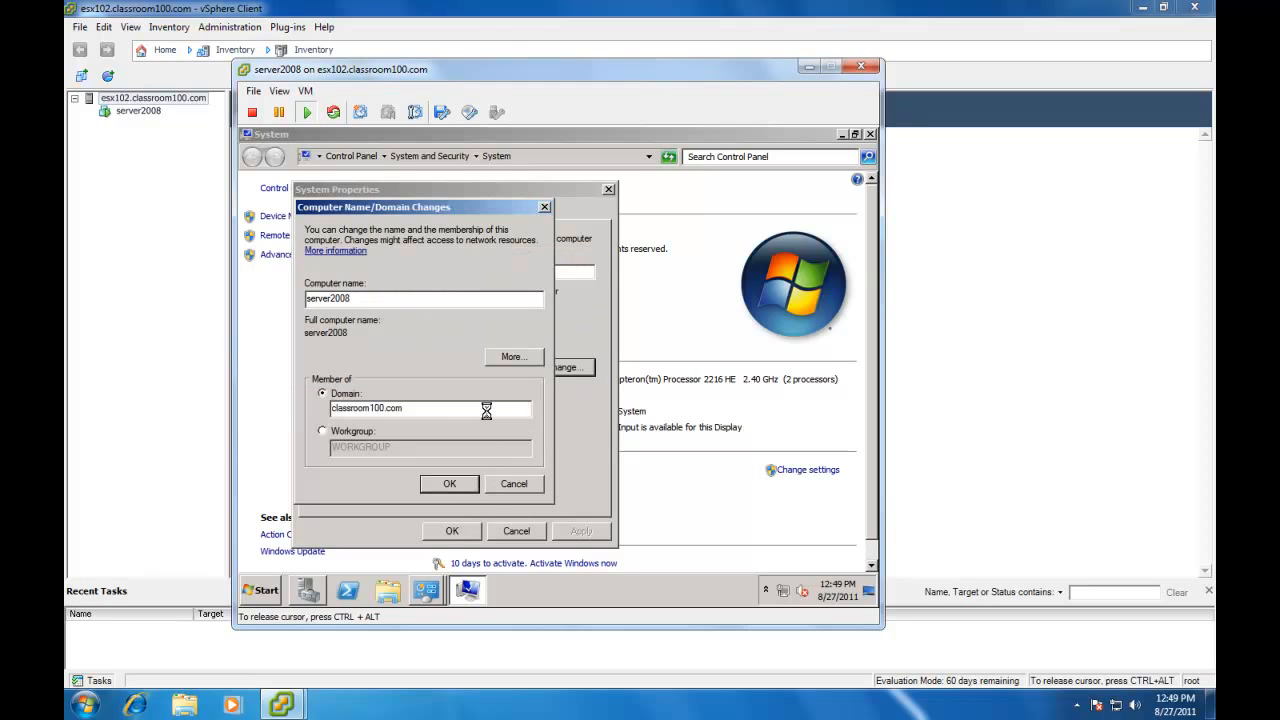
{"action": "left_click", "coordinate": [449, 484]}
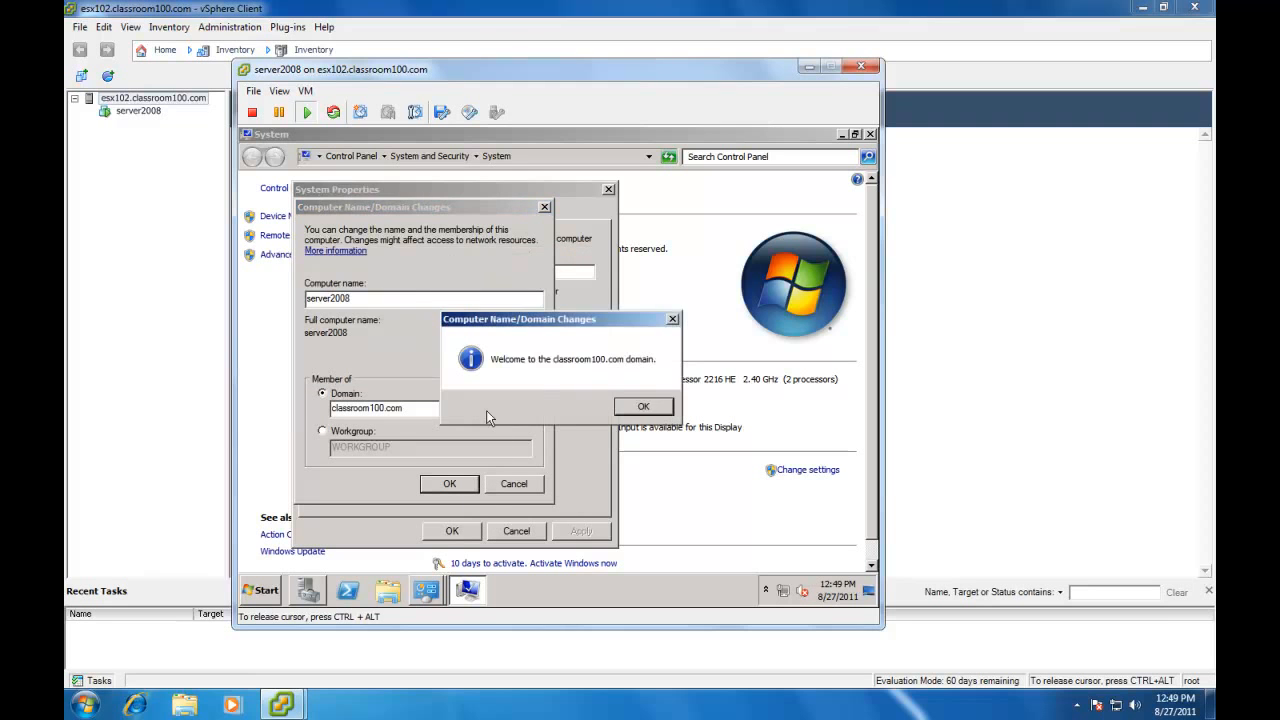
{"action": "left_click", "coordinate": [643, 406]}
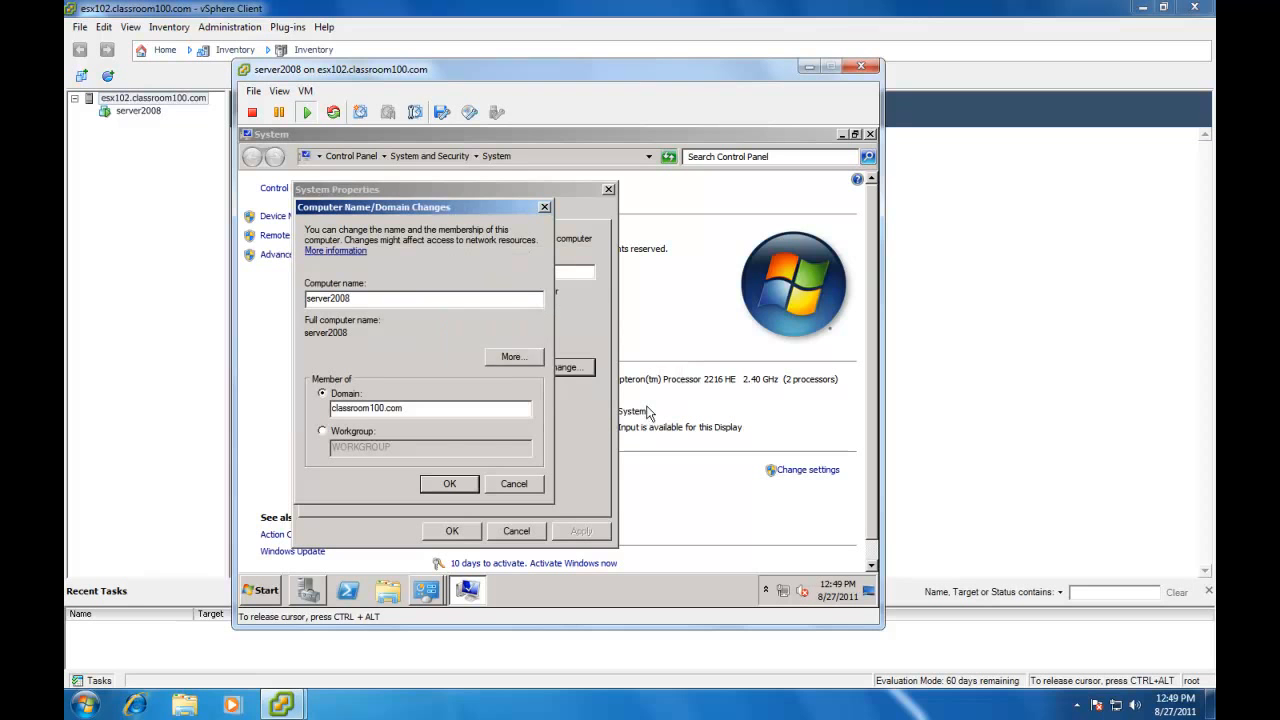
{"action": "left_click", "coordinate": [449, 484]}
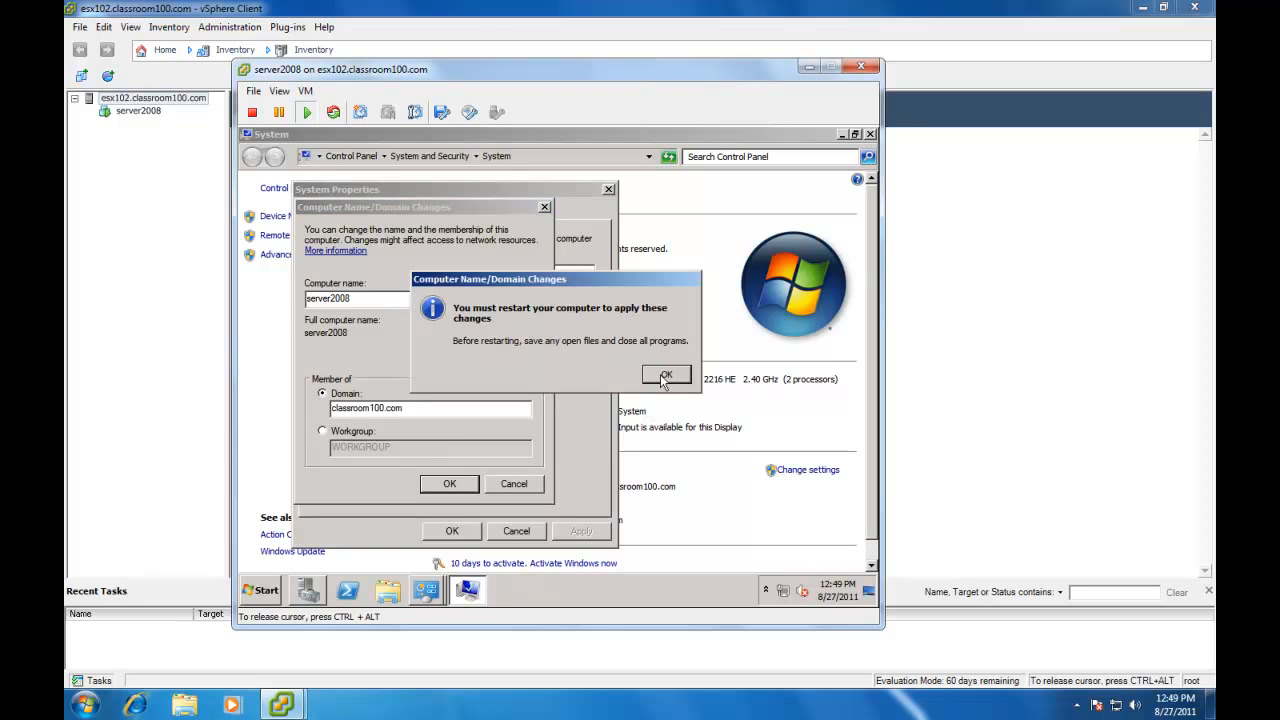
{"action": "left_click", "coordinate": [666, 375]}
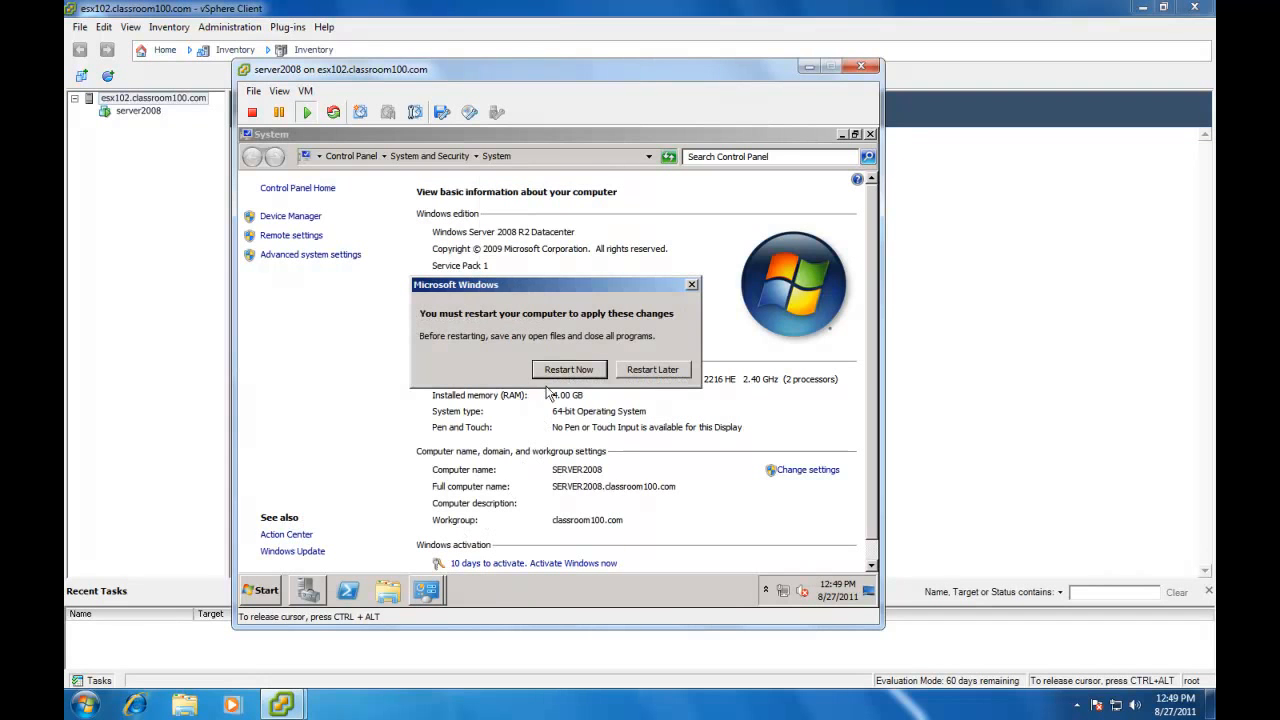
{"action": "left_click", "coordinate": [653, 369]}
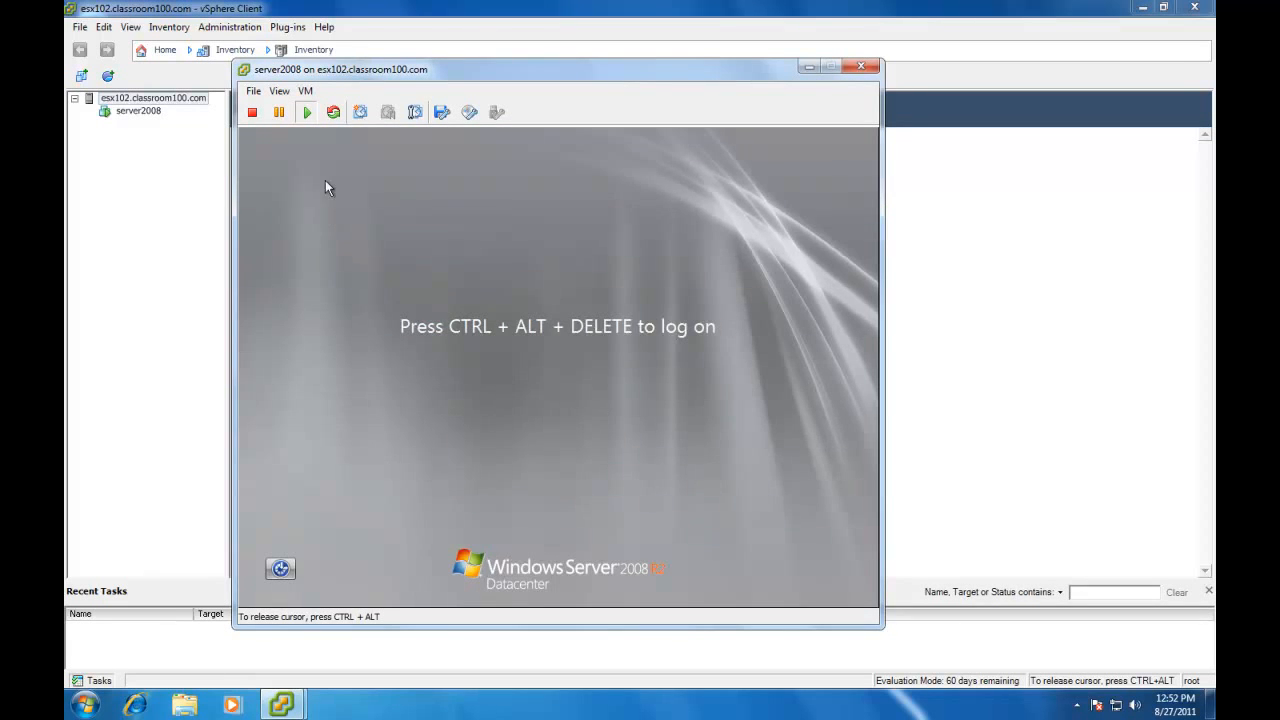
Log on as classroom100\administrator through Ctrl+Alt+Del and Other User.
{"action": "left_click", "coordinate": [305, 91]}
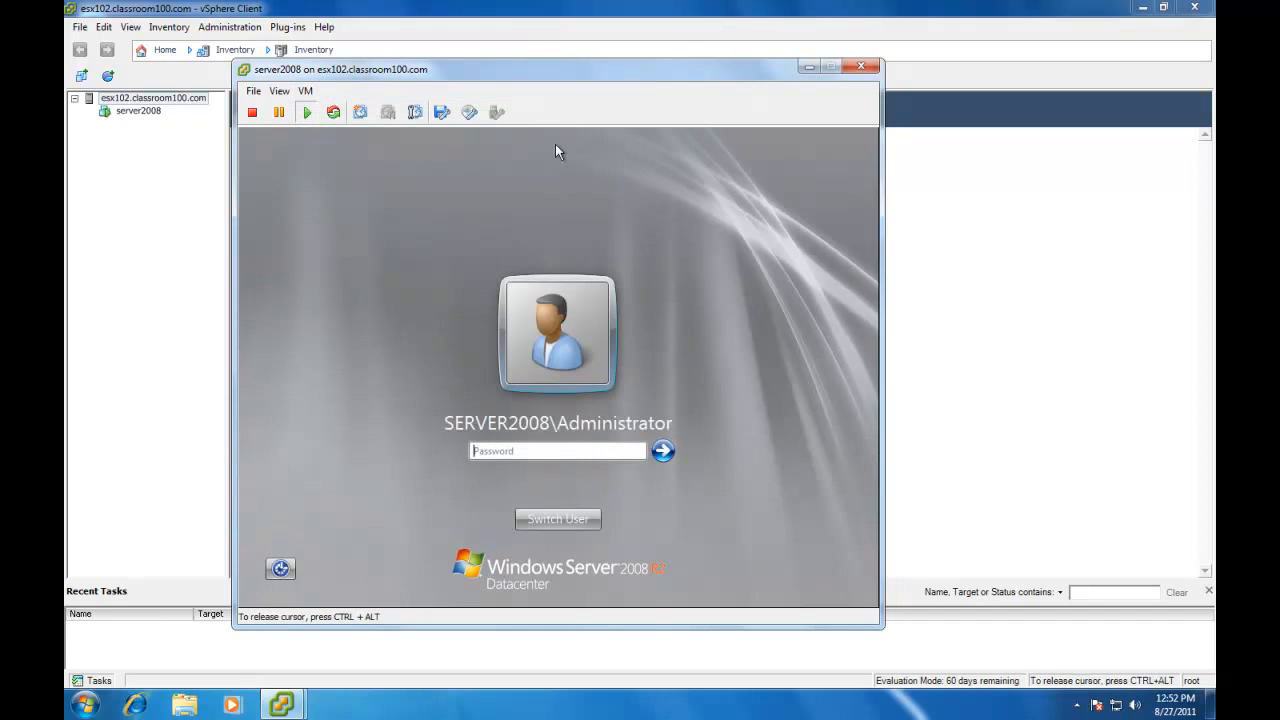
{"action": "mouse_move", "coordinate": [551, 212]}
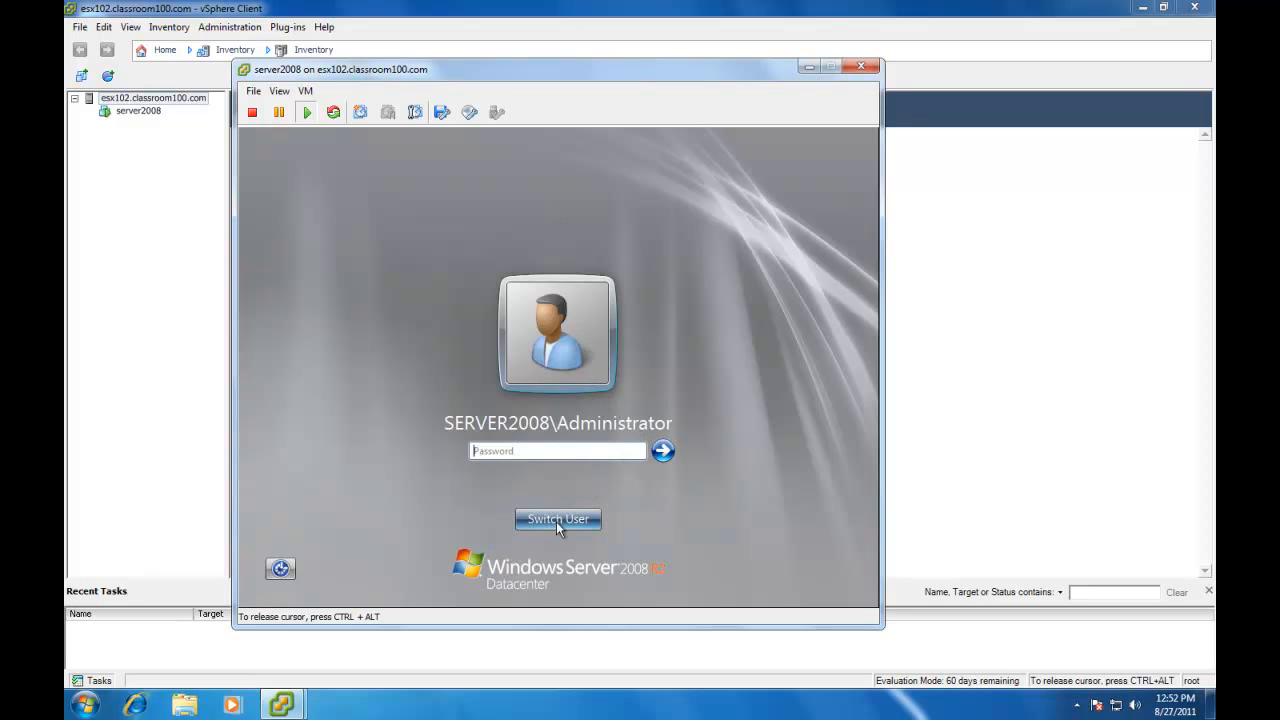
{"action": "left_click", "coordinate": [557, 519]}
{"action": "type", "text": "classroom100\\"}
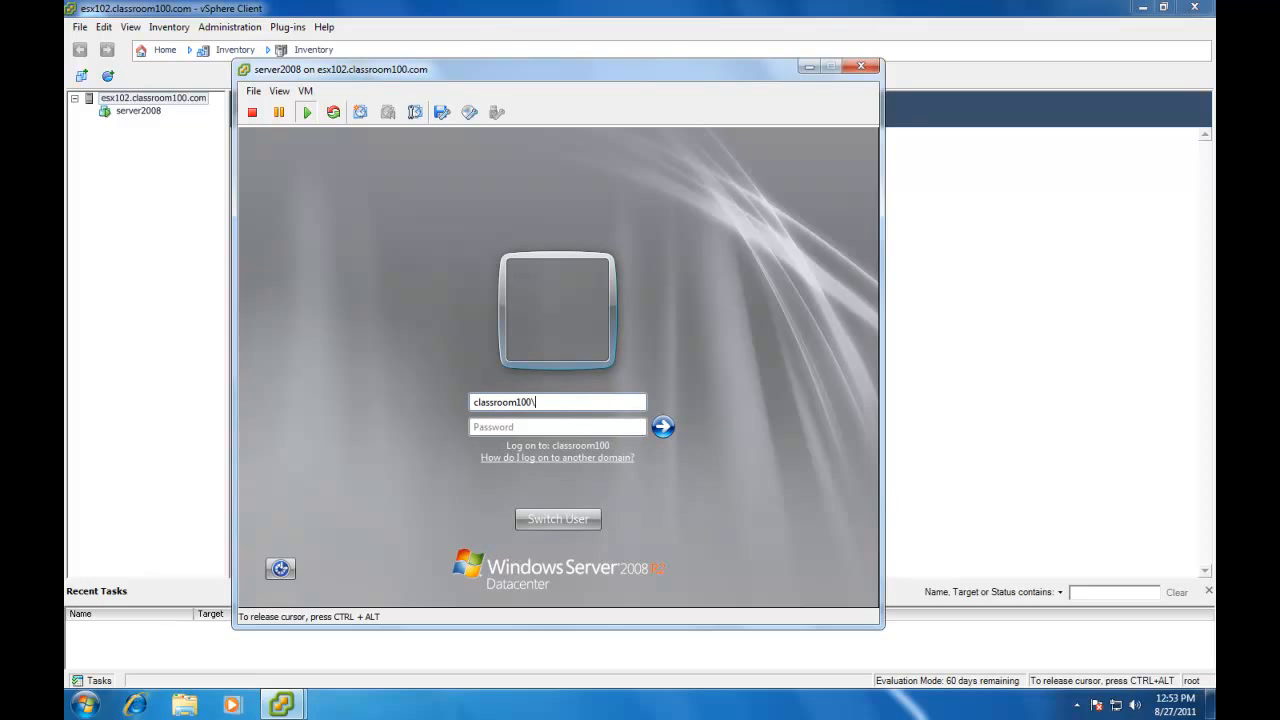
{"action": "type", "text": "administr"}
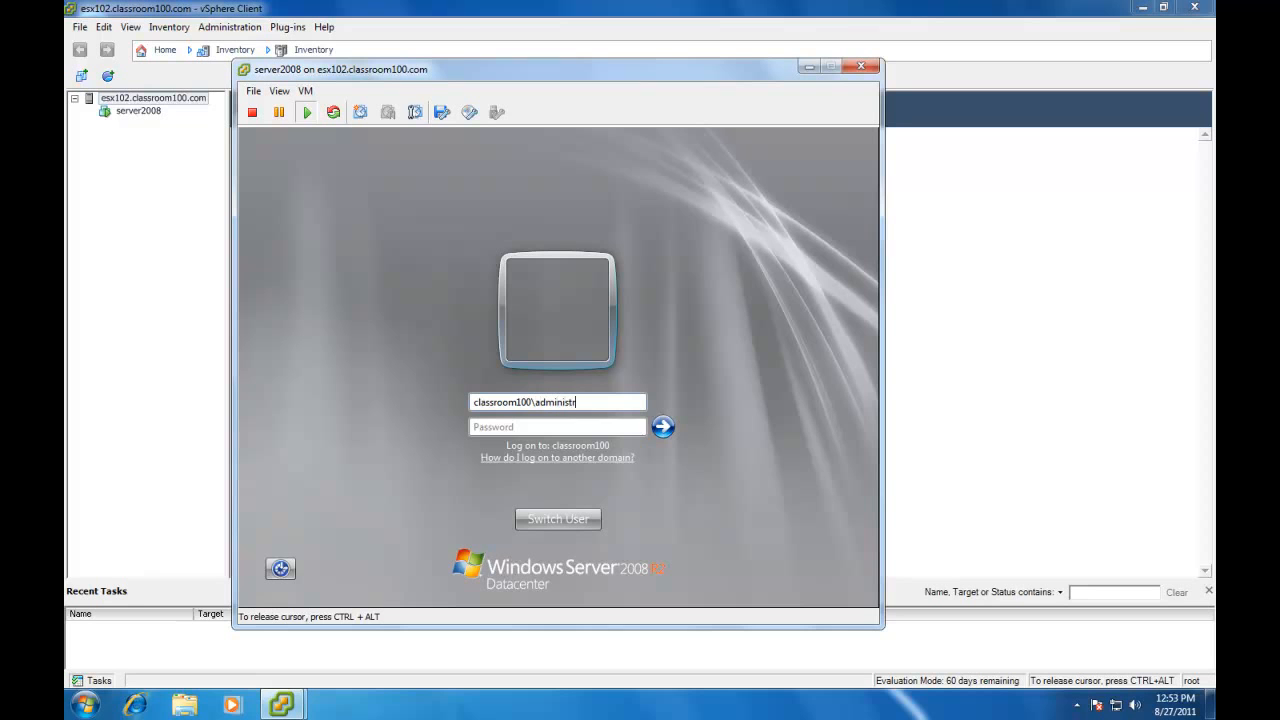
{"action": "type", "text": "ator"}
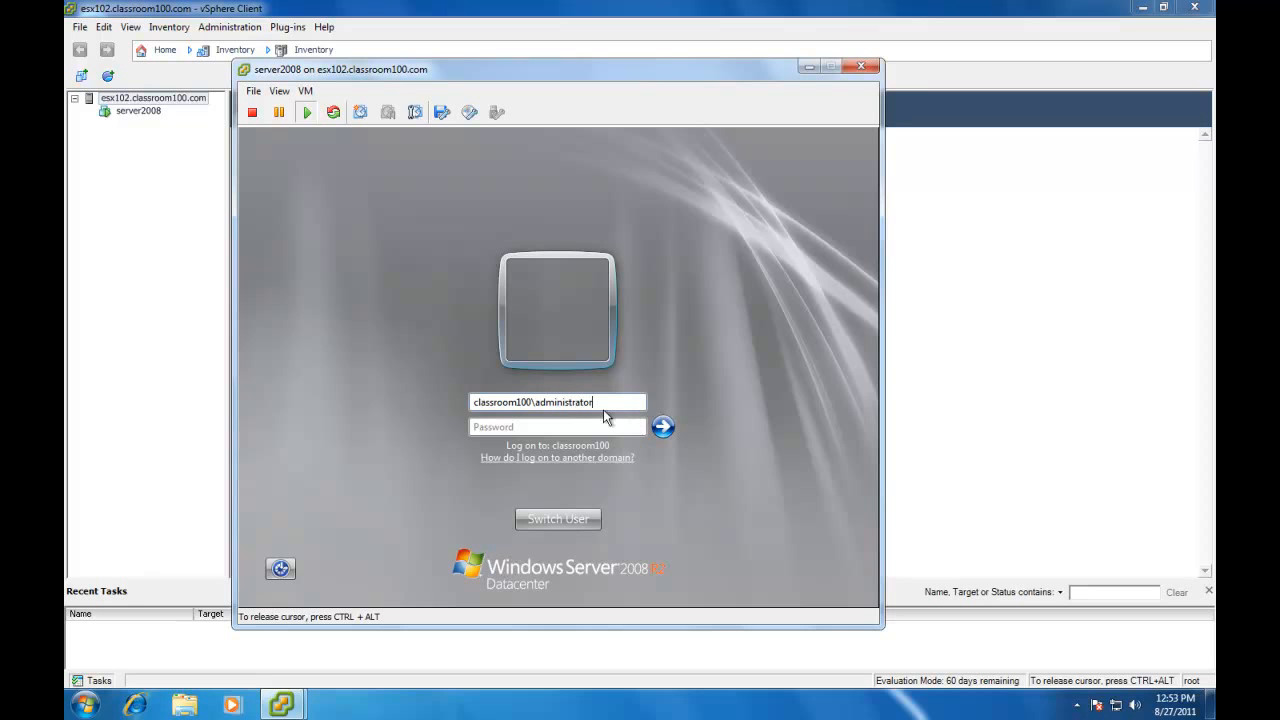
{"action": "left_click", "coordinate": [557, 427]}
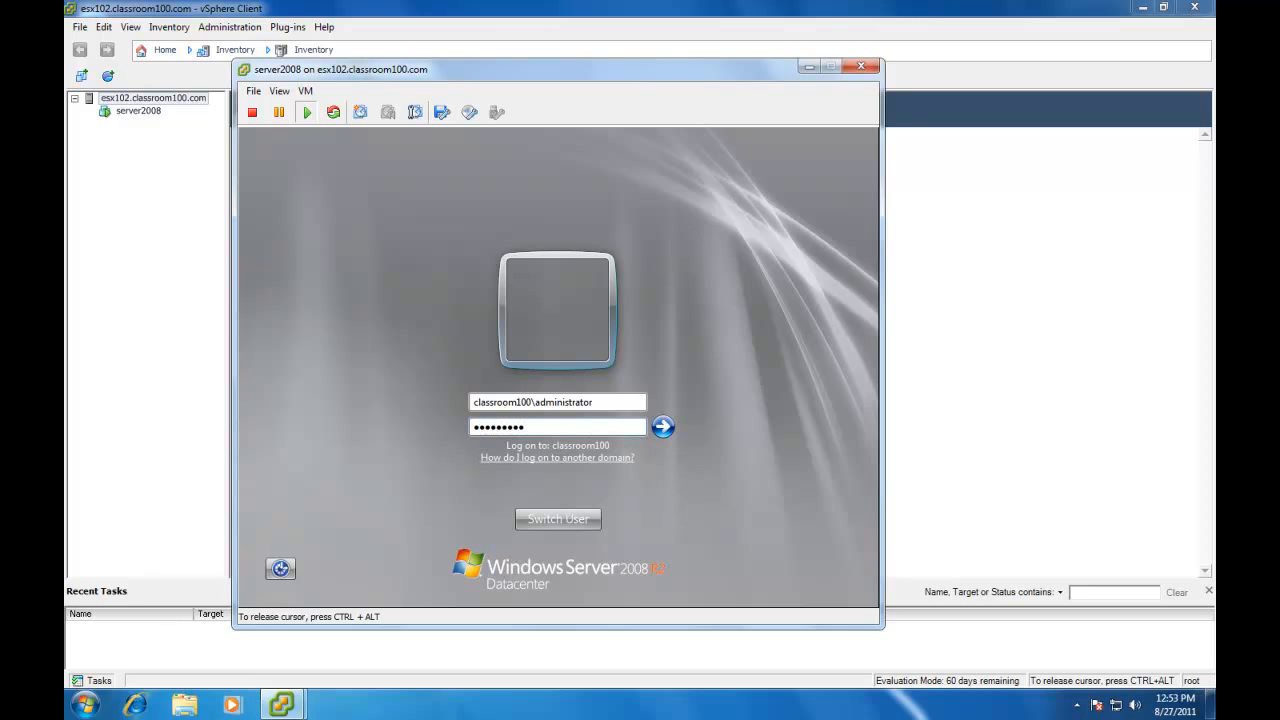
{"action": "mouse_move", "coordinate": [660, 440]}
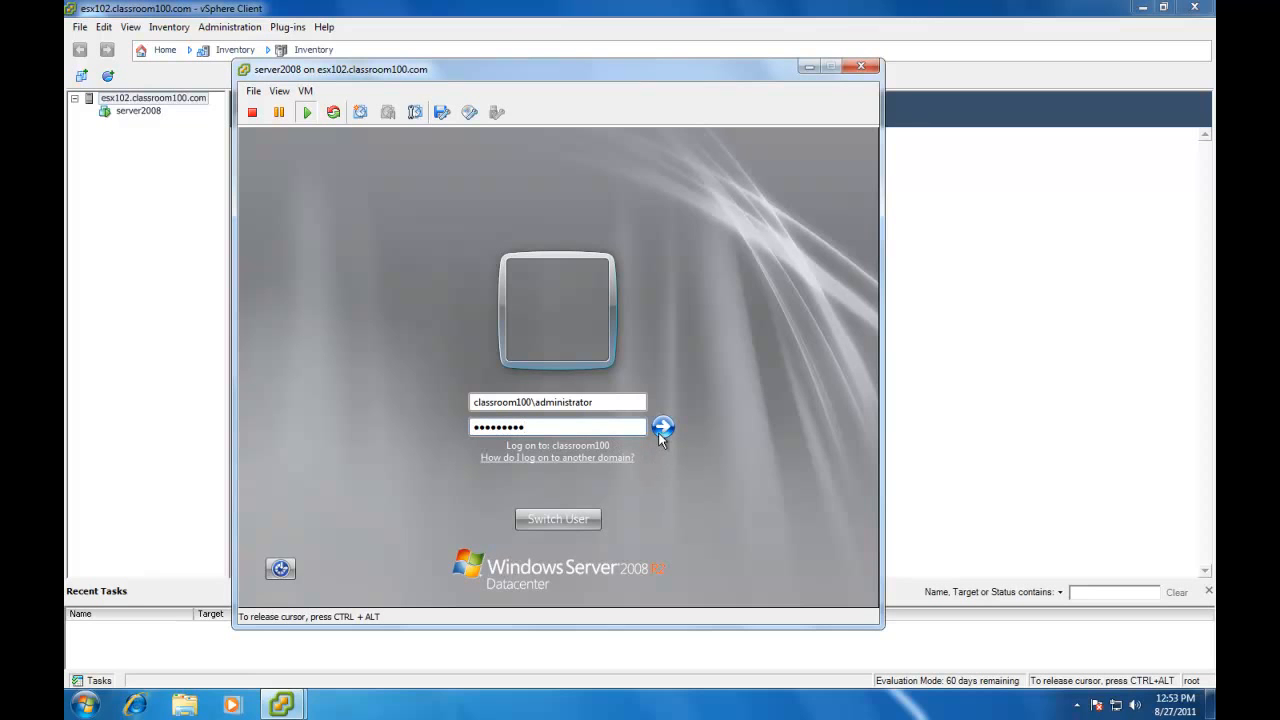
{"action": "left_click", "coordinate": [657, 426]}
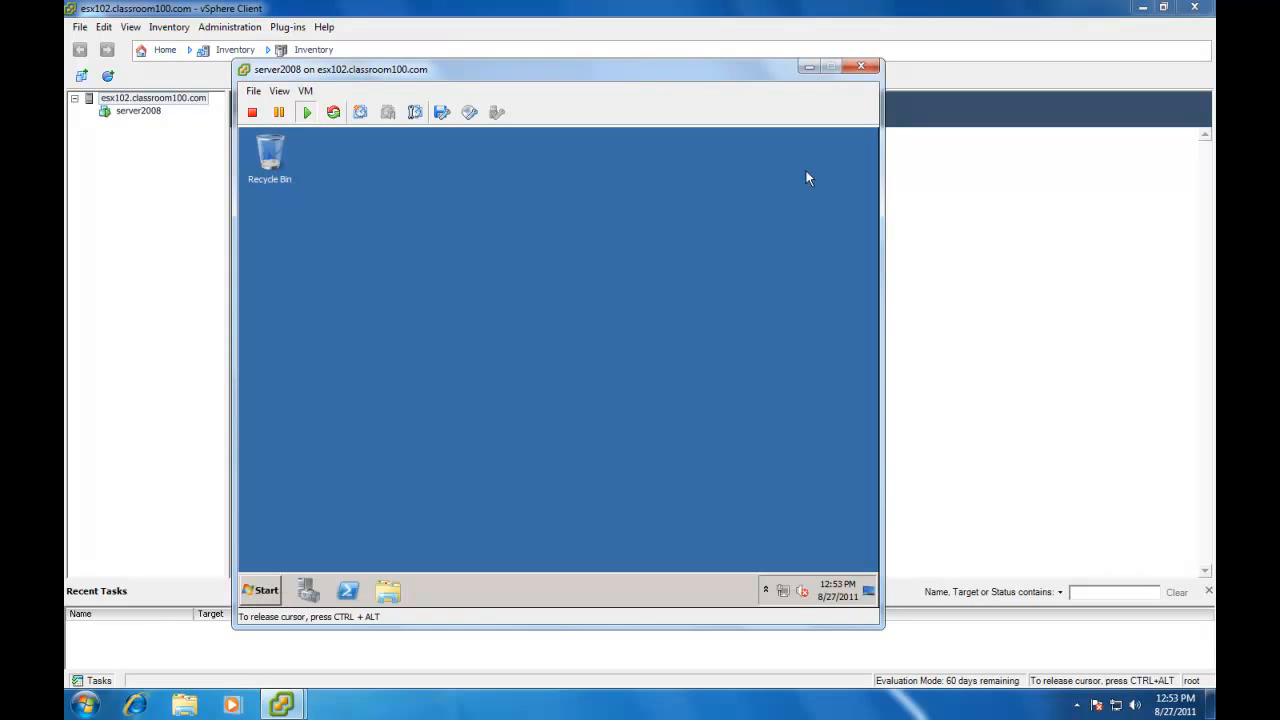
{"action": "mouse_move", "coordinate": [711, 224]}
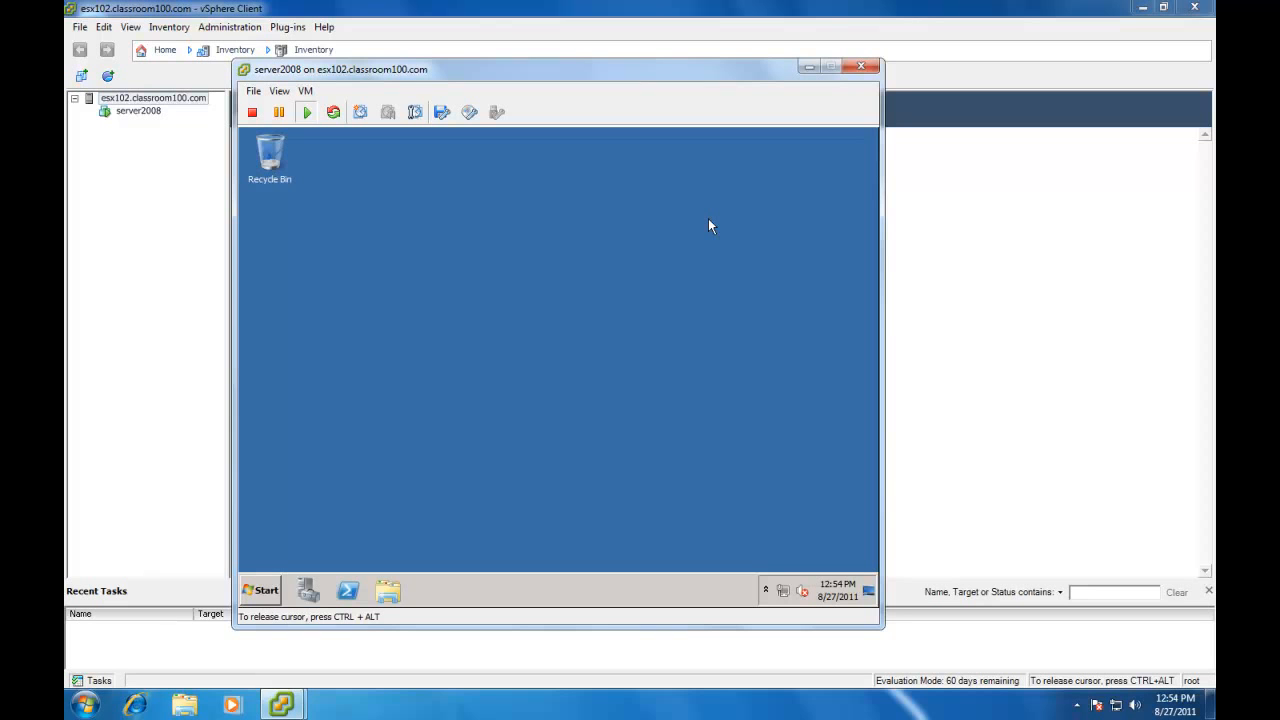
{"action": "mouse_move", "coordinate": [261, 547]}
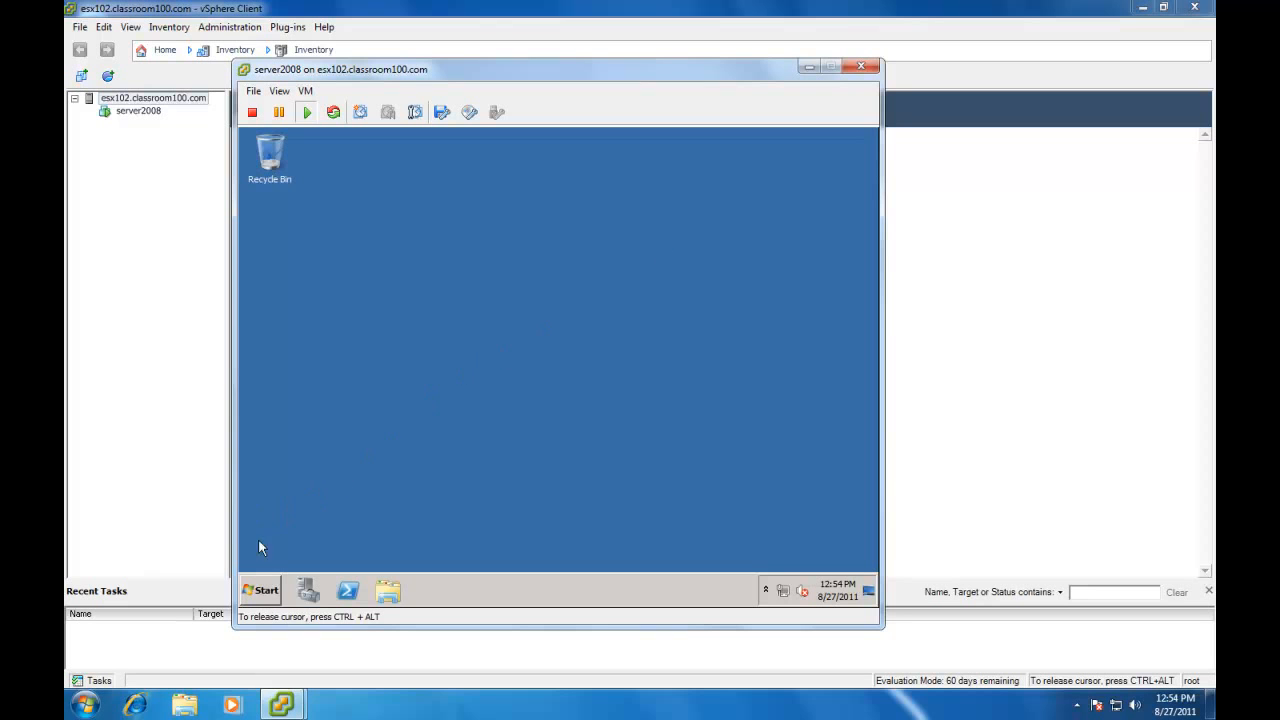
Launch Command Prompt from server2008's Start menu.
{"action": "left_click", "coordinate": [260, 591]}
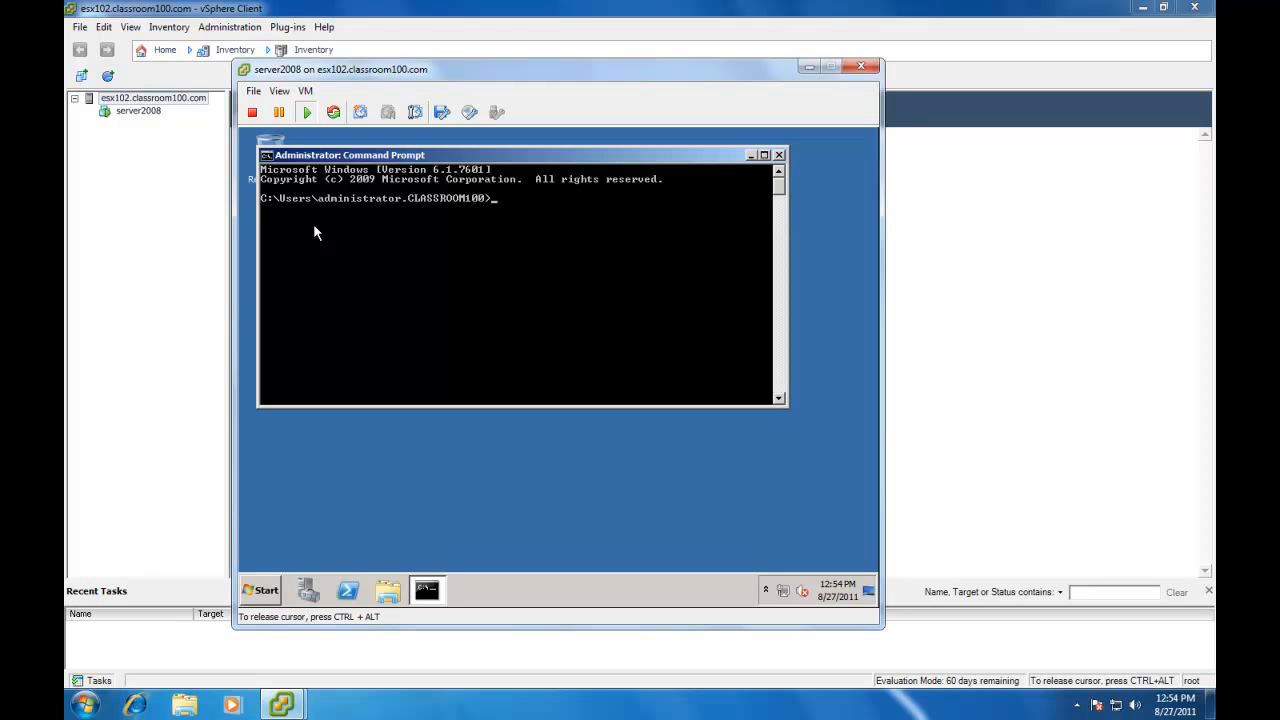
Run ipconfig, nslookup 192.168.100.142 and ping server2008 in Command Prompt.
{"action": "type", "text": "i"}
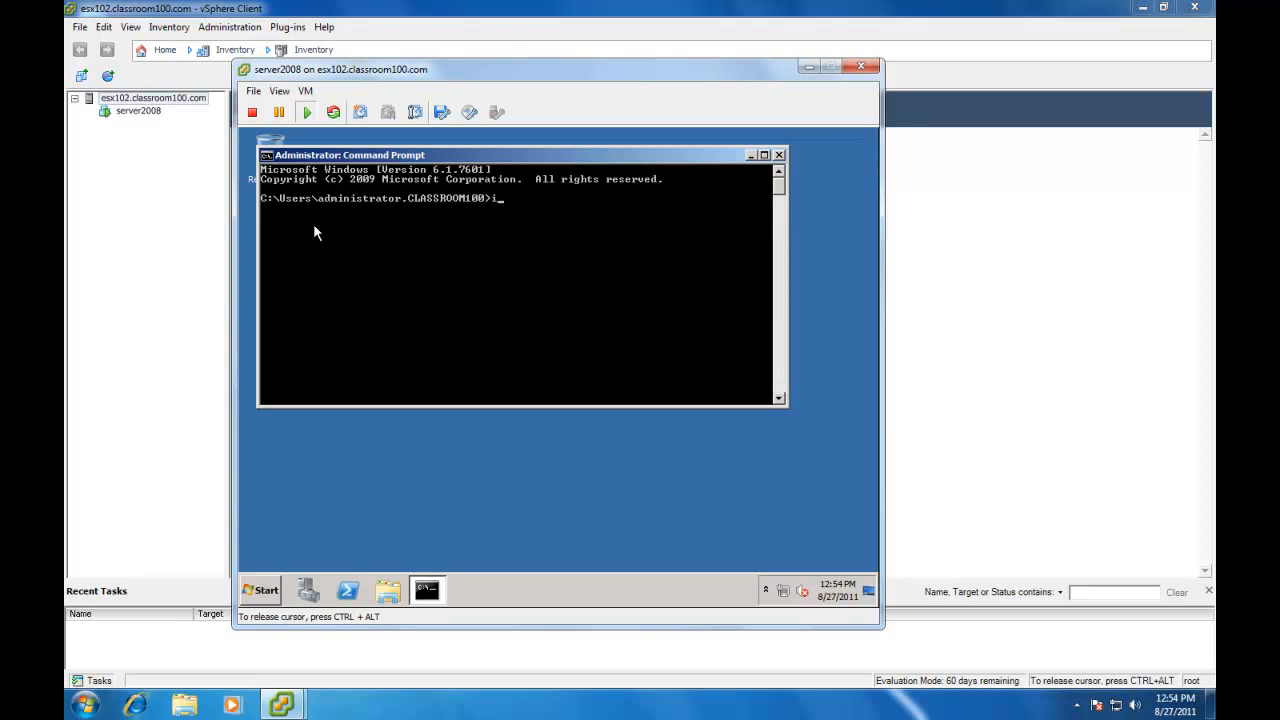
{"action": "type", "text": "pconfig"}
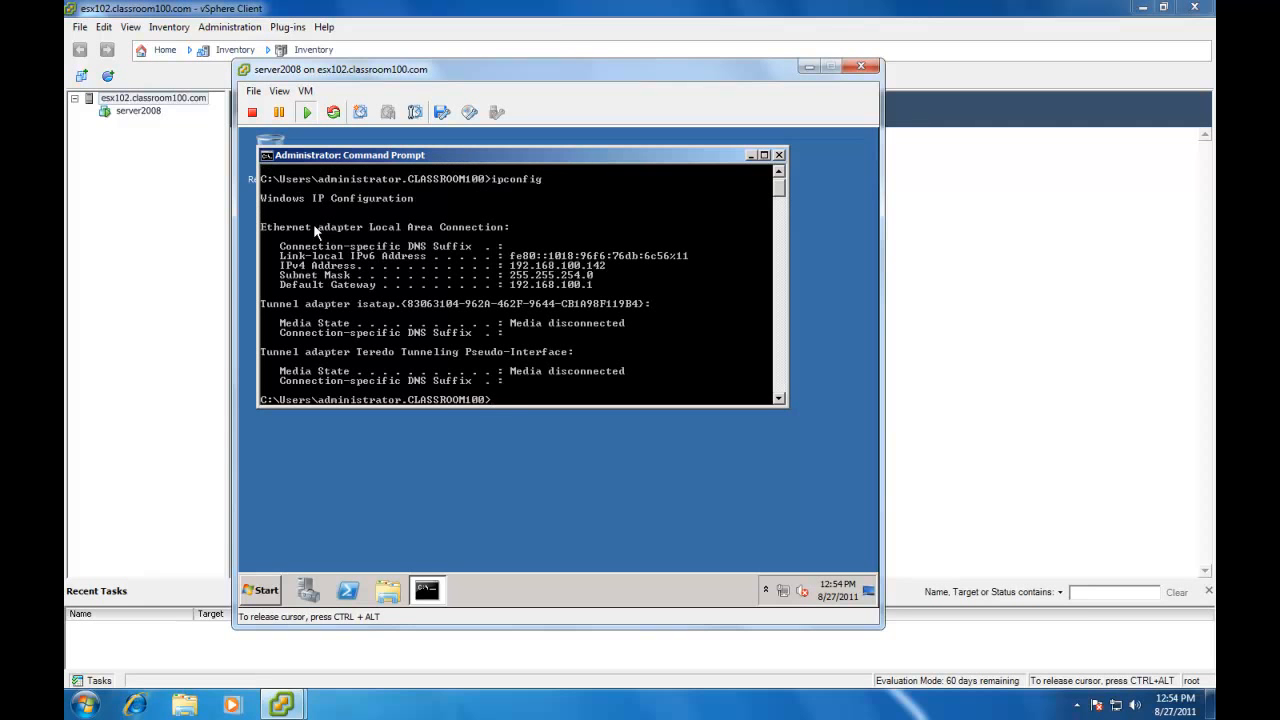
{"action": "type", "text": "nslook"}
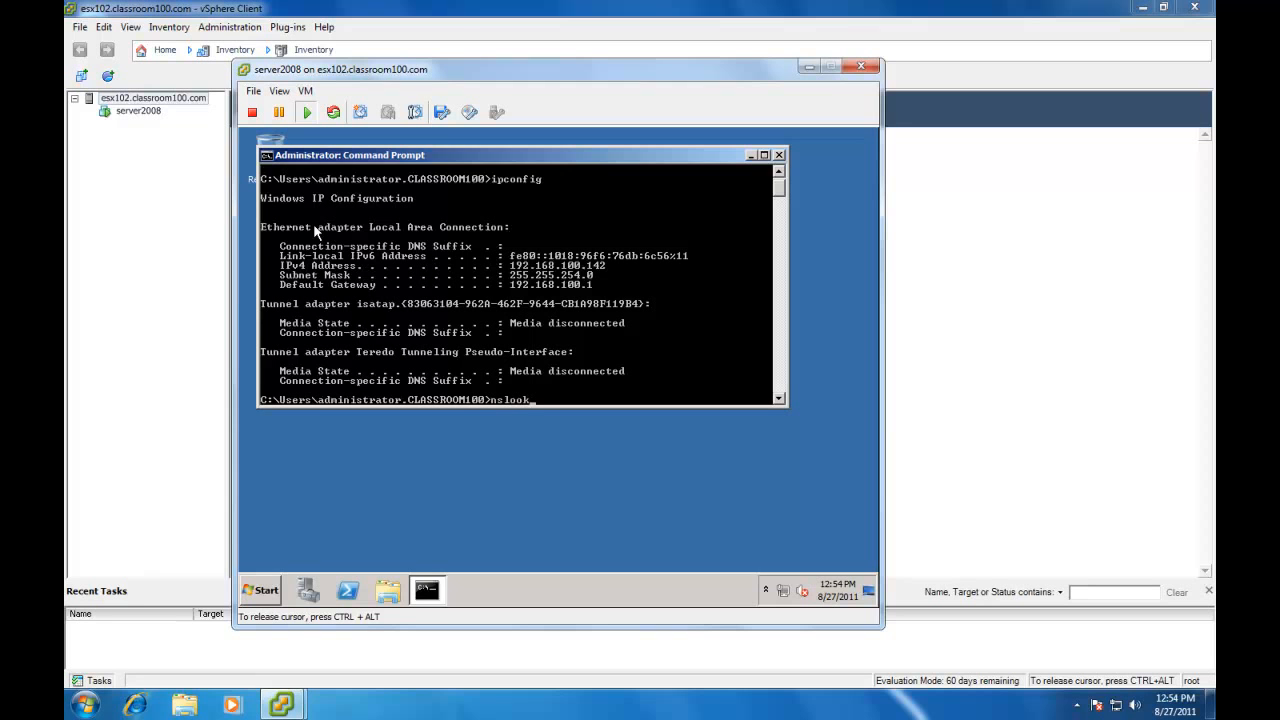
{"action": "type", "text": "up"}
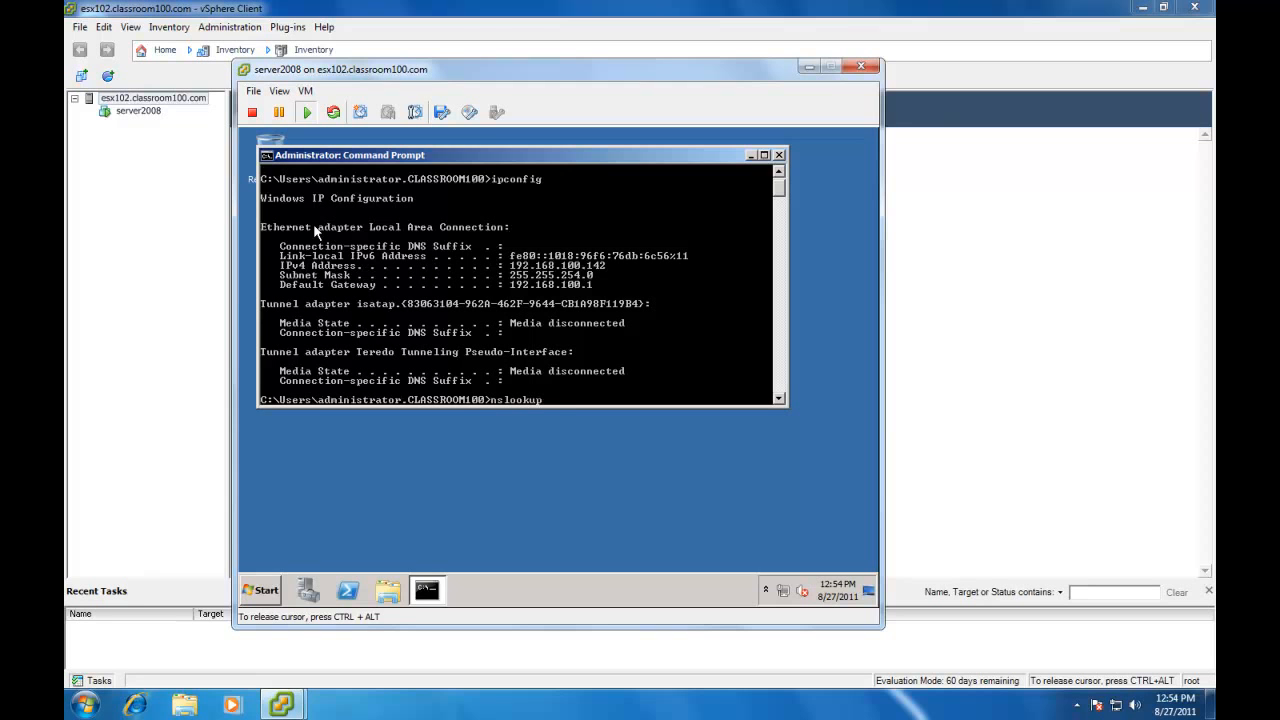
{"action": "type", "text": "192.168.100.142"}
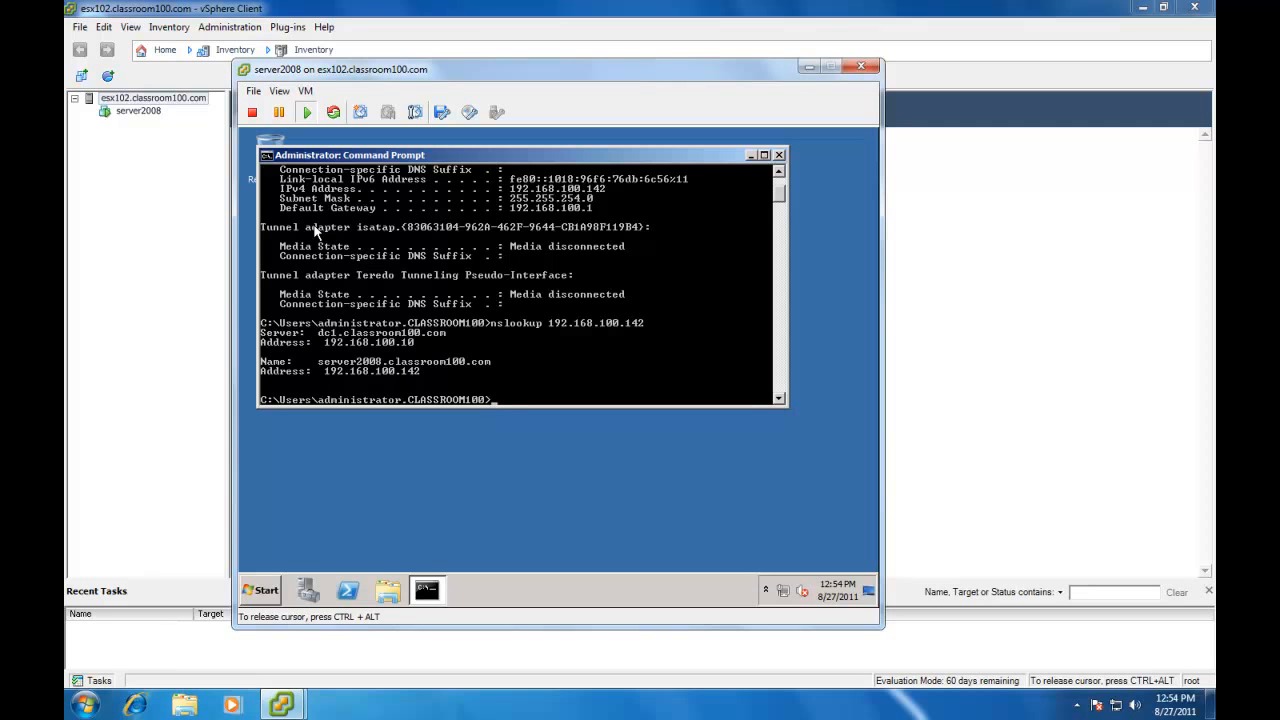
{"action": "type", "text": "ping"}
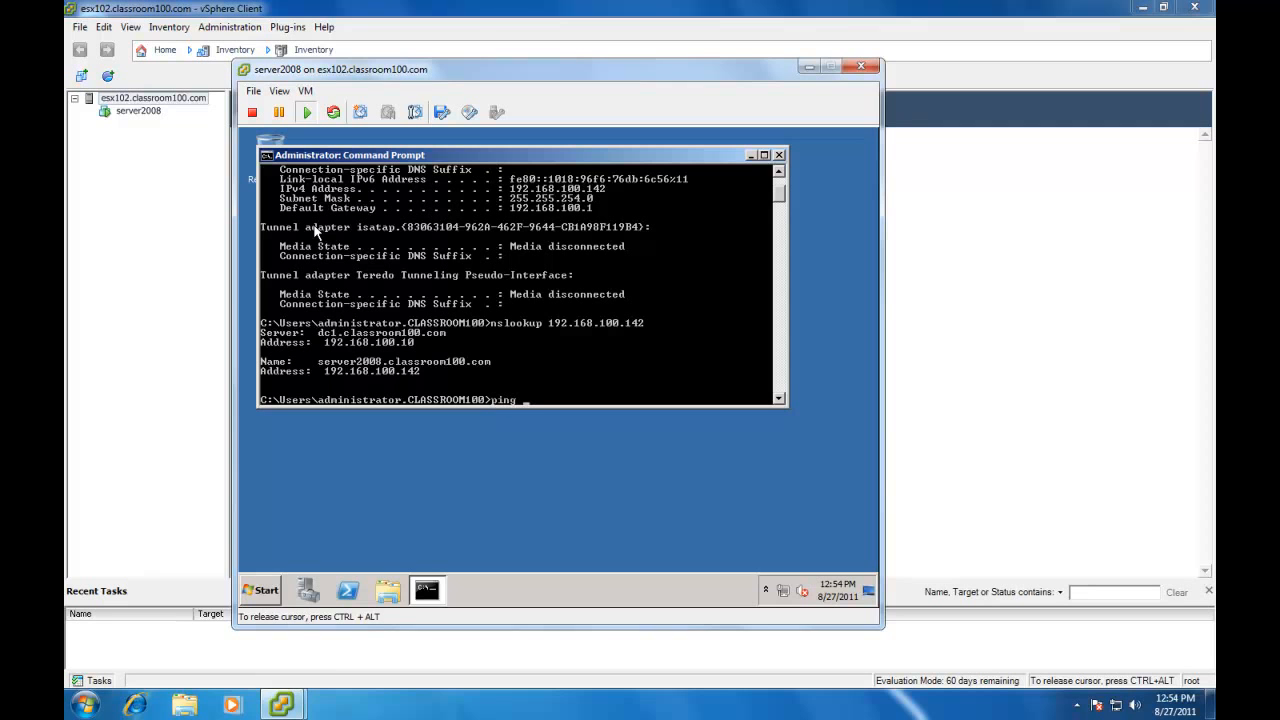
{"action": "type", "text": "server"}
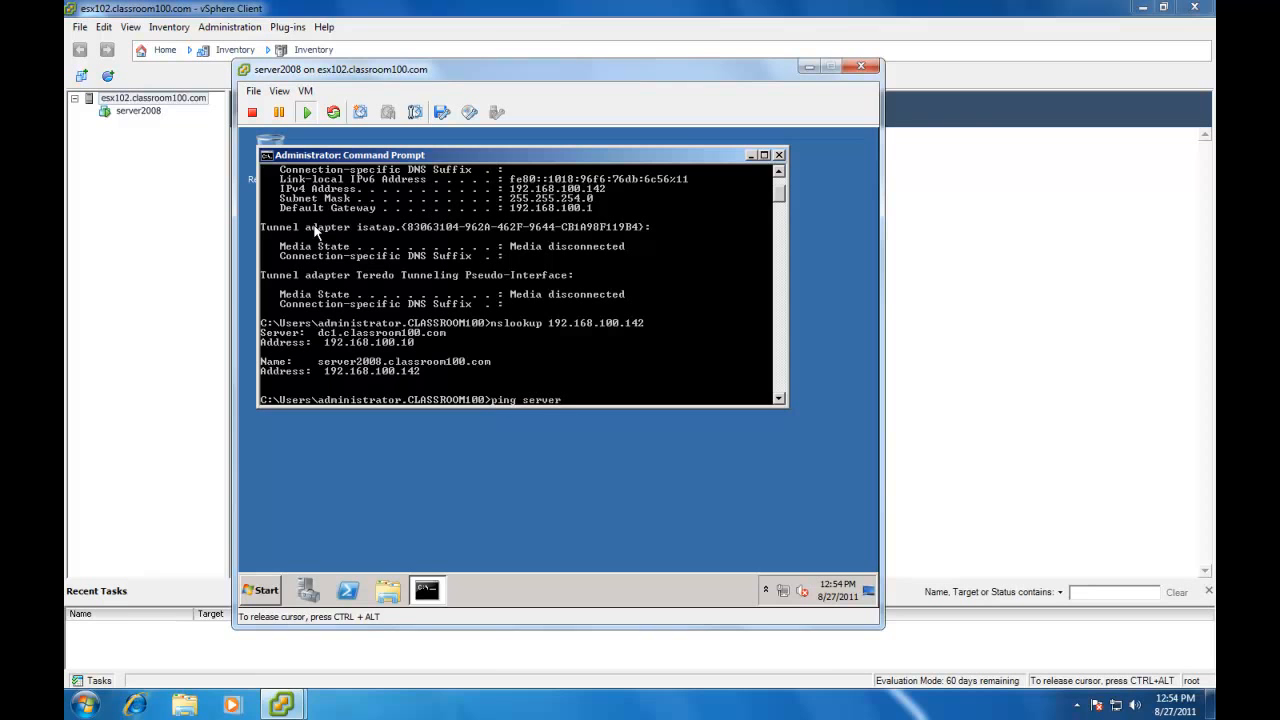
{"action": "type", "text": "2008"}
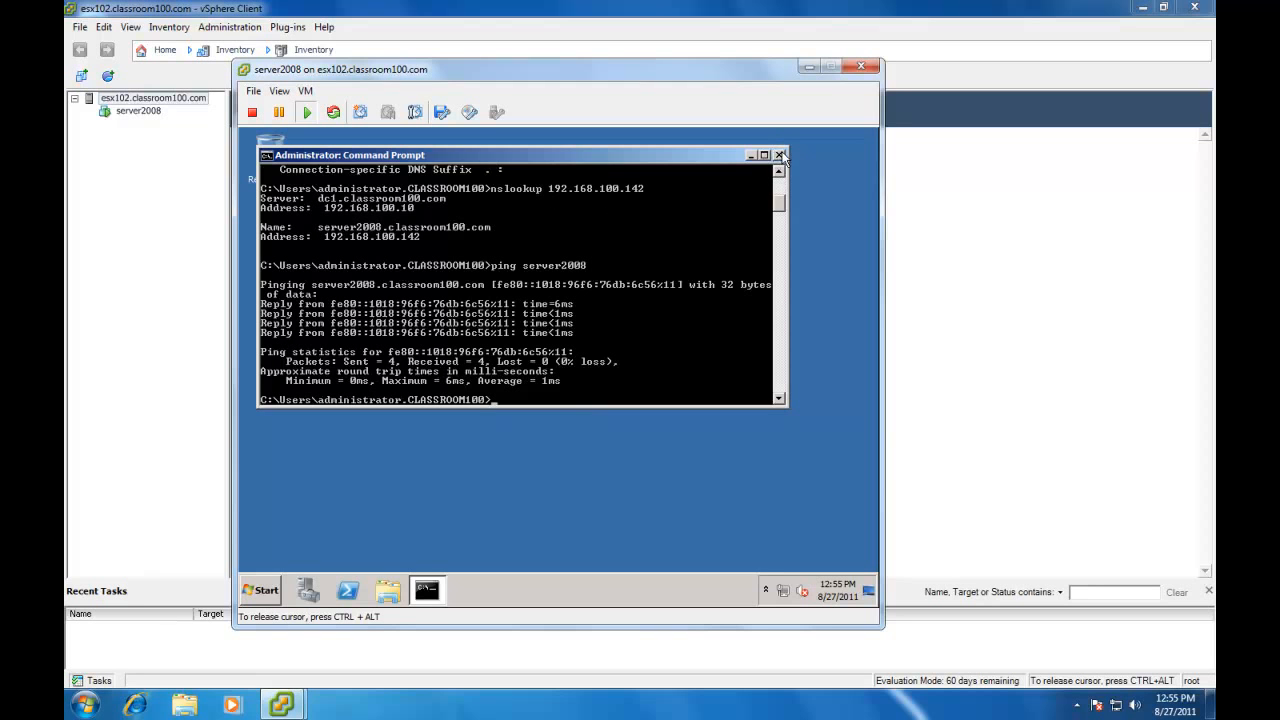
Close the command prompt and browse to the \\share\files\vSphere 5 network share.
{"action": "left_click", "coordinate": [259, 590]}
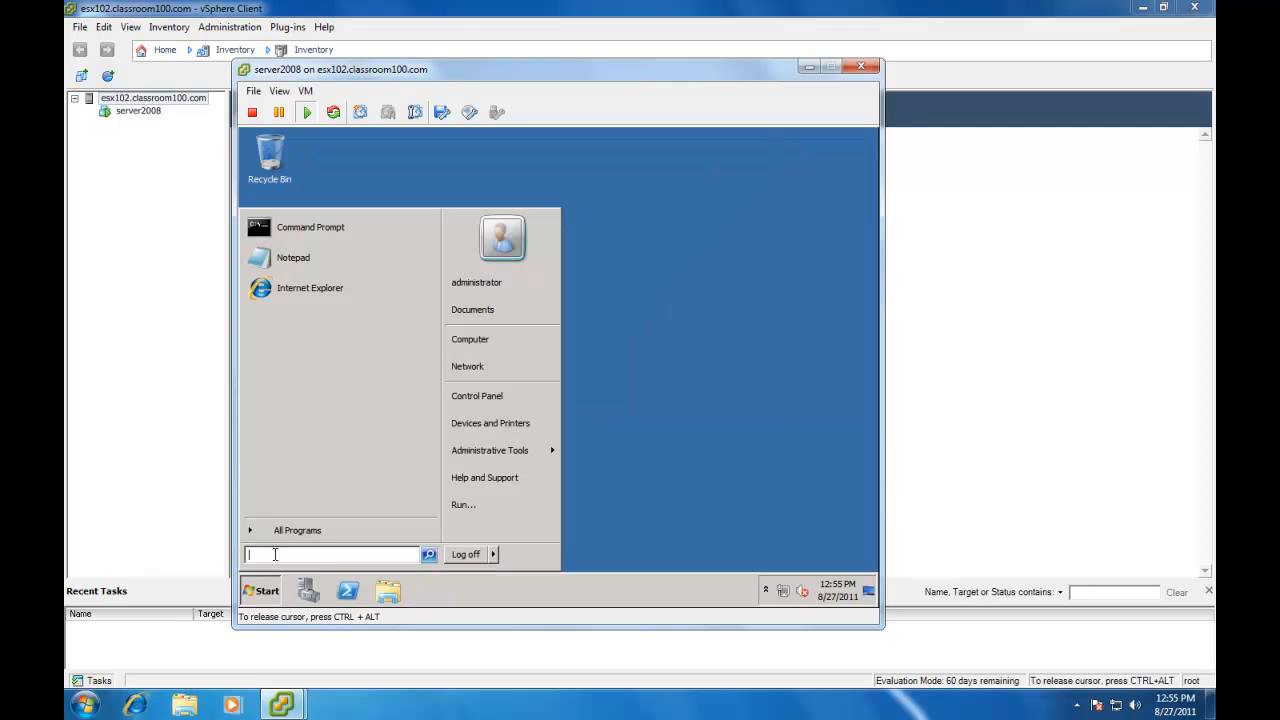
{"action": "type", "text": "\\\\shar"}
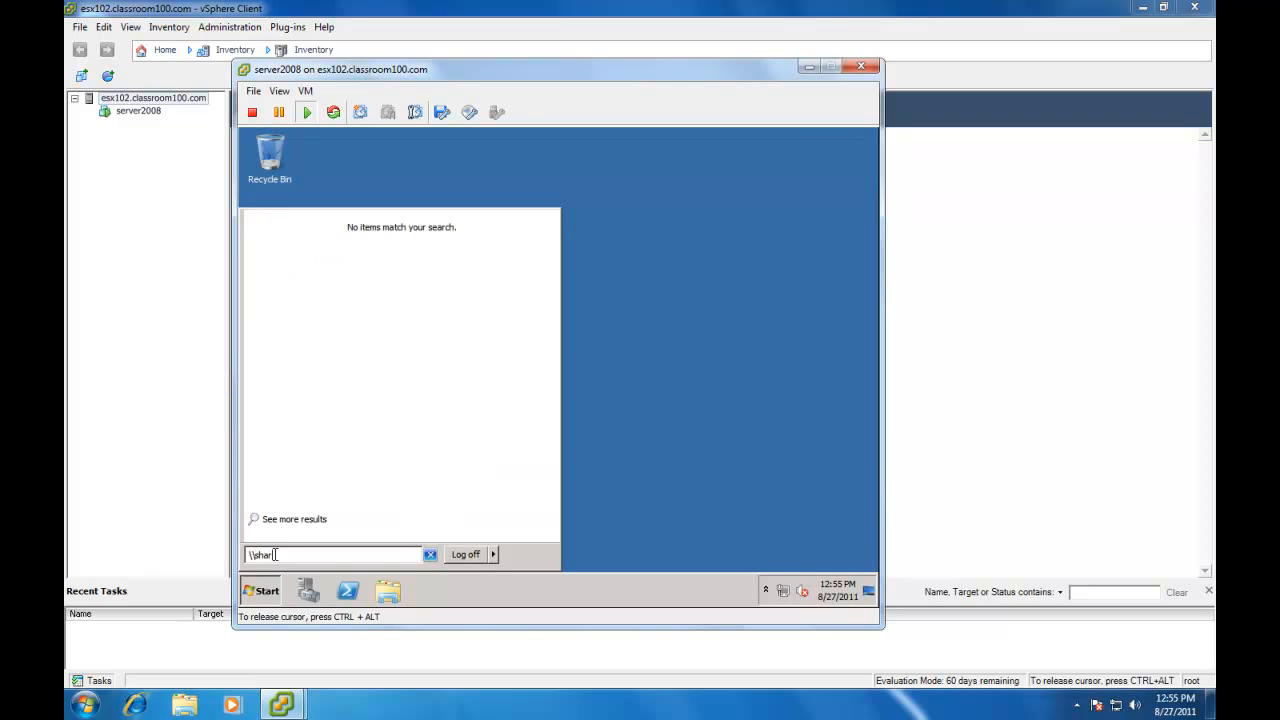
{"action": "type", "text": "\\files\\"}
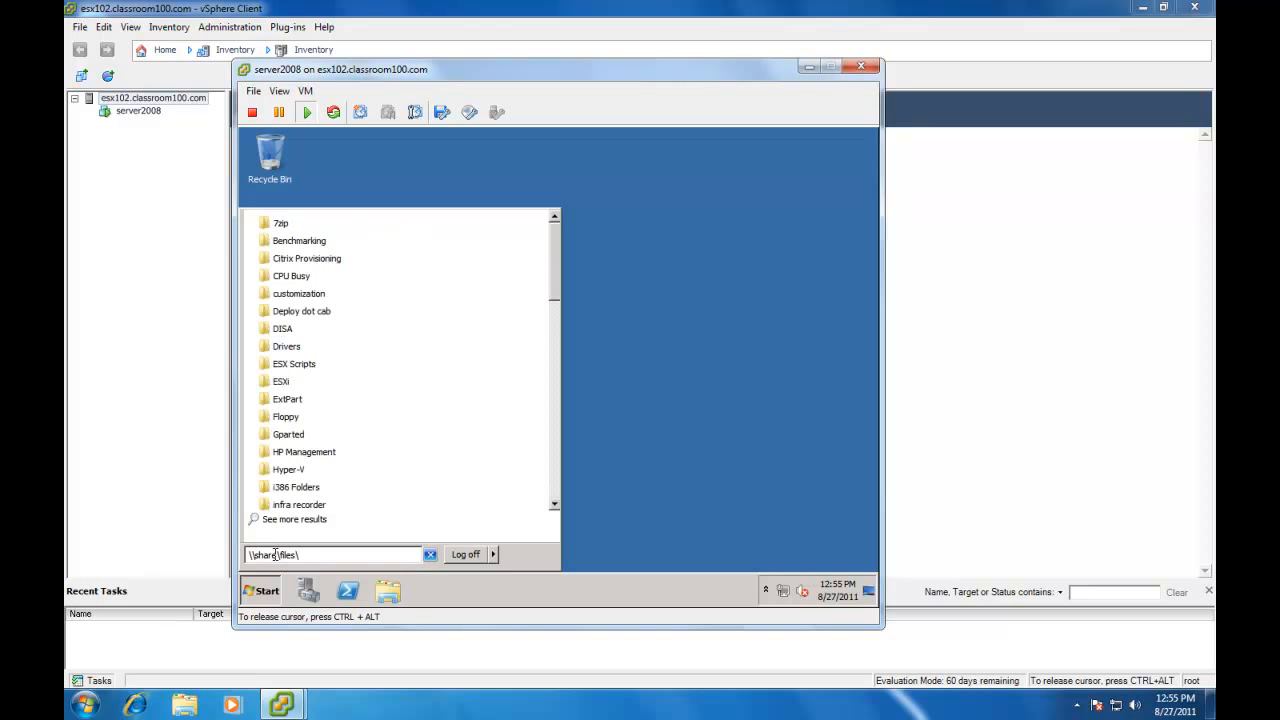
{"action": "type", "text": "vsphe"}
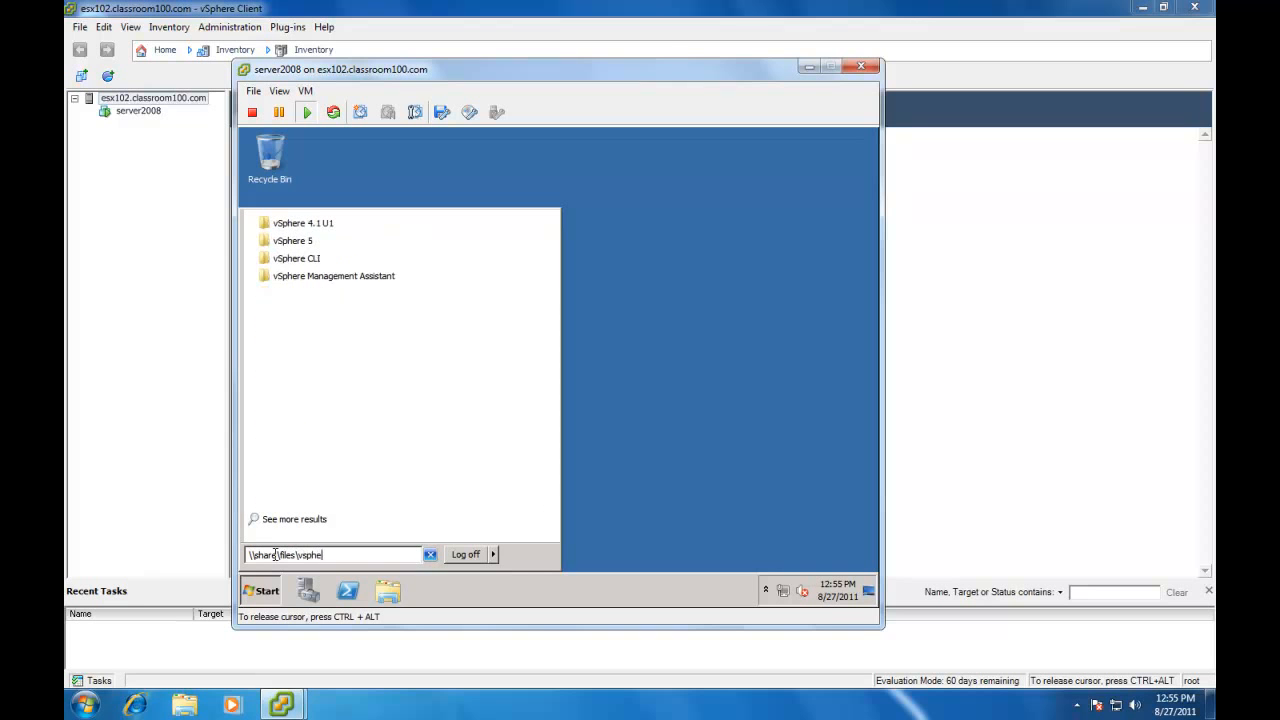
{"action": "type", "text": "re"}
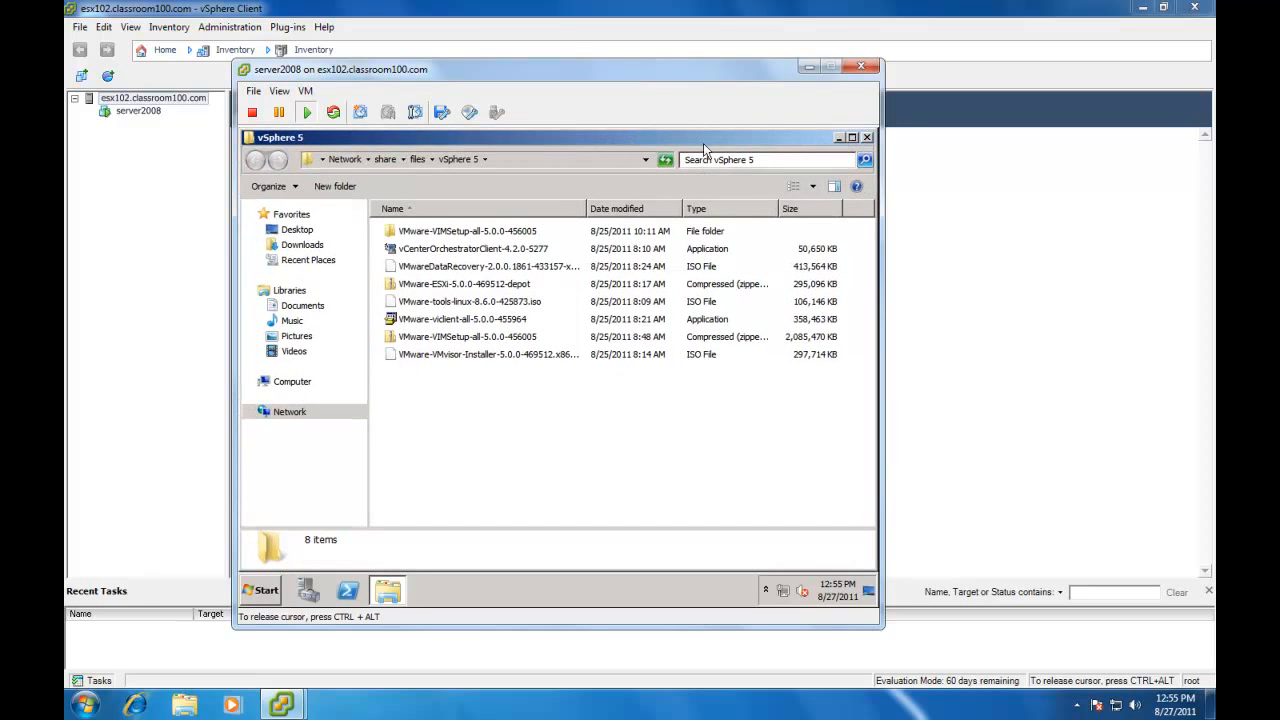
{"action": "mouse_move", "coordinate": [482, 224]}
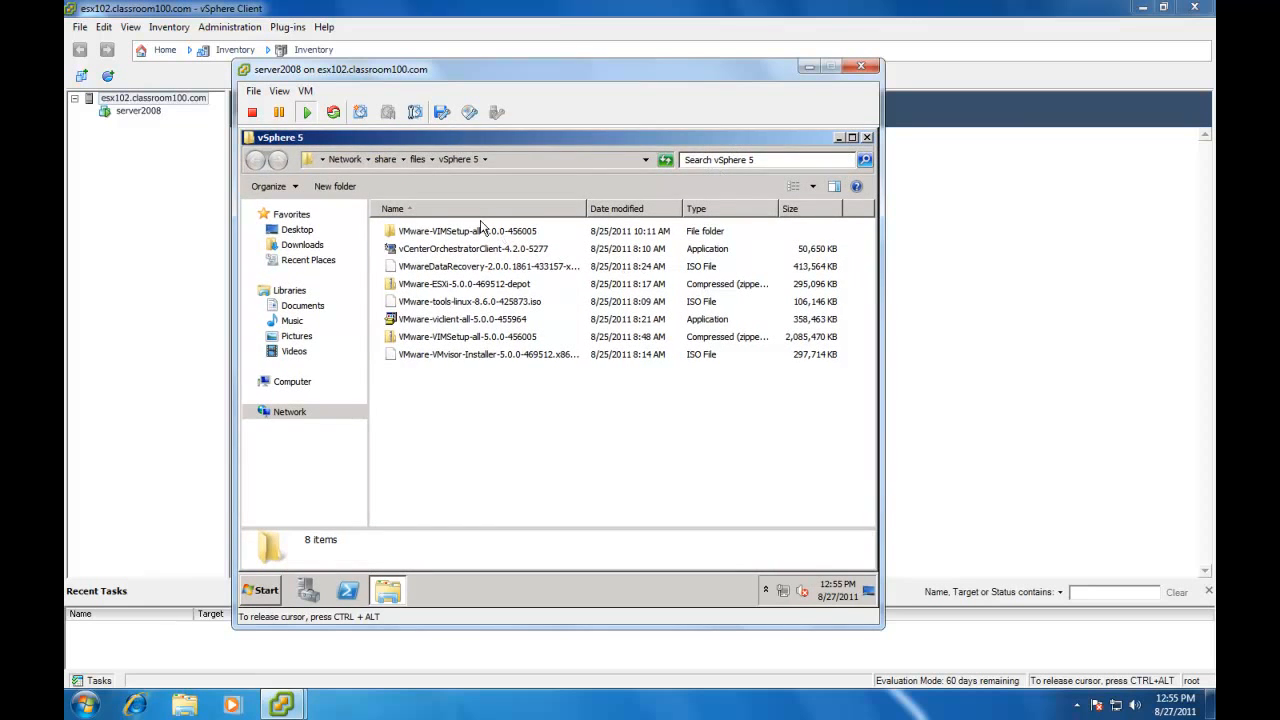
Copy the VMware-VIMSetup-all-5.0.0-456005 folder and paste it onto the VM's desktop.
{"action": "left_click", "coordinate": [482, 231]}
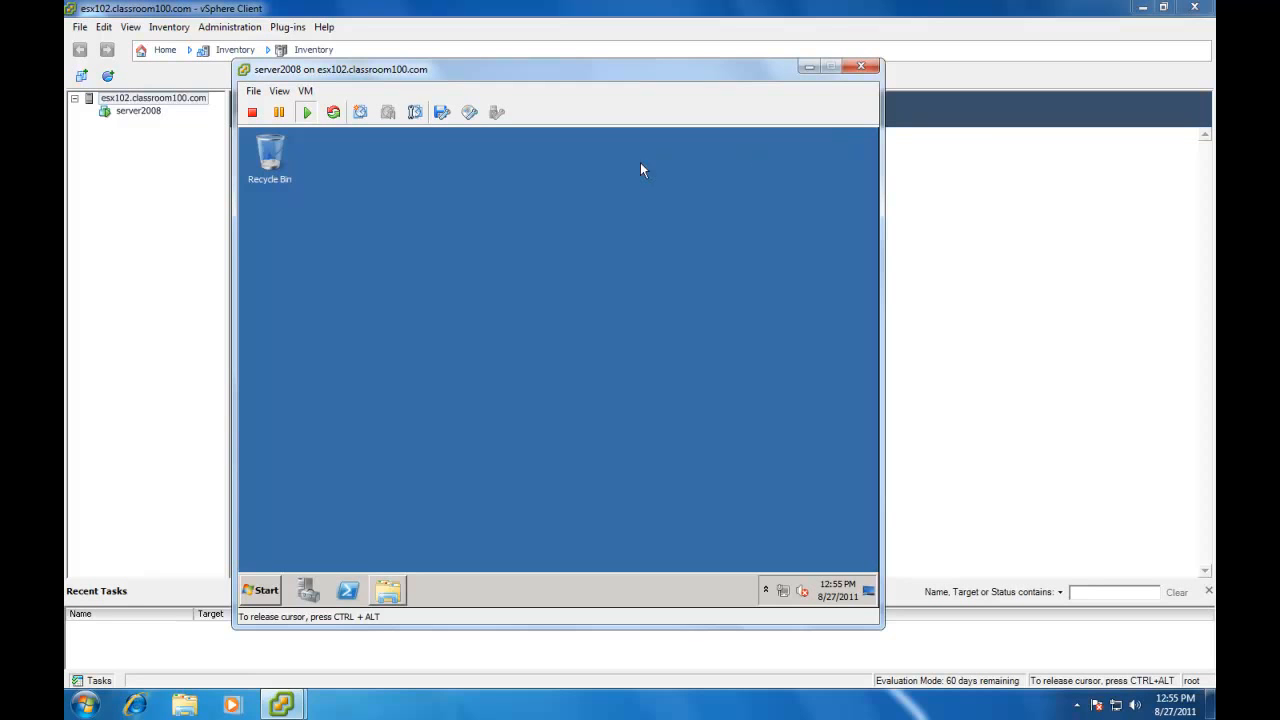
{"action": "right_click", "coordinate": [642, 170]}
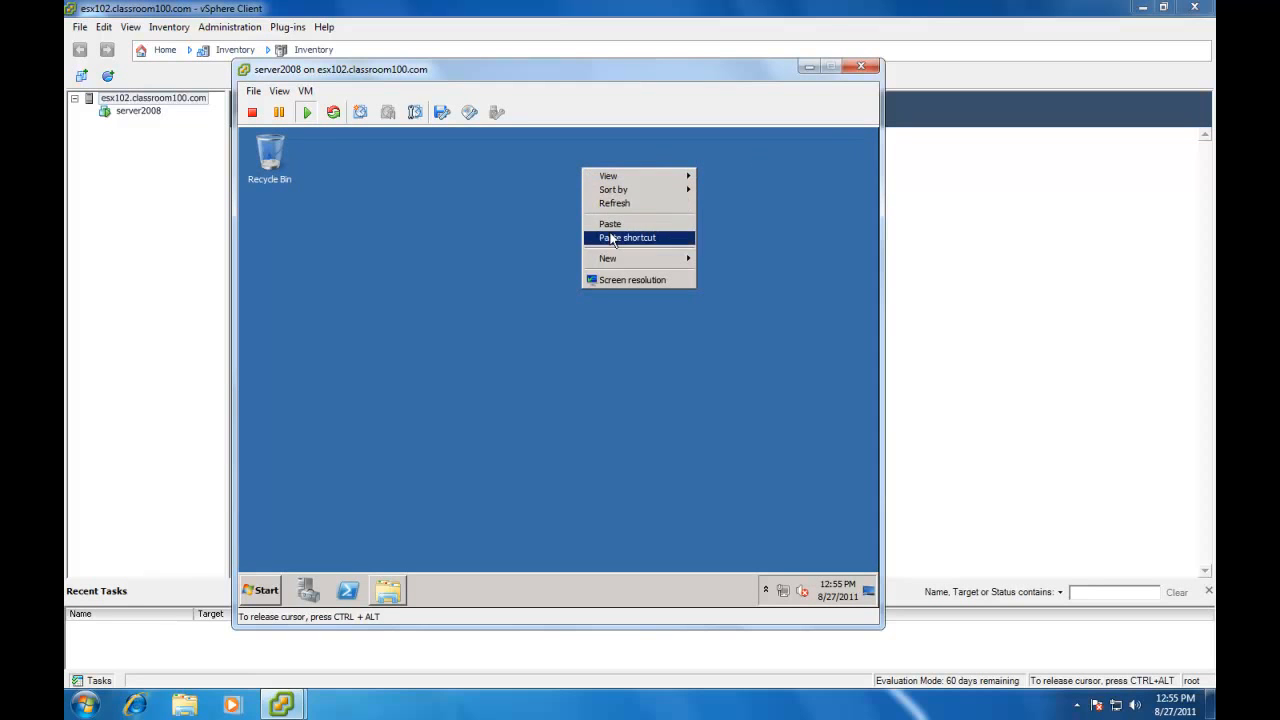
{"action": "left_click", "coordinate": [616, 235]}
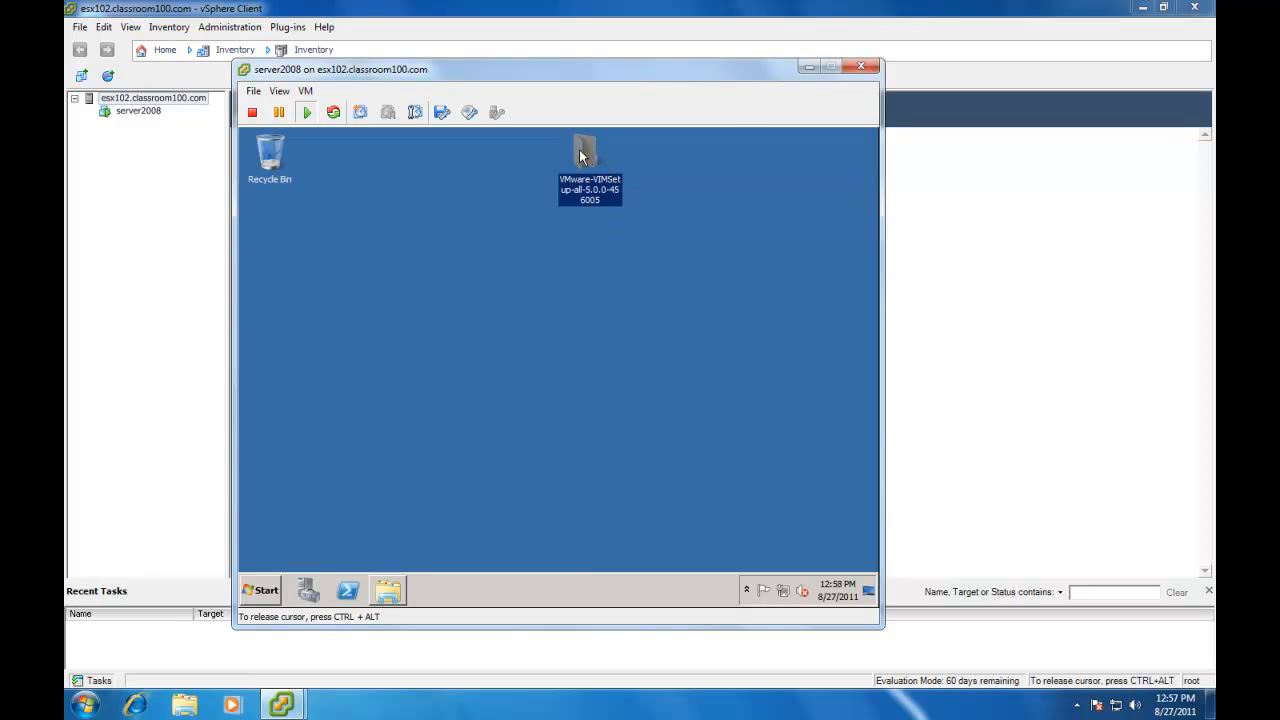
Open the copied VMware-VIMSetup folder on the desktop and run autorun.exe.
{"action": "double_click", "coordinate": [589, 155]}
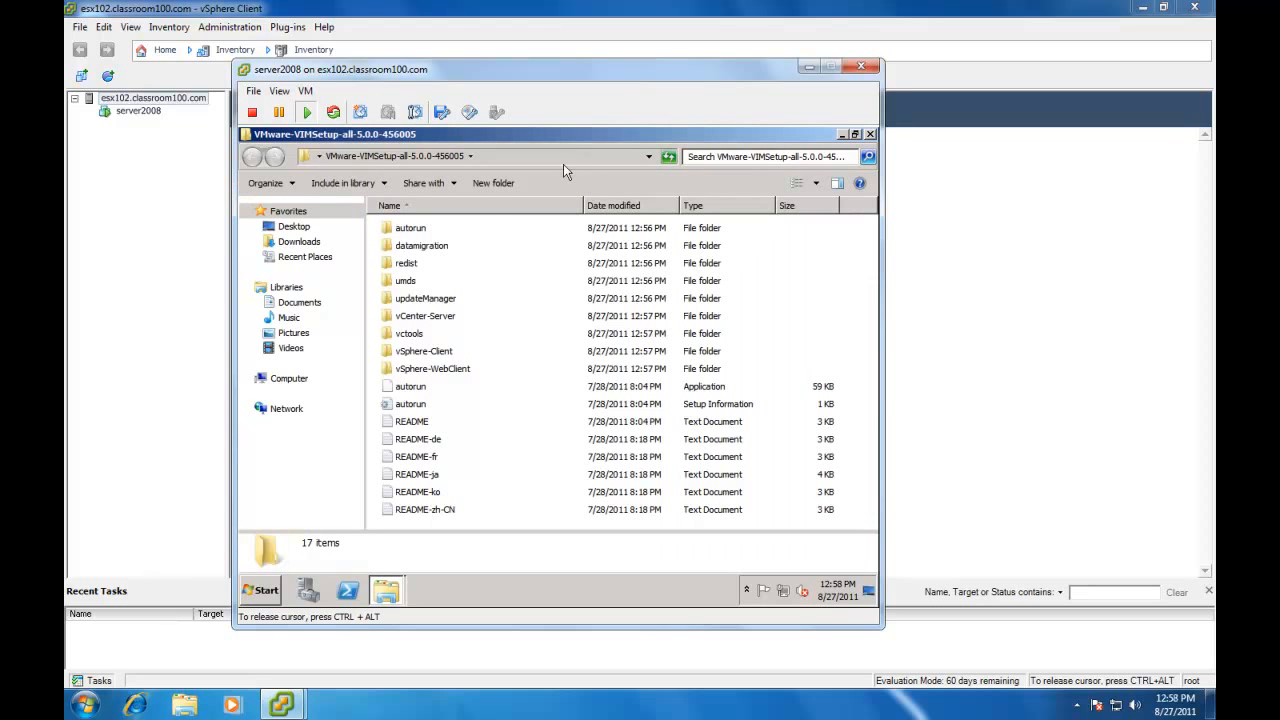
{"action": "mouse_move", "coordinate": [406, 392]}
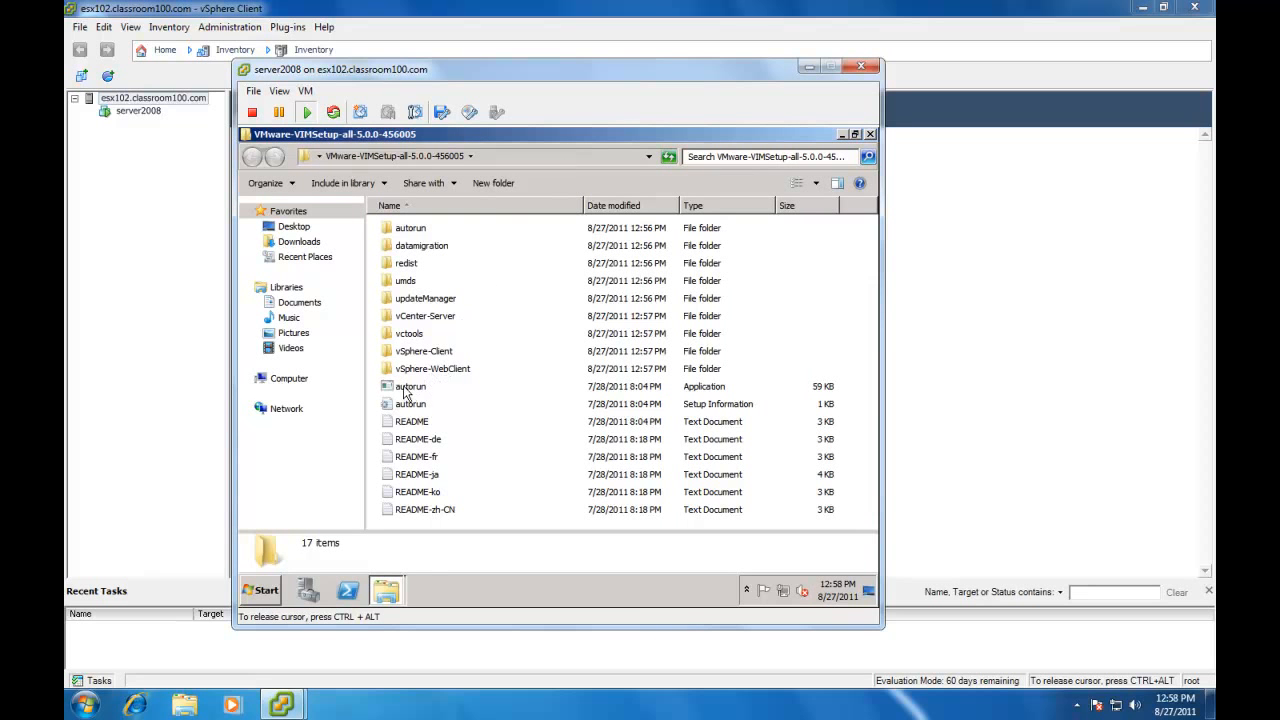
{"action": "double_click", "coordinate": [410, 386]}
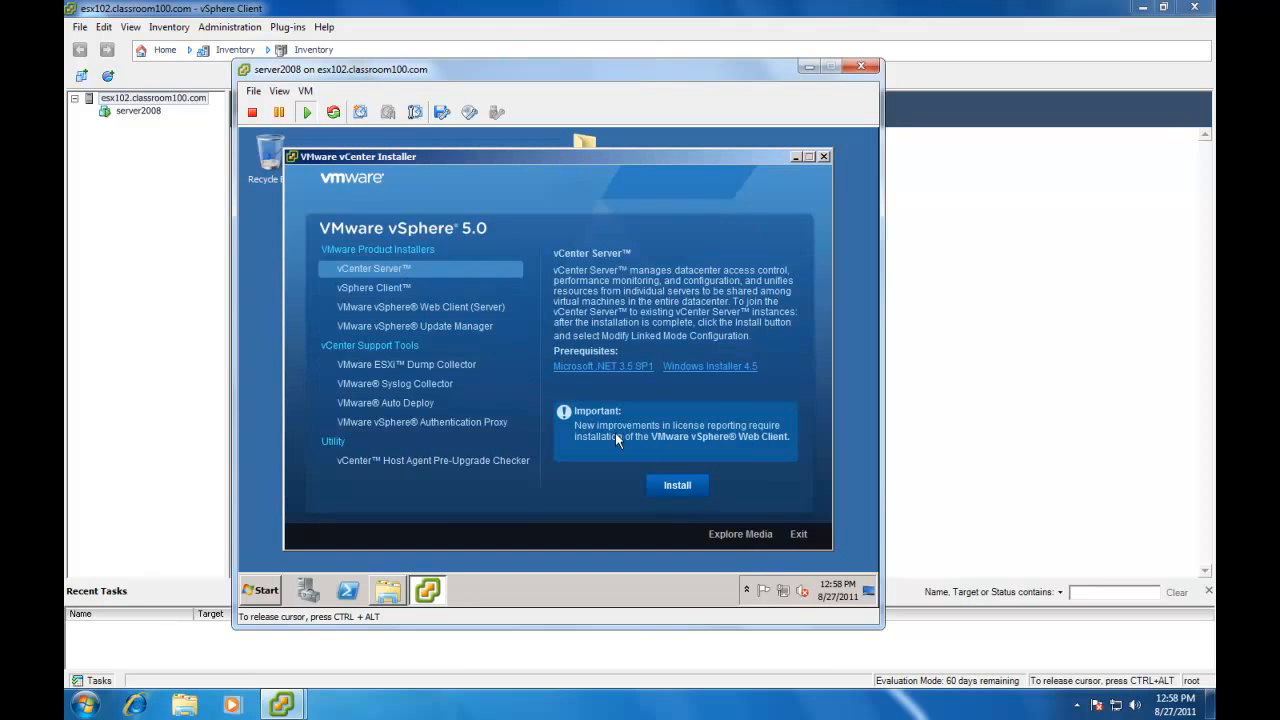
Install vCenter Server with English (United States) as the installer language.
{"action": "left_click", "coordinate": [676, 485]}
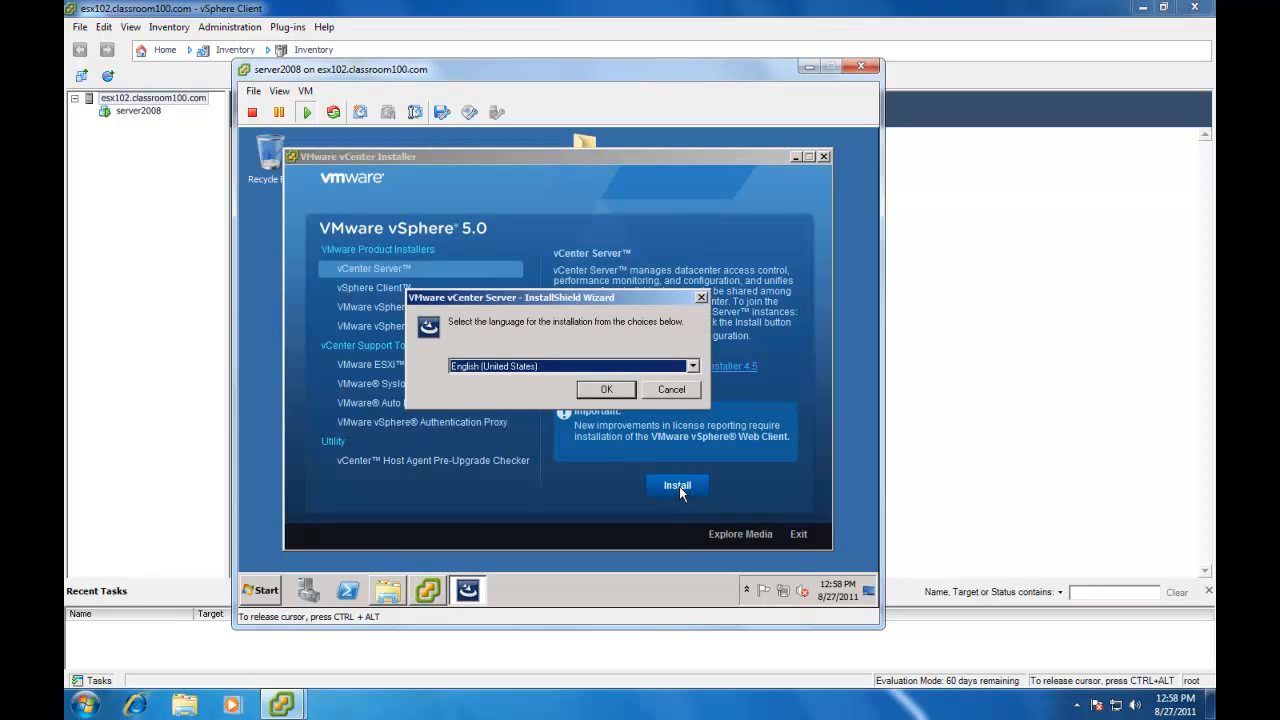
{"action": "left_click", "coordinate": [605, 389]}
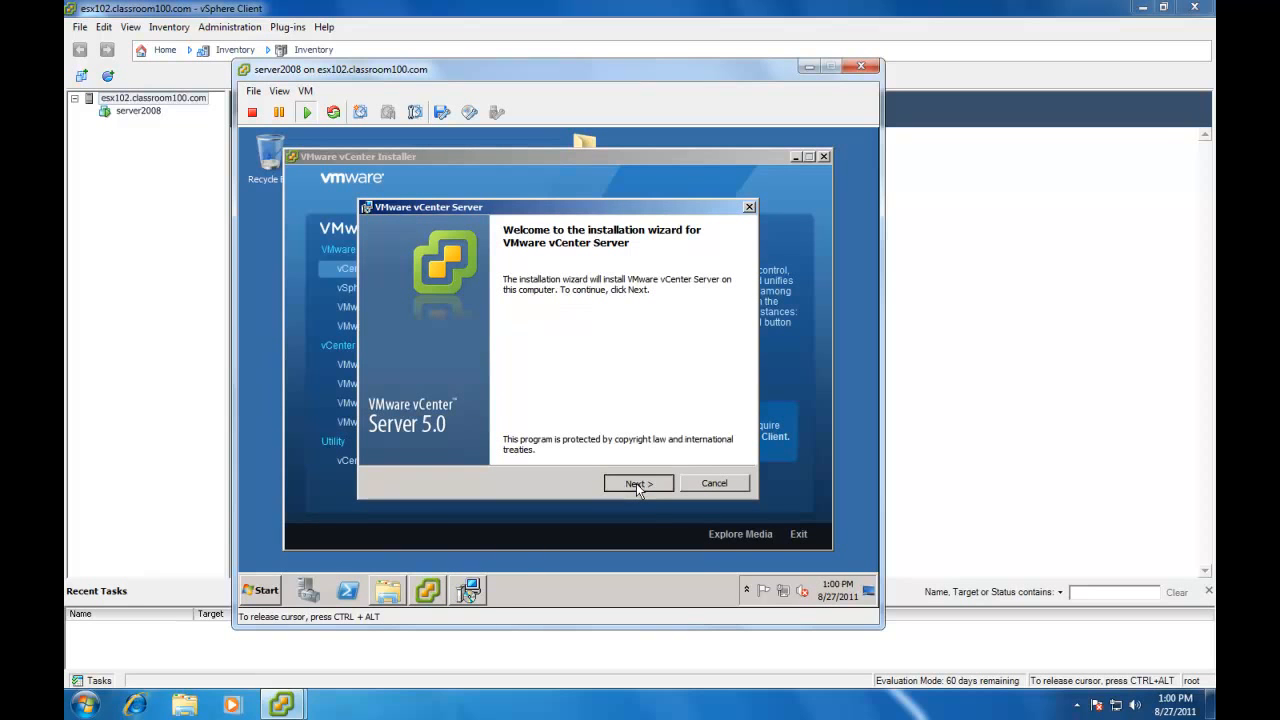
Accept organization Demo, bundled SQL Server Express, SYSTEM service account and default folders.
{"action": "left_click", "coordinate": [638, 483]}
{"action": "type", "text": "Demo"}
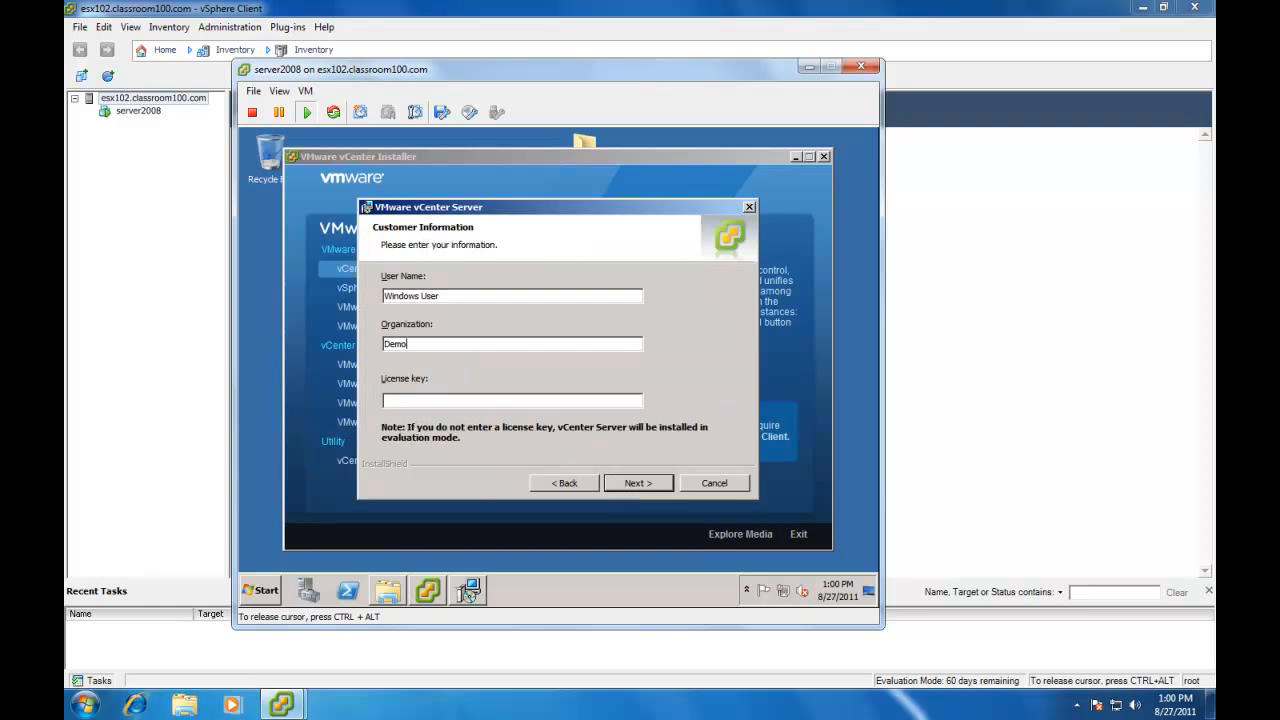
{"action": "mouse_move", "coordinate": [508, 436]}
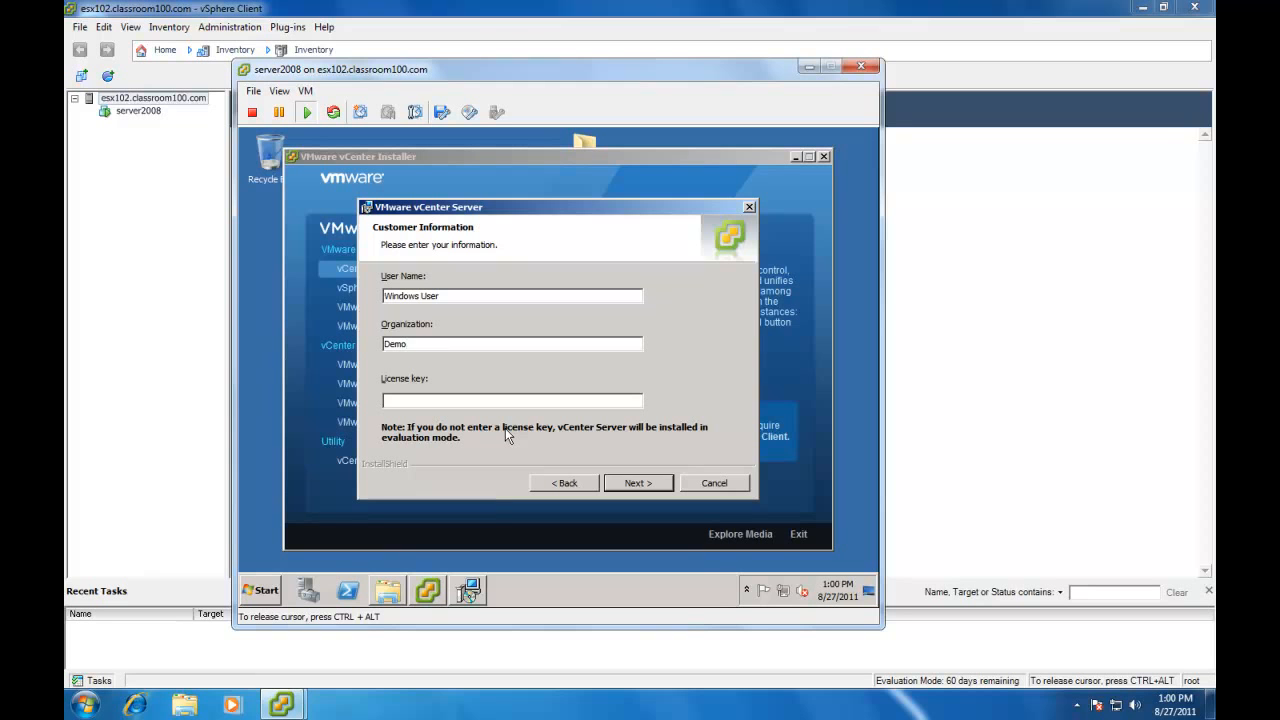
{"action": "mouse_move", "coordinate": [616, 471]}
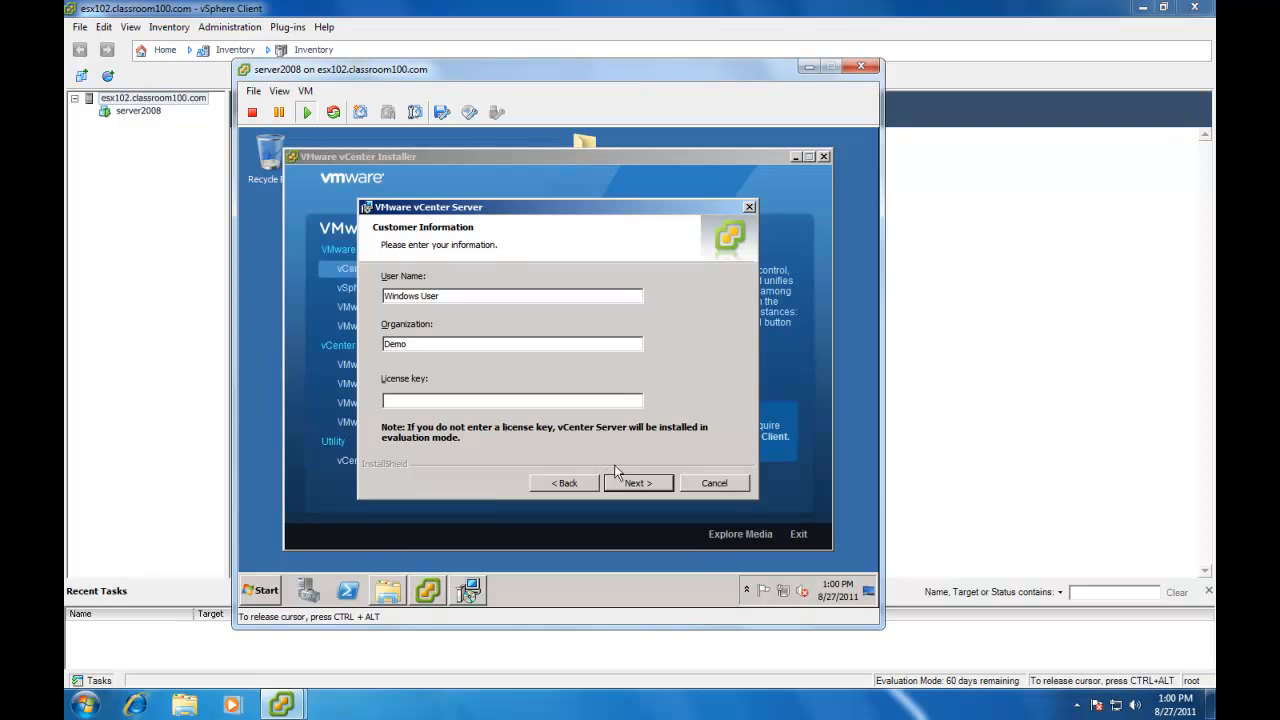
{"action": "left_click", "coordinate": [637, 483]}
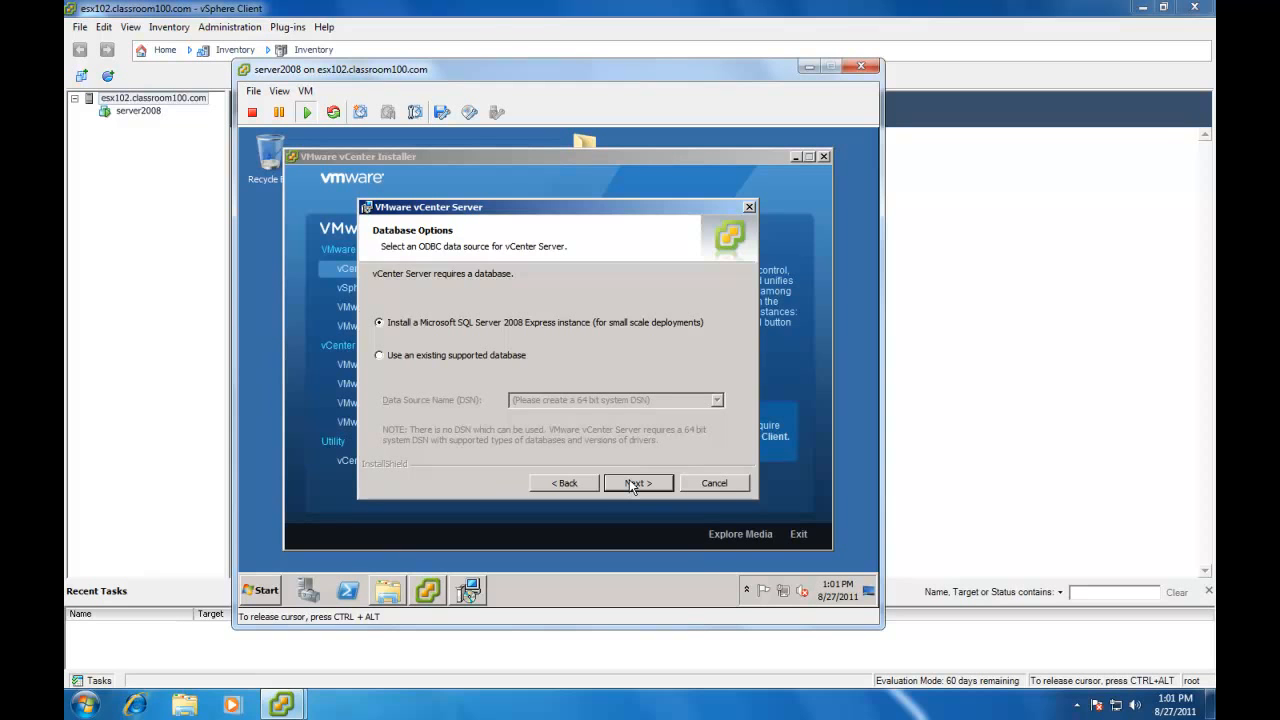
{"action": "left_click", "coordinate": [638, 483]}
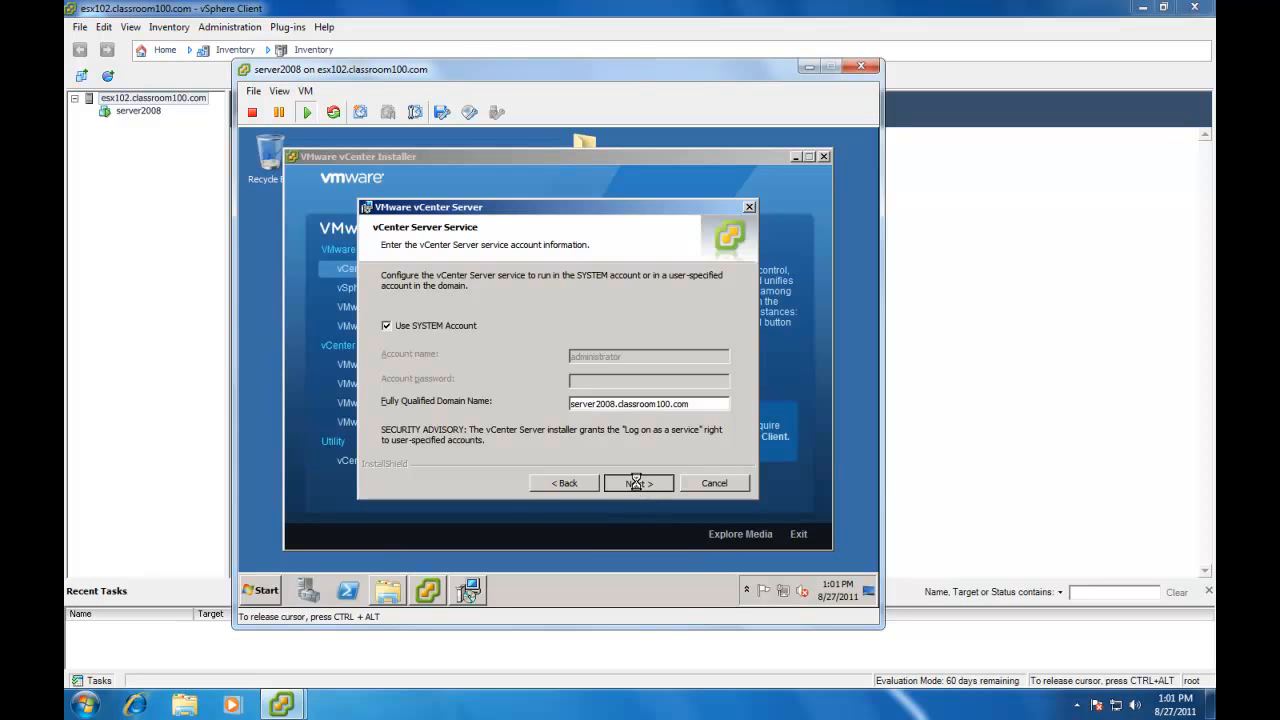
{"action": "left_click", "coordinate": [638, 483]}
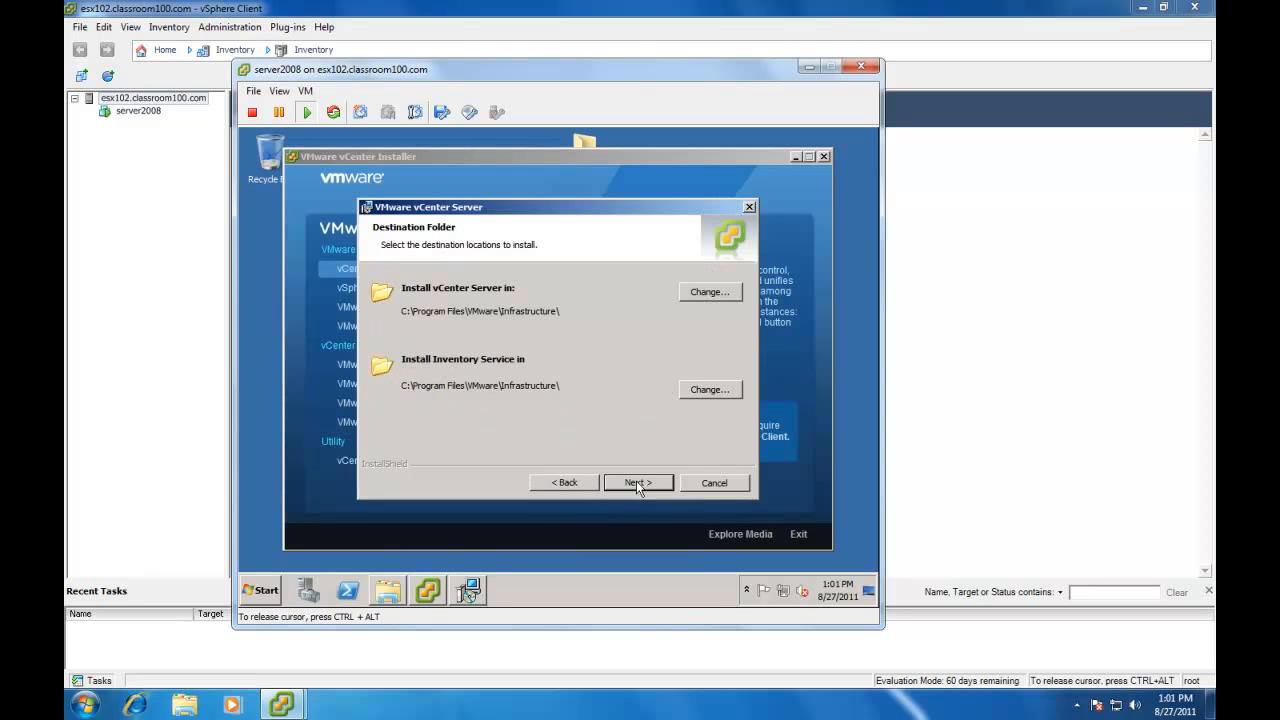
{"action": "left_click", "coordinate": [636, 483]}
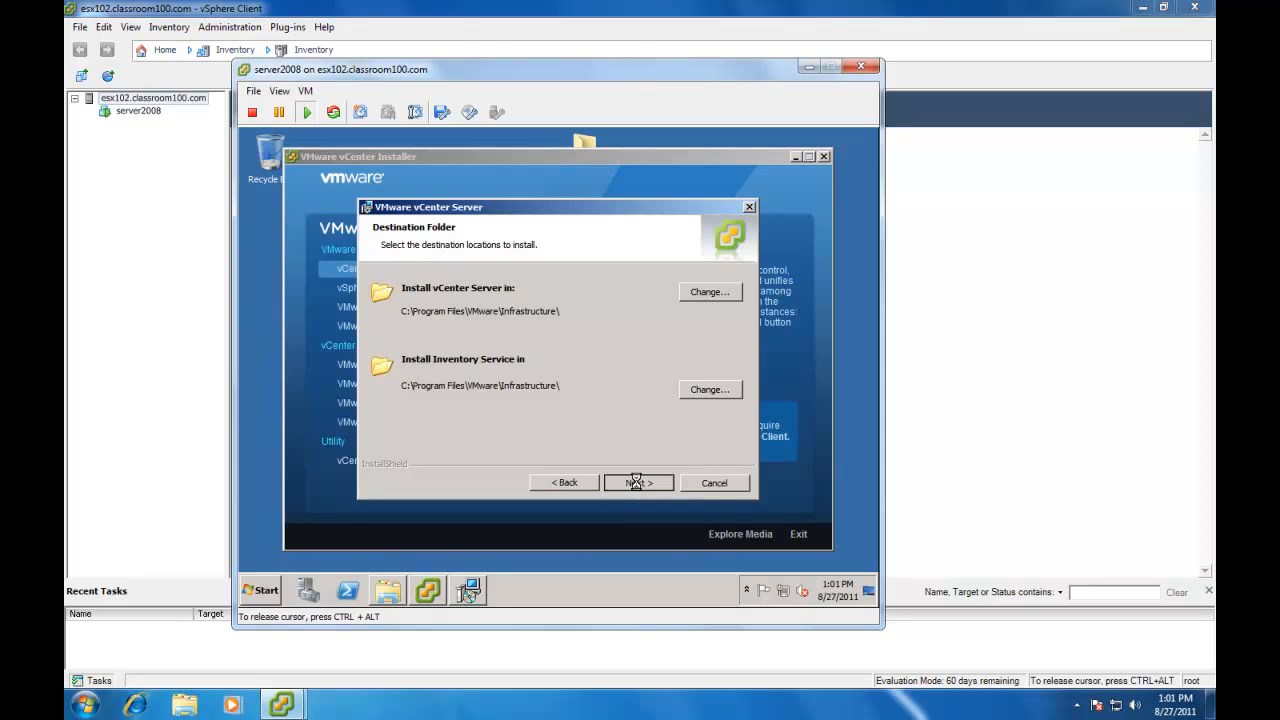
{"action": "left_click", "coordinate": [638, 482]}
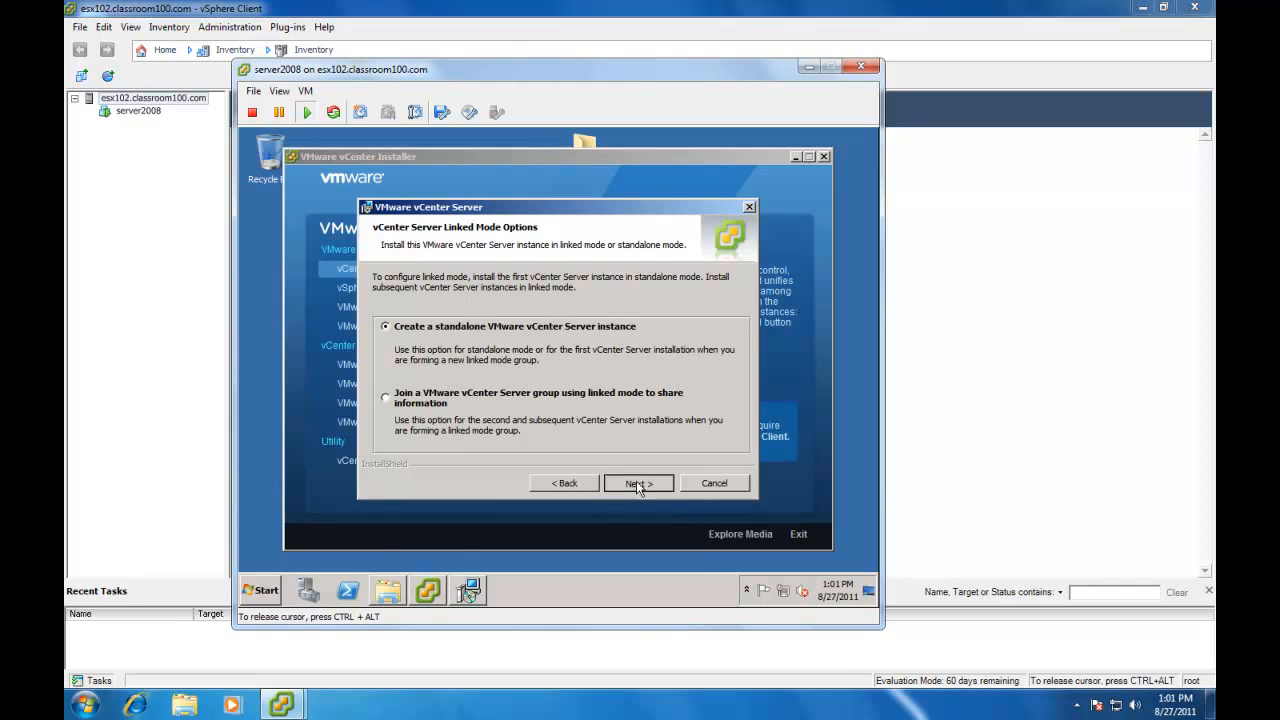
Choose standalone mode, default vCenter and Inventory Service ports, and small inventory memory.
{"action": "left_click", "coordinate": [638, 483]}
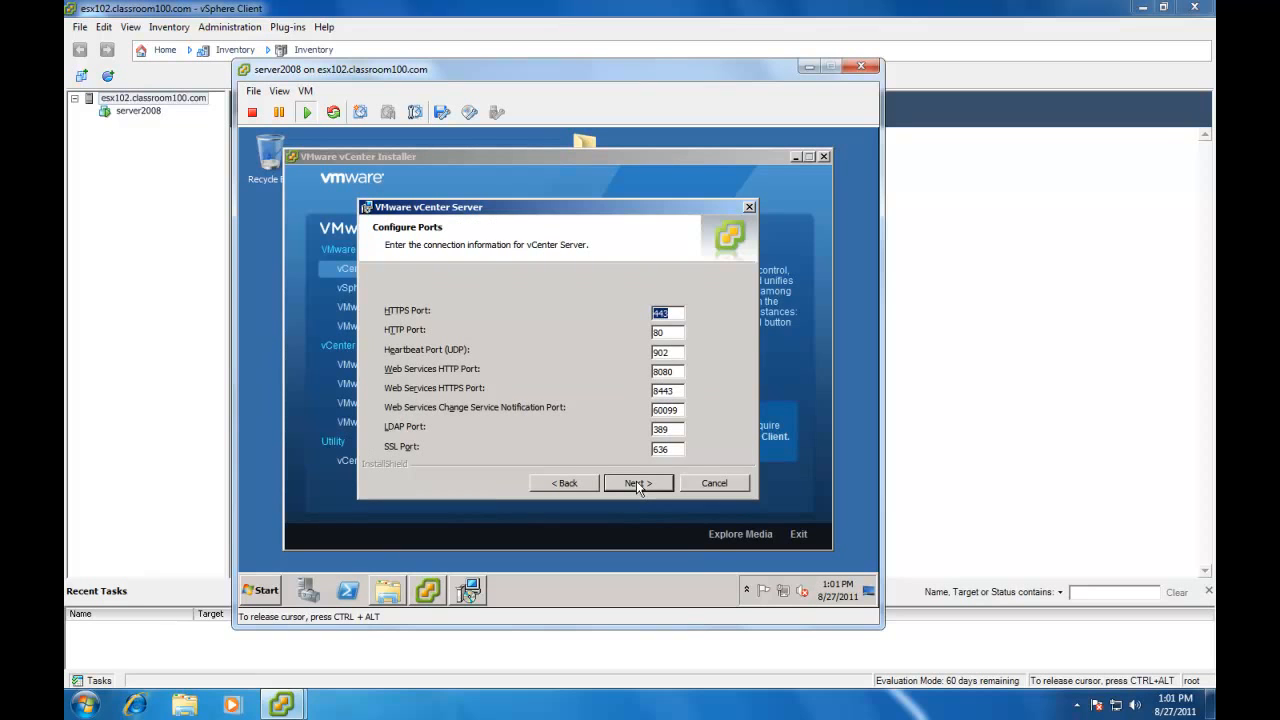
{"action": "left_click", "coordinate": [638, 483]}
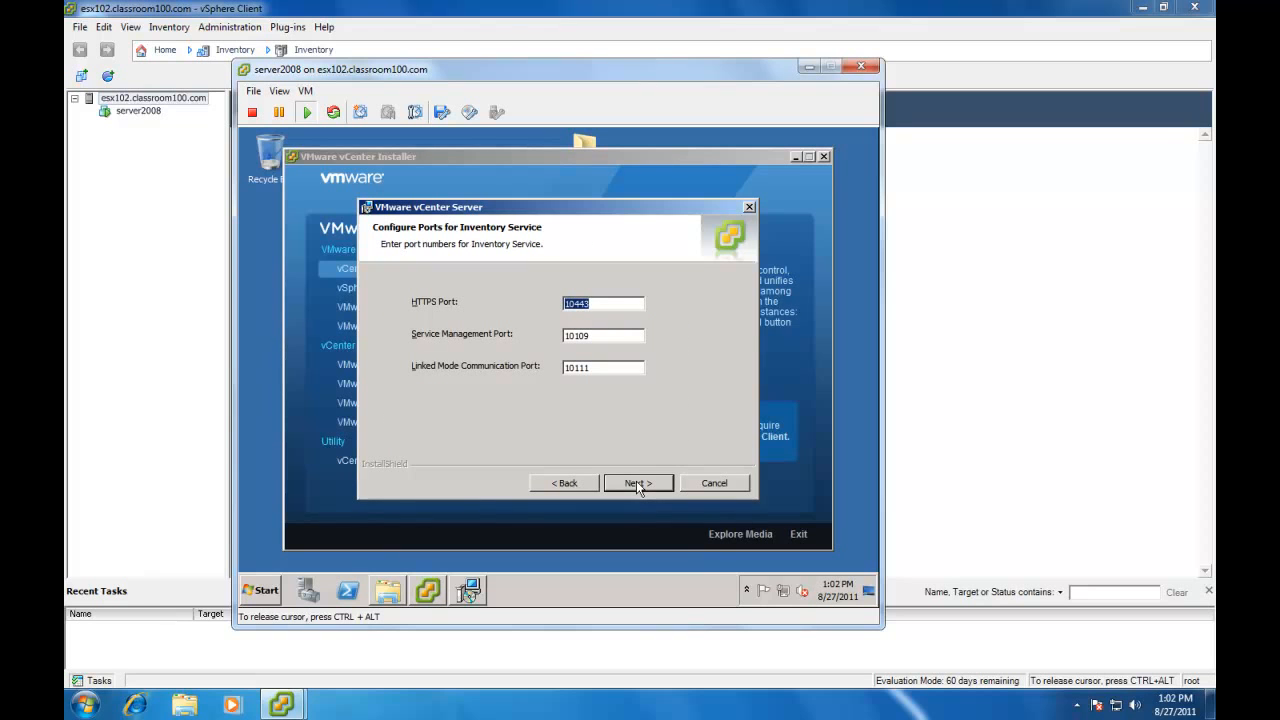
{"action": "left_click", "coordinate": [638, 483]}
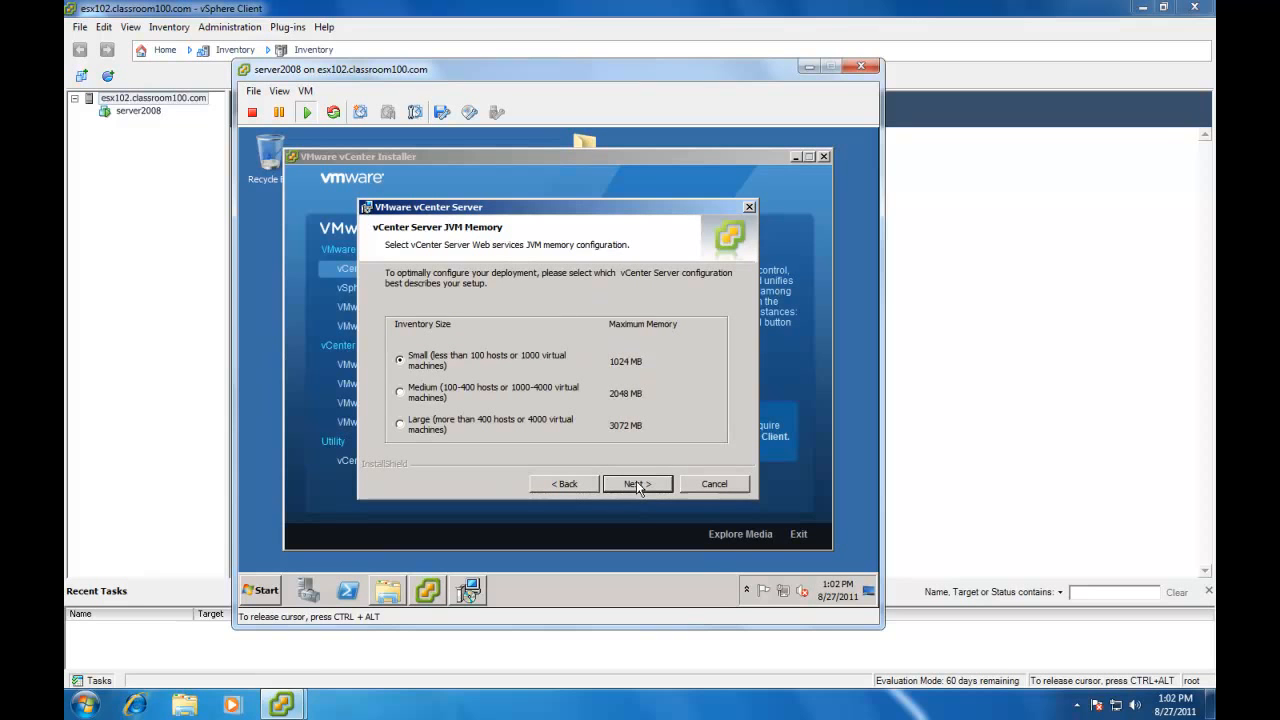
{"action": "left_click", "coordinate": [638, 483]}
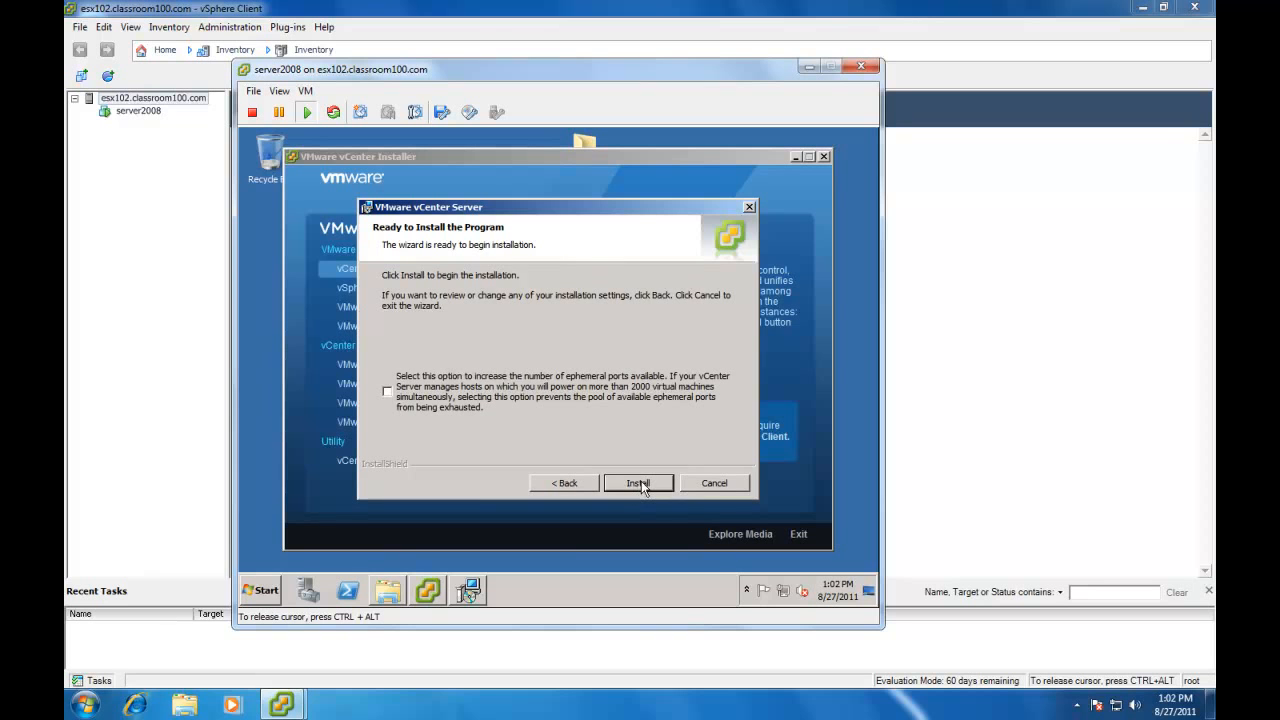
Install vCenter Server 5.0, finish the installer and close the server2008 console.
{"action": "left_click", "coordinate": [639, 483]}
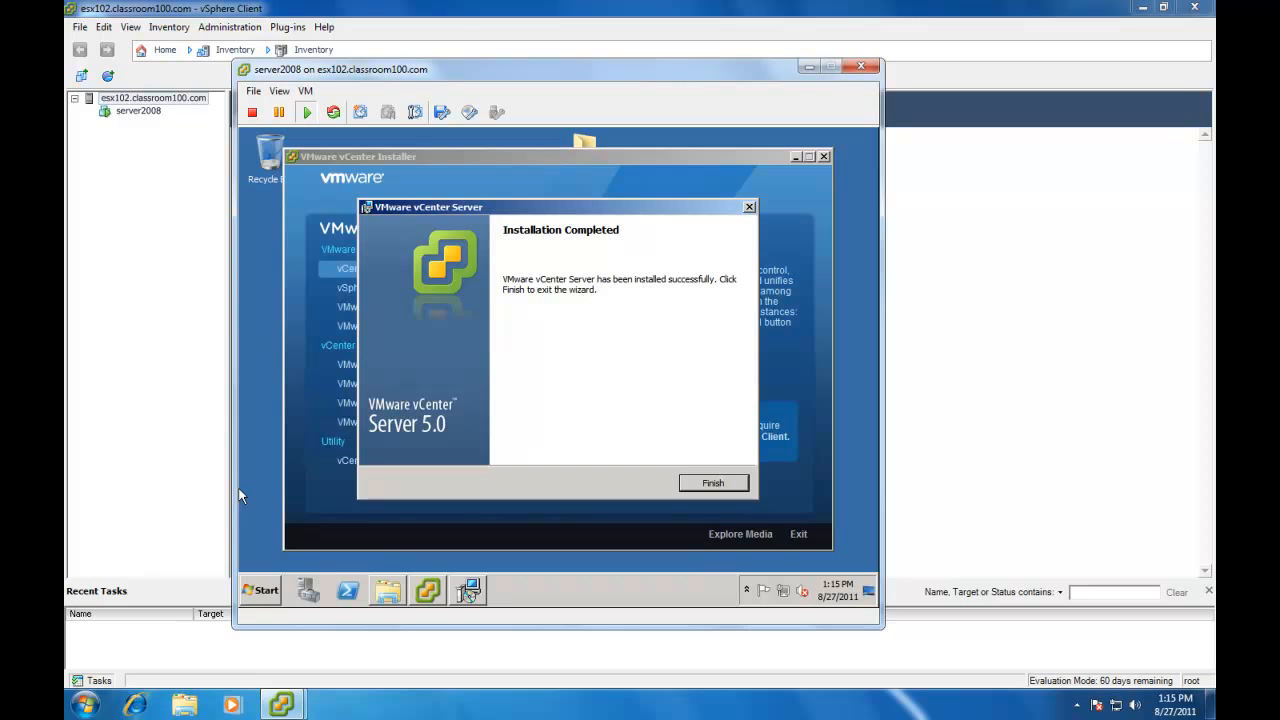
{"action": "left_click", "coordinate": [713, 482]}
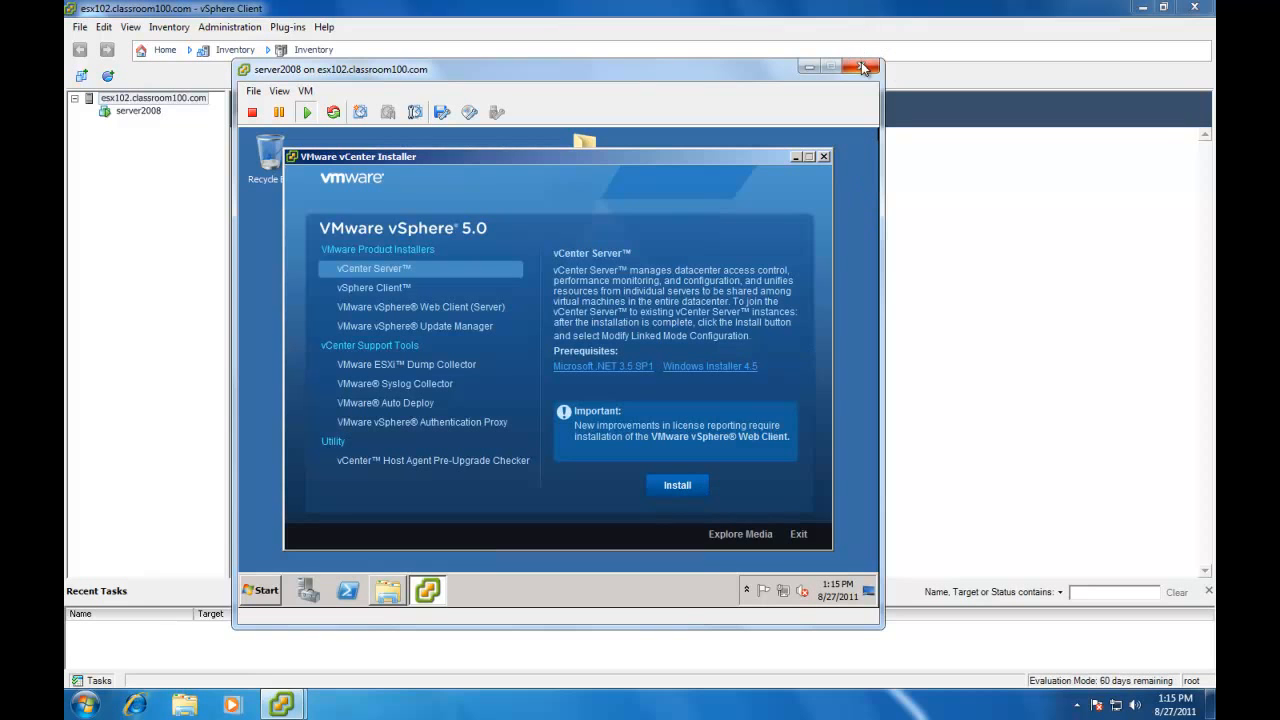
{"action": "left_click", "coordinate": [859, 66]}
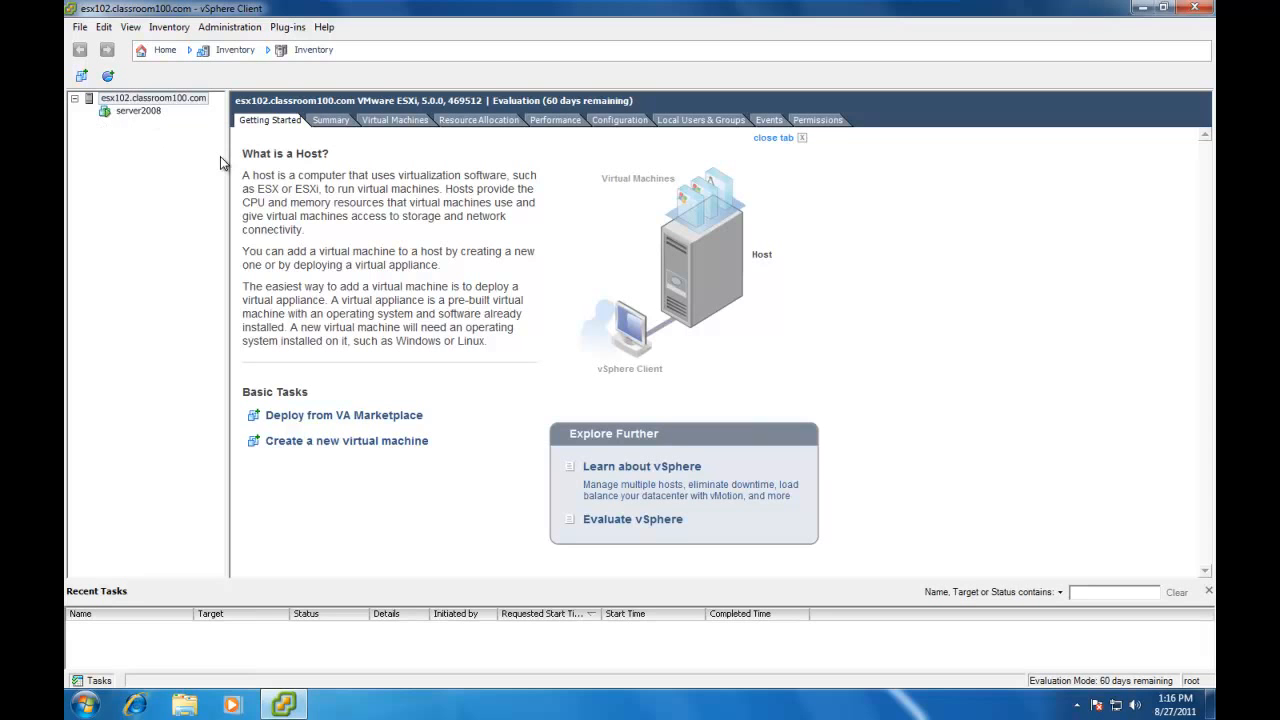
{"action": "mouse_move", "coordinate": [1183, 27]}
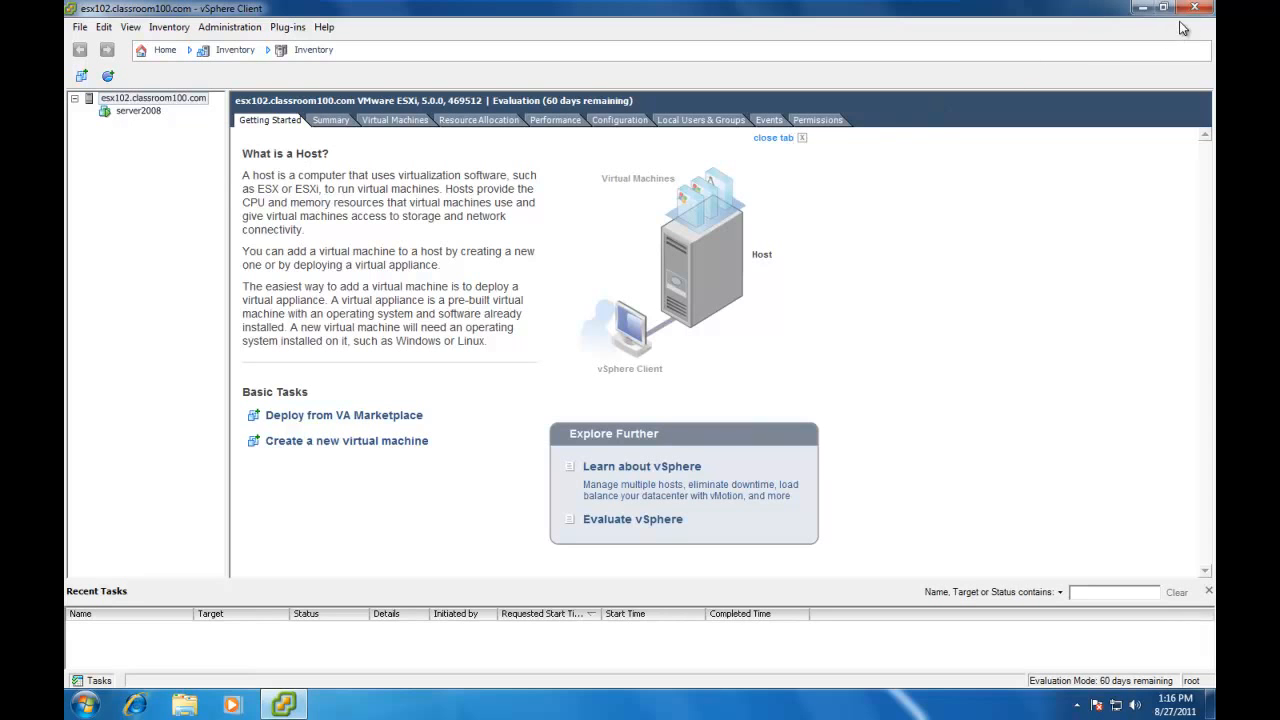
Relaunch vSphere Client and connect to server2008 using Windows session credentials.
{"action": "left_click", "coordinate": [1193, 7]}
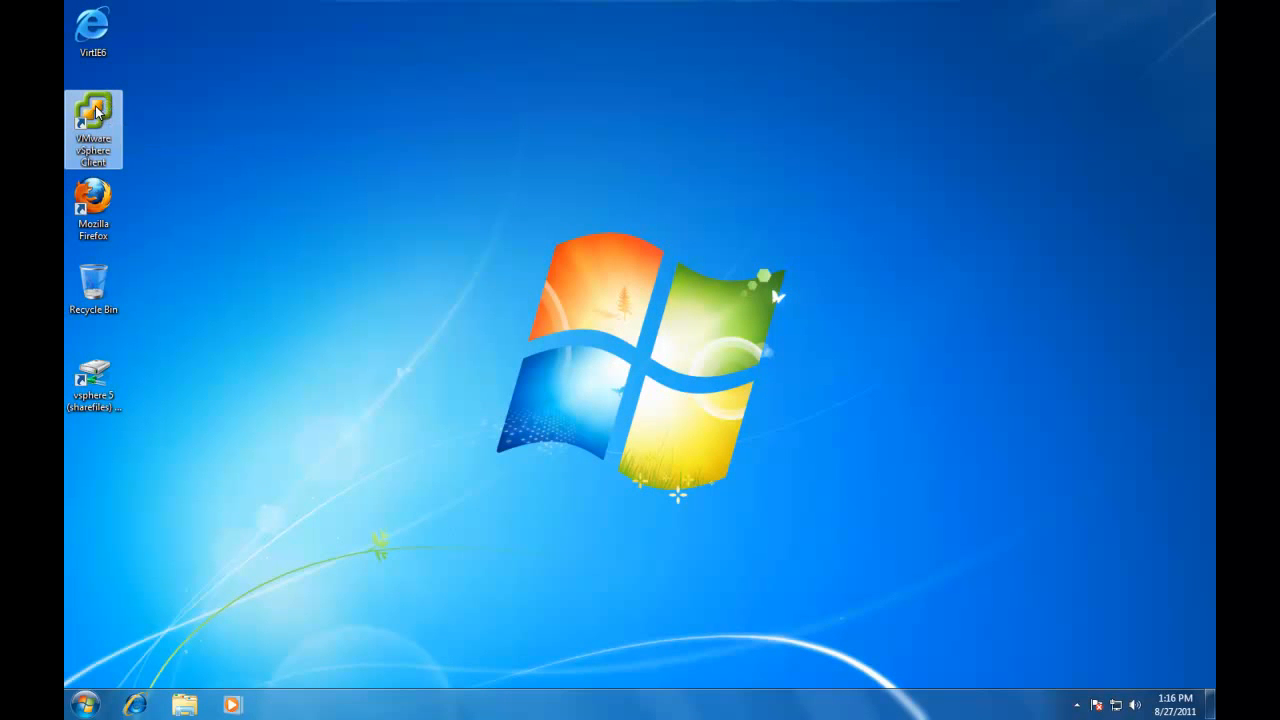
{"action": "double_click", "coordinate": [93, 110]}
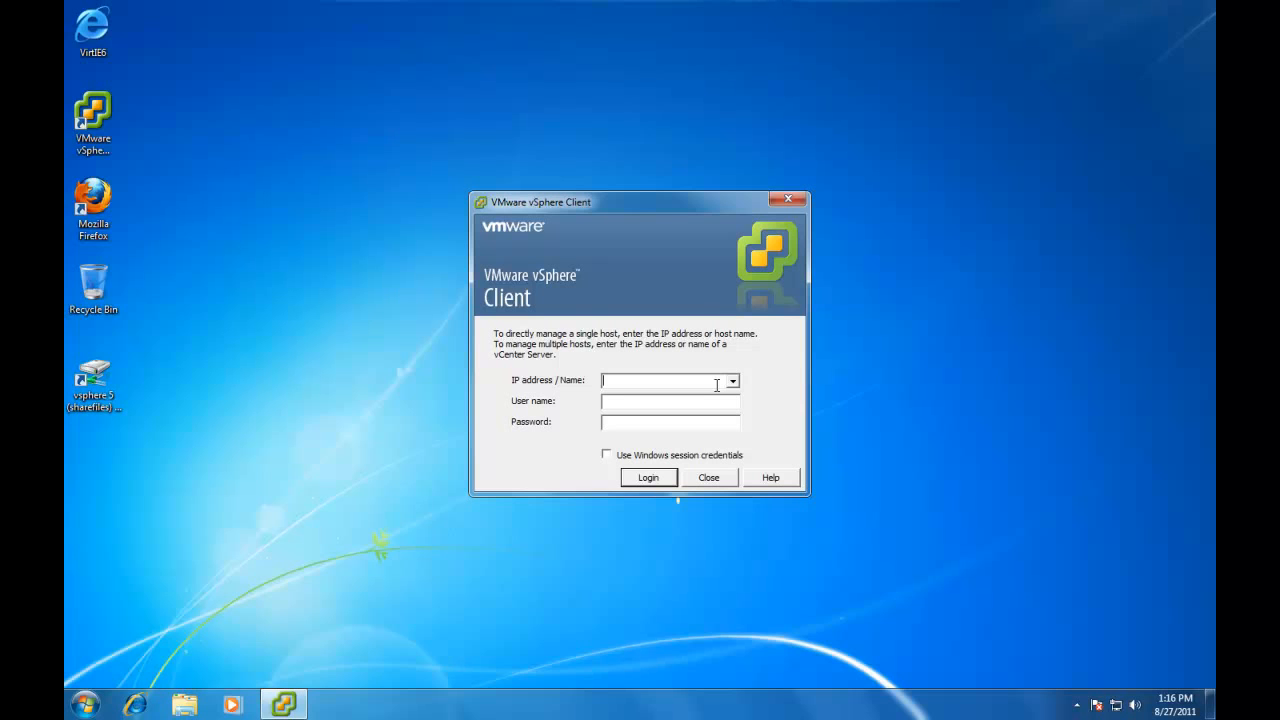
{"action": "type", "text": "server200"}
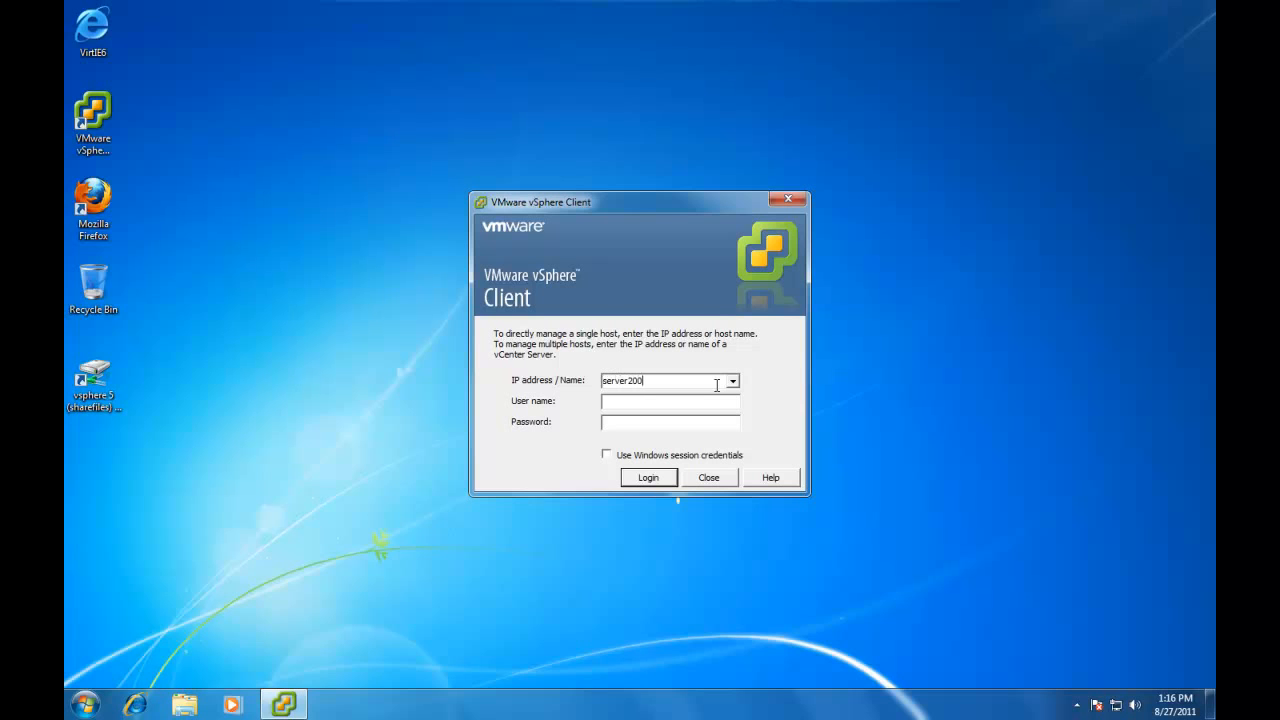
{"action": "type", "text": "8"}
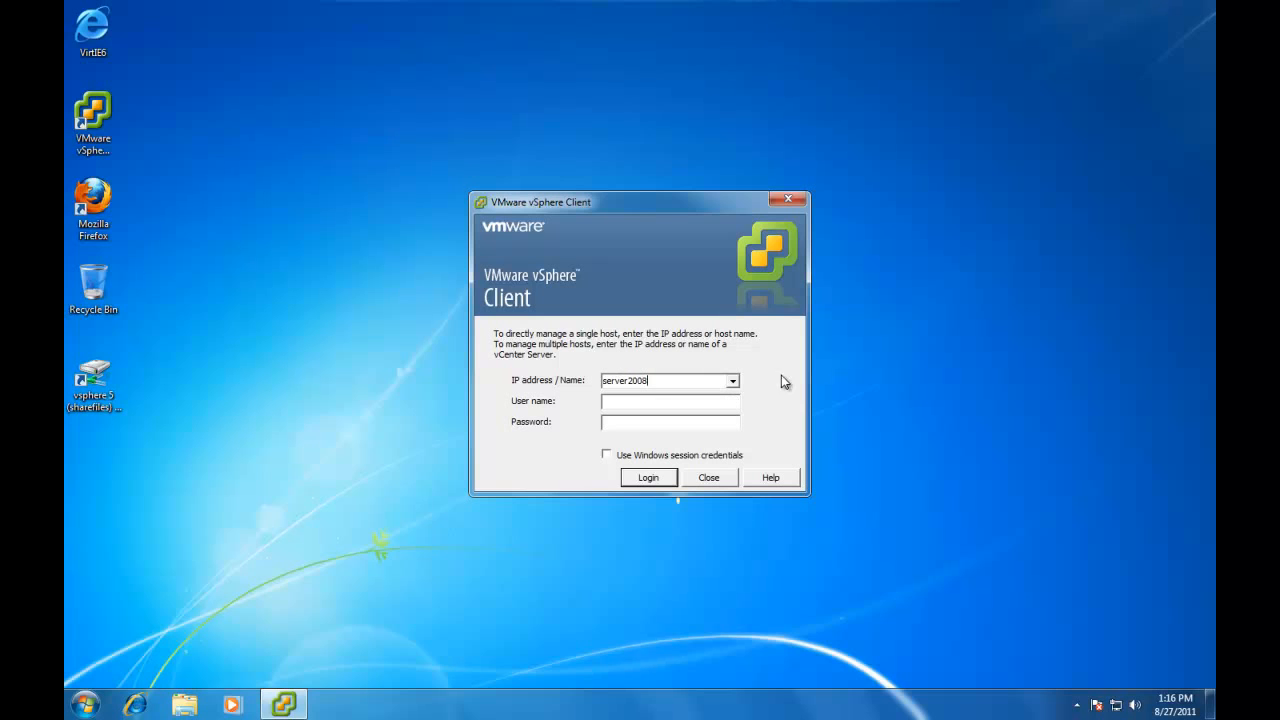
{"action": "mouse_move", "coordinate": [562, 391]}
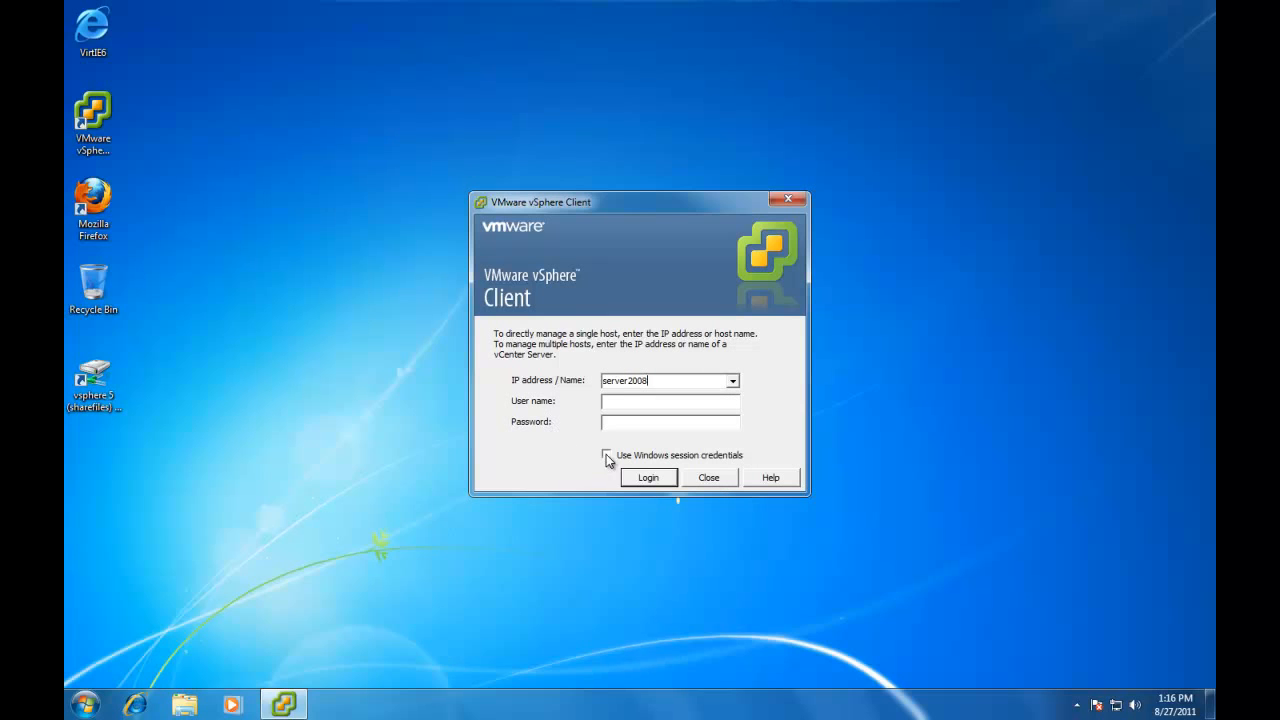
{"action": "left_click", "coordinate": [606, 455]}
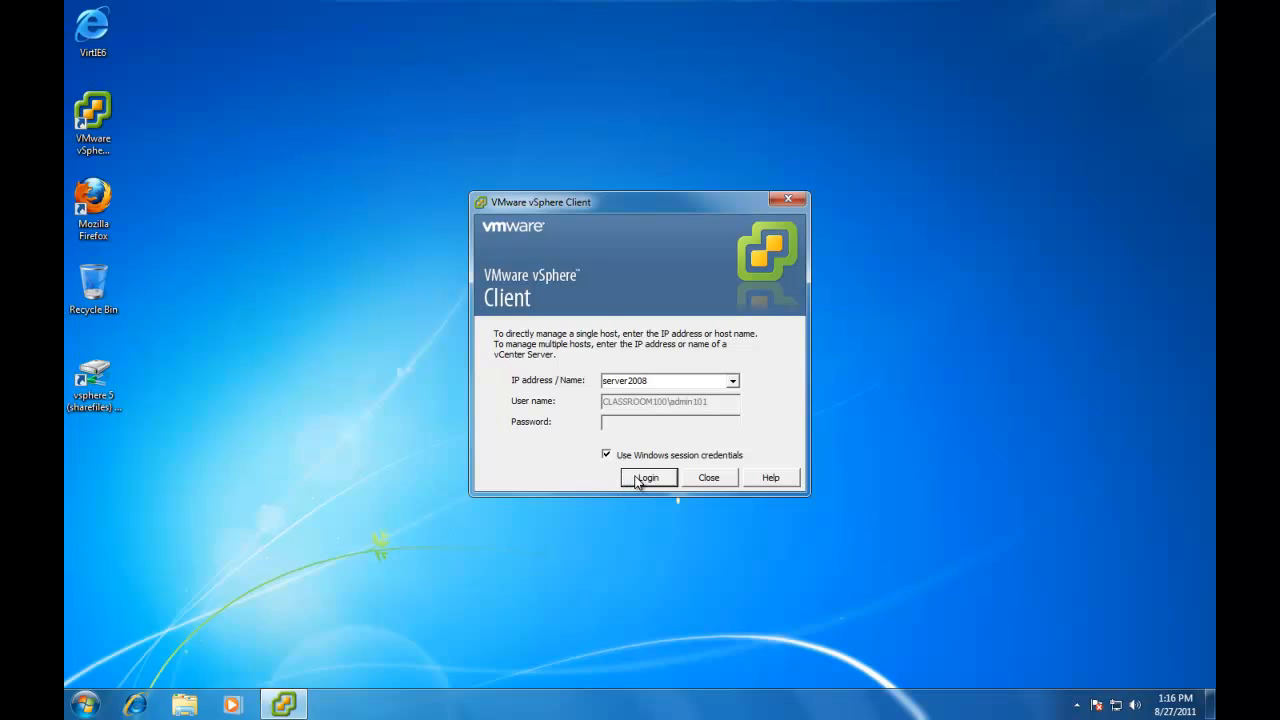
{"action": "left_click", "coordinate": [607, 455]}
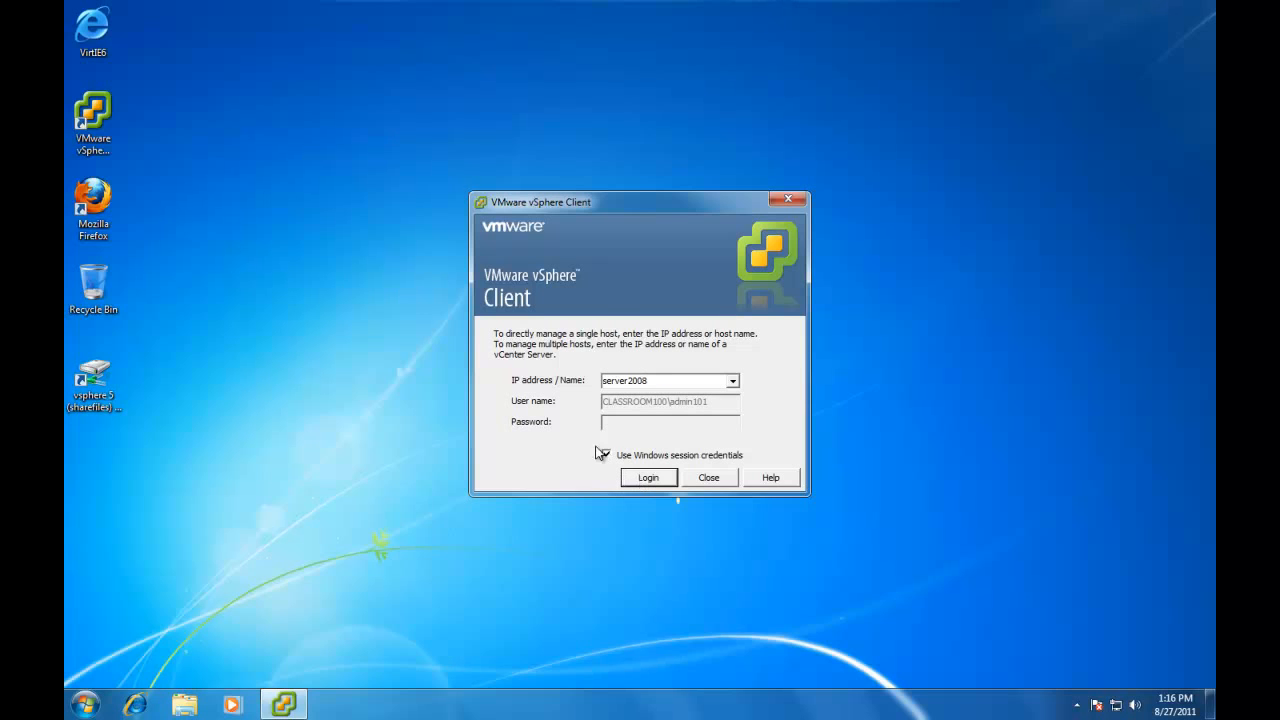
{"action": "left_click", "coordinate": [607, 455]}
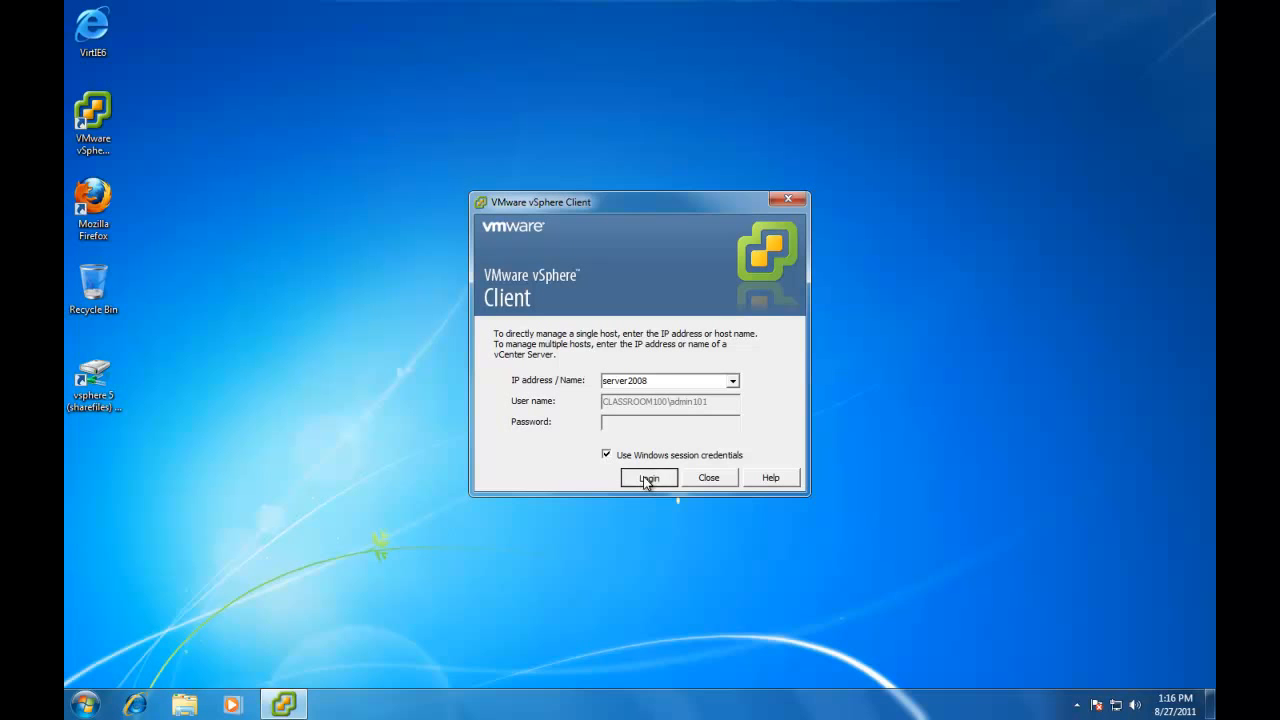
{"action": "left_click", "coordinate": [648, 478]}
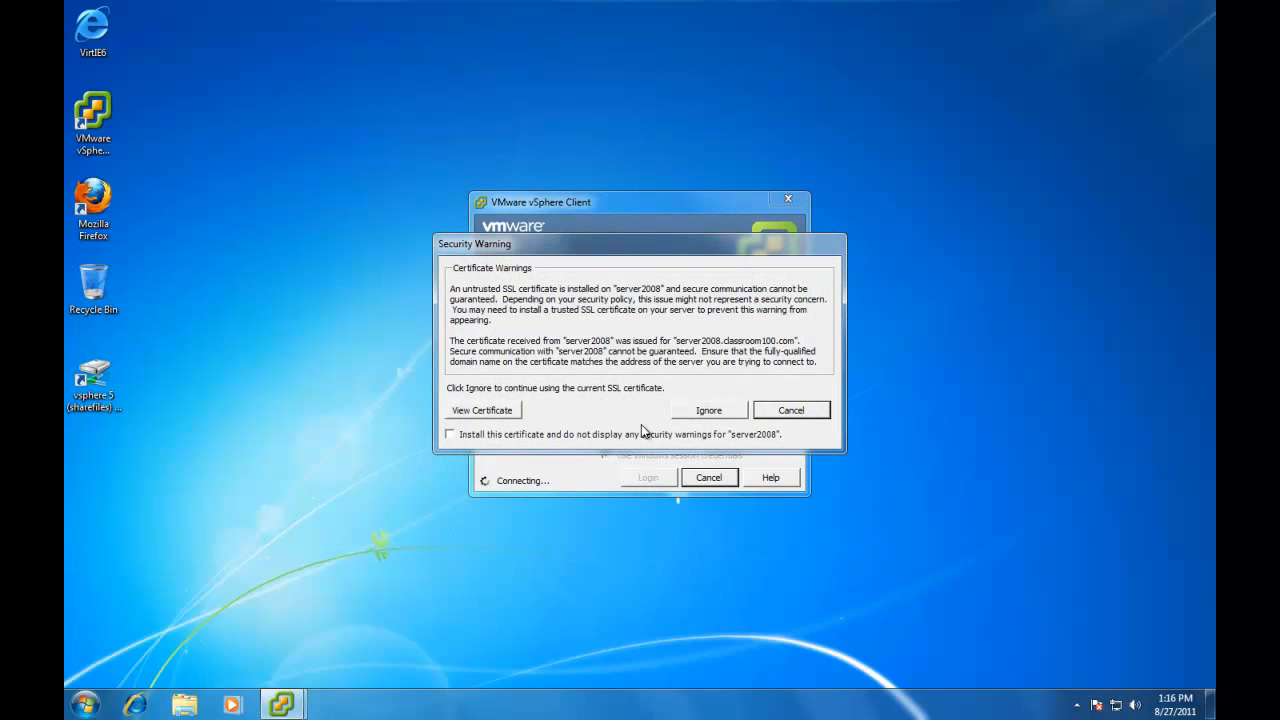
{"action": "mouse_move", "coordinate": [452, 443]}
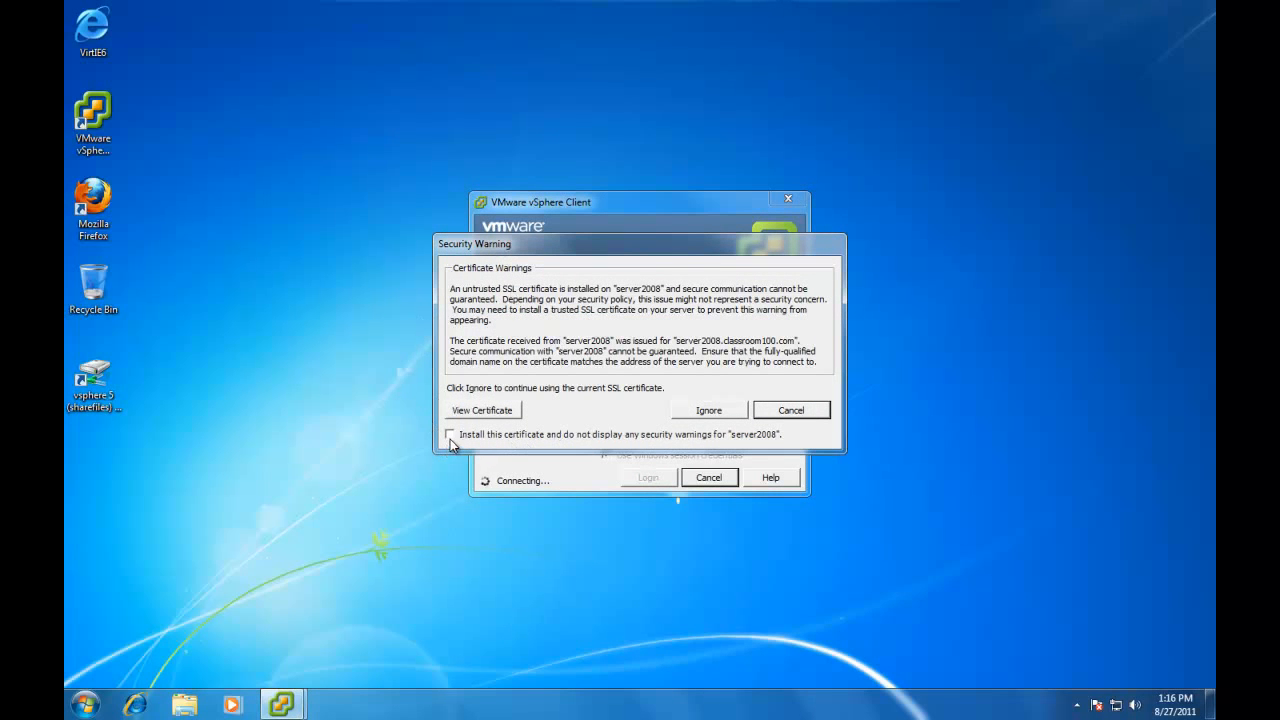
Permanently install server2008's certificate, ignore the warning, and complete the vCenter login.
{"action": "left_click", "coordinate": [450, 434]}
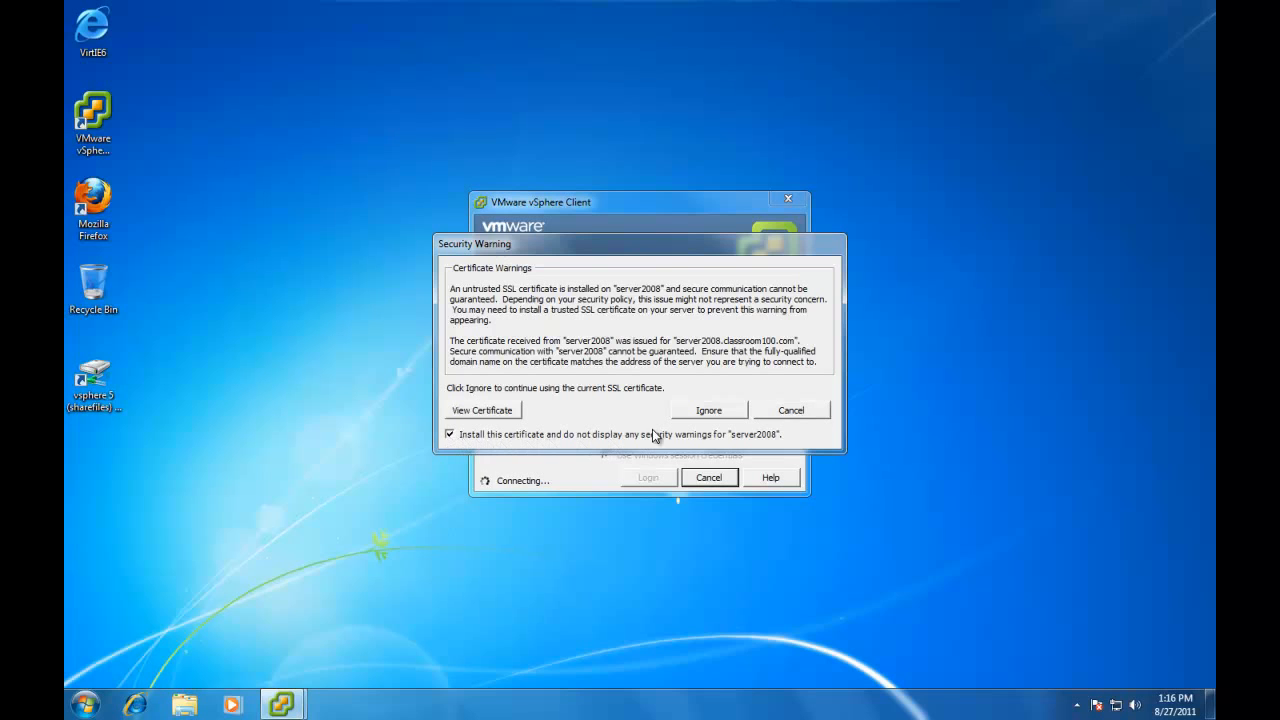
{"action": "left_click", "coordinate": [708, 409]}
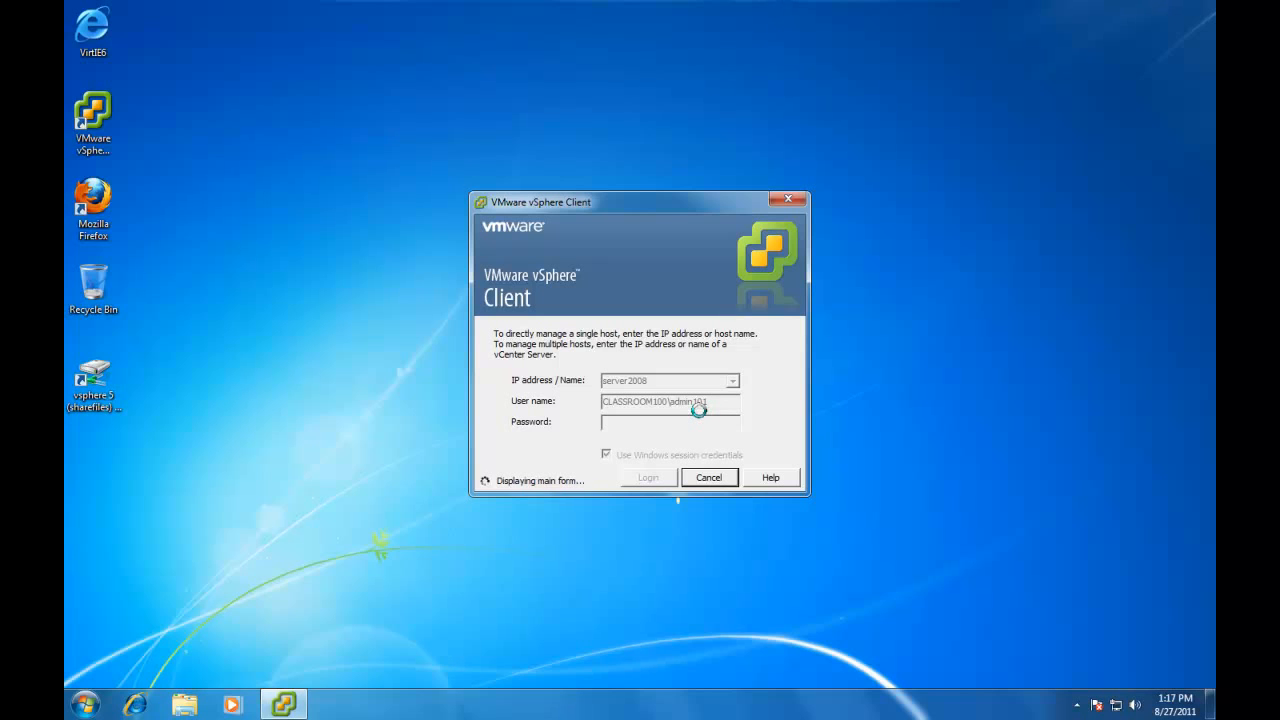
{"action": "left_click", "coordinate": [648, 477]}
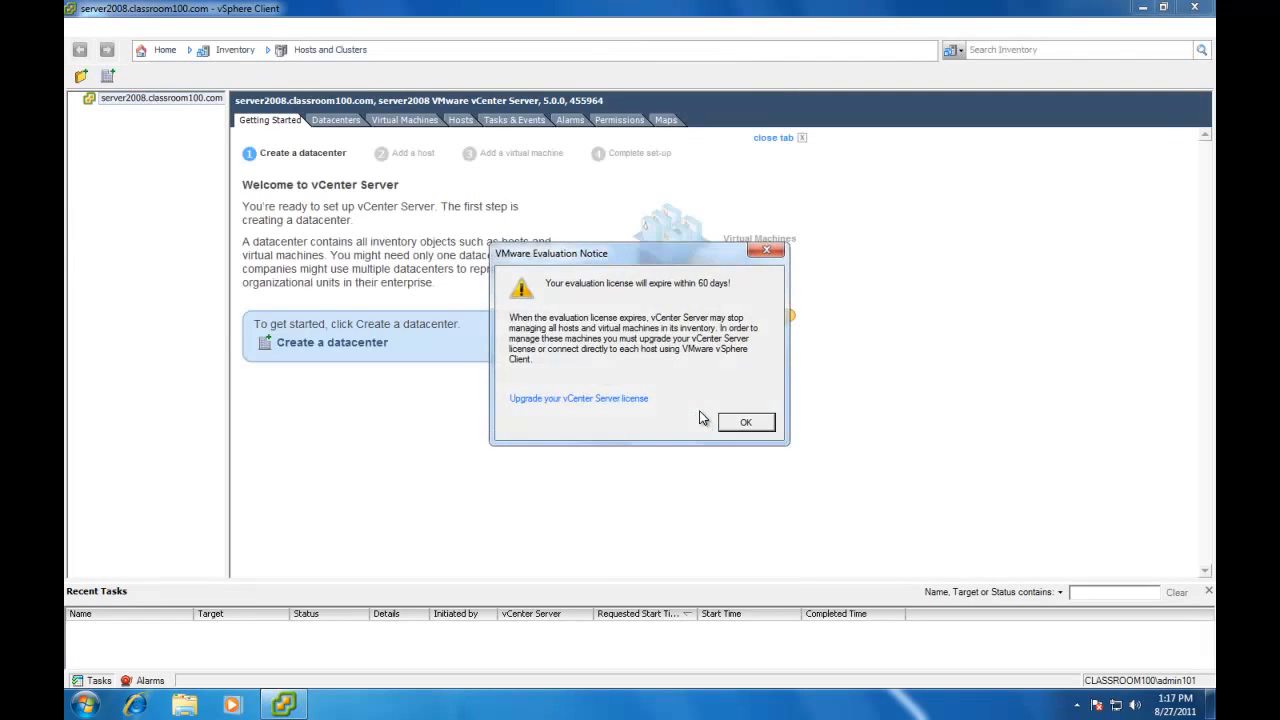
Dismiss the evaluation notice and add datacenter 'Demo' under server2008.classroom100.com.
{"action": "left_click", "coordinate": [745, 421]}
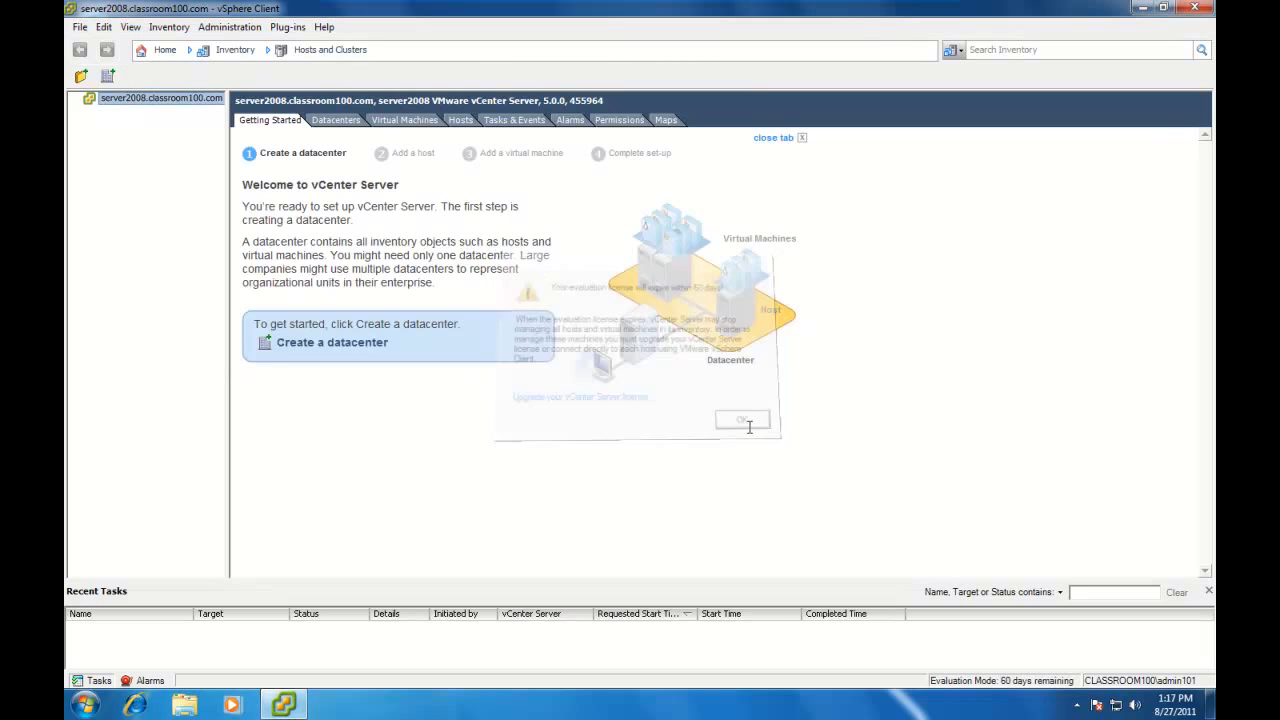
{"action": "left_click", "coordinate": [740, 418]}
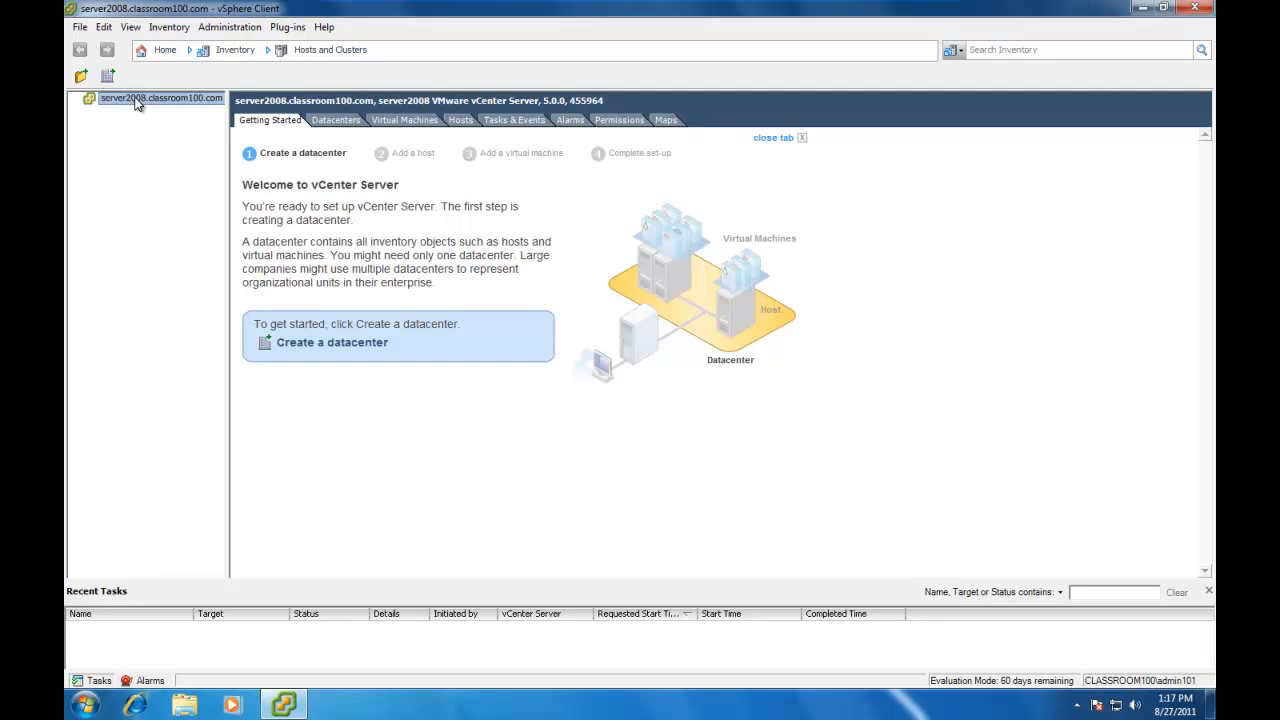
{"action": "right_click", "coordinate": [135, 105]}
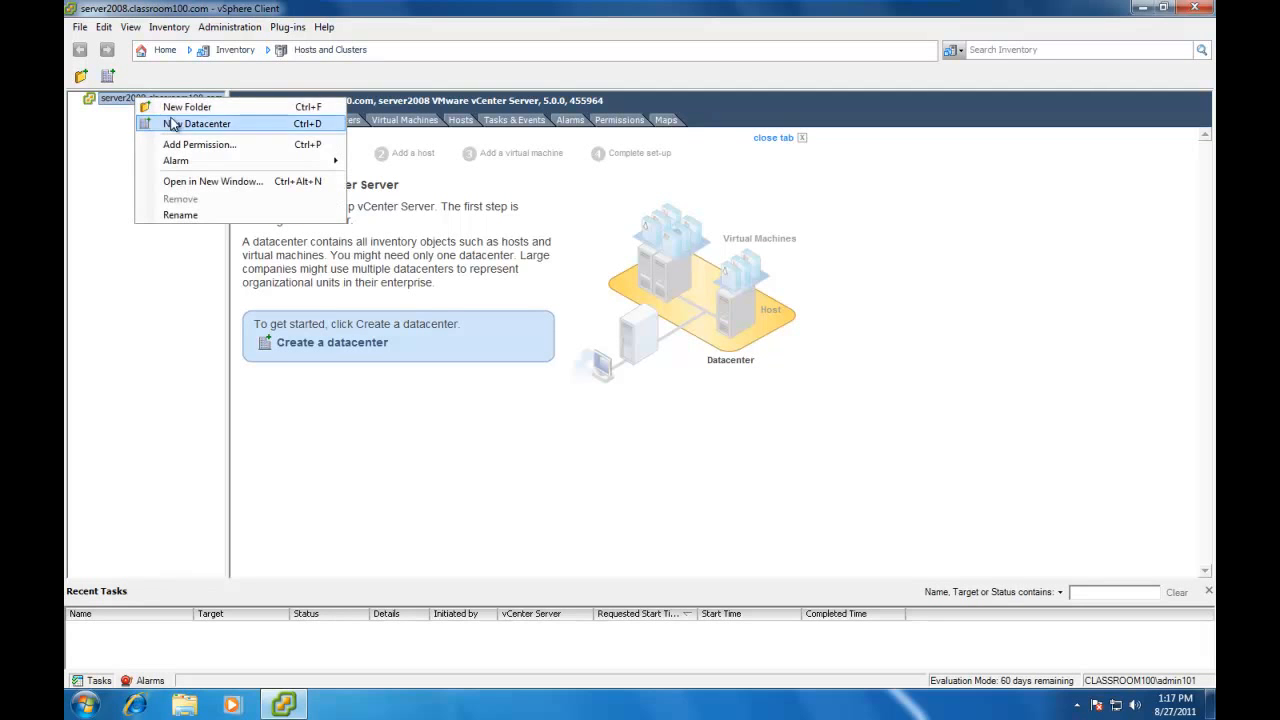
{"action": "left_click", "coordinate": [200, 123]}
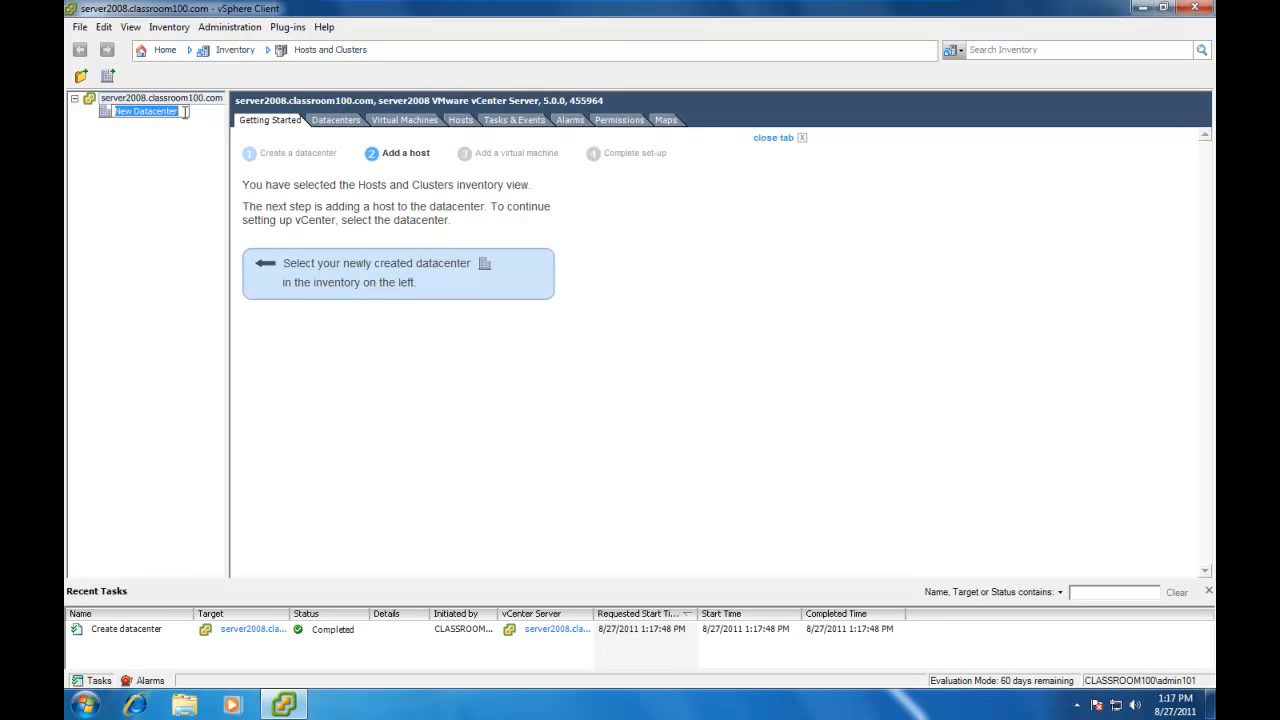
{"action": "type", "text": "Demo"}
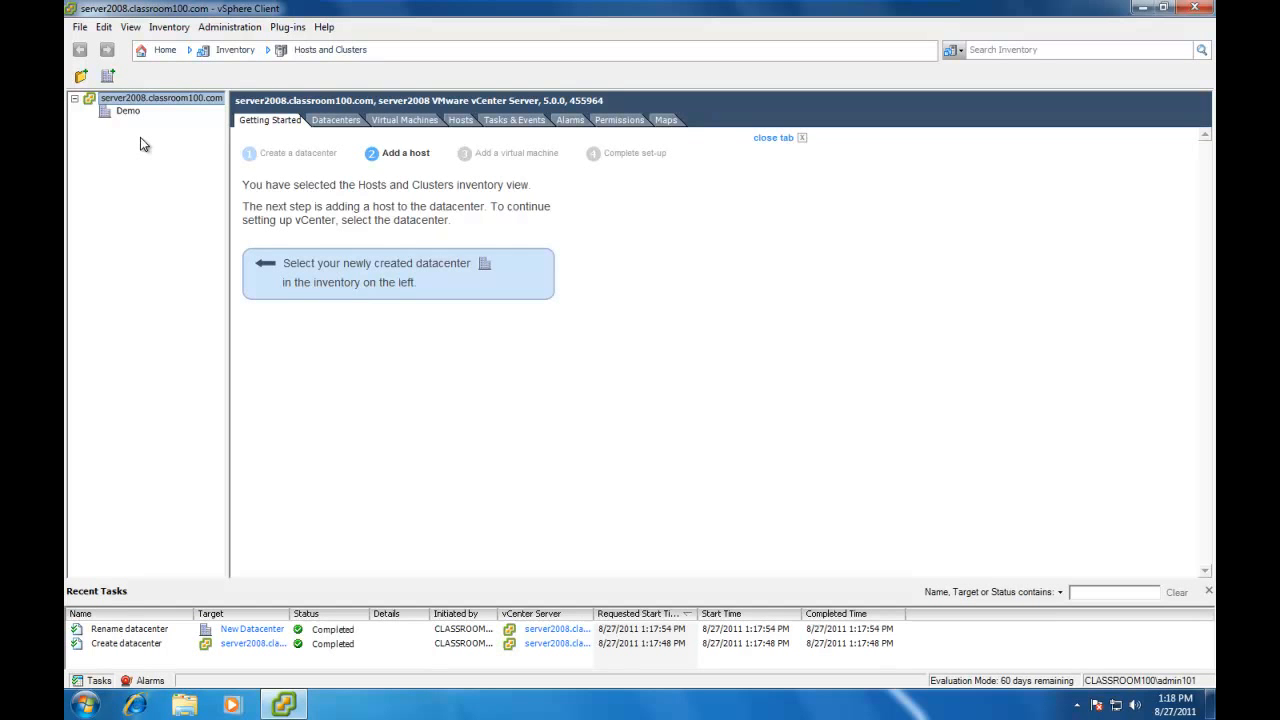
Start adding host esx102.classroom100.com to Demo with root credentials.
{"action": "right_click", "coordinate": [127, 110]}
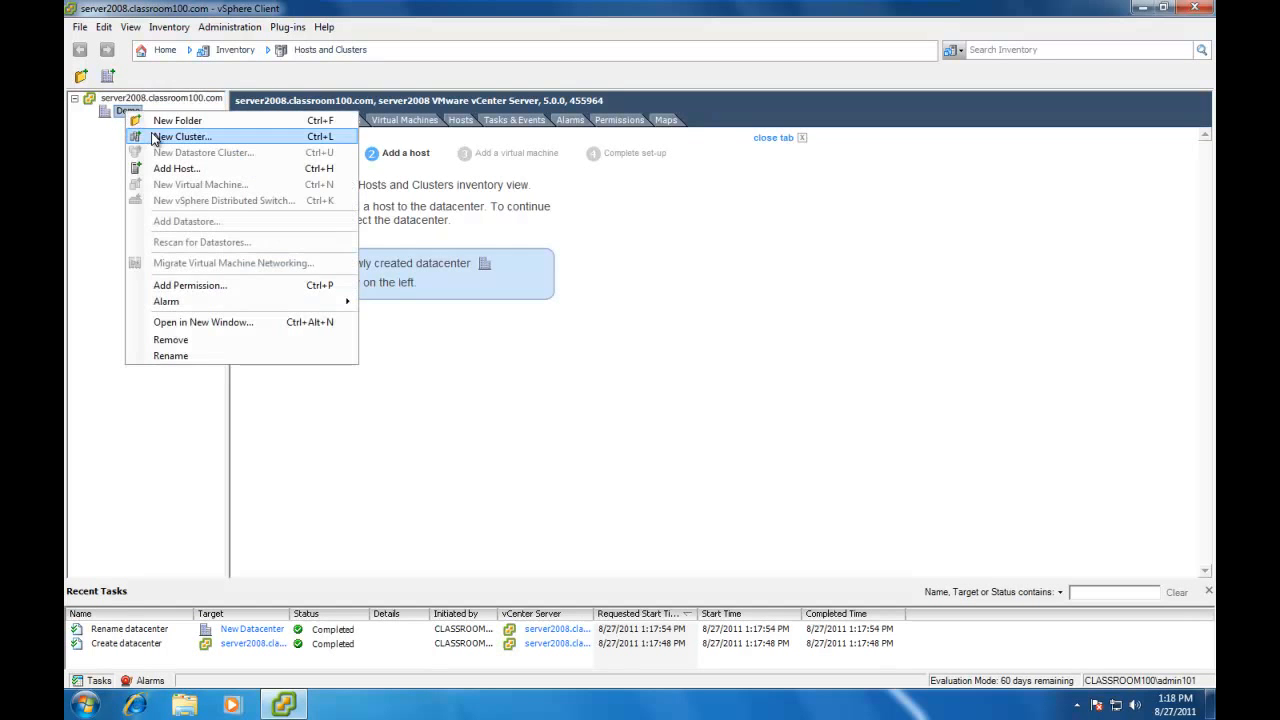
{"action": "mouse_move", "coordinate": [176, 176]}
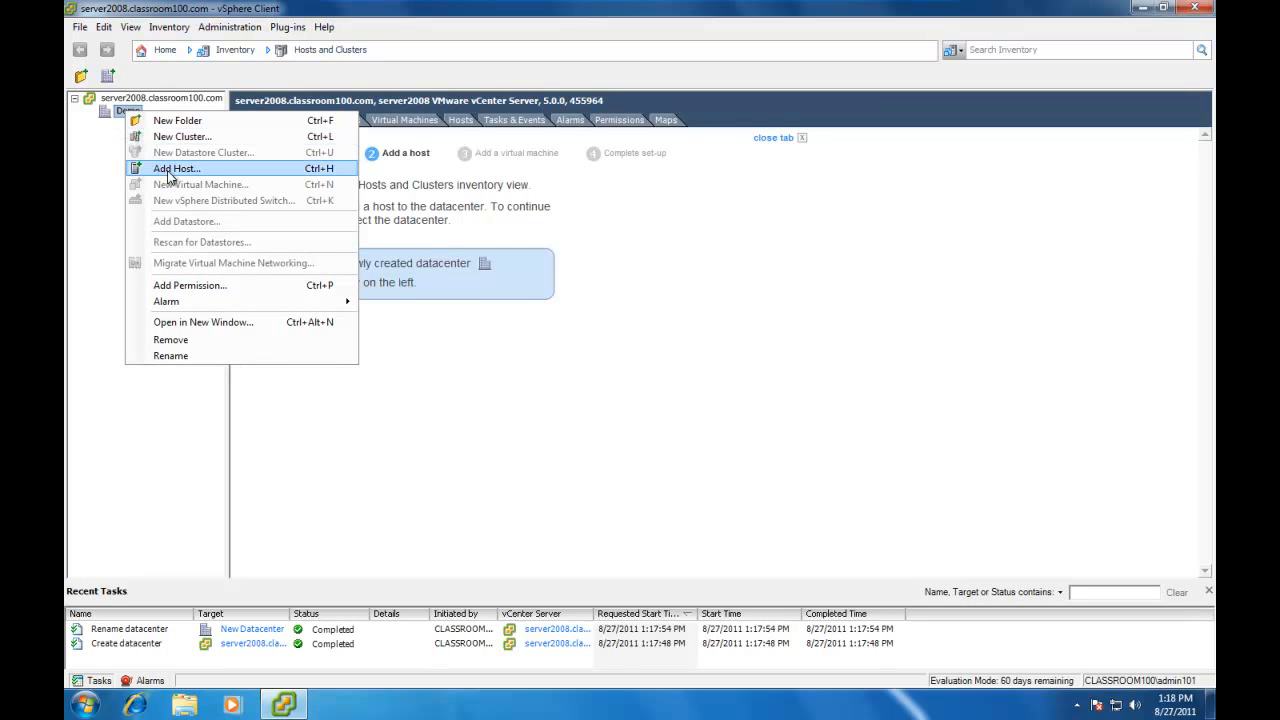
{"action": "mouse_move", "coordinate": [202, 172]}
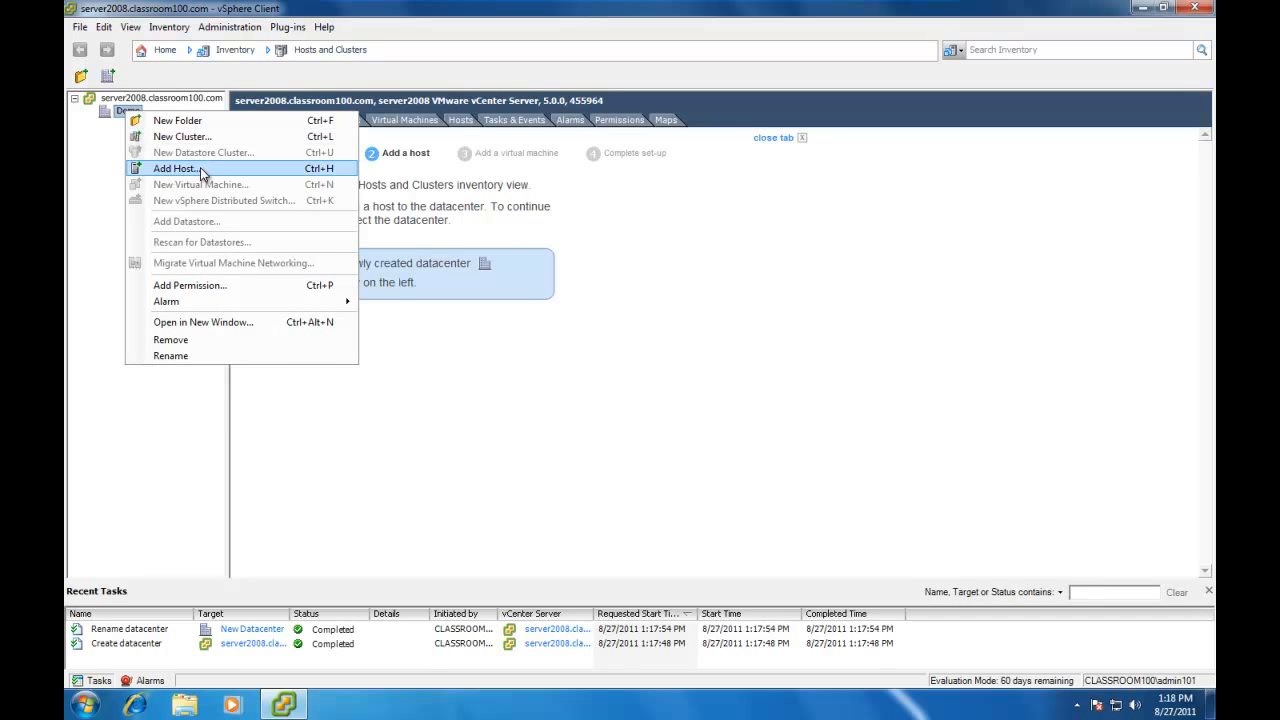
{"action": "left_click", "coordinate": [175, 168]}
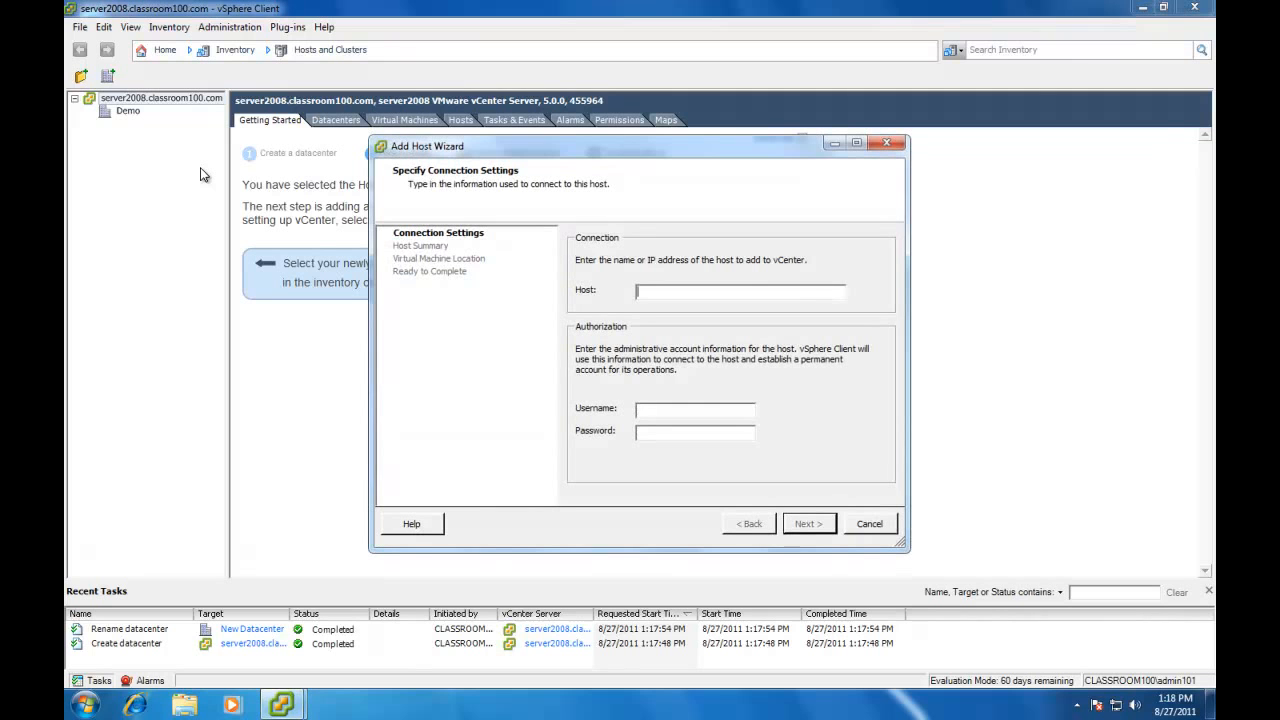
{"action": "type", "text": "esx102.classroom100"}
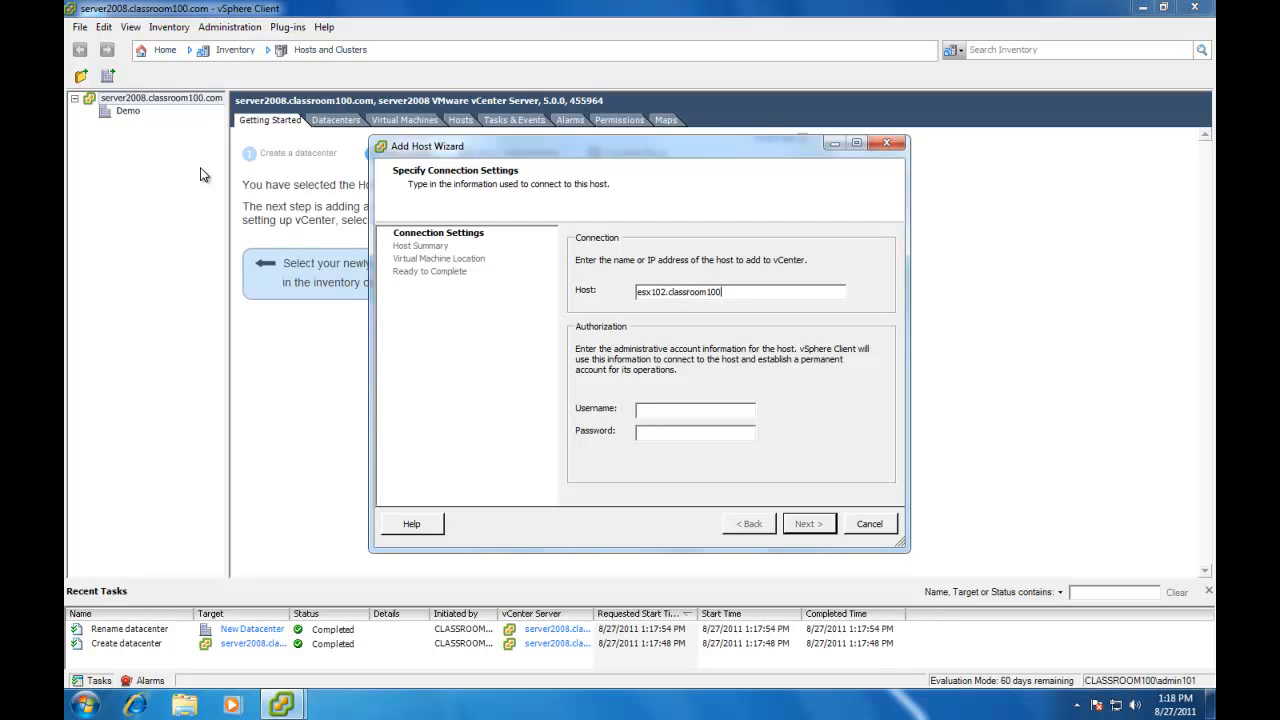
{"action": "type", "text": ".com"}
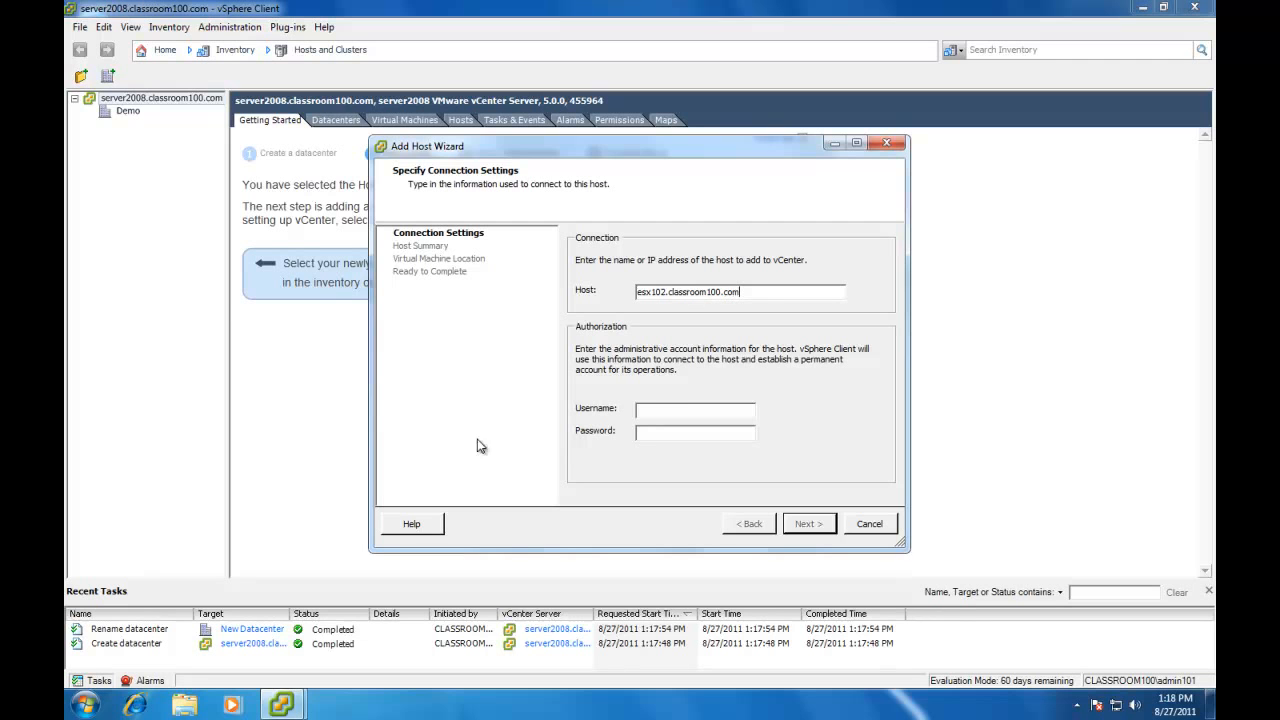
{"action": "type", "text": "r"}
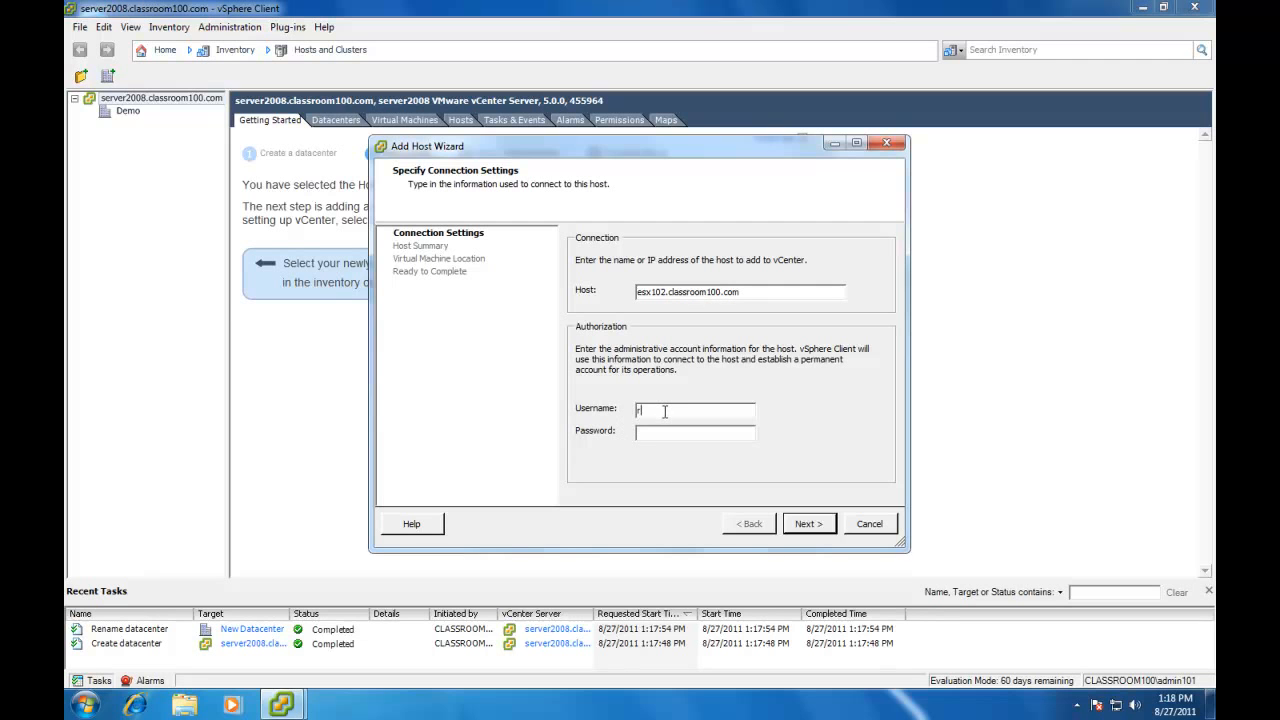
{"action": "type", "text": "root"}
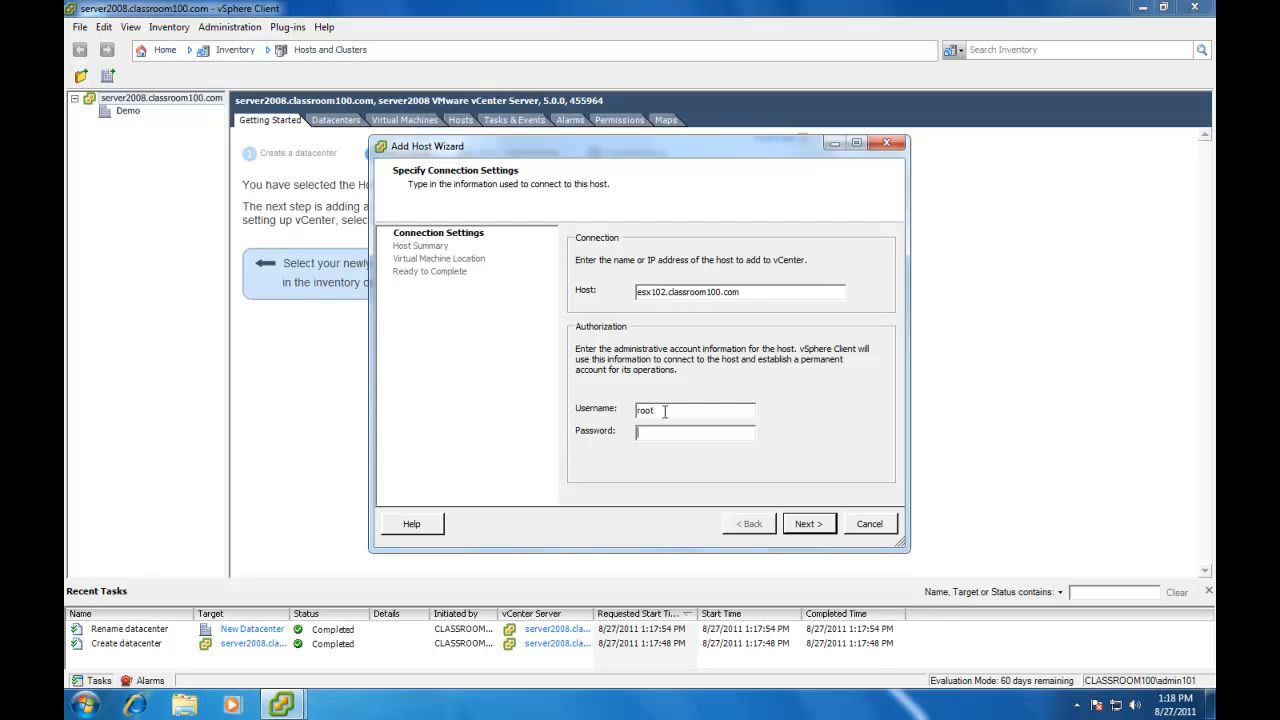
{"action": "type", "text": "*****"}
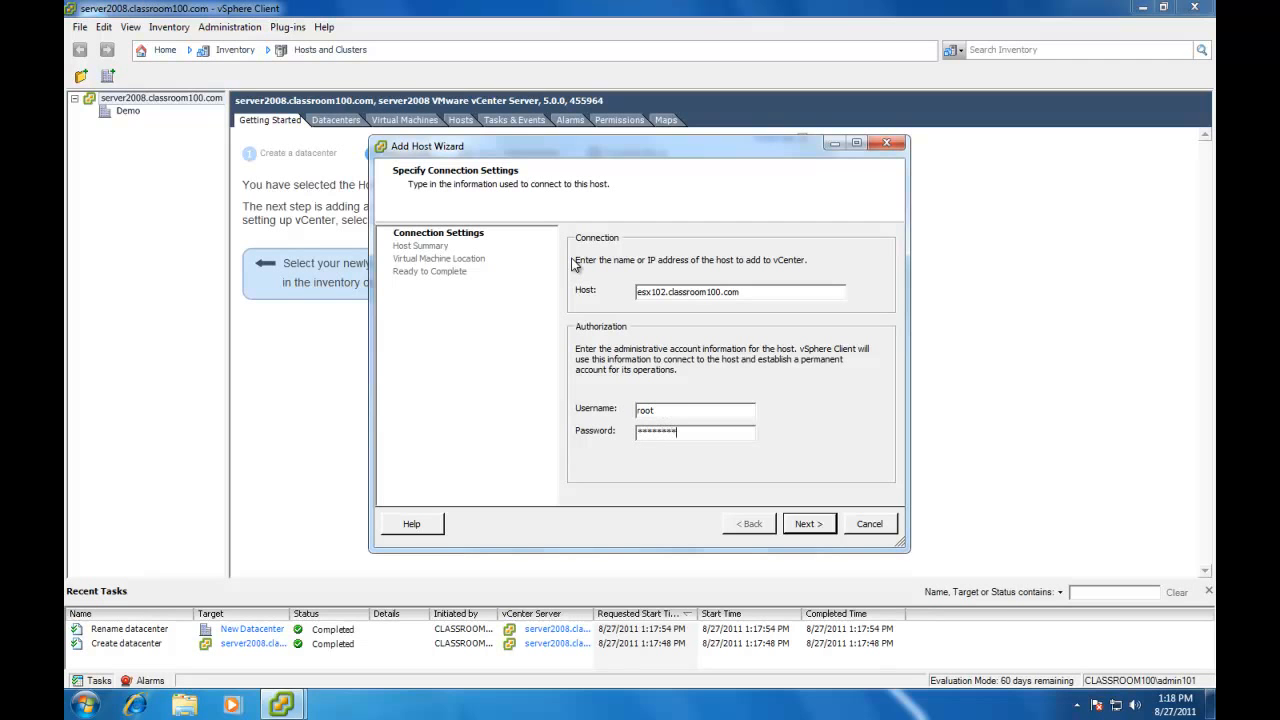
{"action": "mouse_move", "coordinate": [560, 287]}
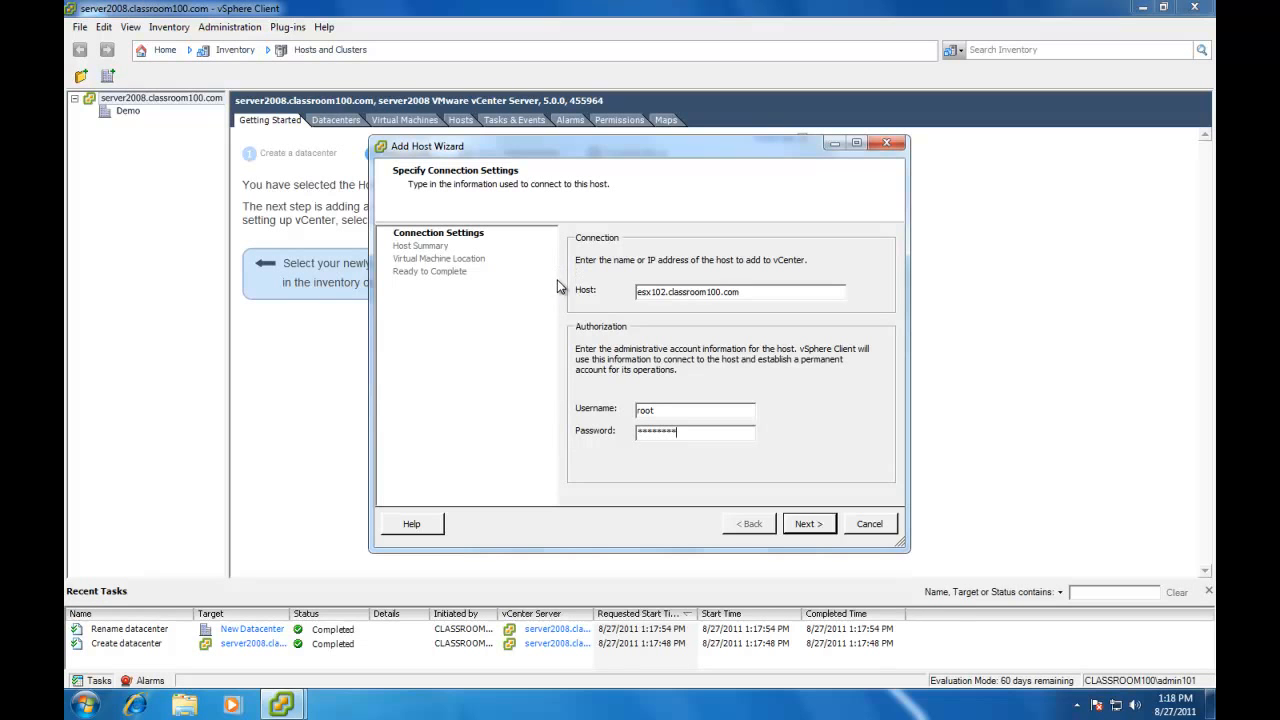
{"action": "mouse_move", "coordinate": [665, 273]}
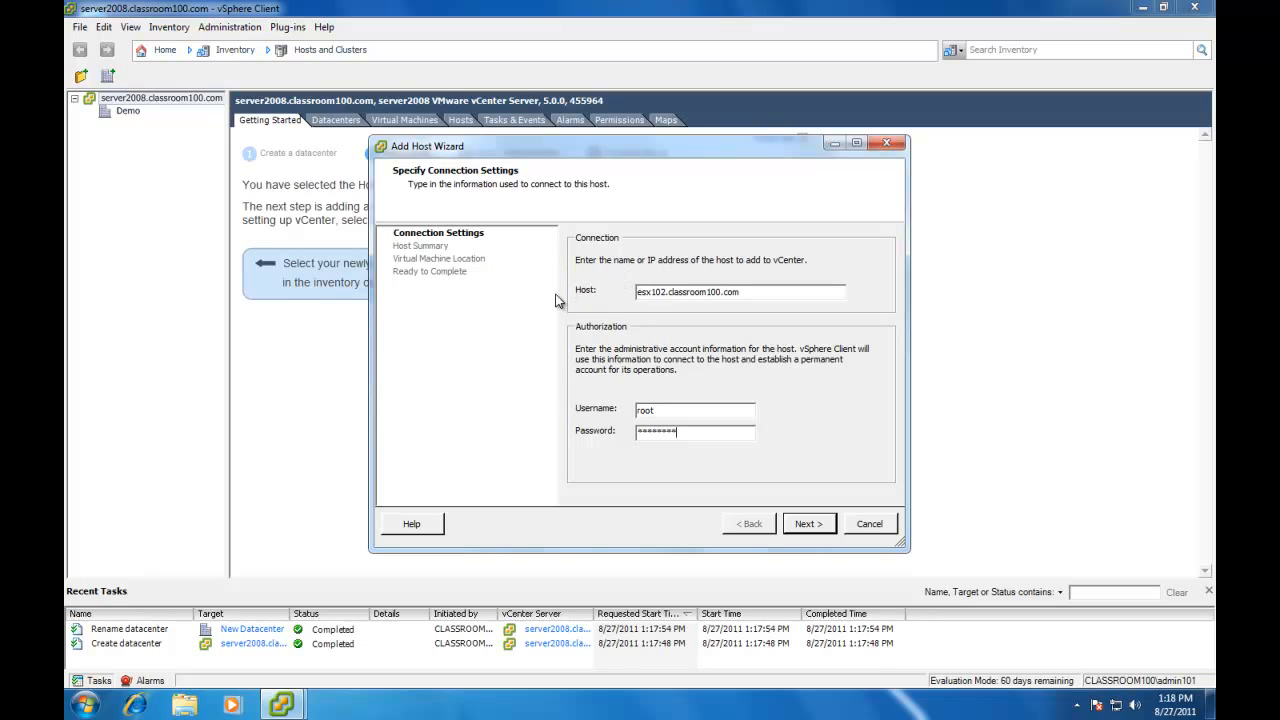
{"action": "mouse_move", "coordinate": [582, 313]}
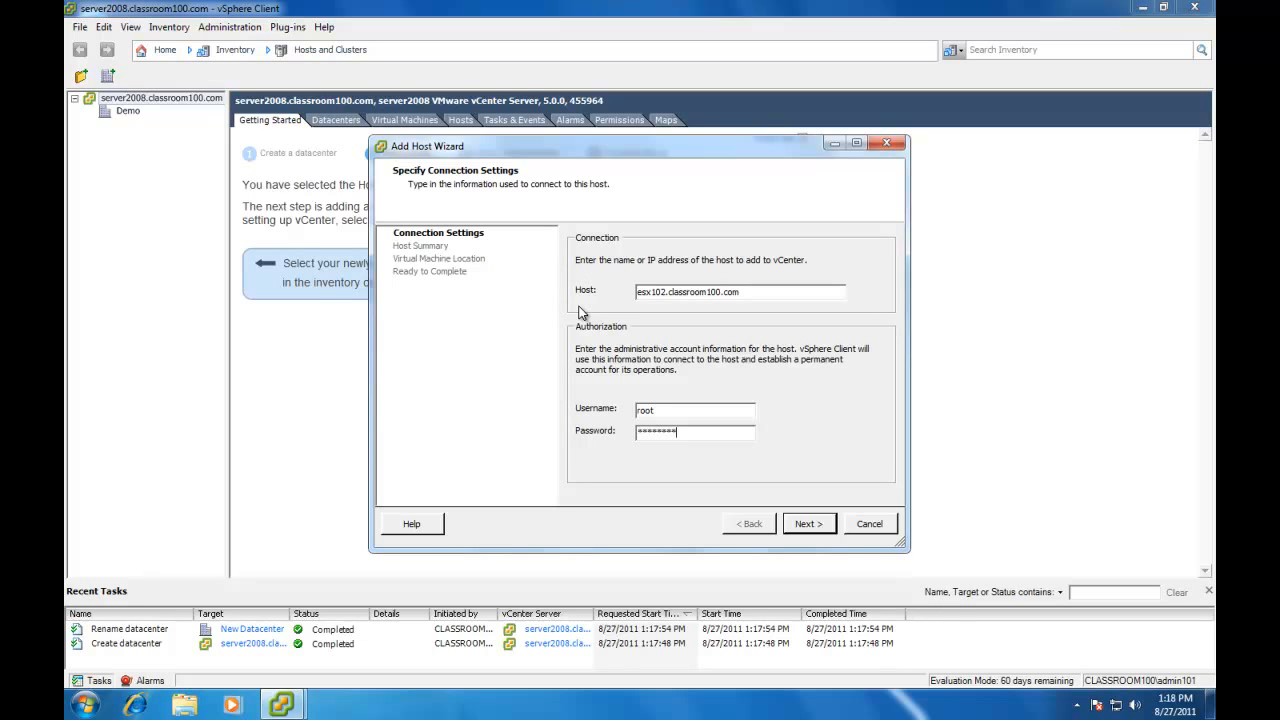
{"action": "mouse_move", "coordinate": [642, 312]}
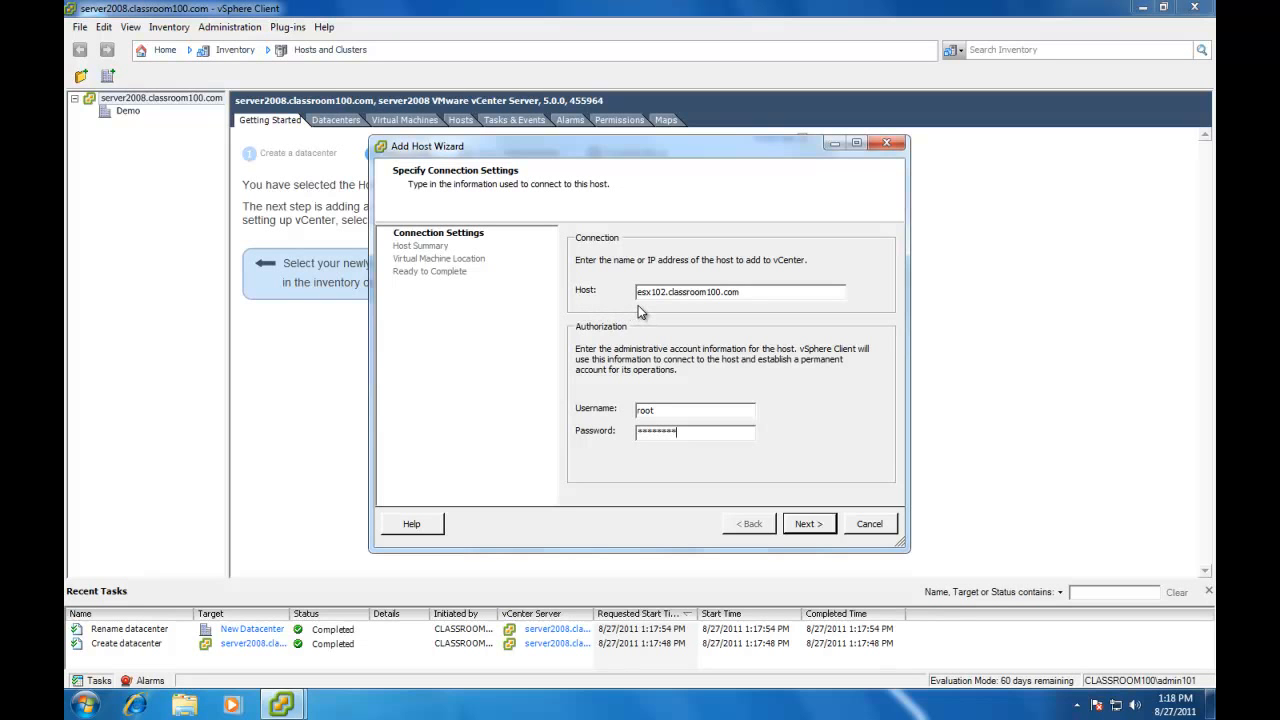
{"action": "mouse_move", "coordinate": [818, 543]}
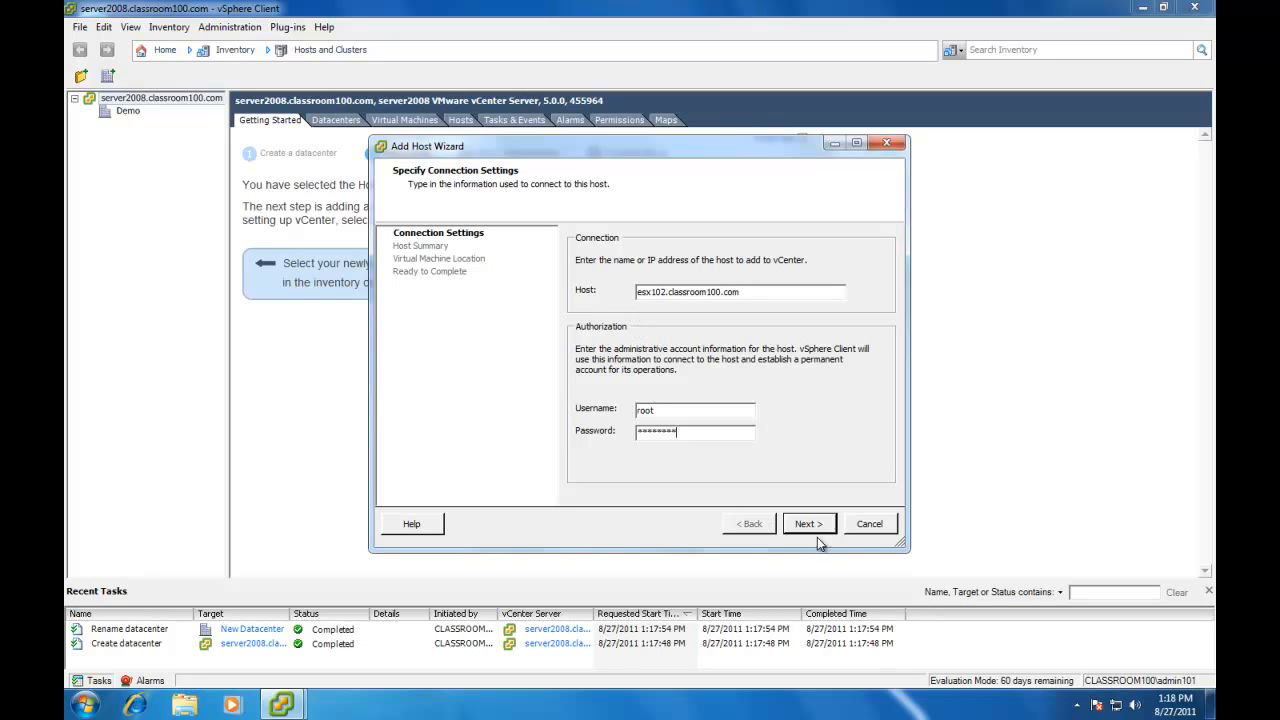
{"action": "left_click", "coordinate": [809, 523]}
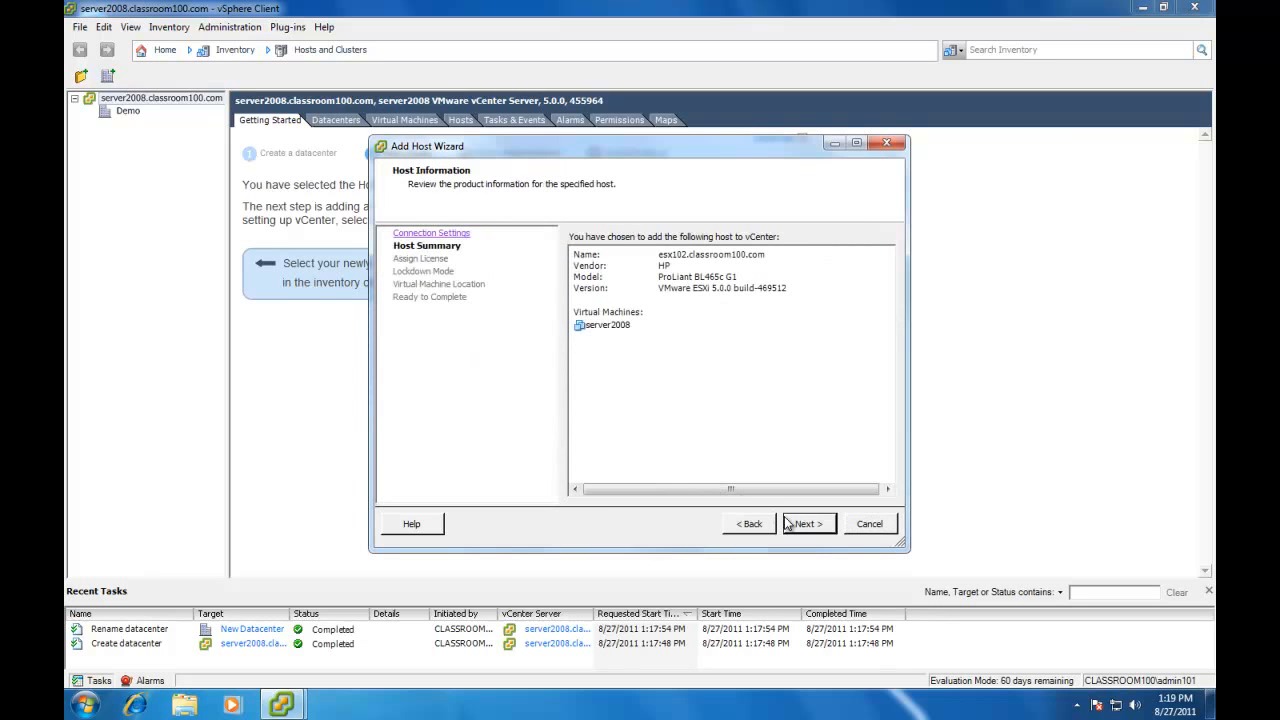
{"action": "mouse_move", "coordinate": [614, 374]}
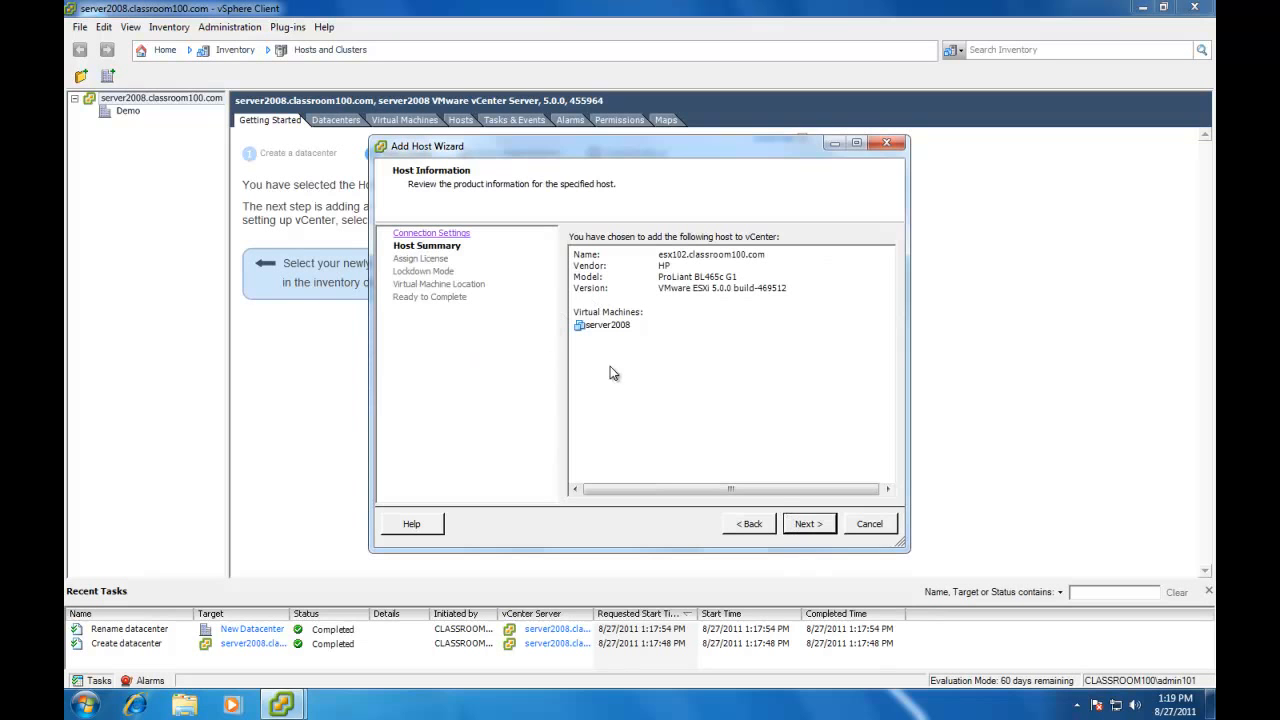
Keep the evaluation licence, lockdown mode off and Demo as VM location.
{"action": "left_click", "coordinate": [809, 523]}
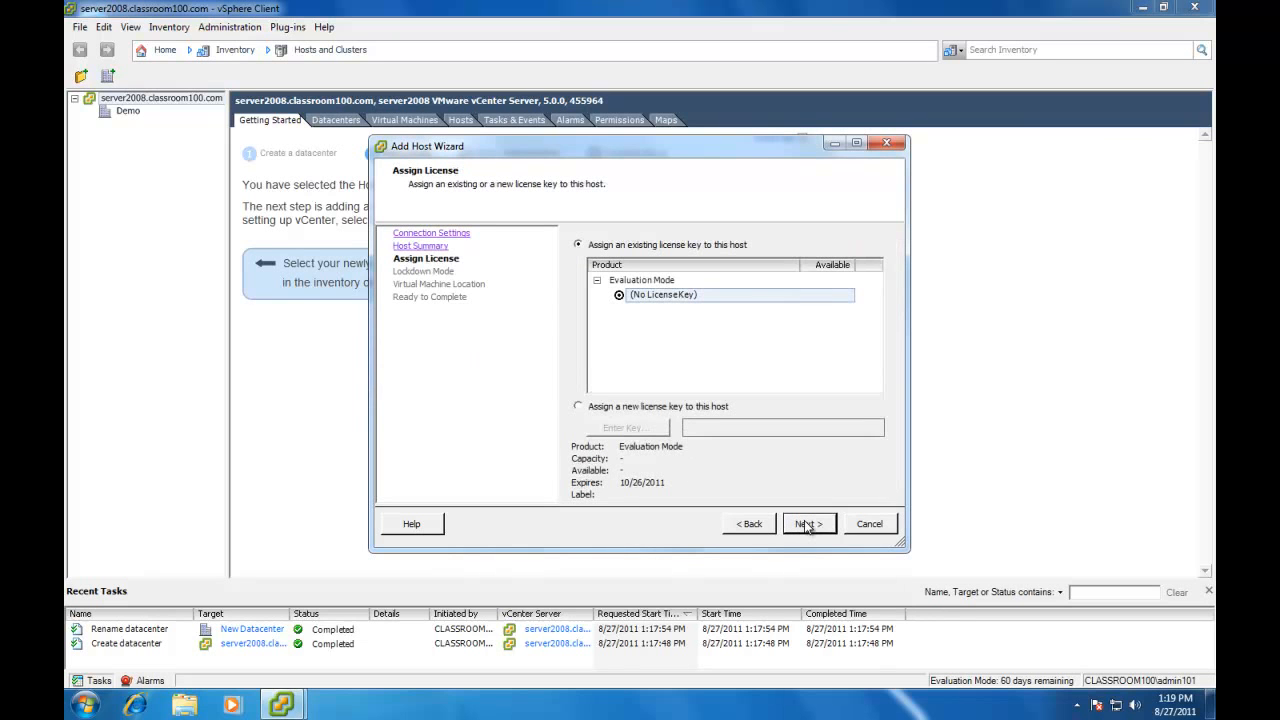
{"action": "left_click", "coordinate": [809, 523]}
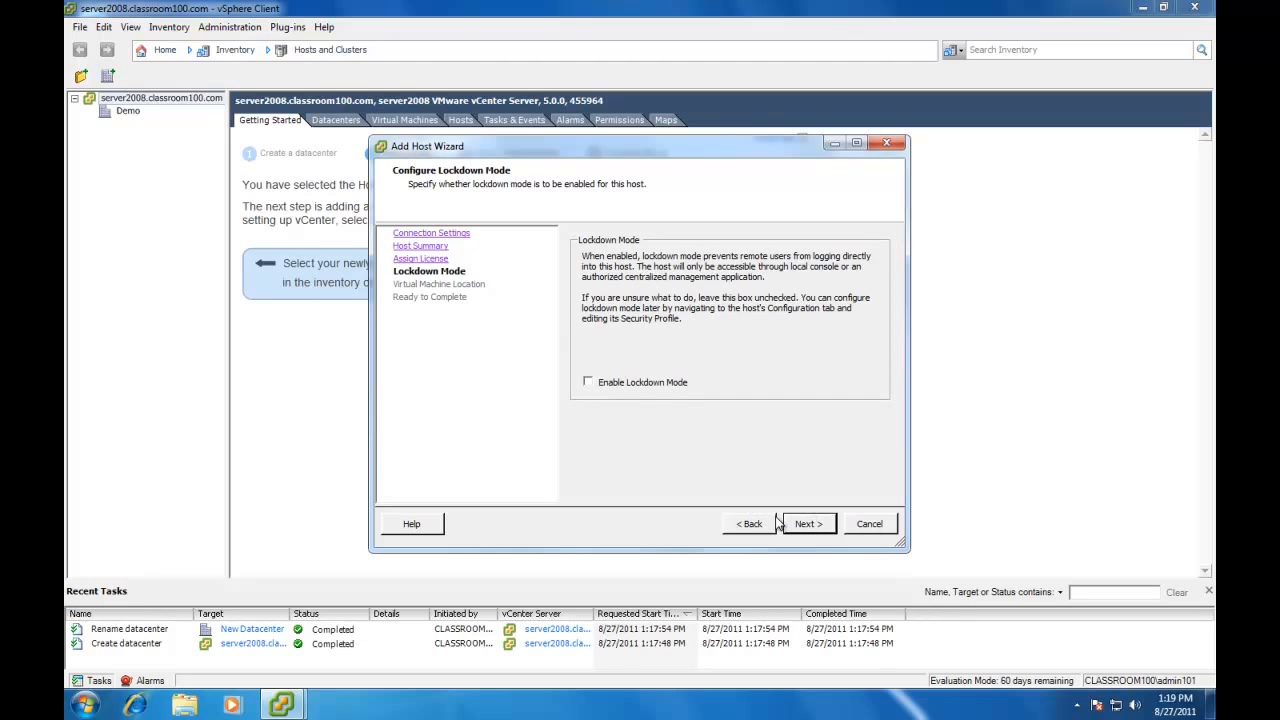
{"action": "left_click", "coordinate": [808, 523]}
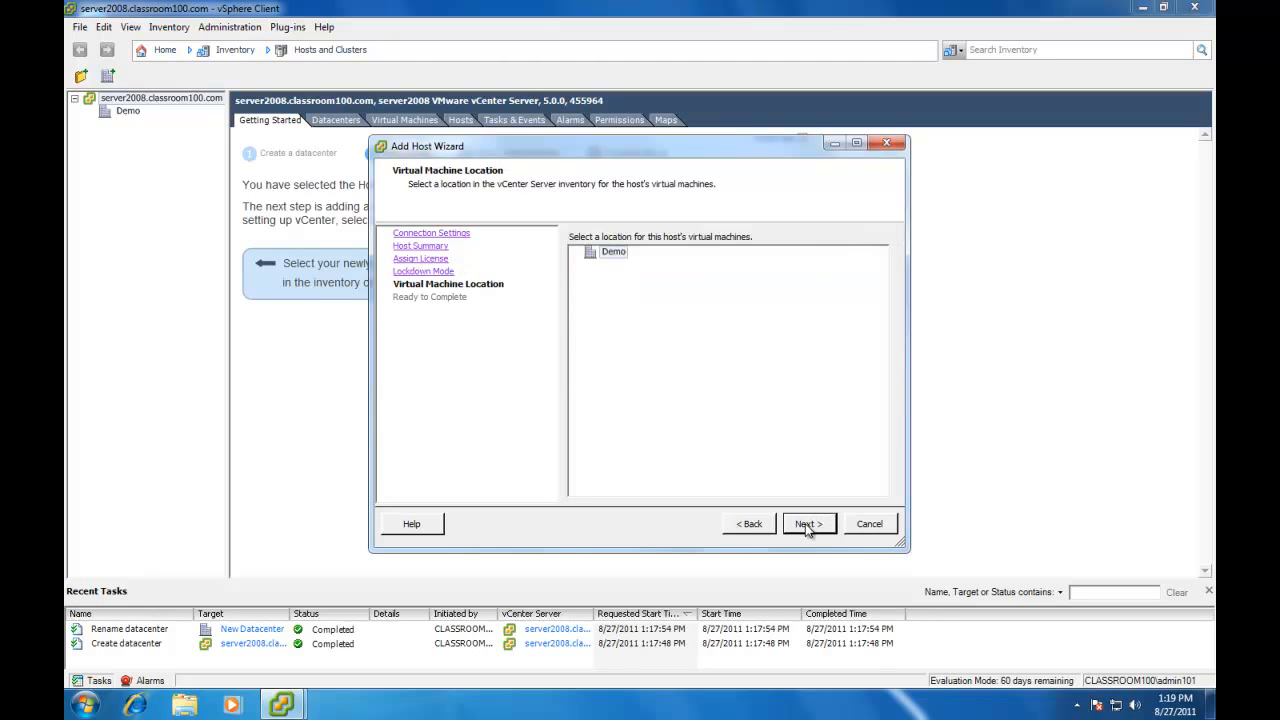
{"action": "left_click", "coordinate": [808, 523]}
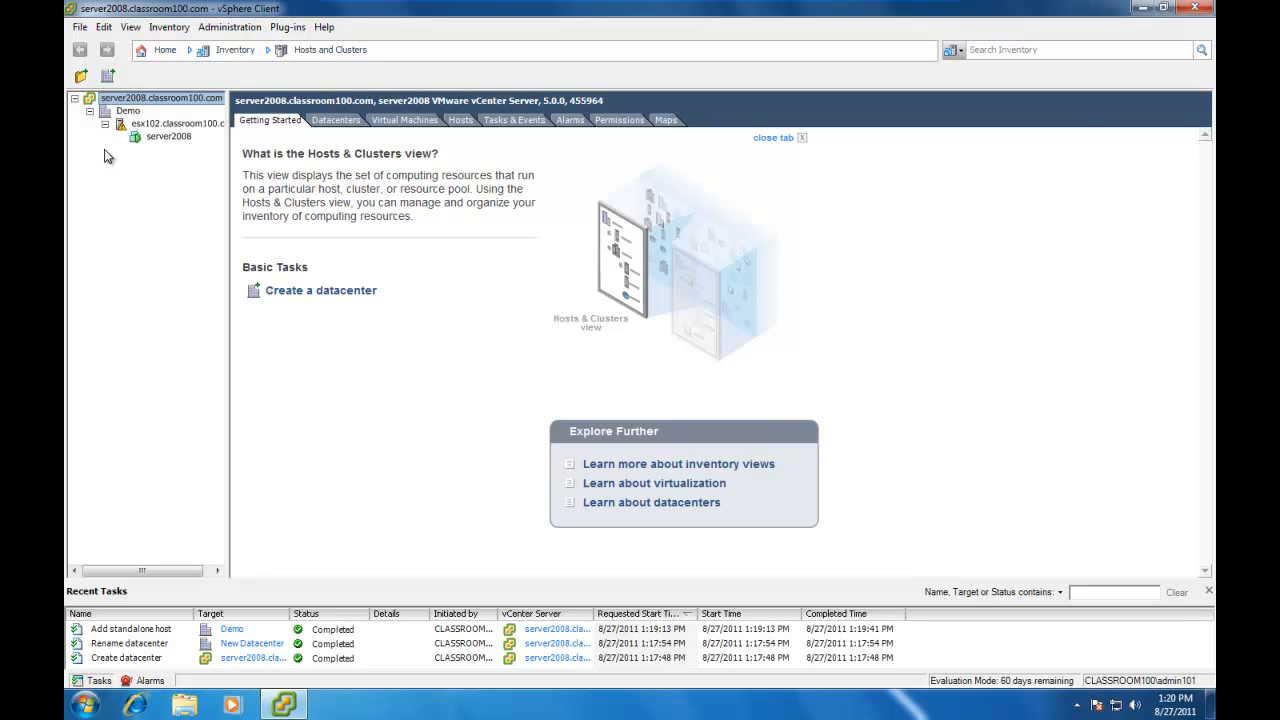
Add host esx119.classroom100.com to Demo with root credentials, trusting its certificate.
{"action": "right_click", "coordinate": [127, 110]}
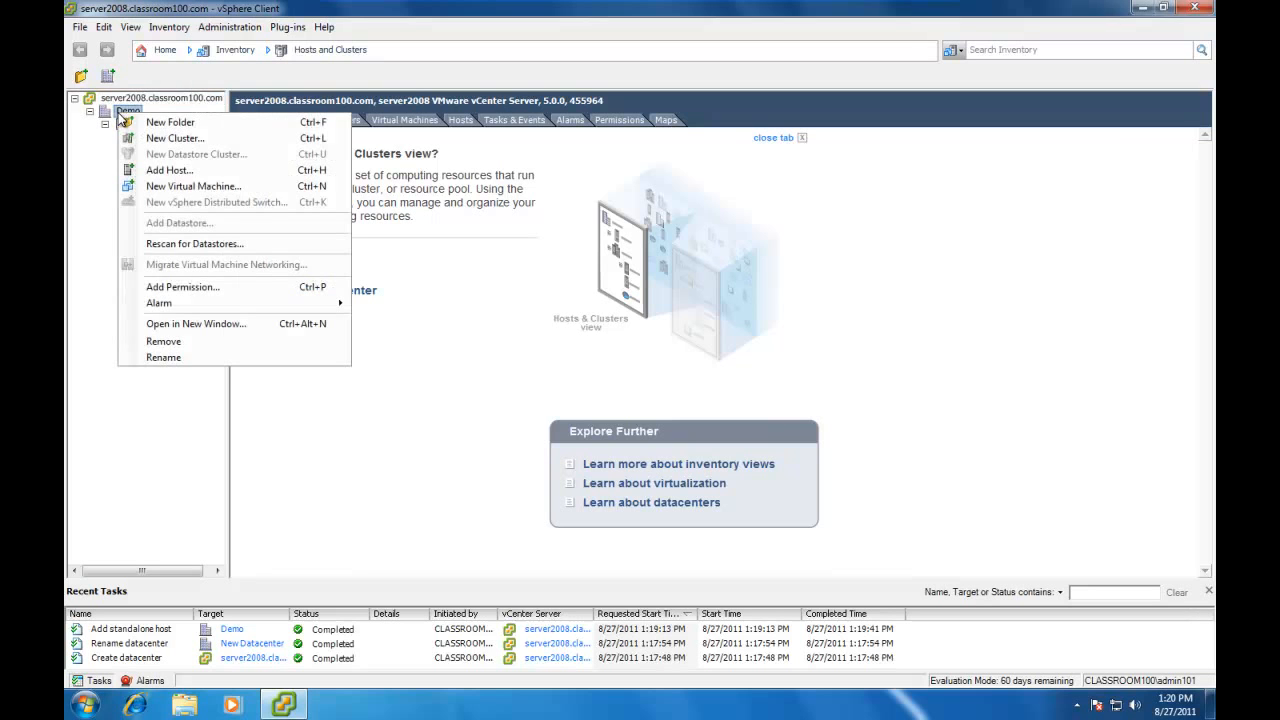
{"action": "left_click", "coordinate": [169, 170]}
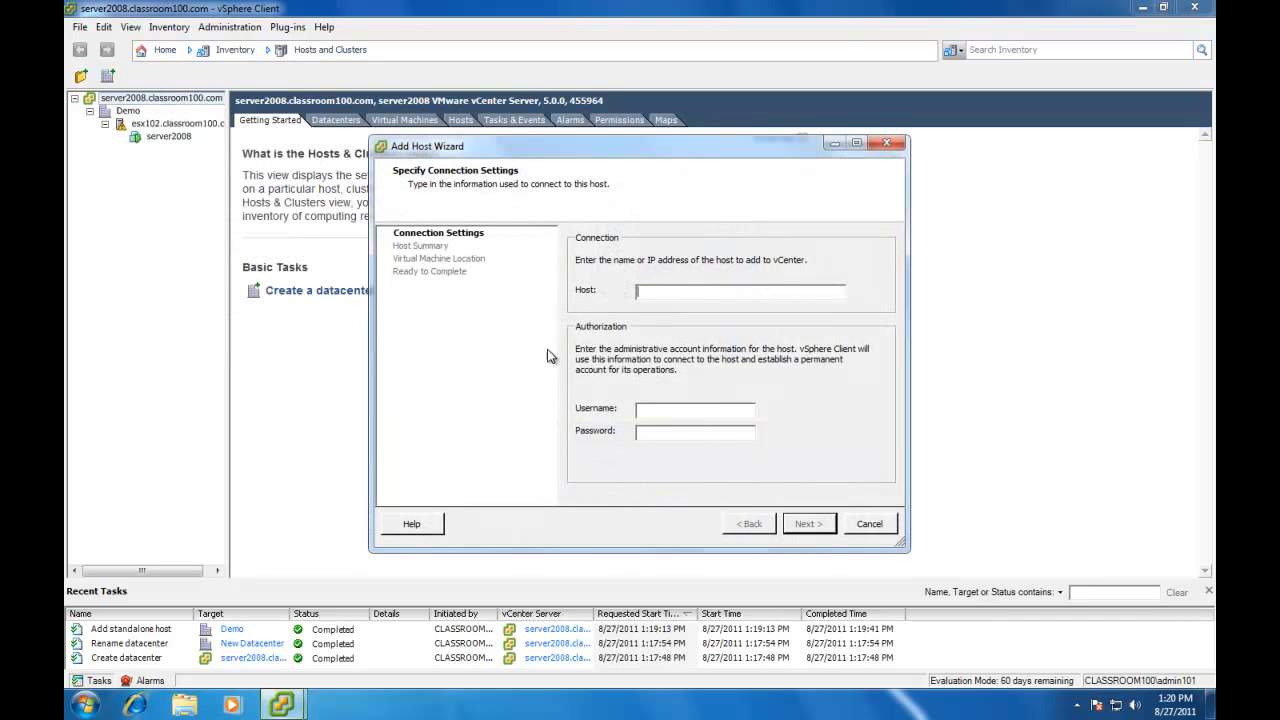
{"action": "type", "text": "esx119.classroom100.com"}
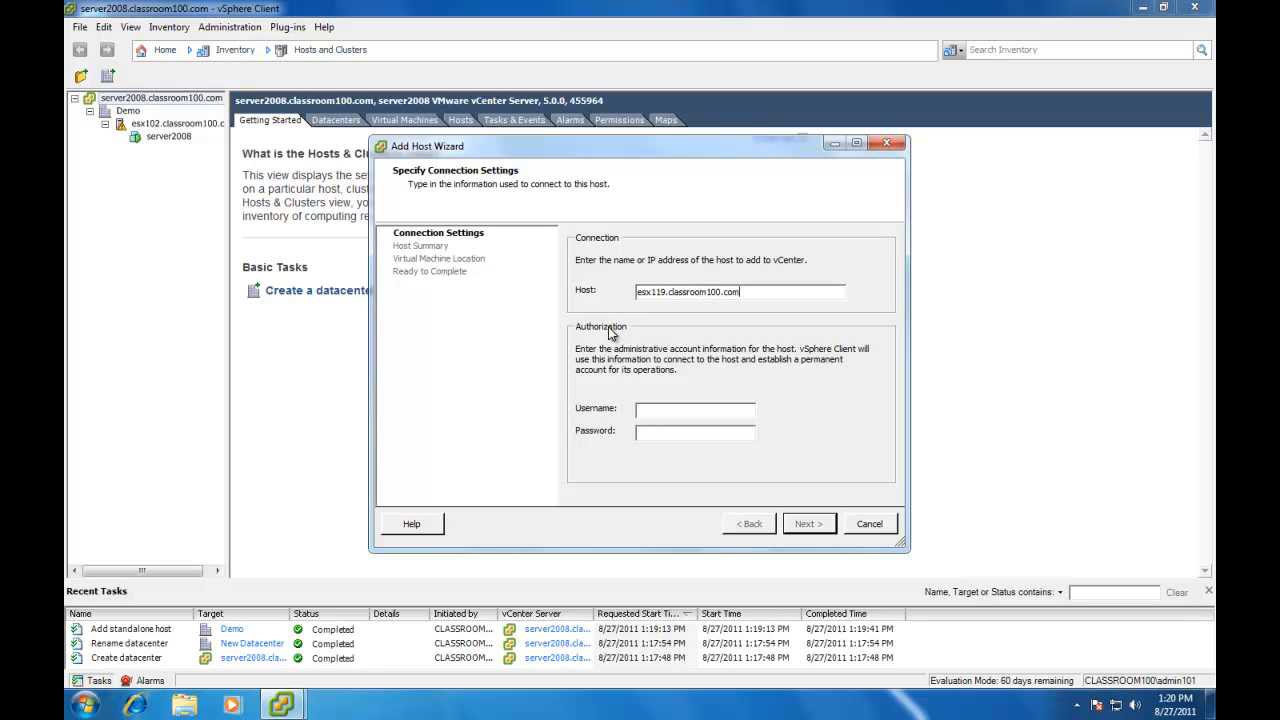
{"action": "left_click", "coordinate": [695, 408]}
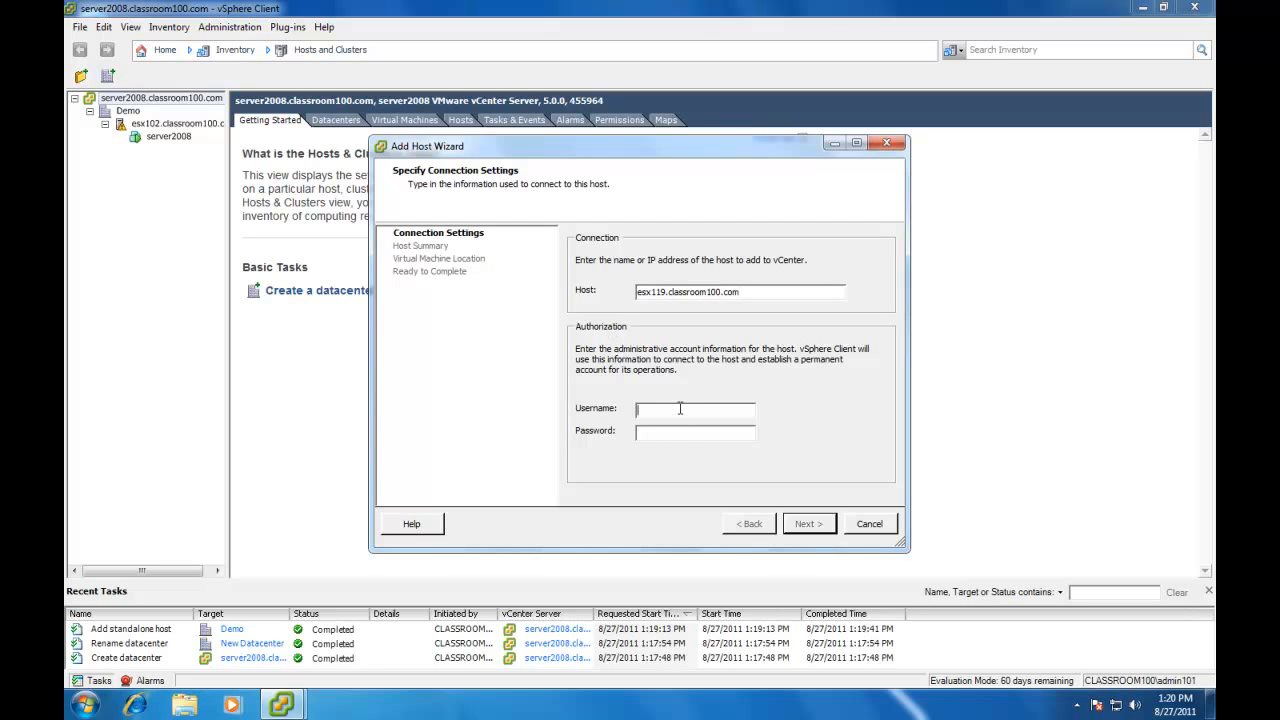
{"action": "type", "text": "root"}
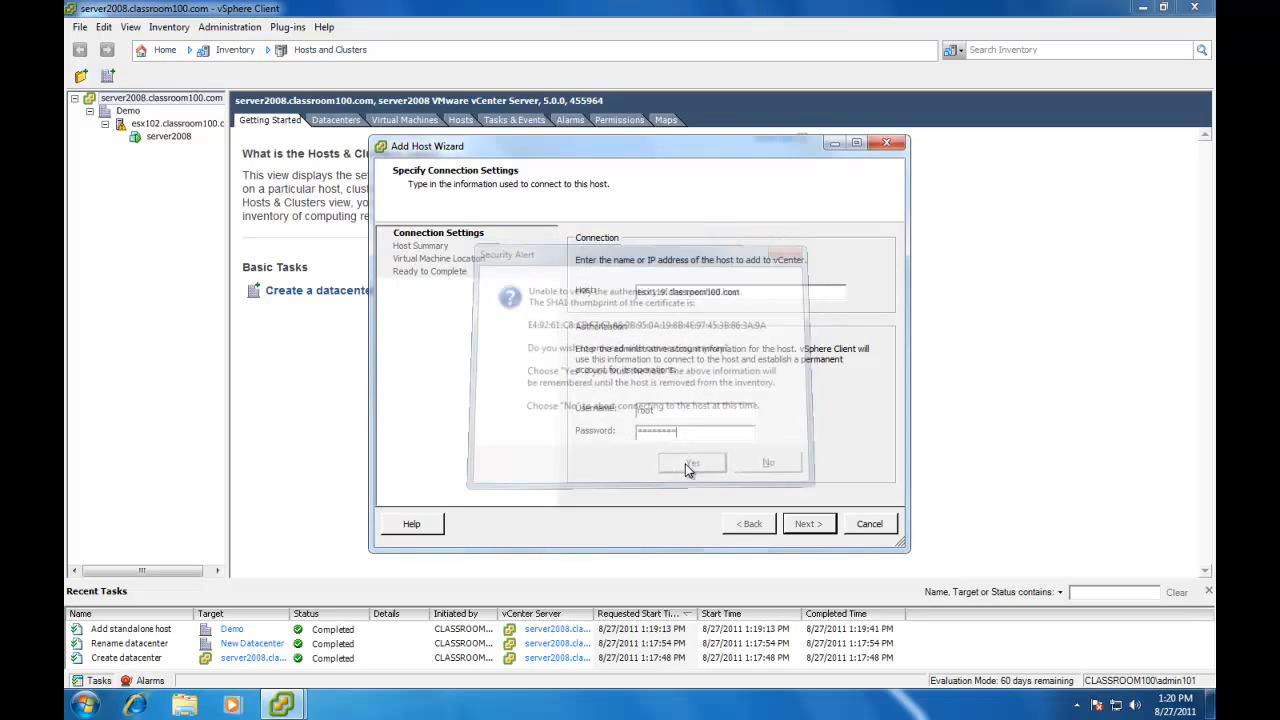
{"action": "left_click", "coordinate": [692, 464]}
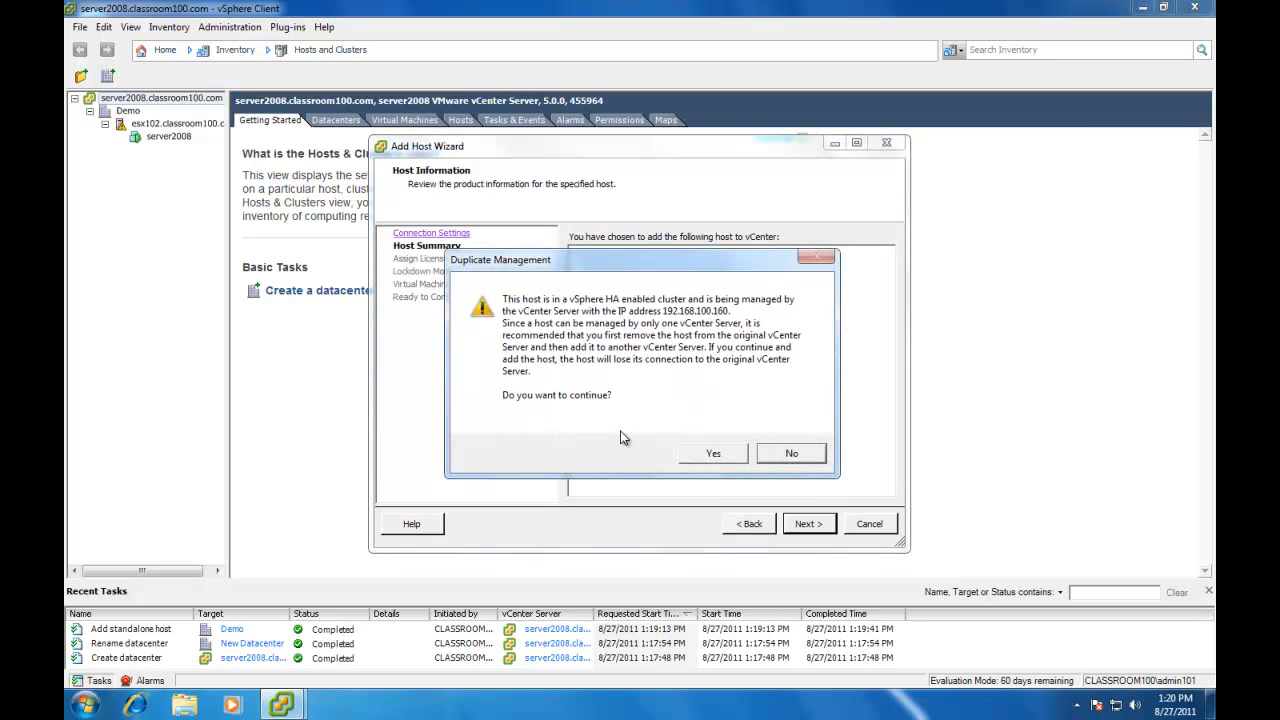
{"action": "mouse_move", "coordinate": [578, 258]}
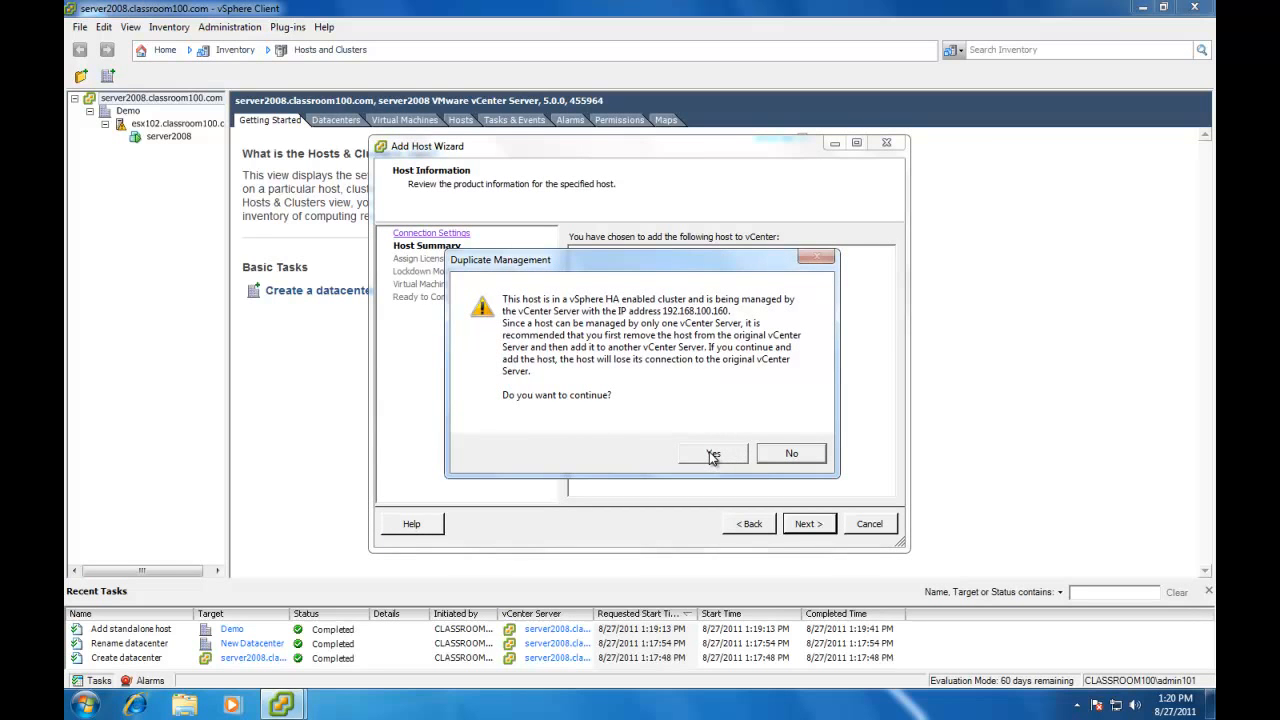
Take over the host's management and keep the evaluation licence and default VM location.
{"action": "left_click", "coordinate": [712, 453]}
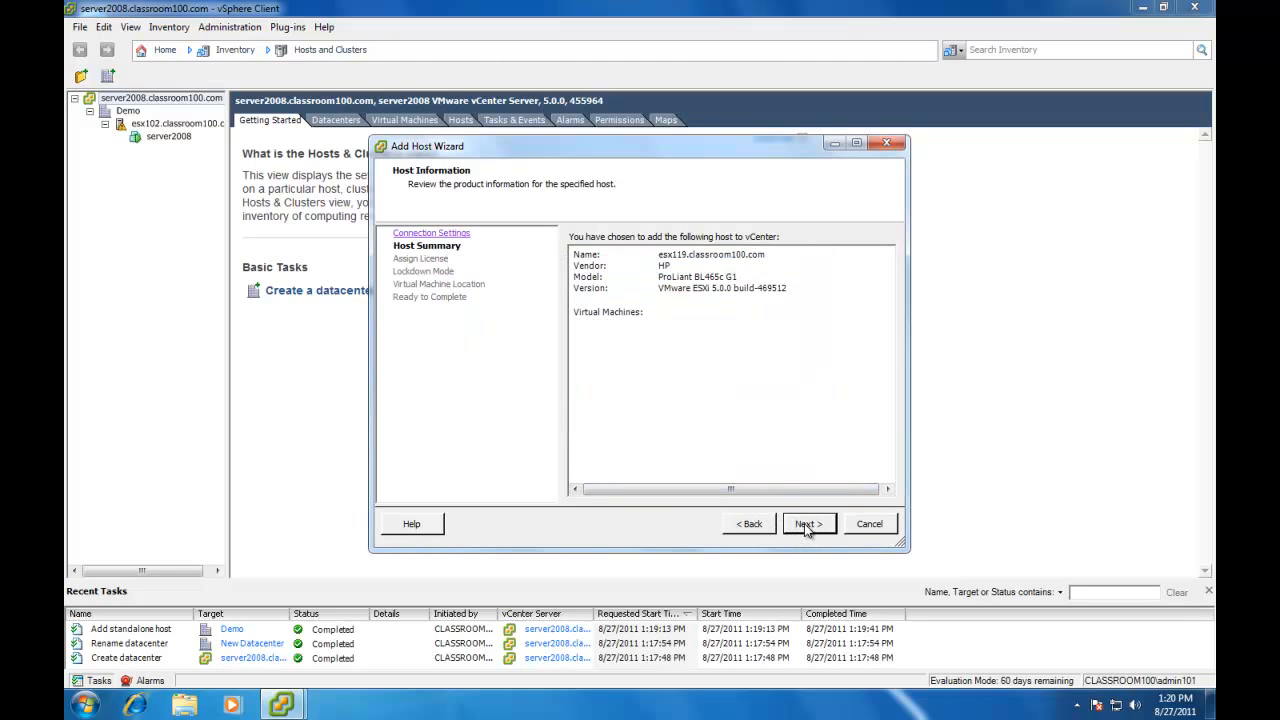
{"action": "left_click", "coordinate": [808, 523]}
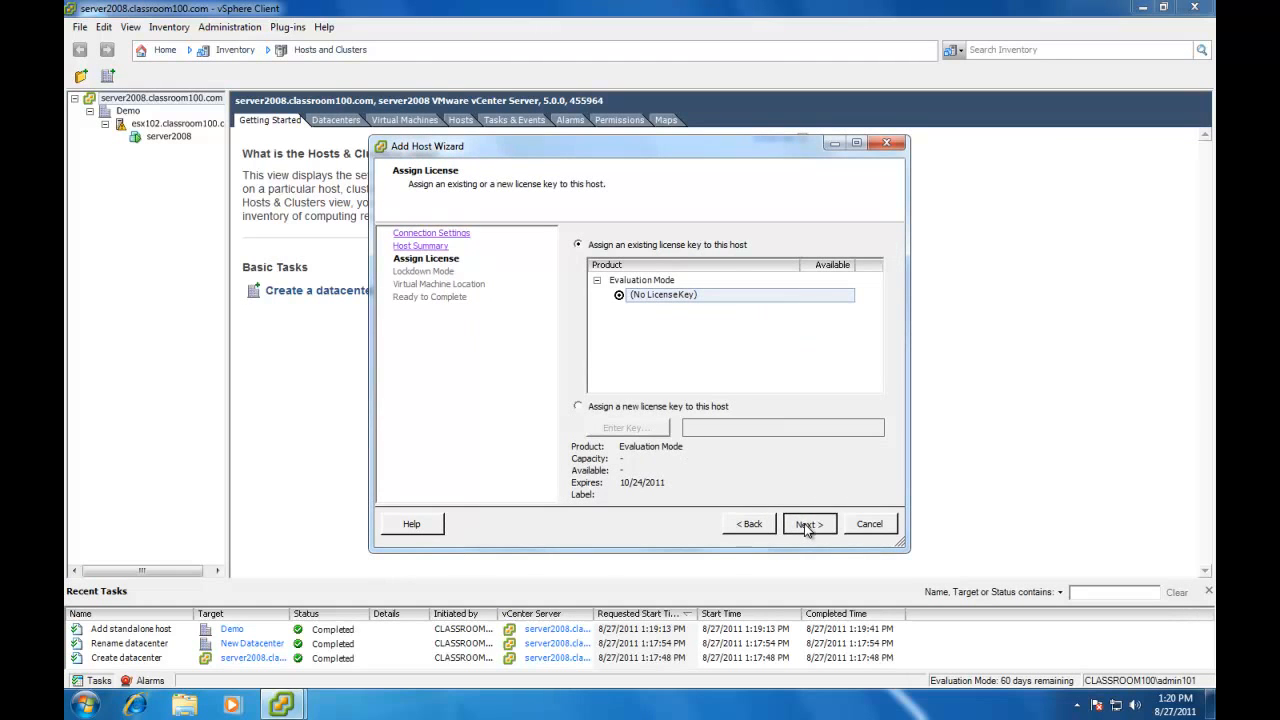
{"action": "left_click", "coordinate": [808, 523]}
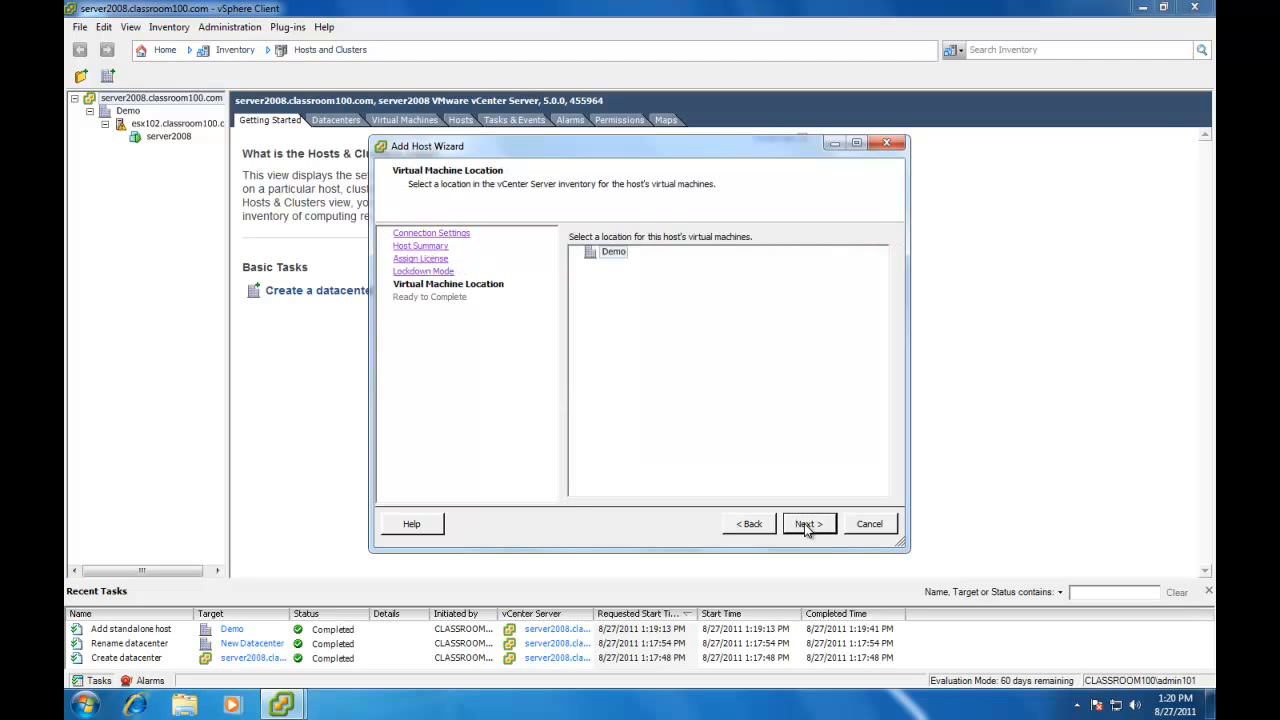
{"action": "left_click", "coordinate": [808, 523]}
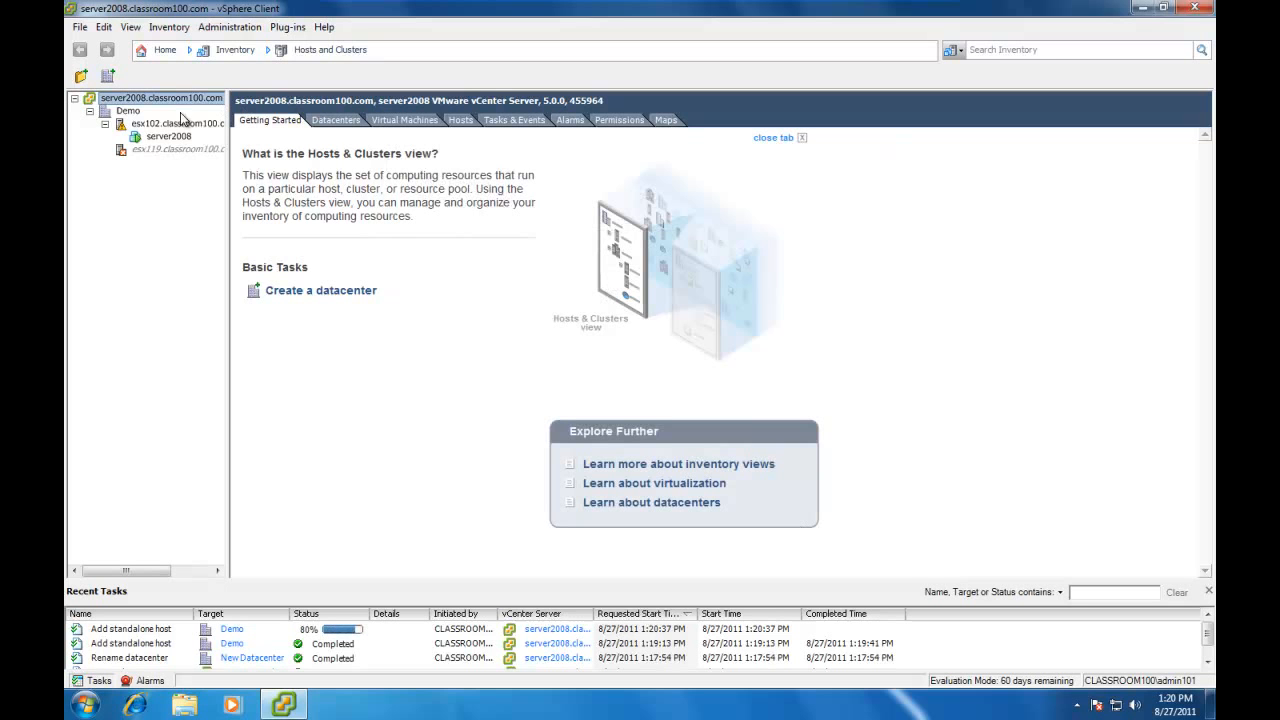
Begin adding host esx120.classroom100.com to Demo using root credentials.
{"action": "right_click", "coordinate": [124, 110]}
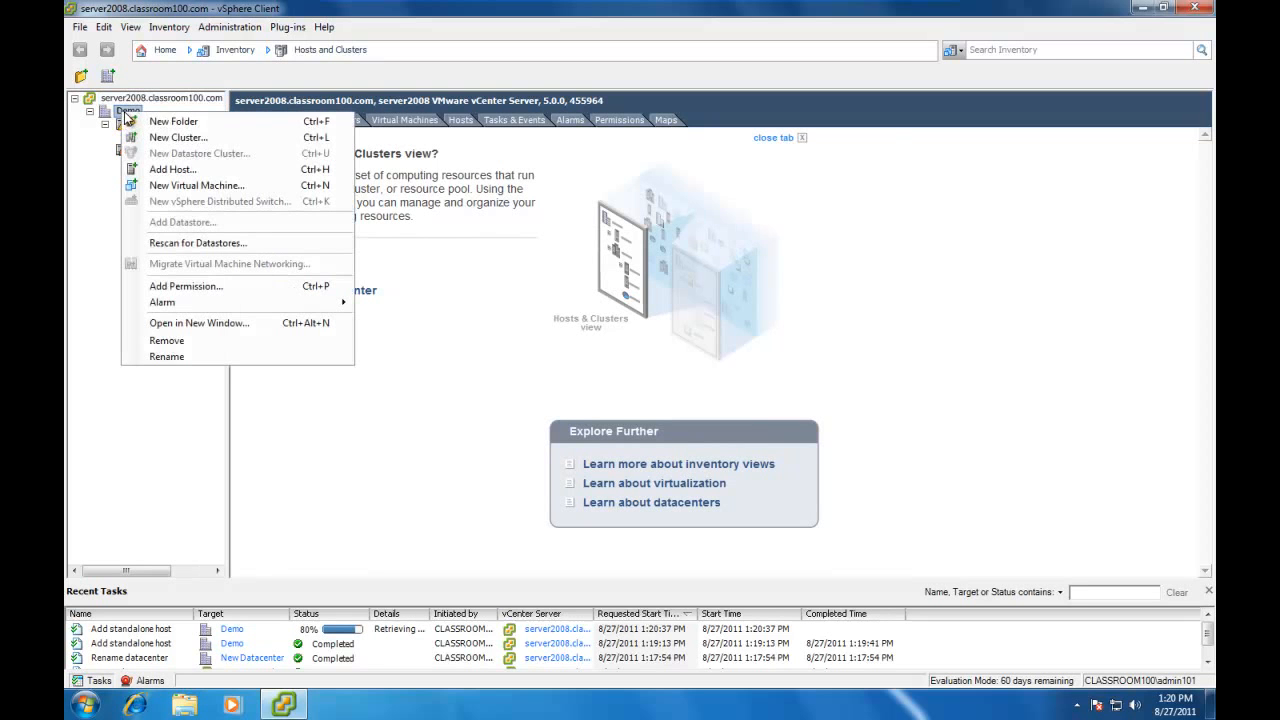
{"action": "left_click", "coordinate": [172, 169]}
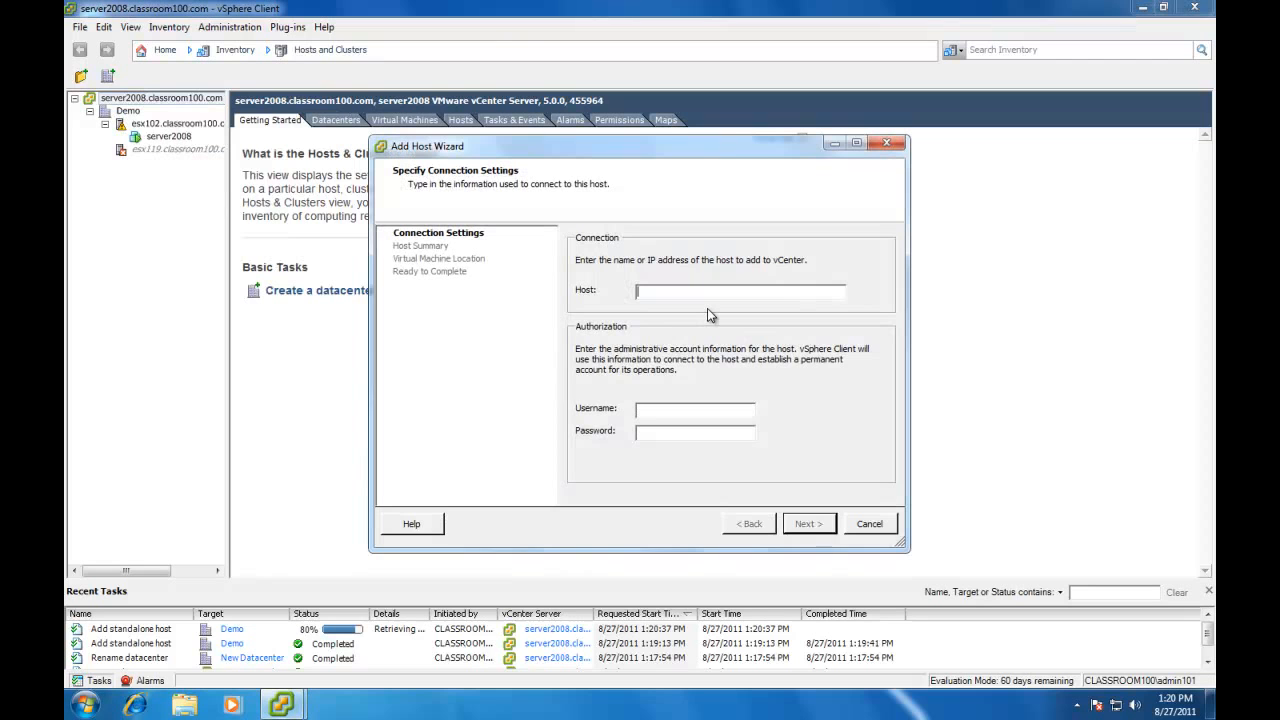
{"action": "type", "text": "esx120."}
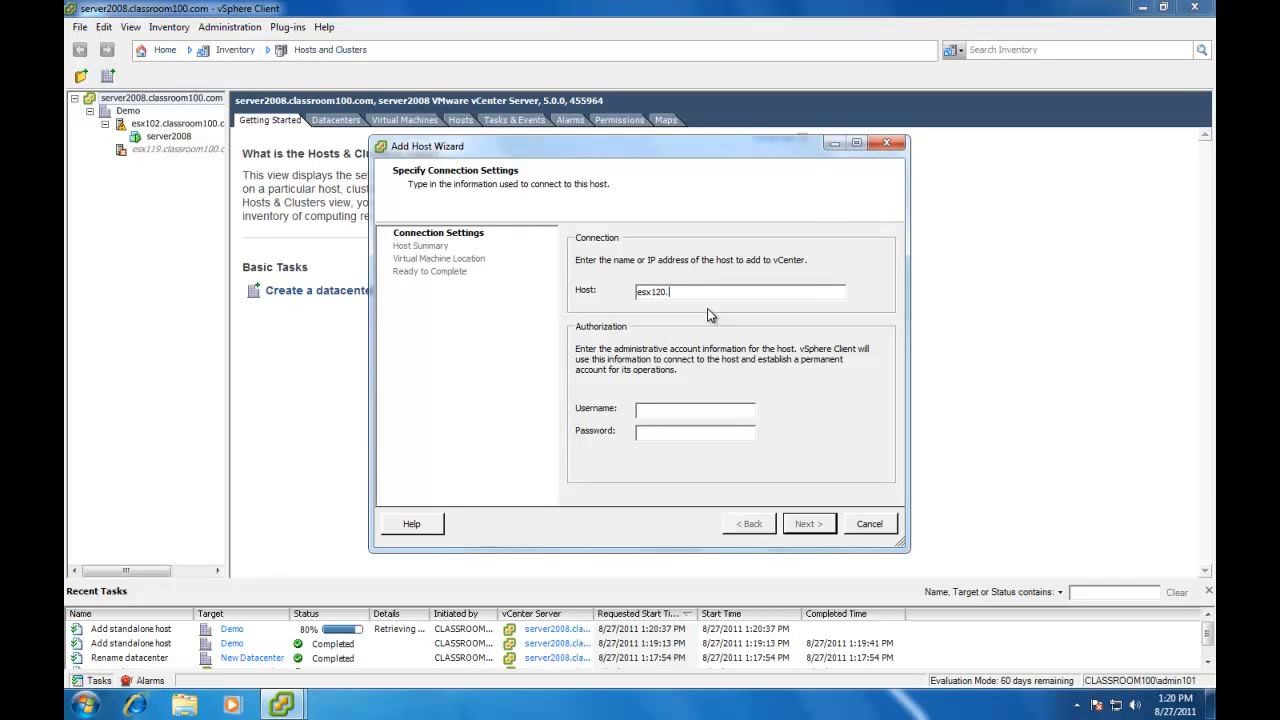
{"action": "type", "text": "classroom10"}
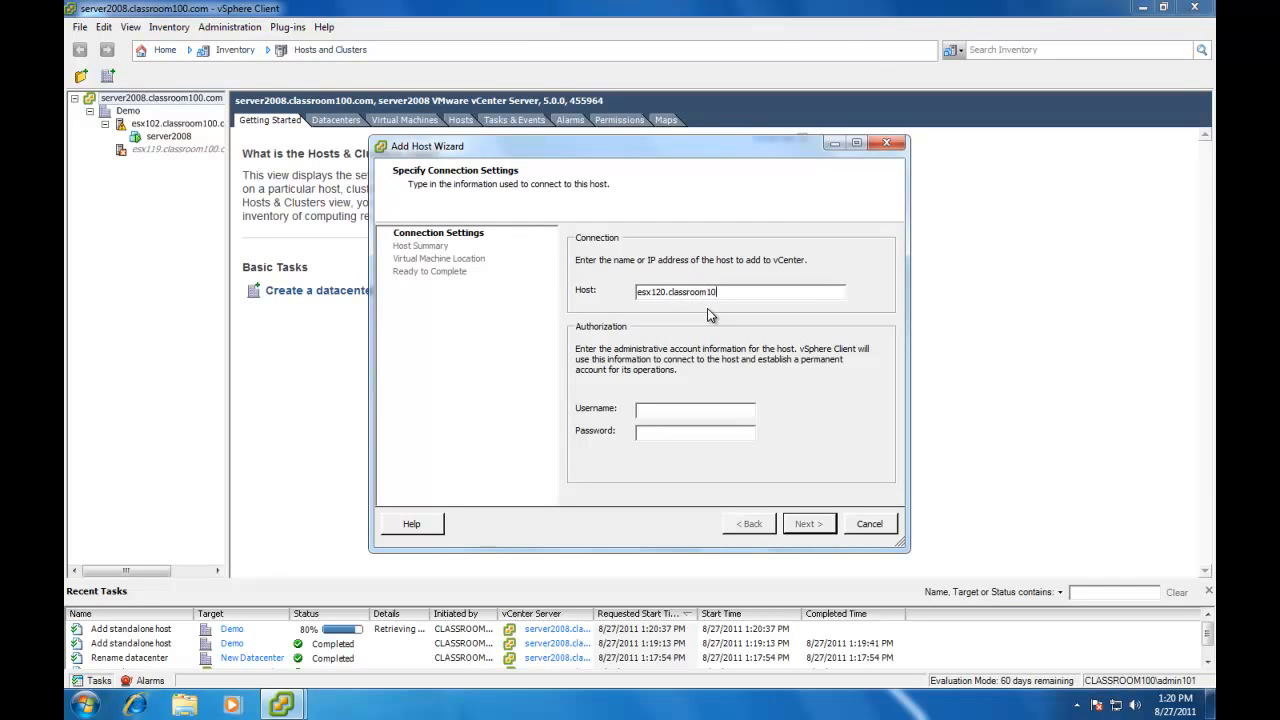
{"action": "type", "text": "0.com"}
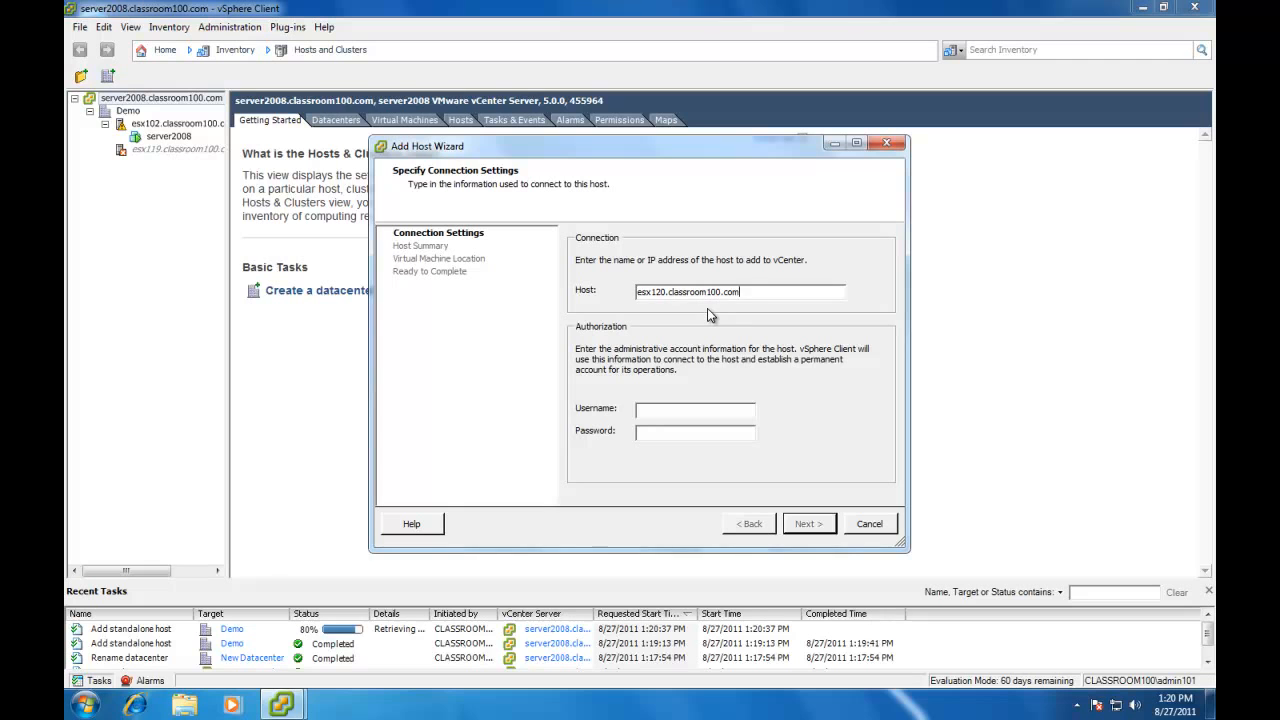
{"action": "type", "text": "root"}
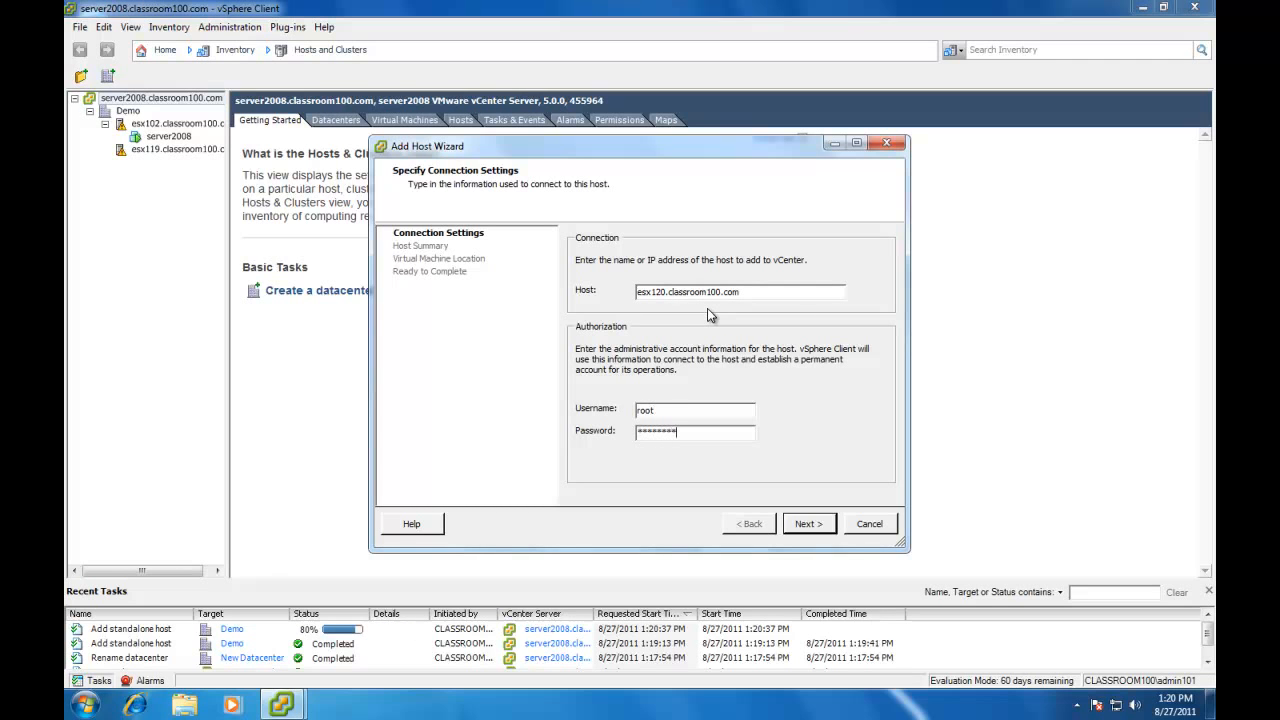
{"action": "left_click", "coordinate": [809, 523]}
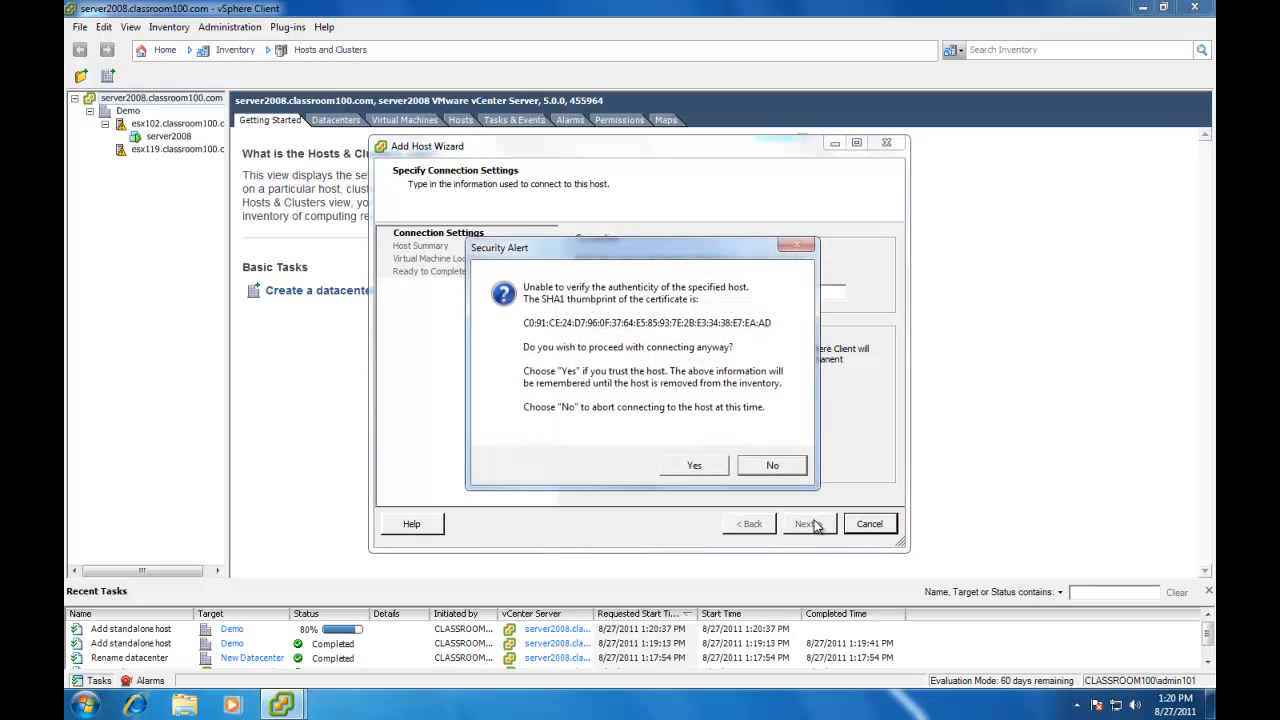
Trust esx120's certificate, take over its management, and keep the evaluation license with lockdown disabled.
{"action": "left_click", "coordinate": [694, 465]}
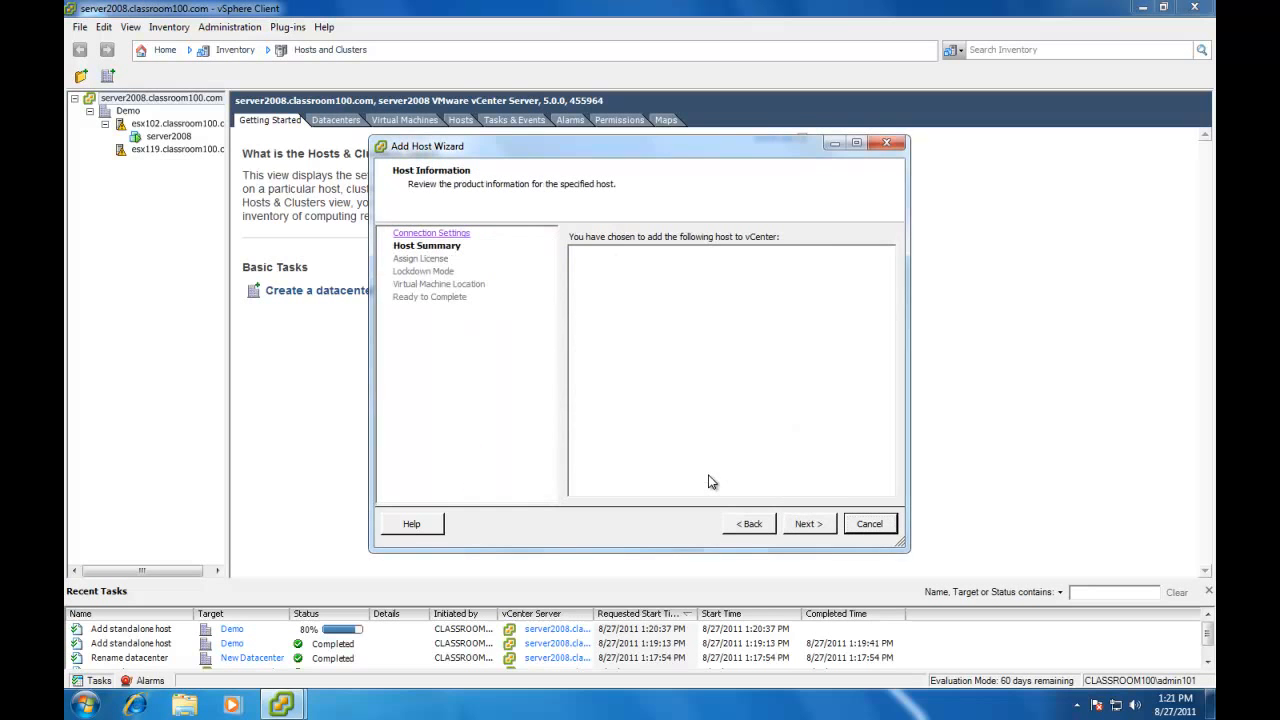
{"action": "left_click", "coordinate": [808, 523]}
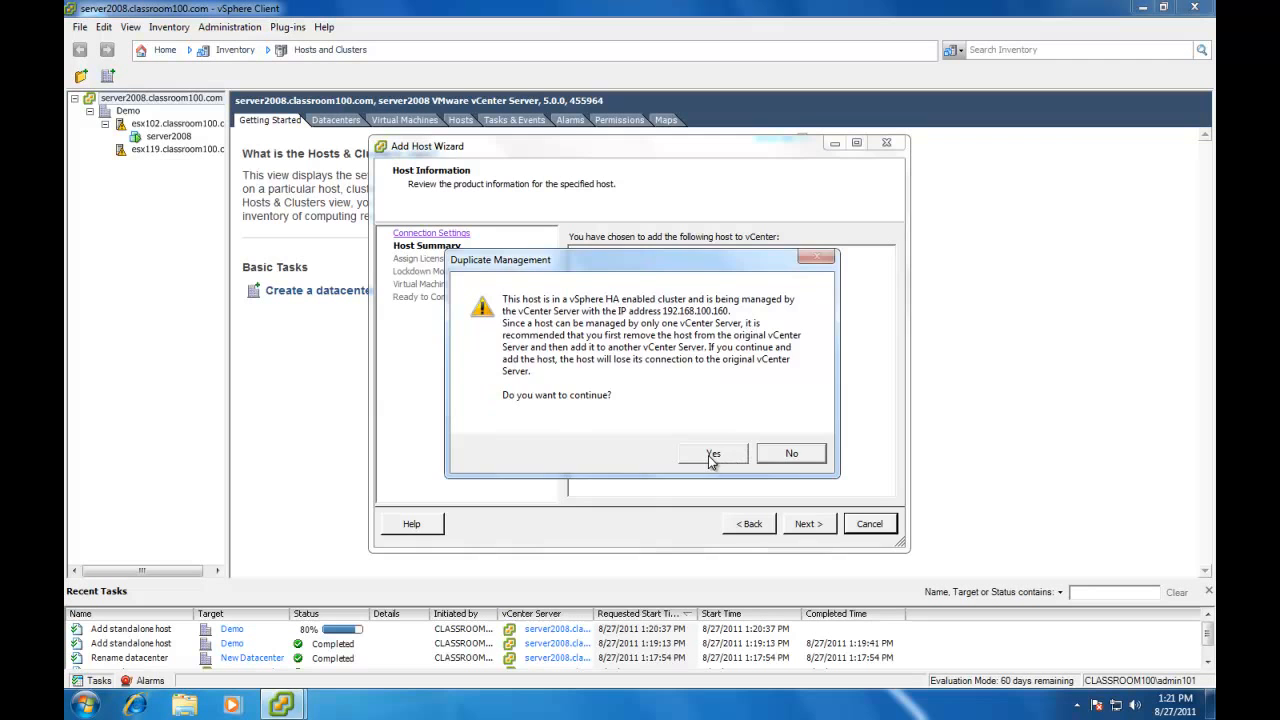
{"action": "left_click", "coordinate": [712, 453]}
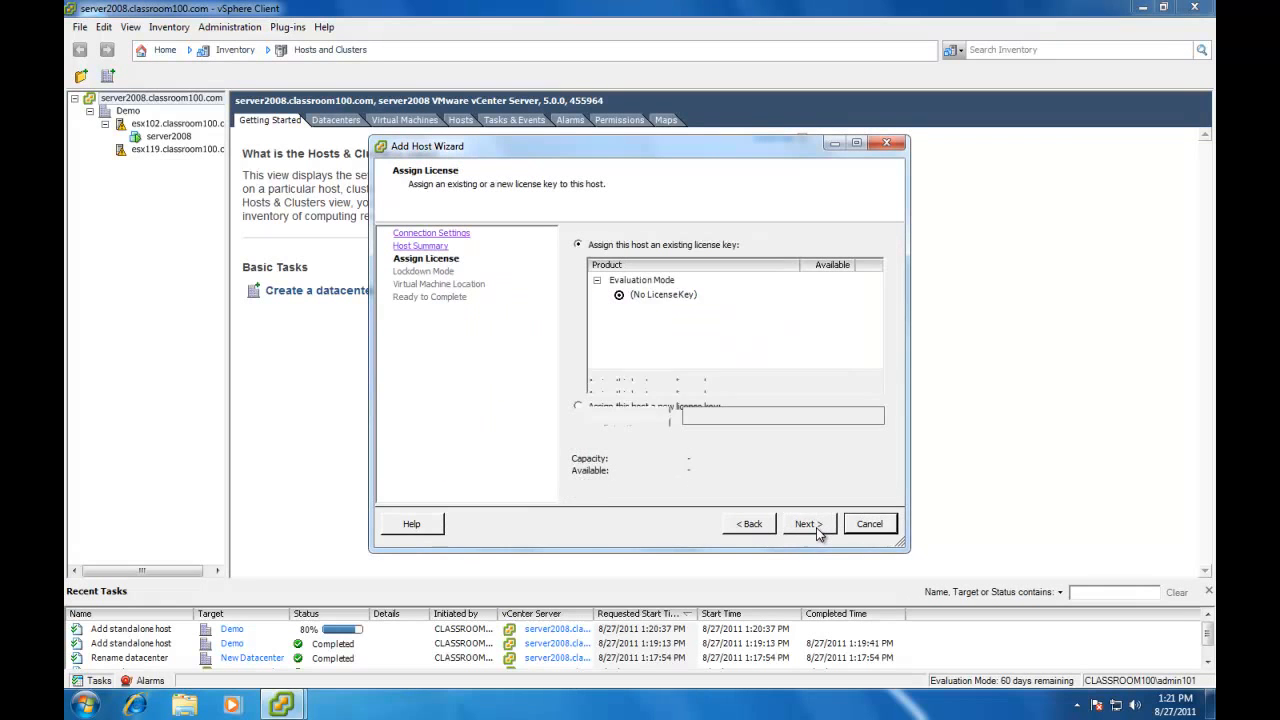
{"action": "left_click", "coordinate": [808, 523]}
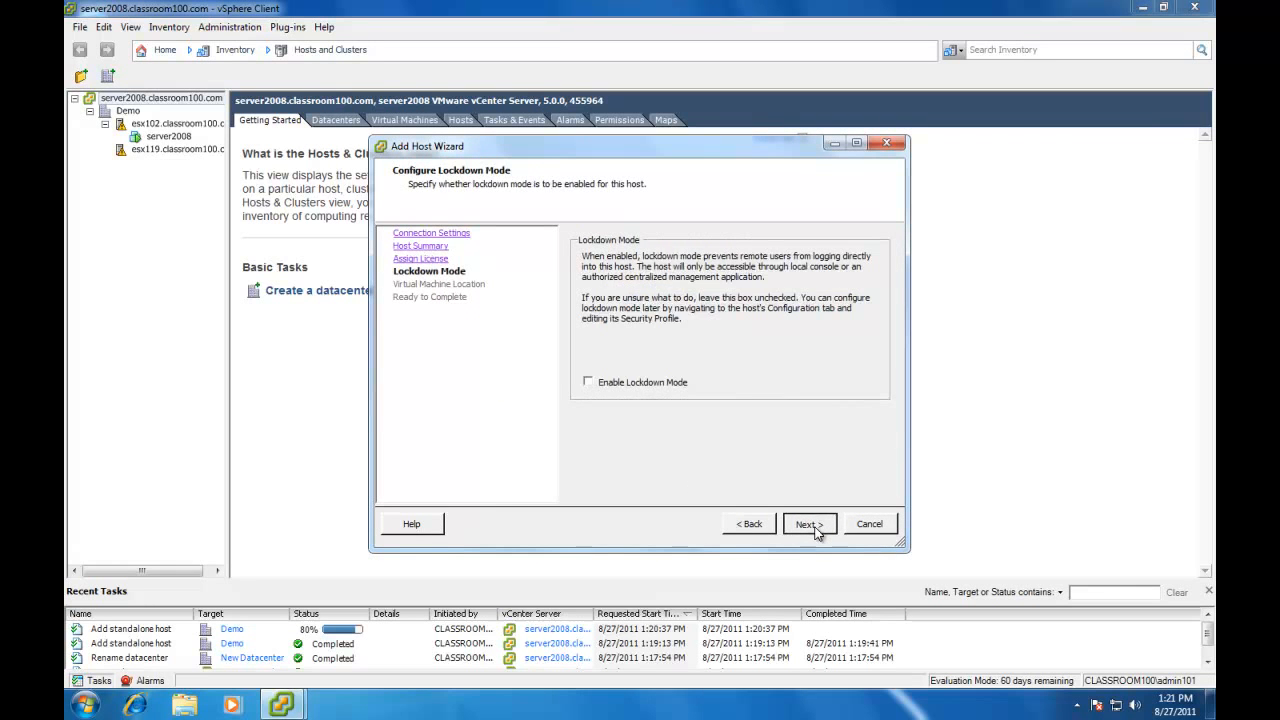
{"action": "left_click", "coordinate": [808, 523]}
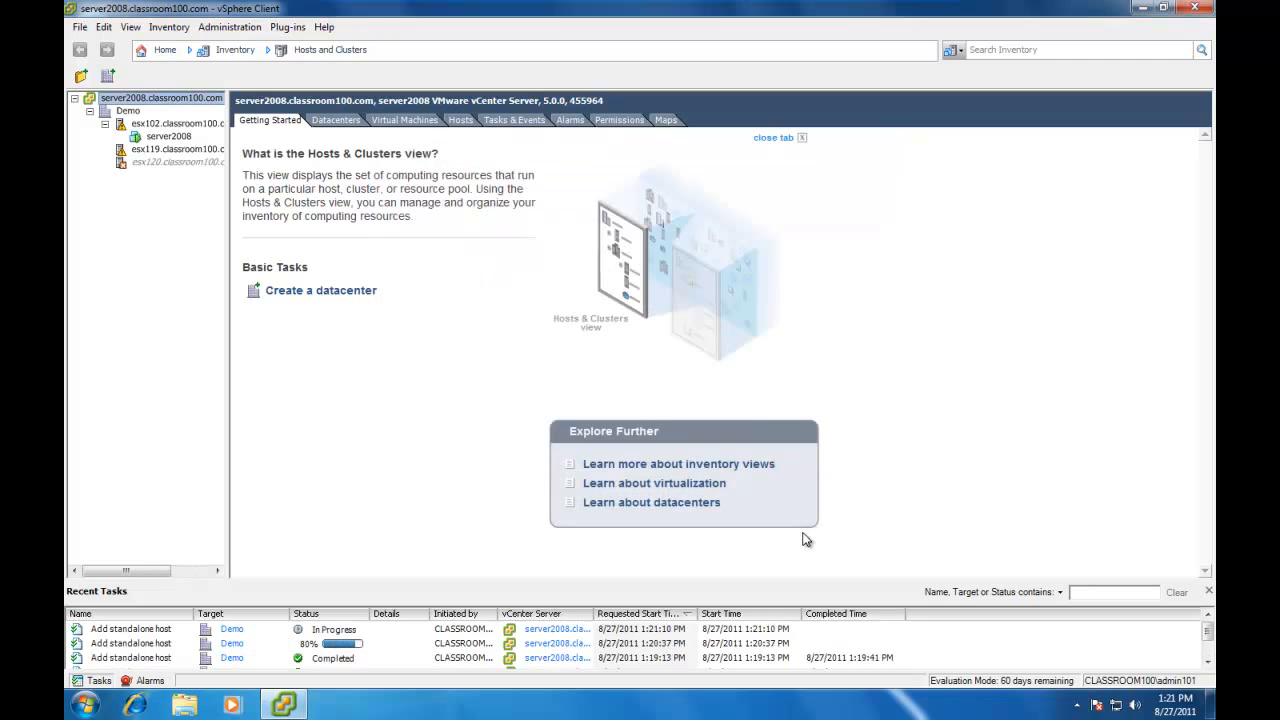
{"action": "mouse_move", "coordinate": [804, 531]}
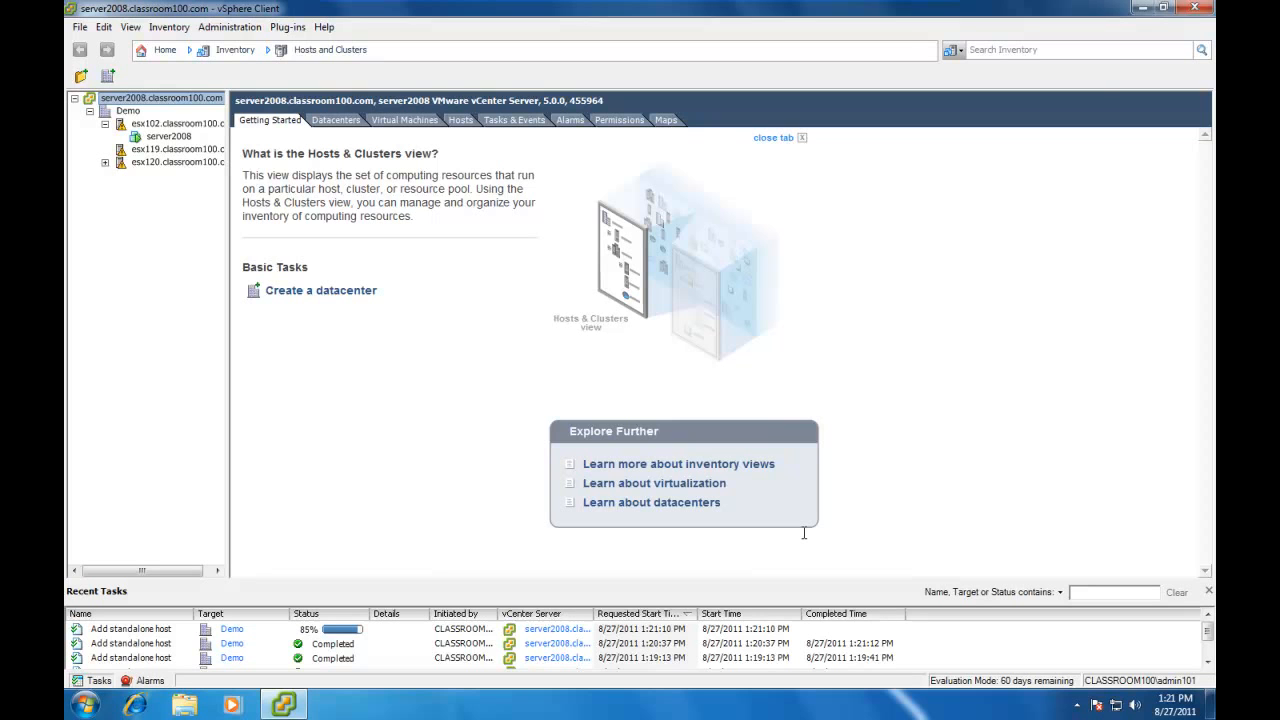
{"action": "mouse_move", "coordinate": [806, 537]}
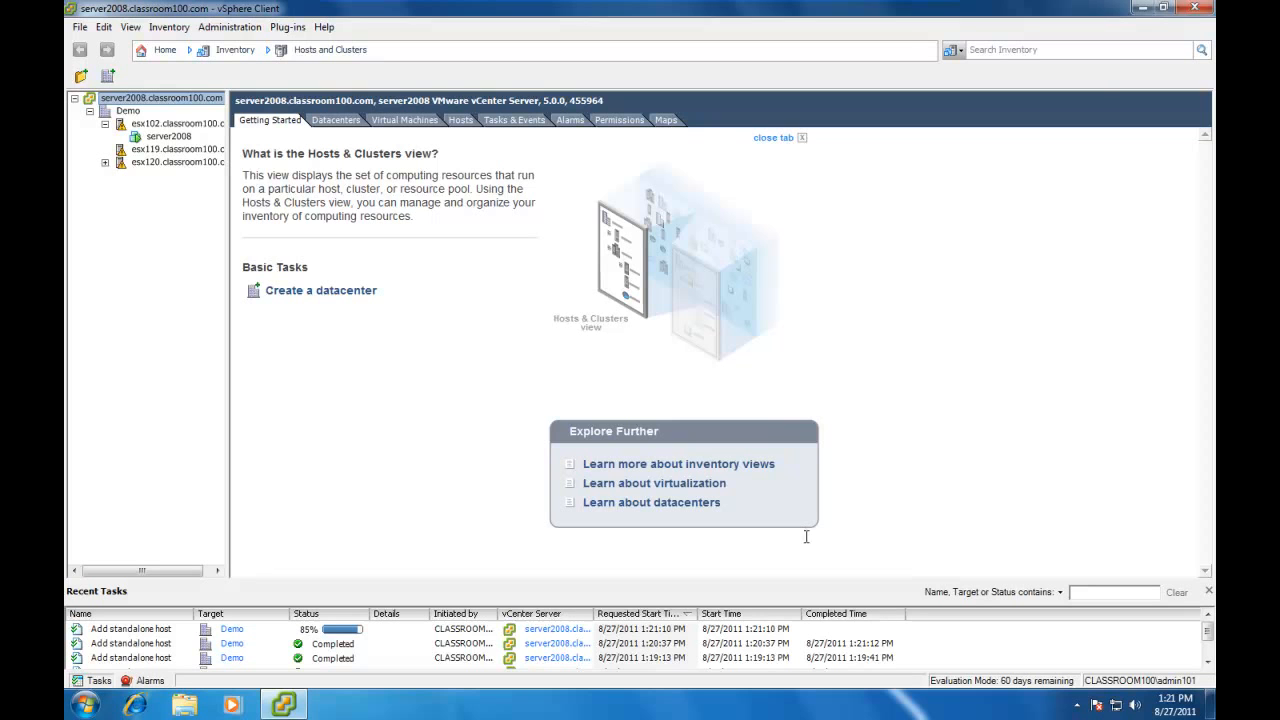
Select esx102.classroom100.com in the Demo inventory to show its Getting Started page.
{"action": "left_click", "coordinate": [170, 123]}
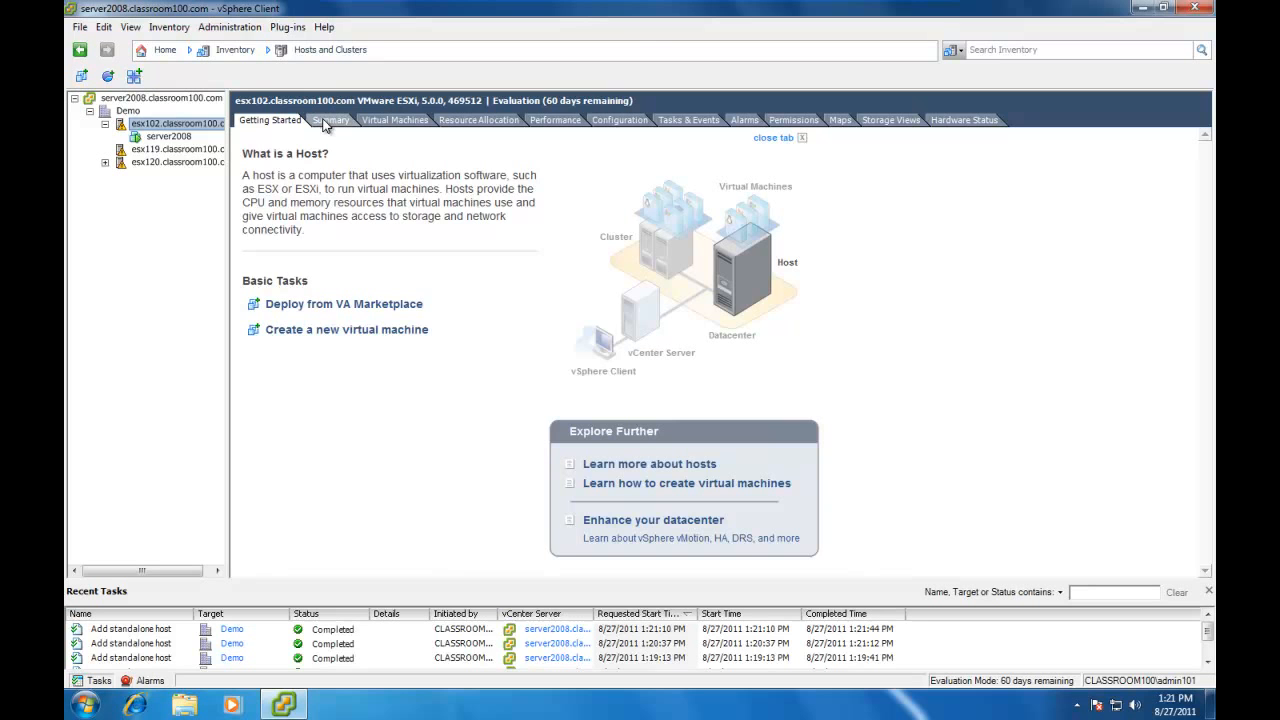
Review esx102's Summary with its SSH and ESXi Shell warnings, then check its empty Alarms list.
{"action": "left_click", "coordinate": [330, 120]}
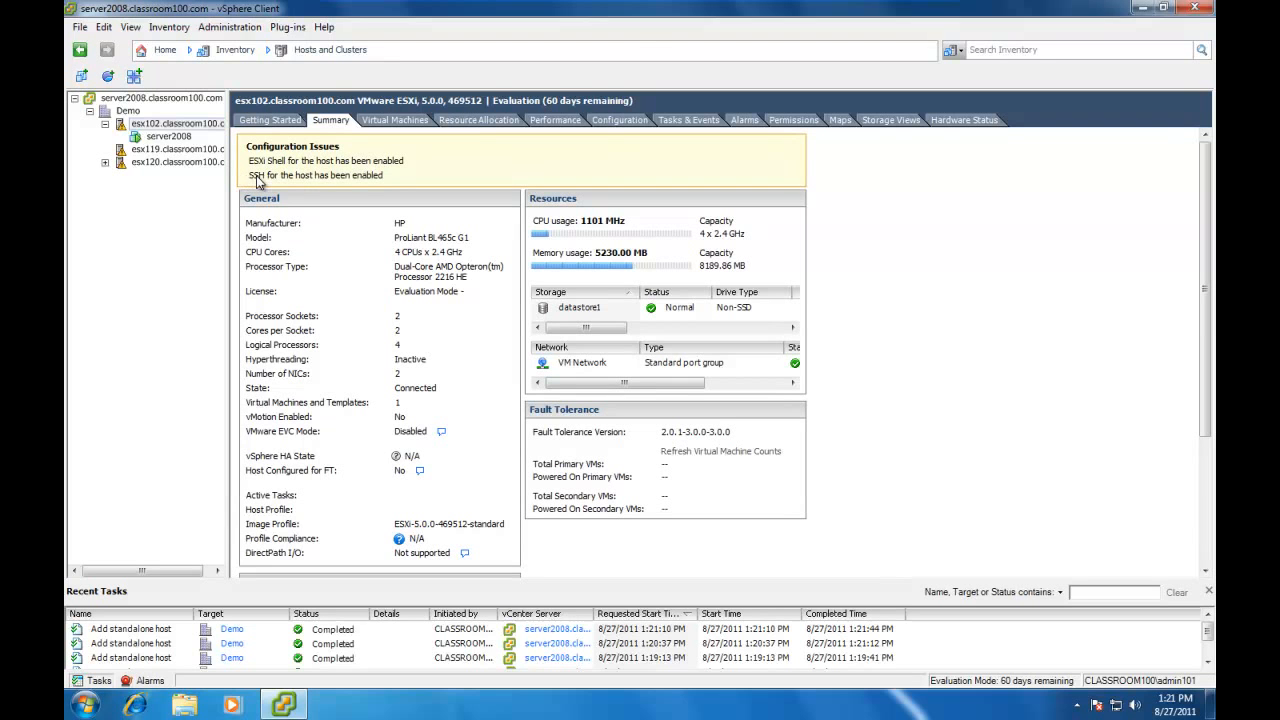
{"action": "mouse_move", "coordinate": [362, 175]}
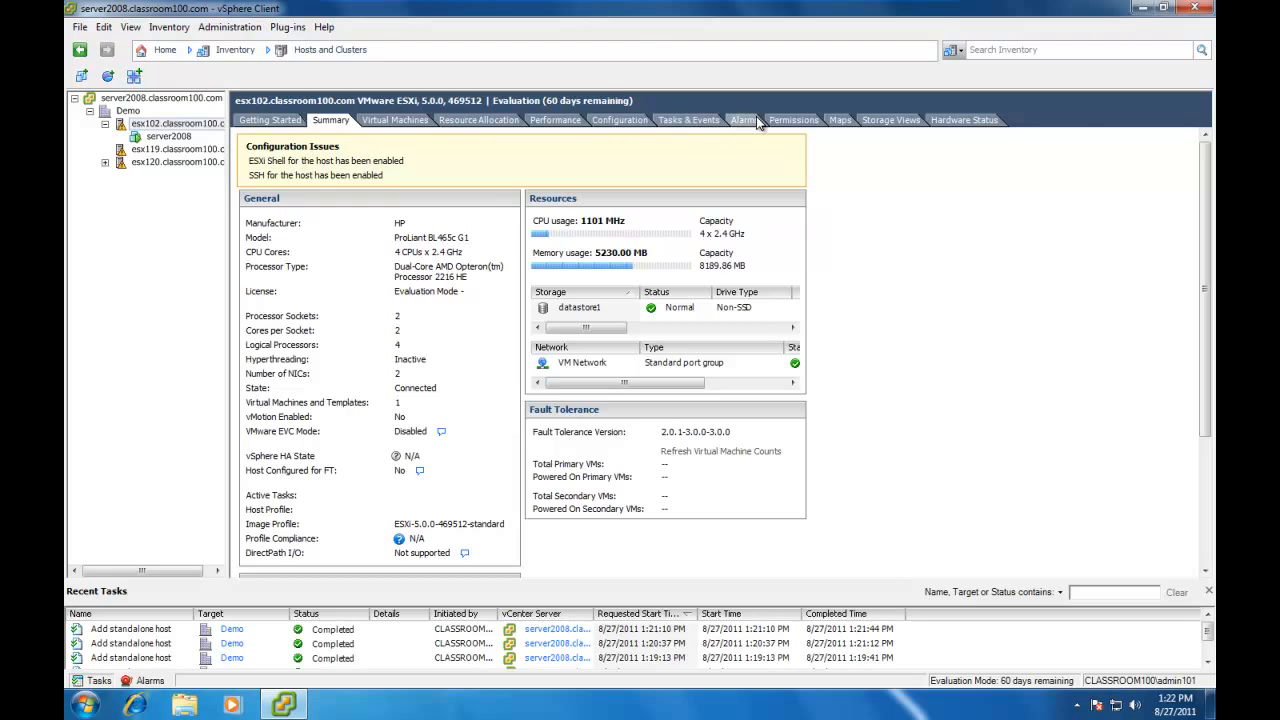
{"action": "left_click", "coordinate": [744, 120]}
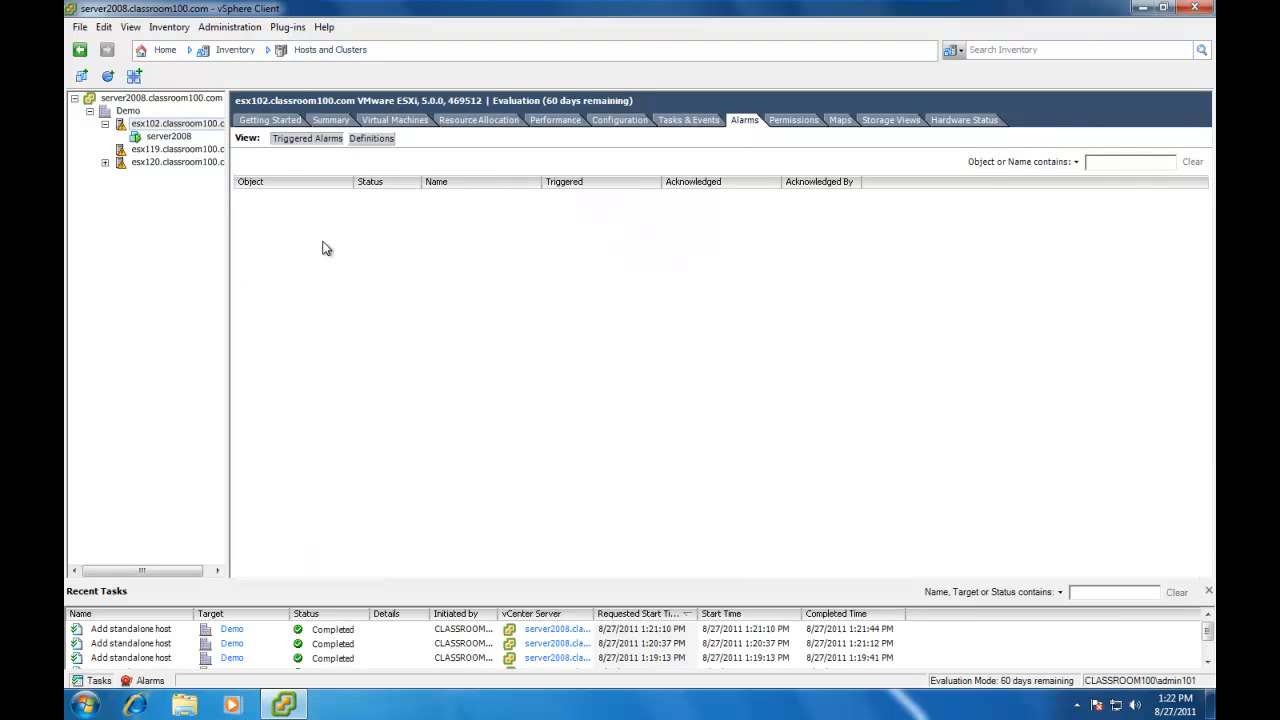